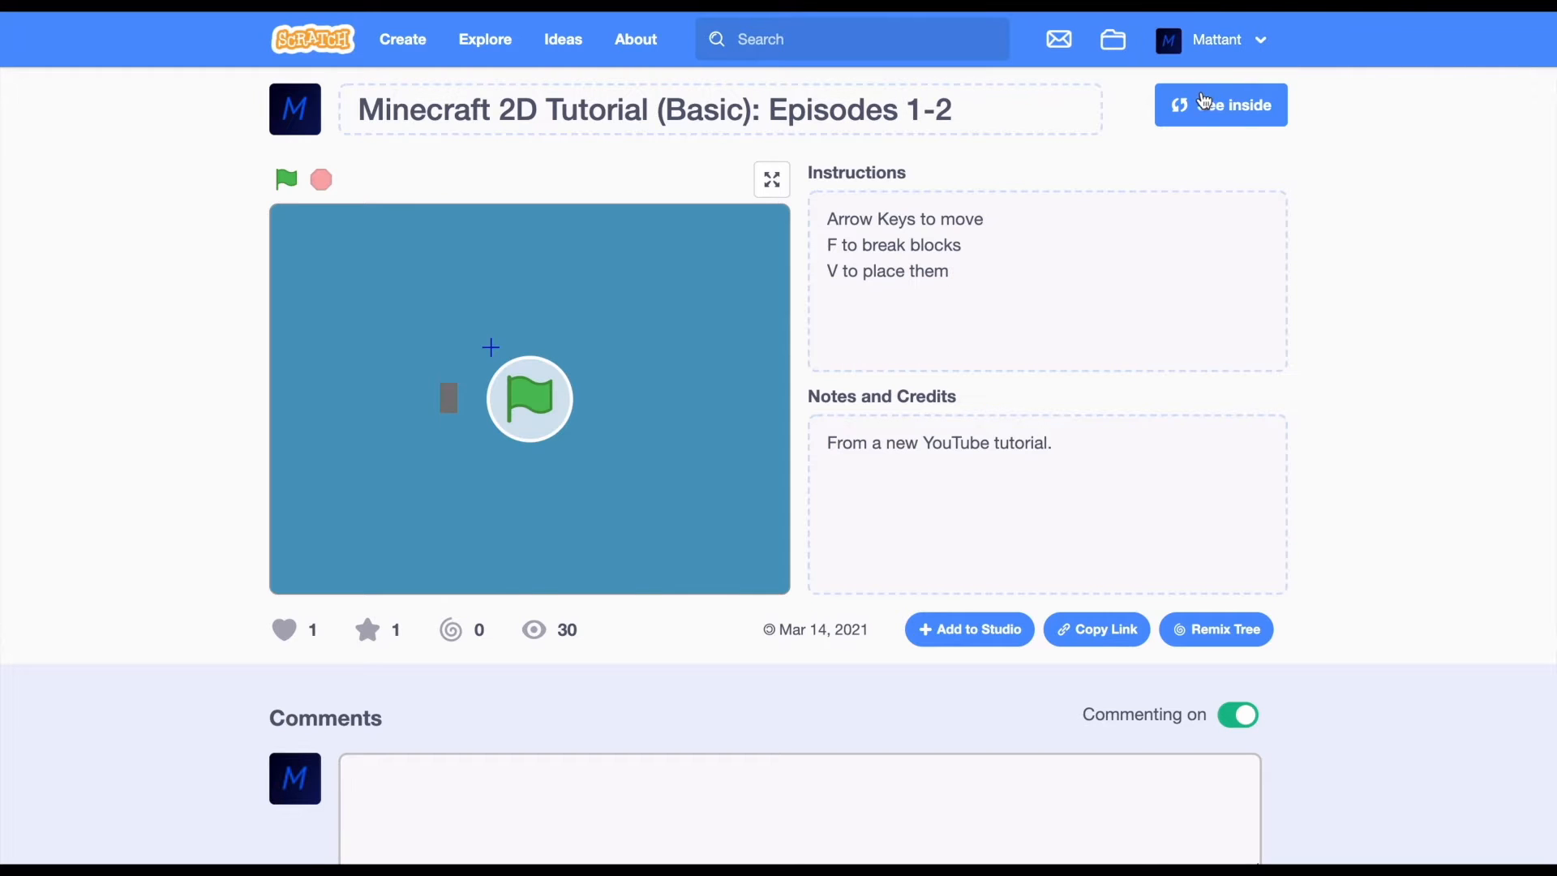
mouse_move(596, 405)
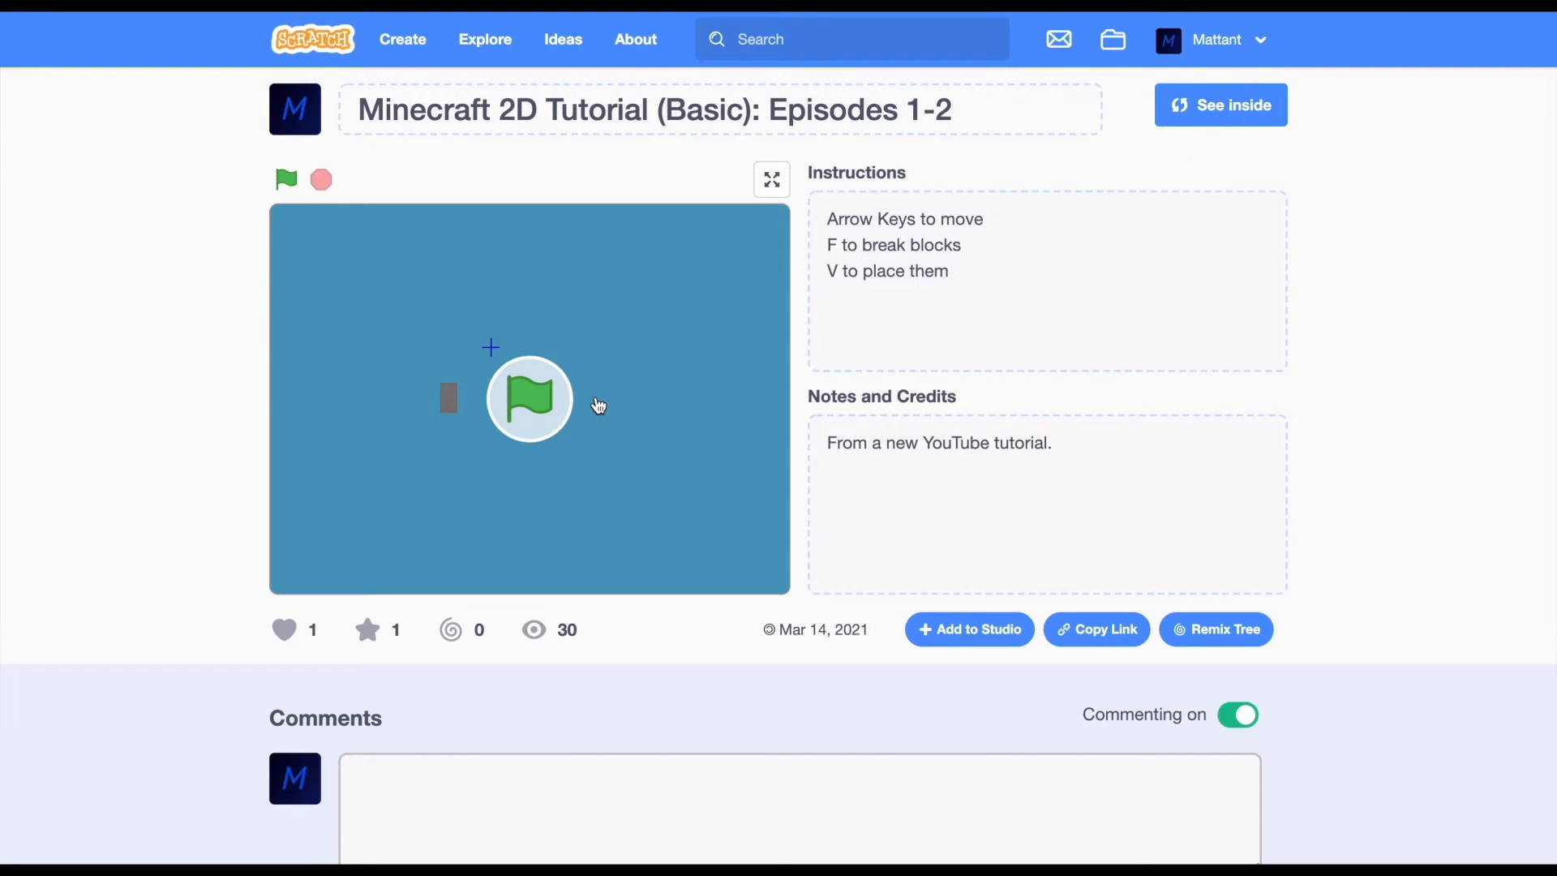
mouse_move(565, 403)
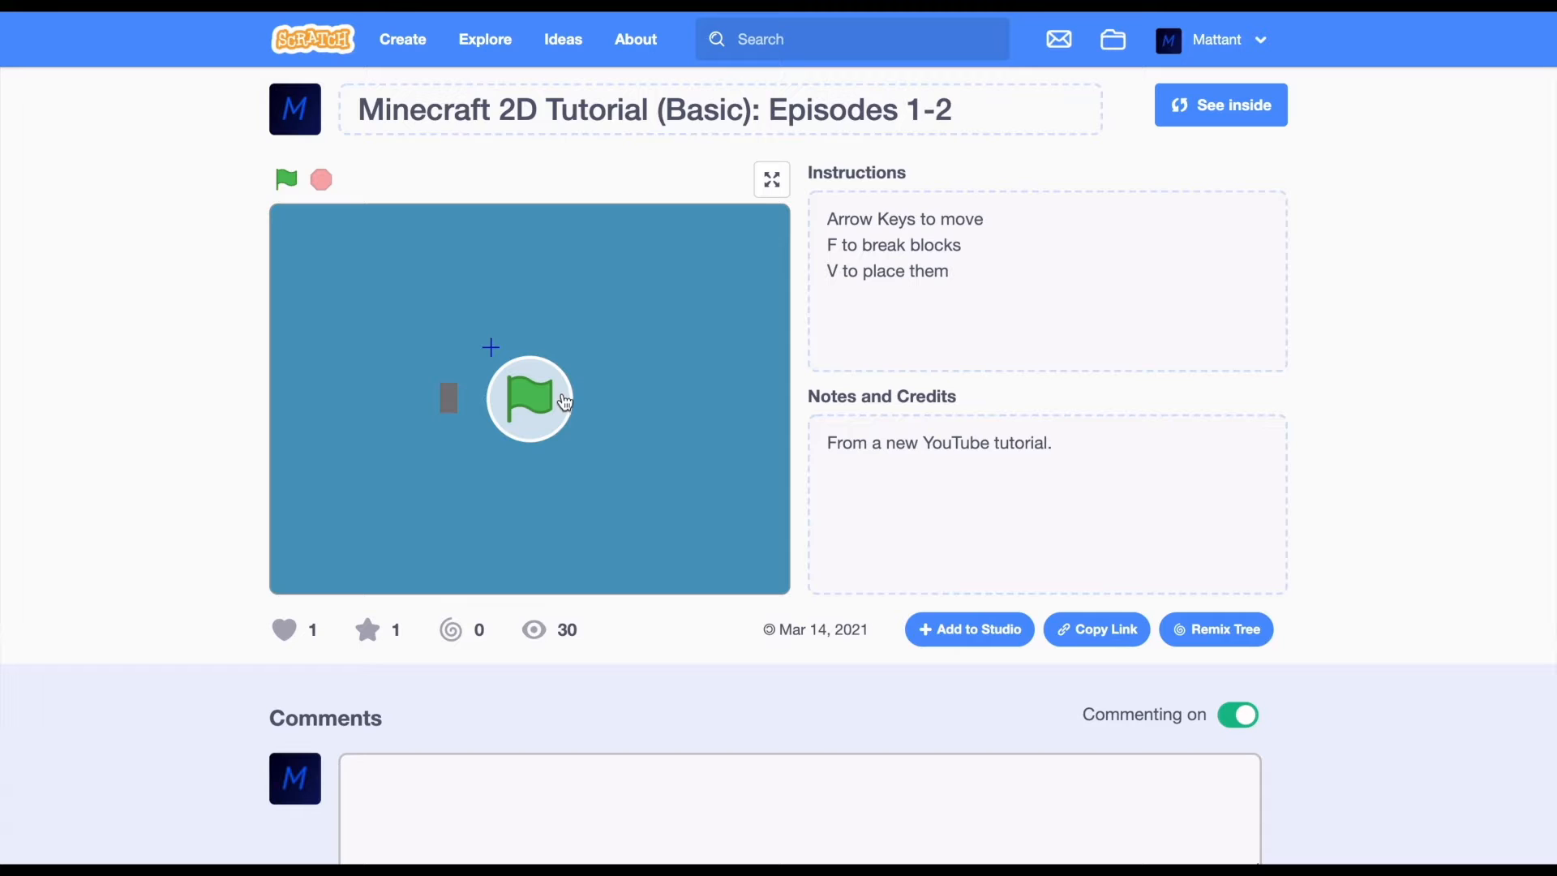
Run the Minecraft 2D project to watch the terrain generate, then open the editor
left_click(285, 180)
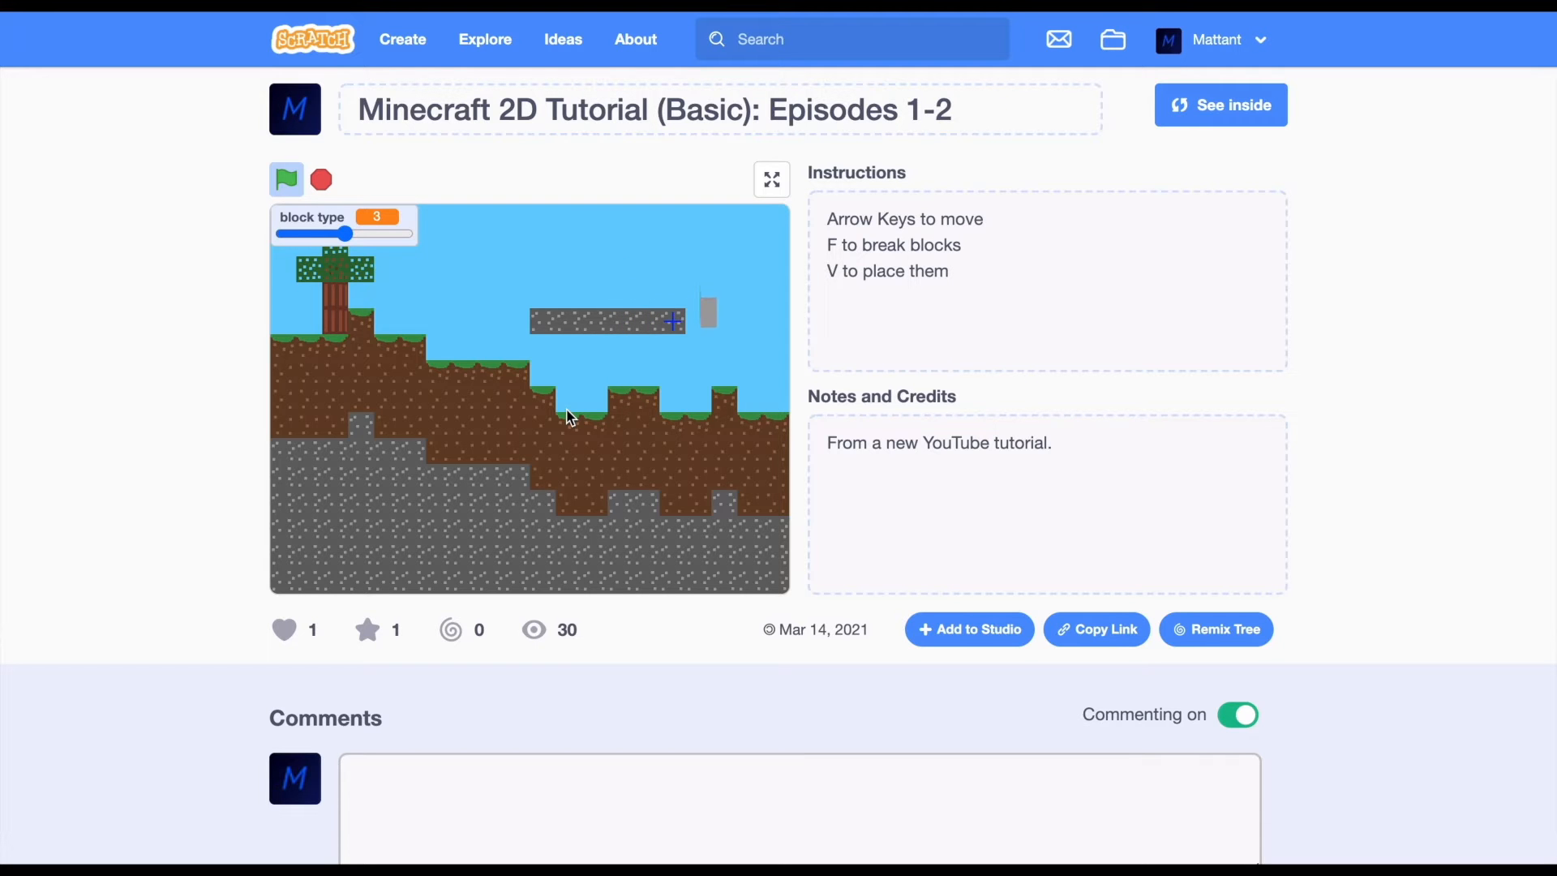
left_click(1221, 104)
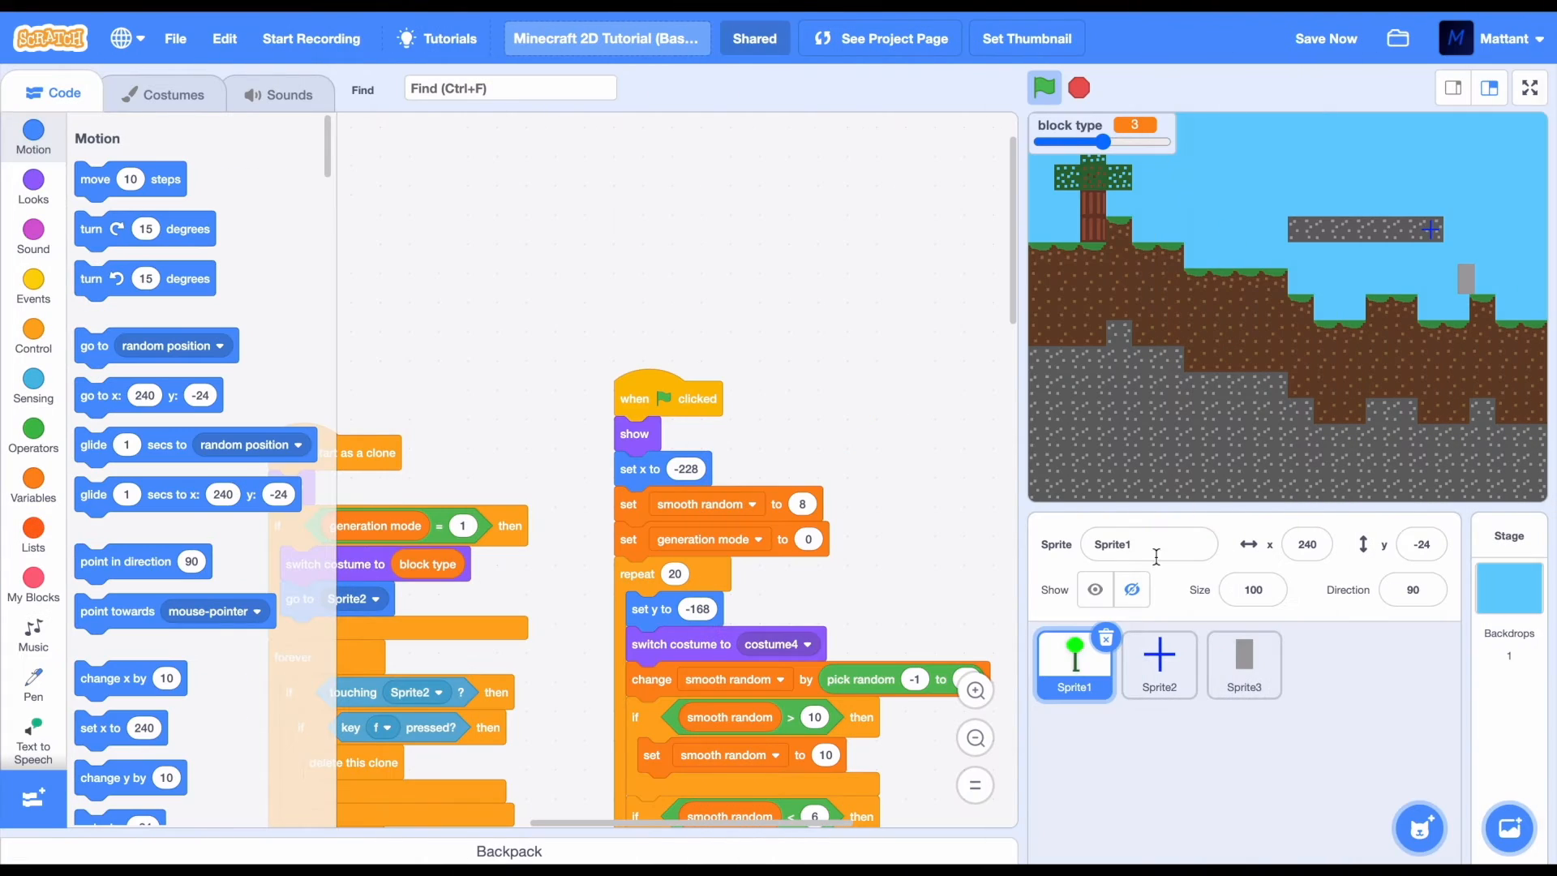
On Sprite3's costume, darken the fill to grey and select the rectangle tool with no outline
left_click(1244, 664)
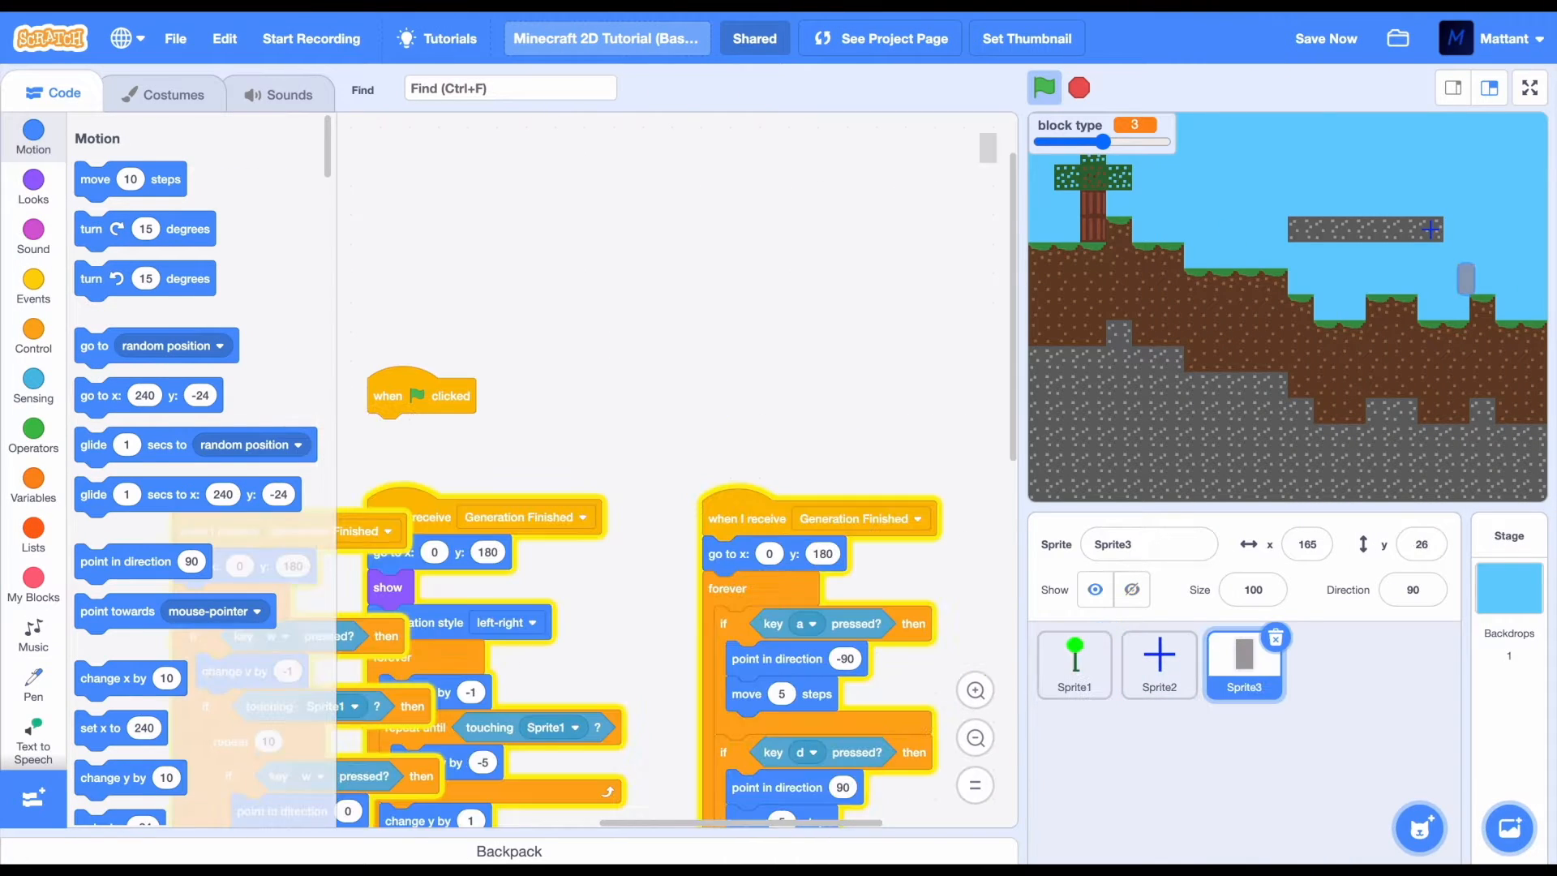
left_click(164, 92)
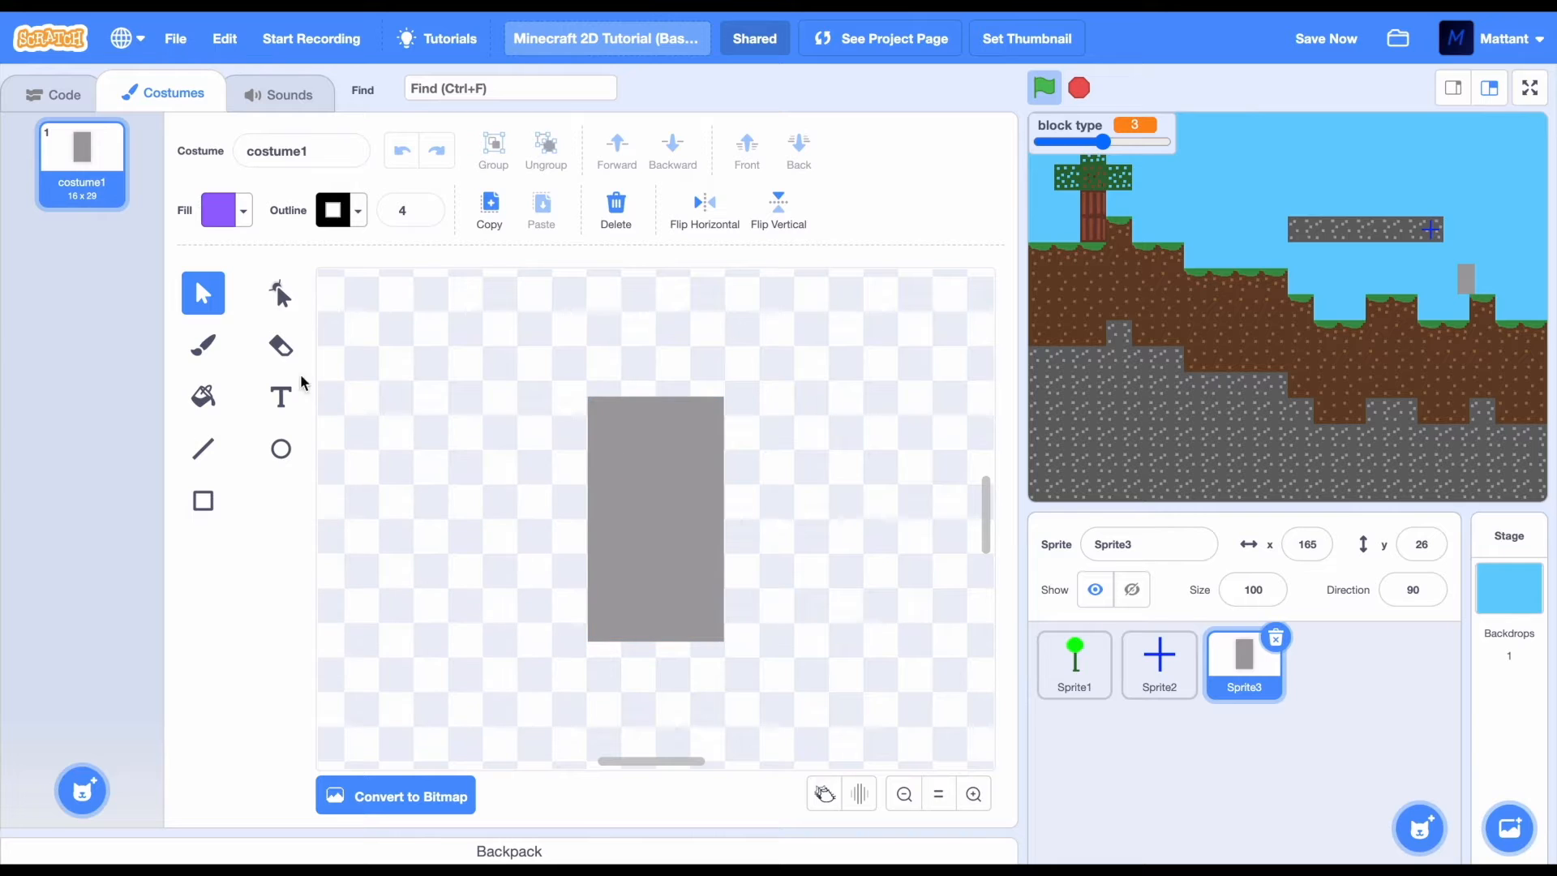
left_click(203, 345)
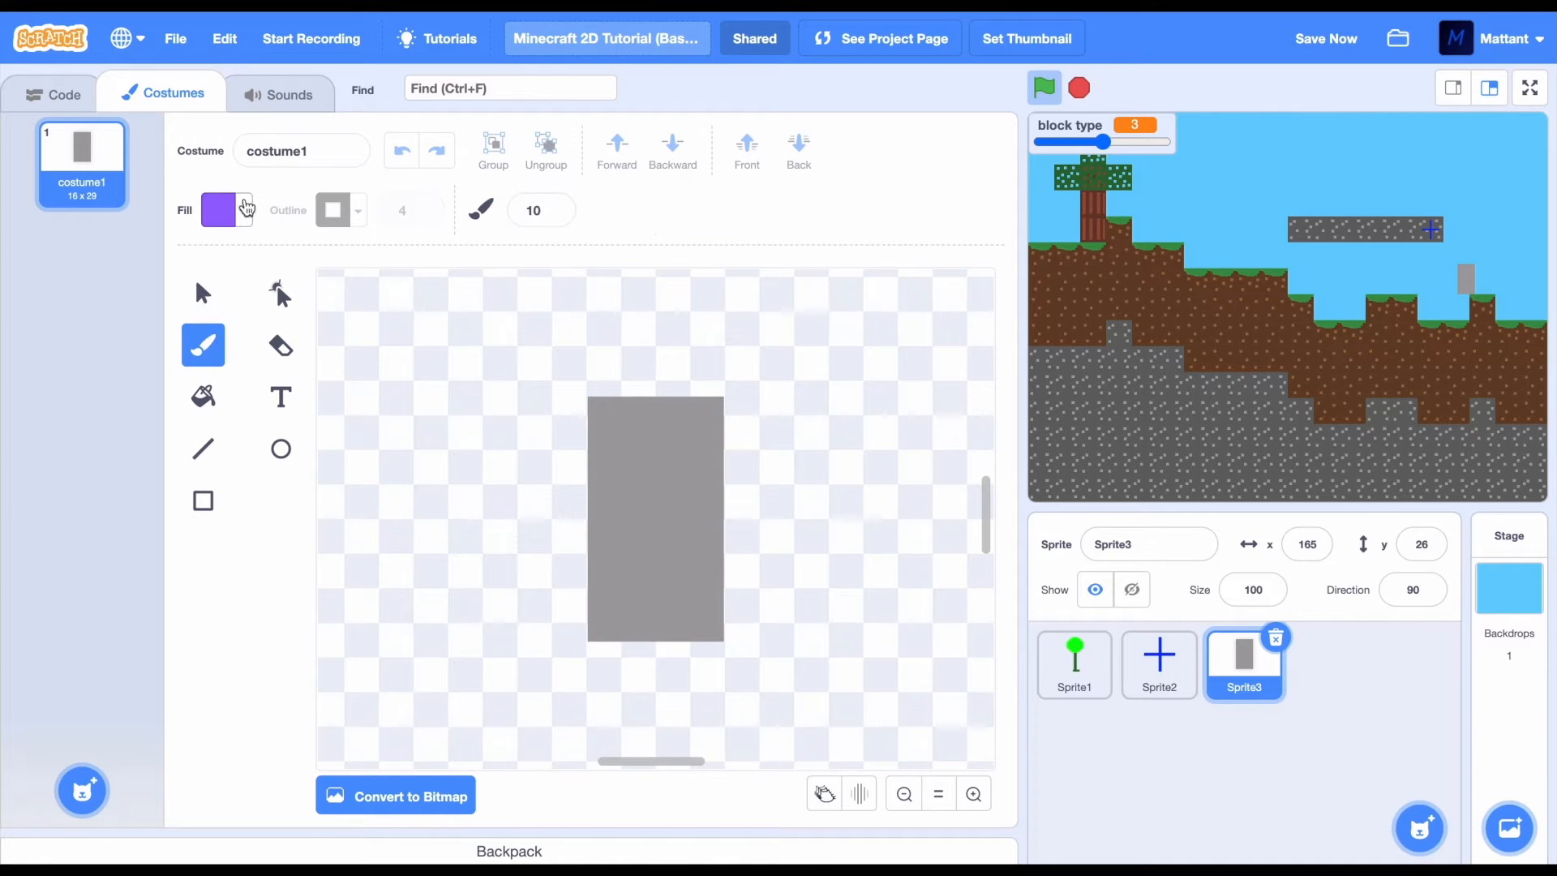
left_click(220, 210)
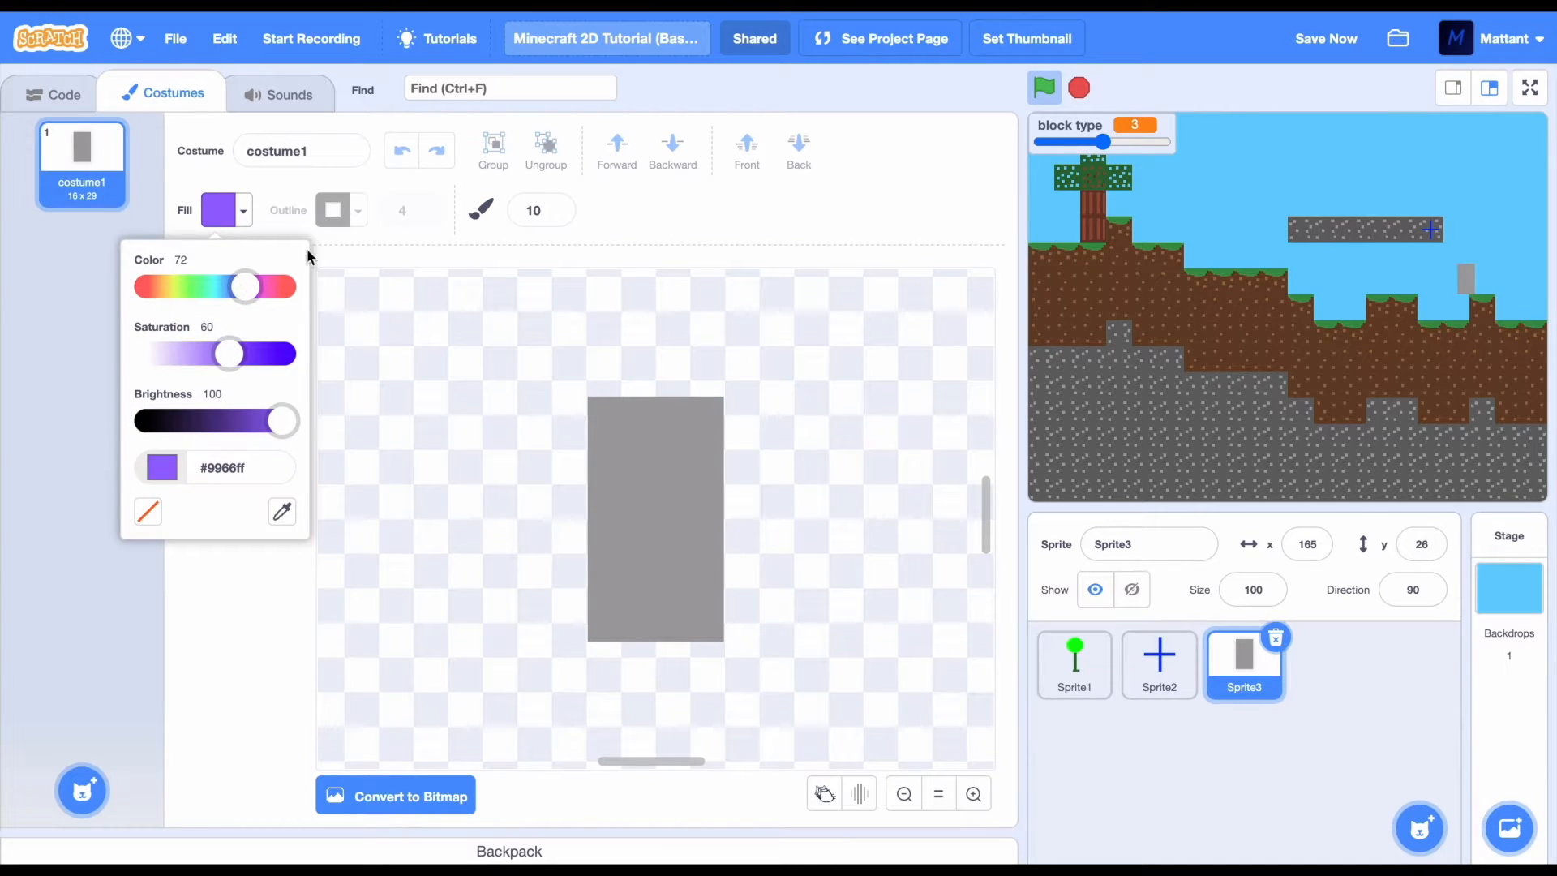
left_click_drag(229, 353, 147, 353)
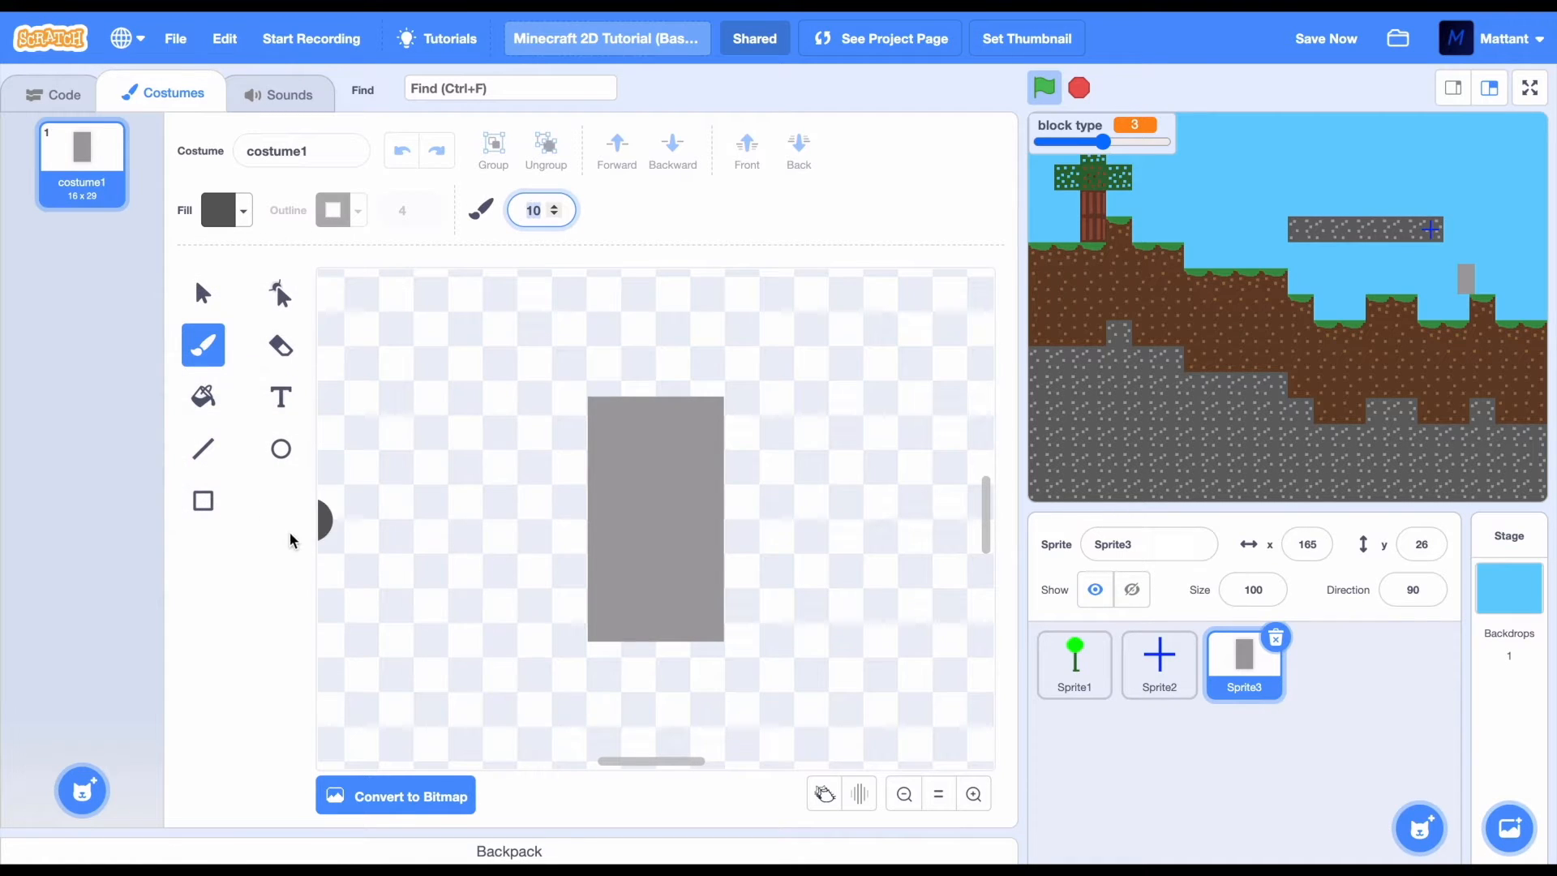
left_click(203, 500)
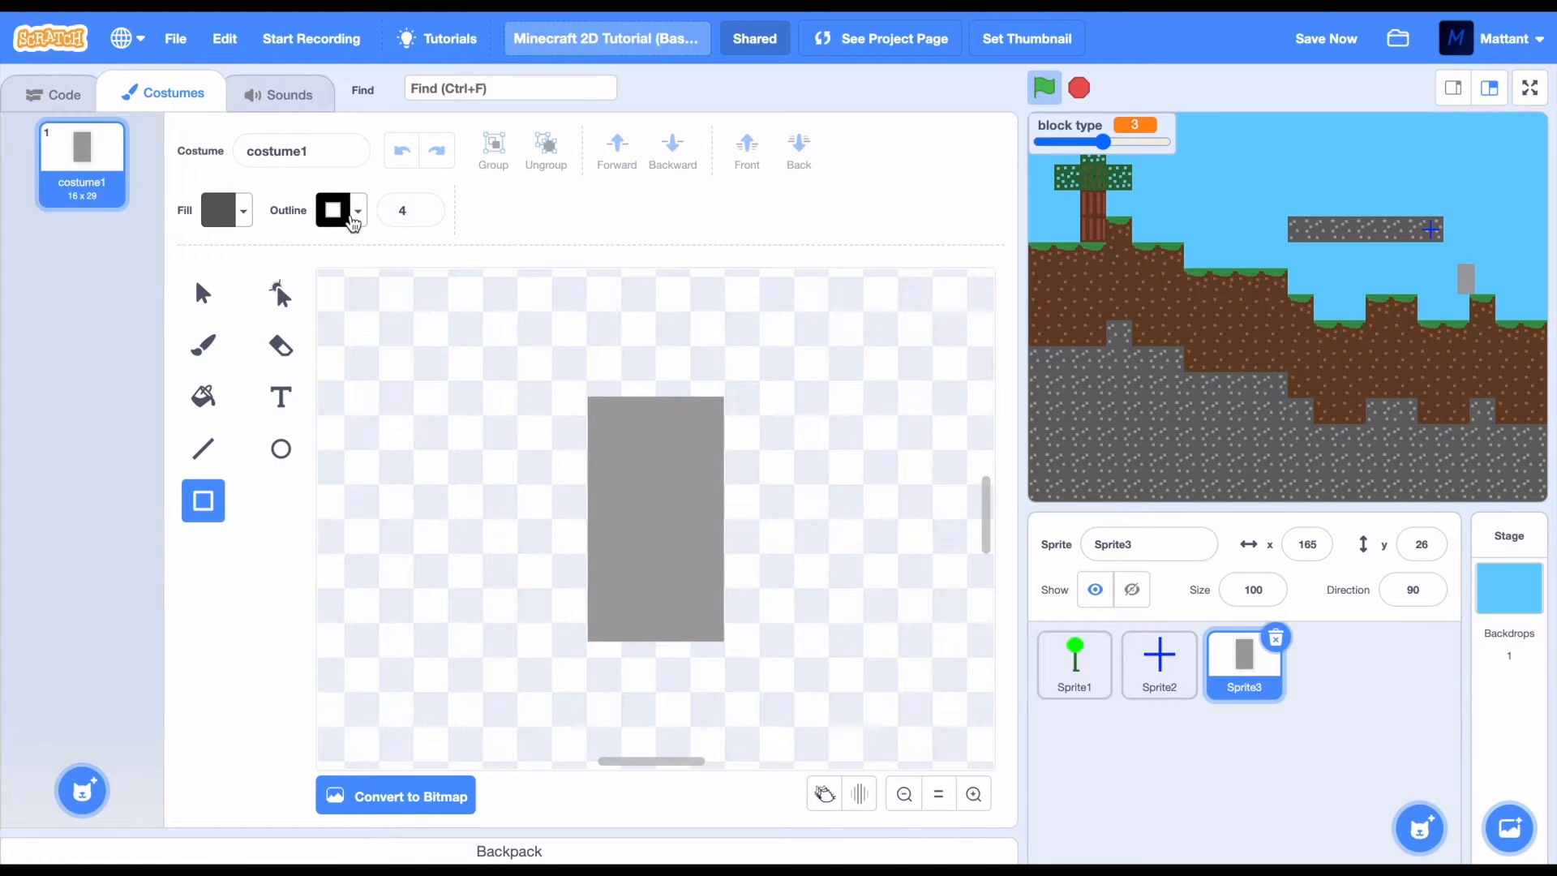
left_click(355, 210)
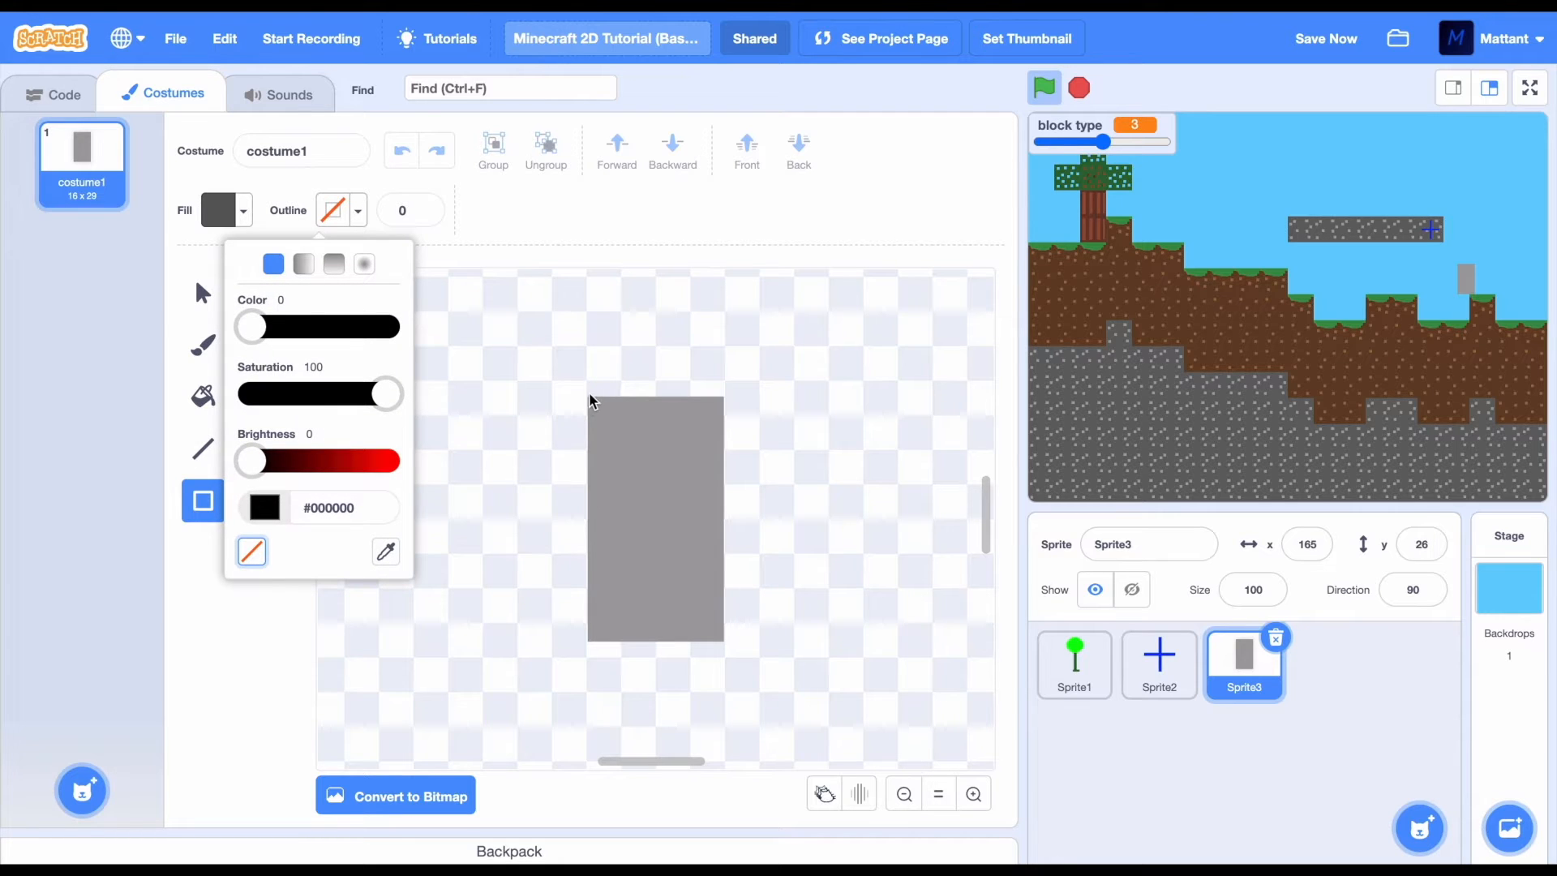
left_click(54, 94)
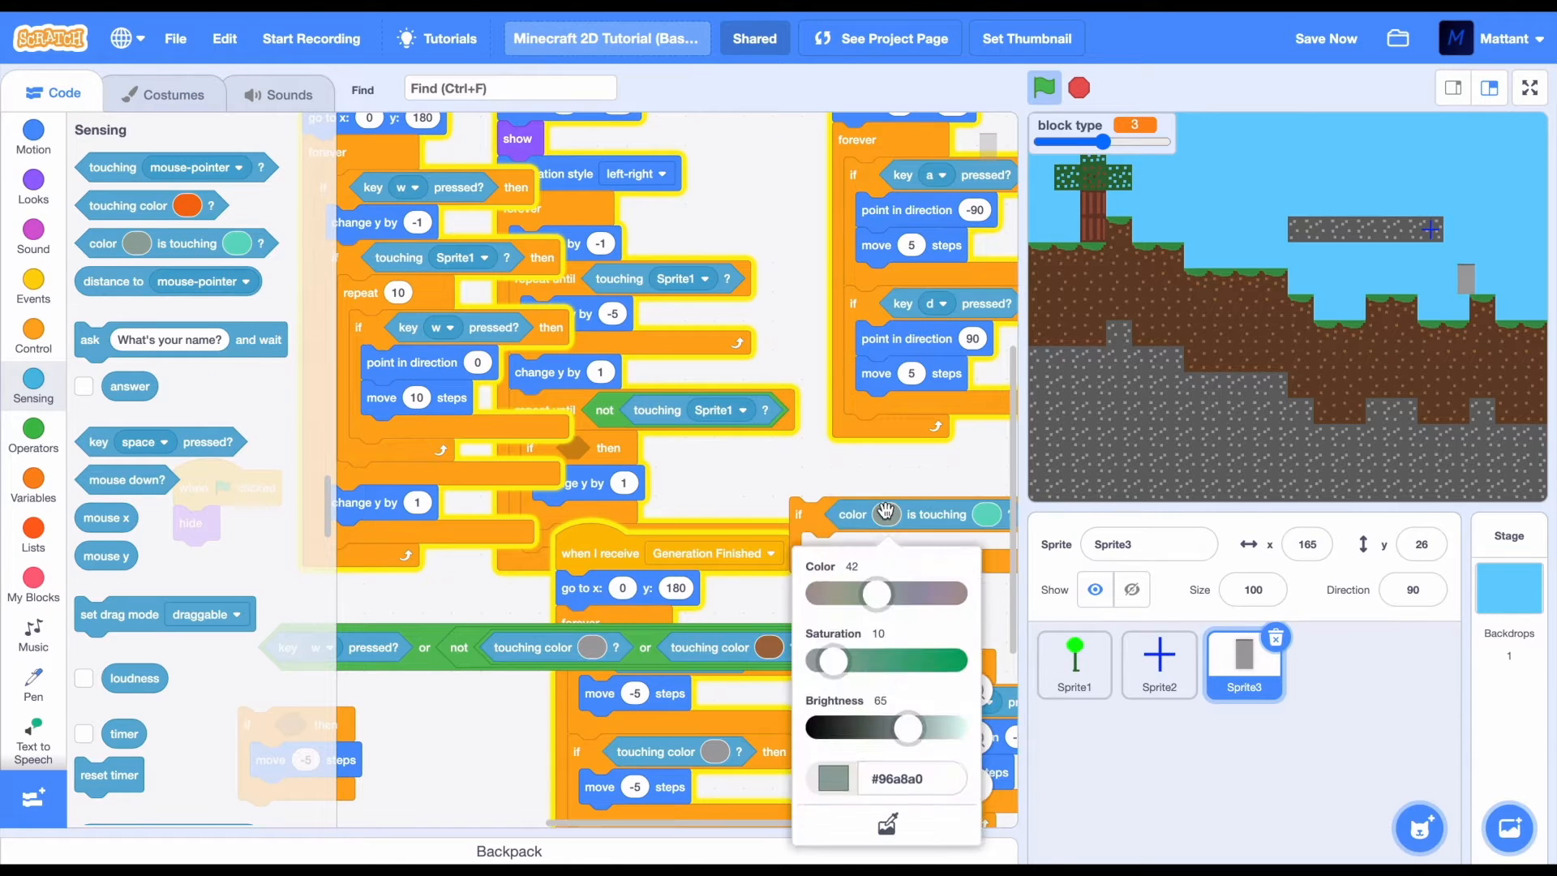
Set the colour in the player's 'color is touching' block, then paint a blank Sprite4
left_click(885, 823)
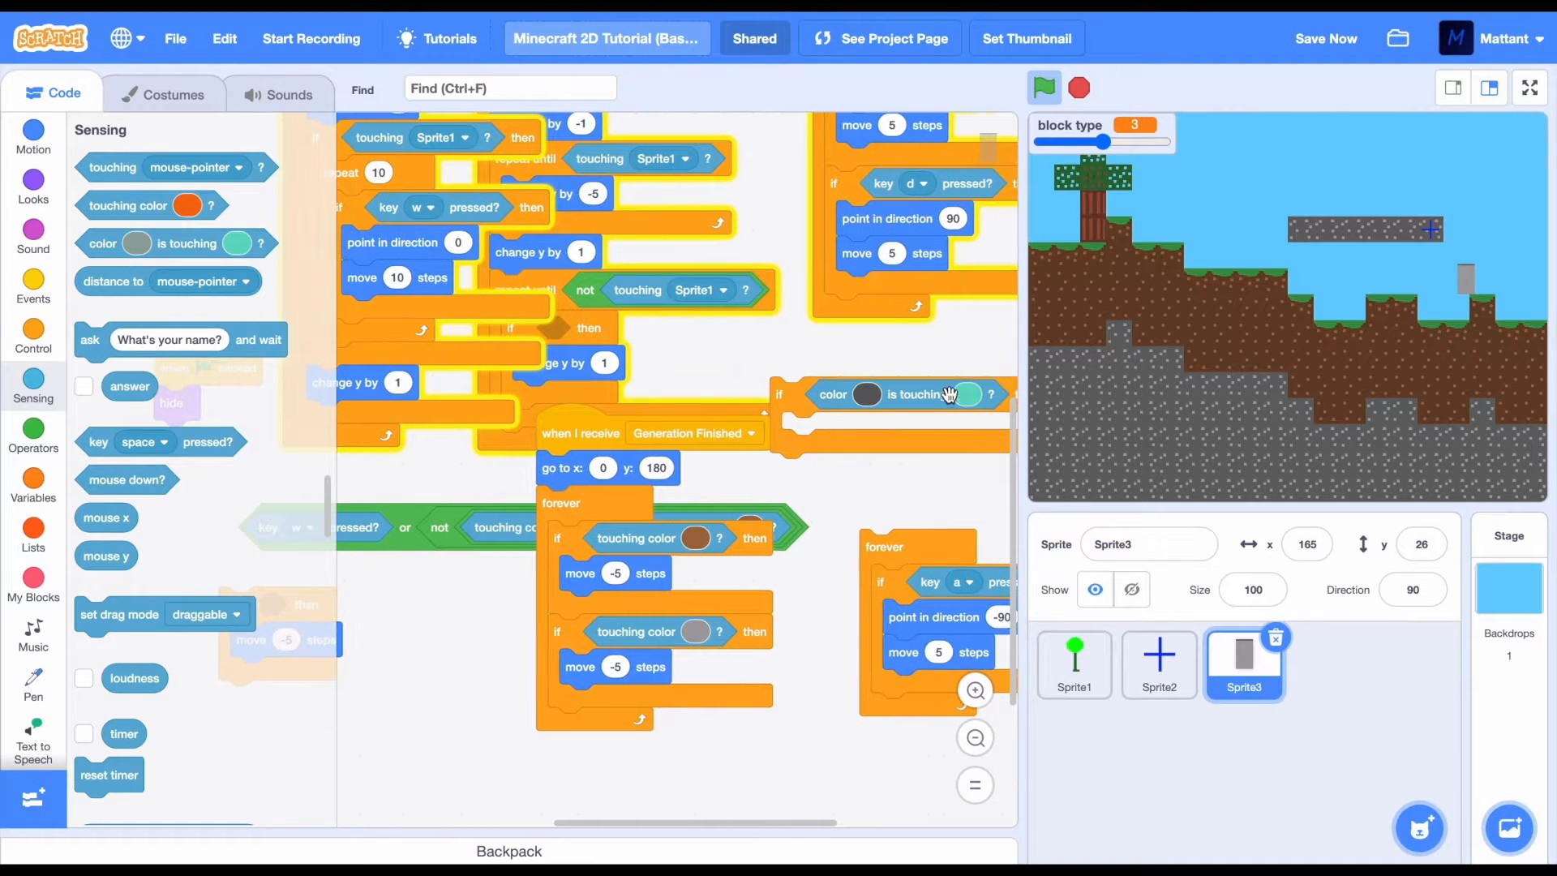
left_click(695, 538)
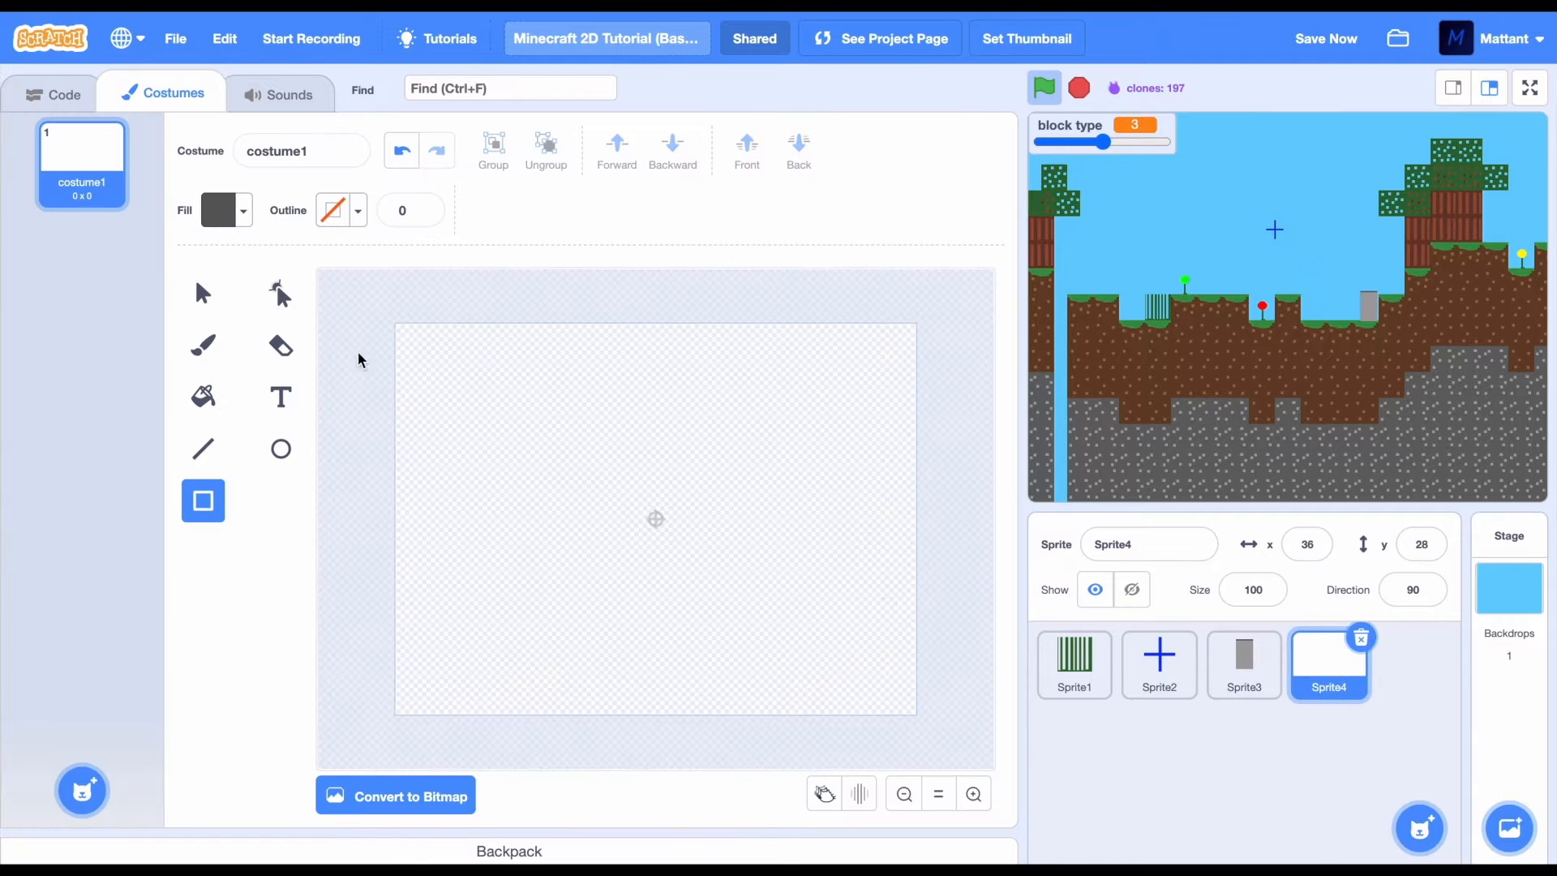
Zoom into Sprite4's blank canvas and draw a solid dark grey square costume
left_click(972, 795)
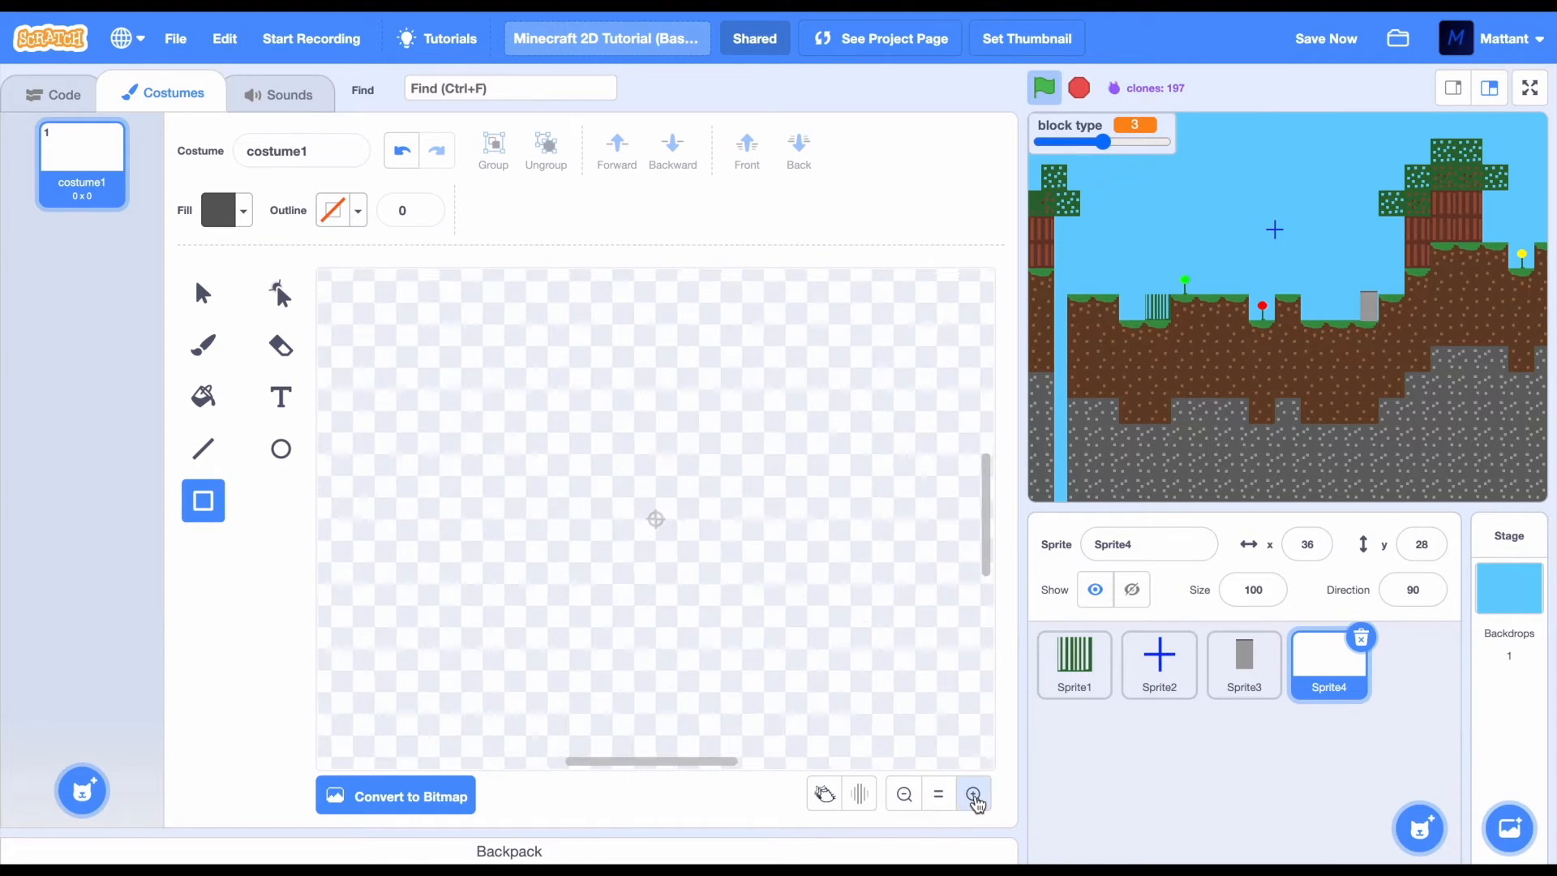
left_click(972, 794)
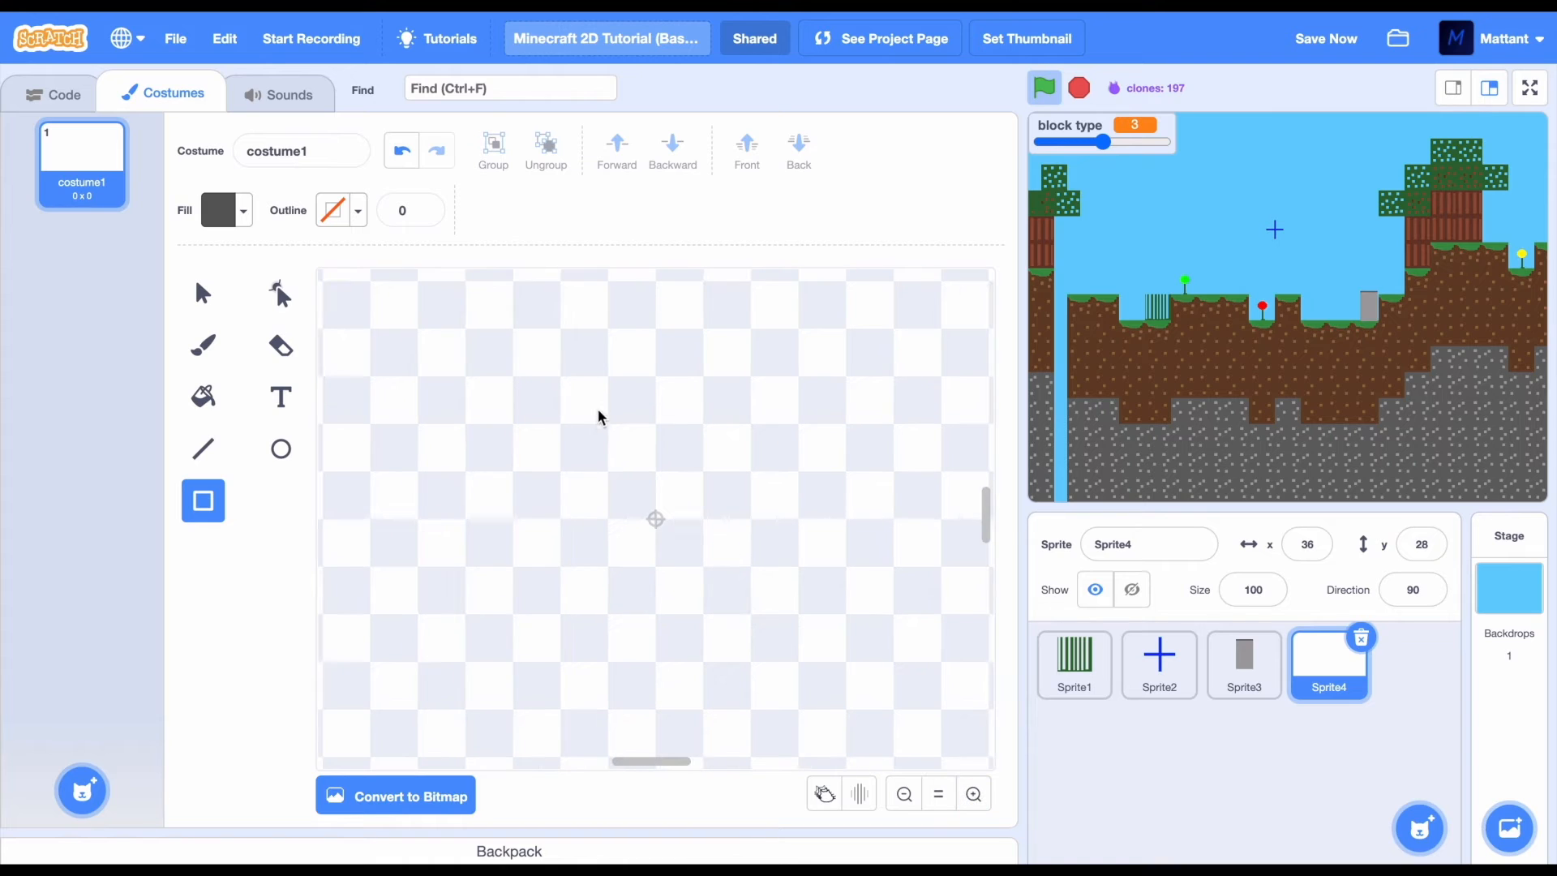
mouse_move(801, 663)
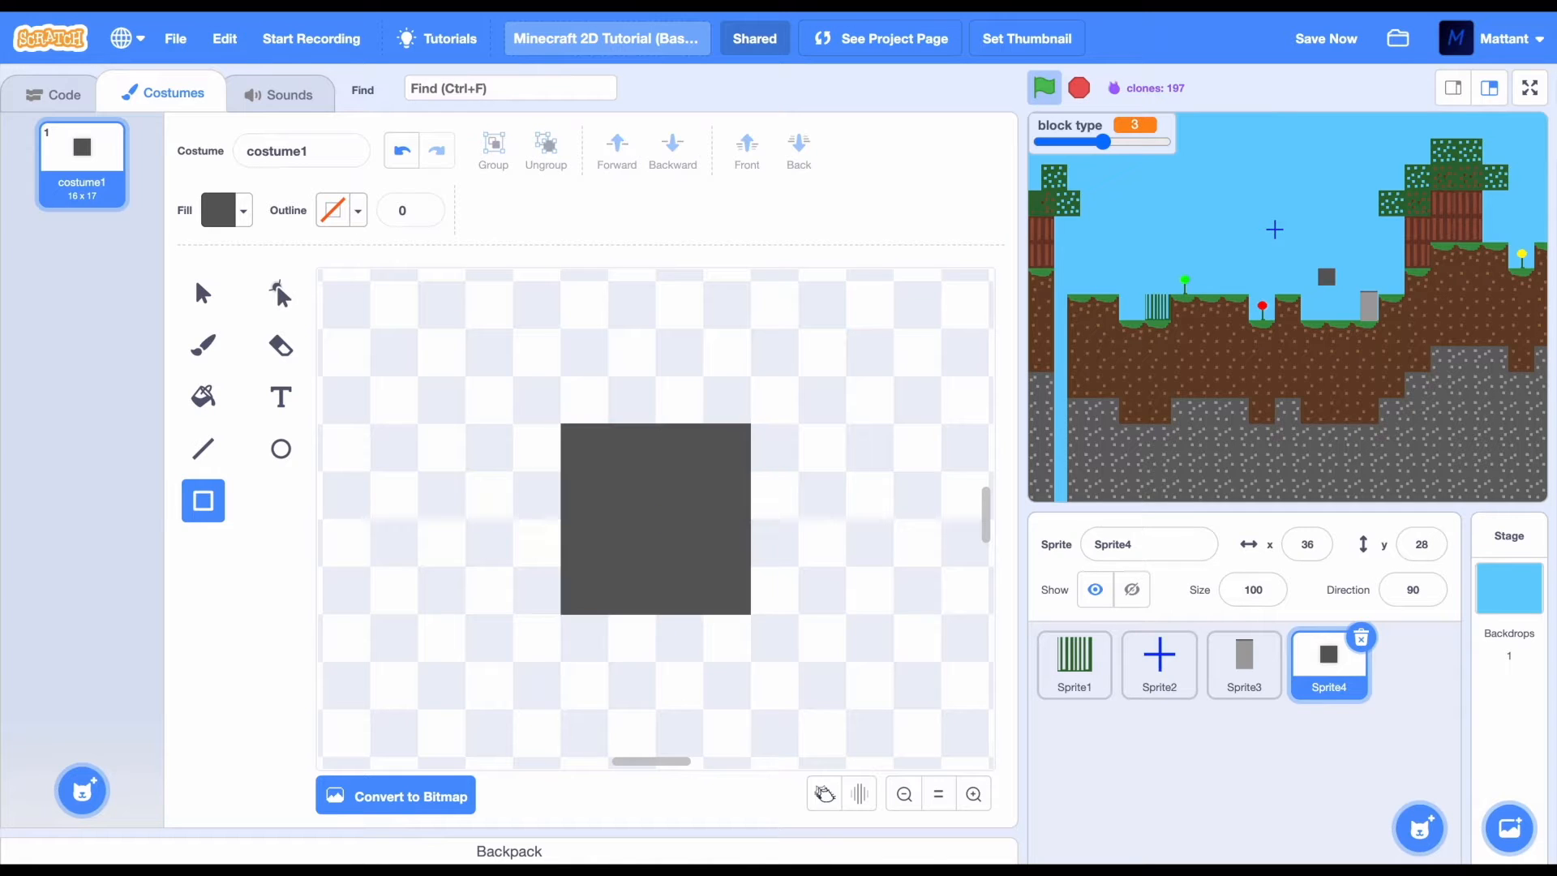
left_click(54, 92)
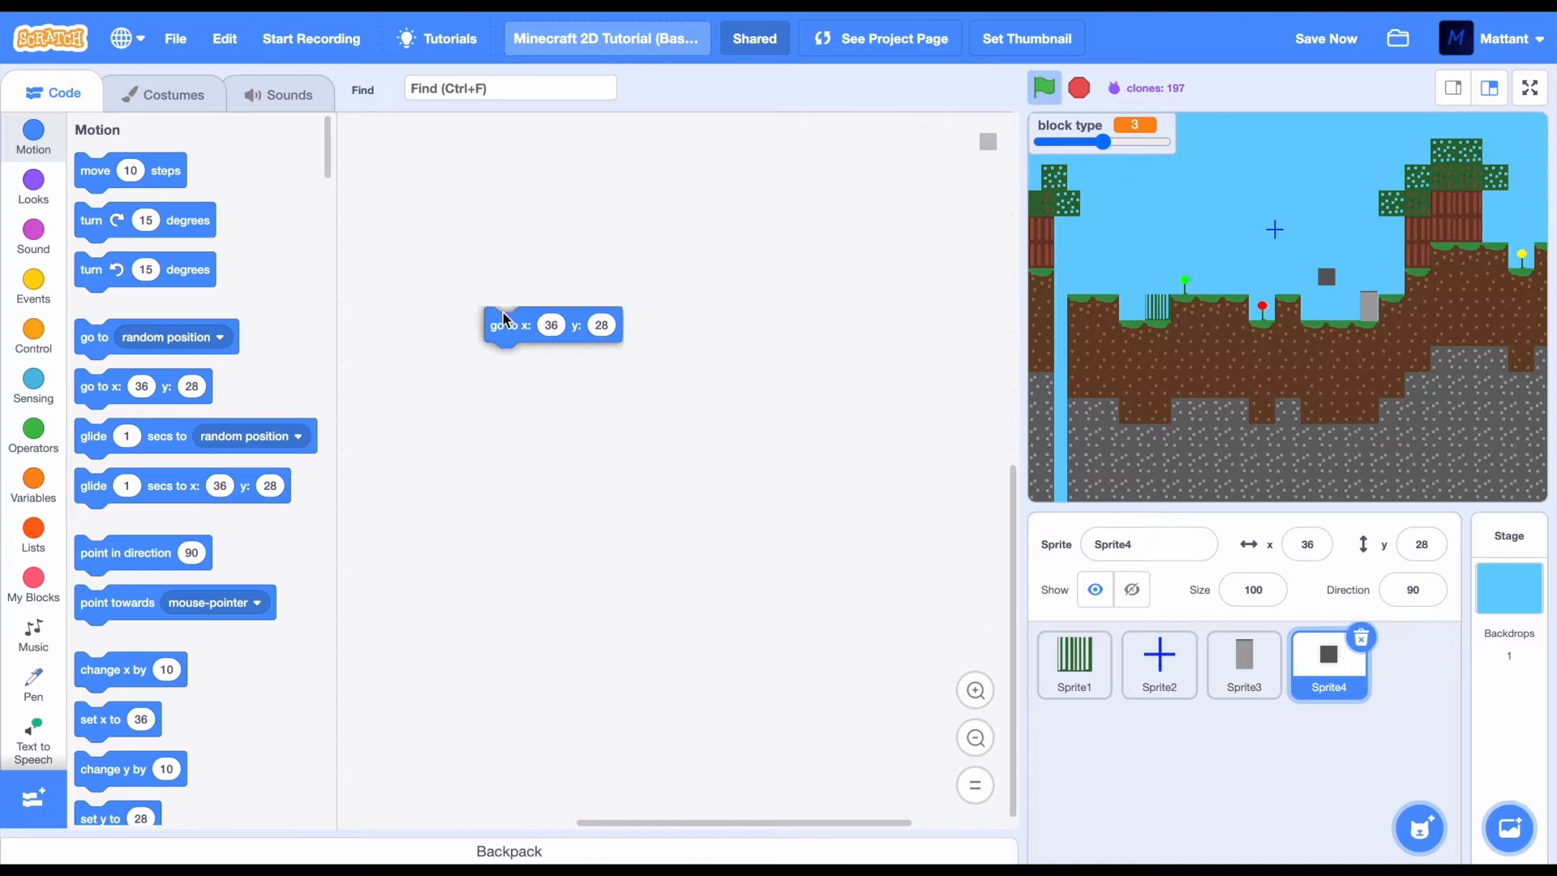
Build Sprite4's forever loop: go to random x at y 180, clone on a one-in-three chance
left_click(32, 288)
type("1")
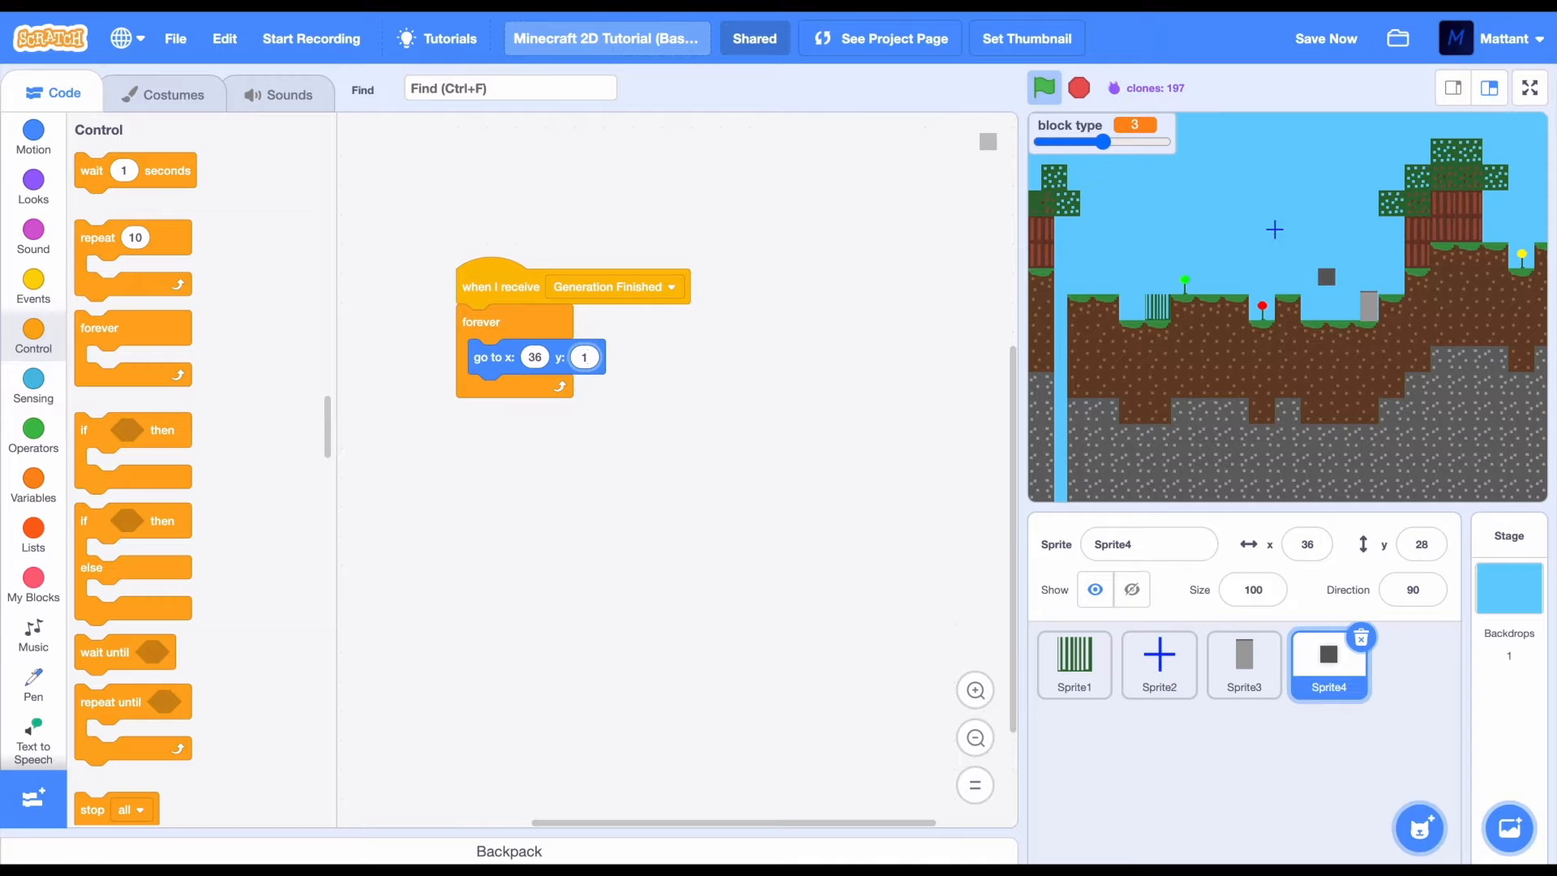
left_click(32, 387)
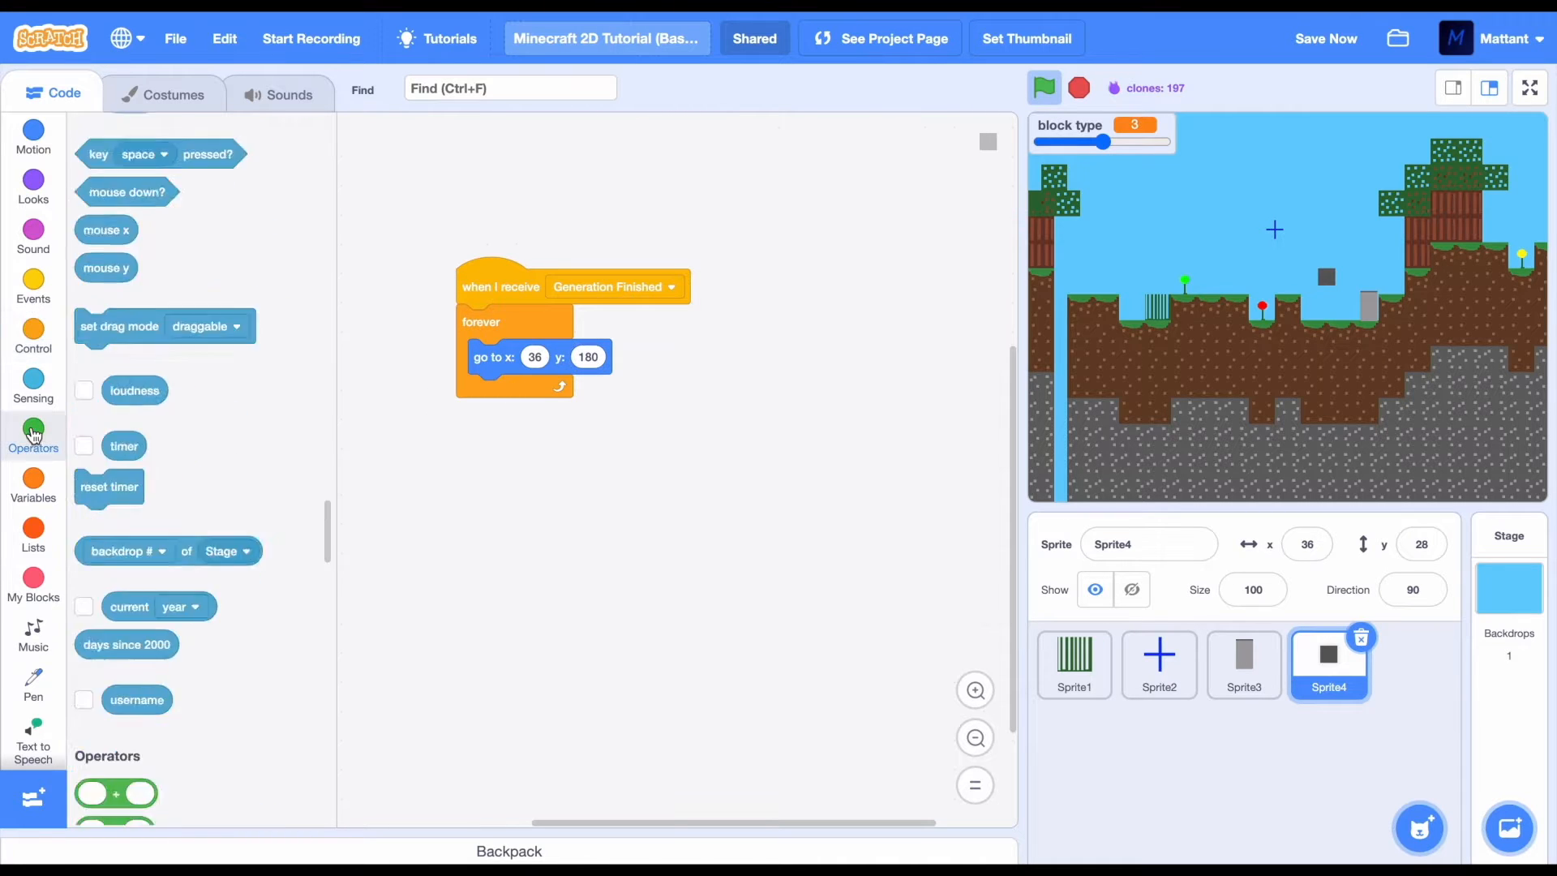
left_click(33, 437)
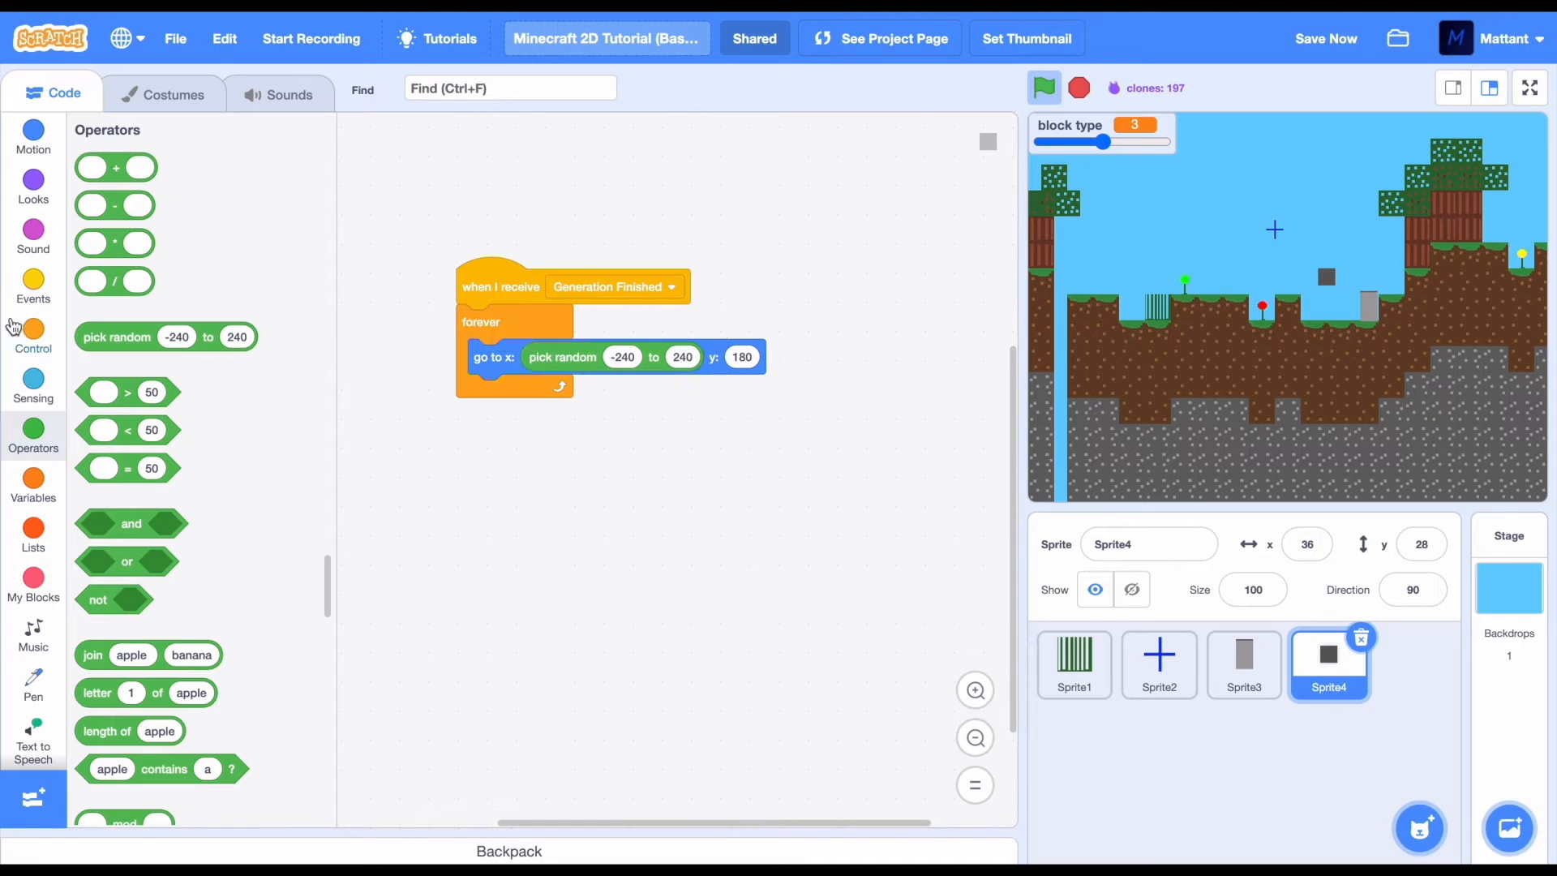
left_click(32, 336)
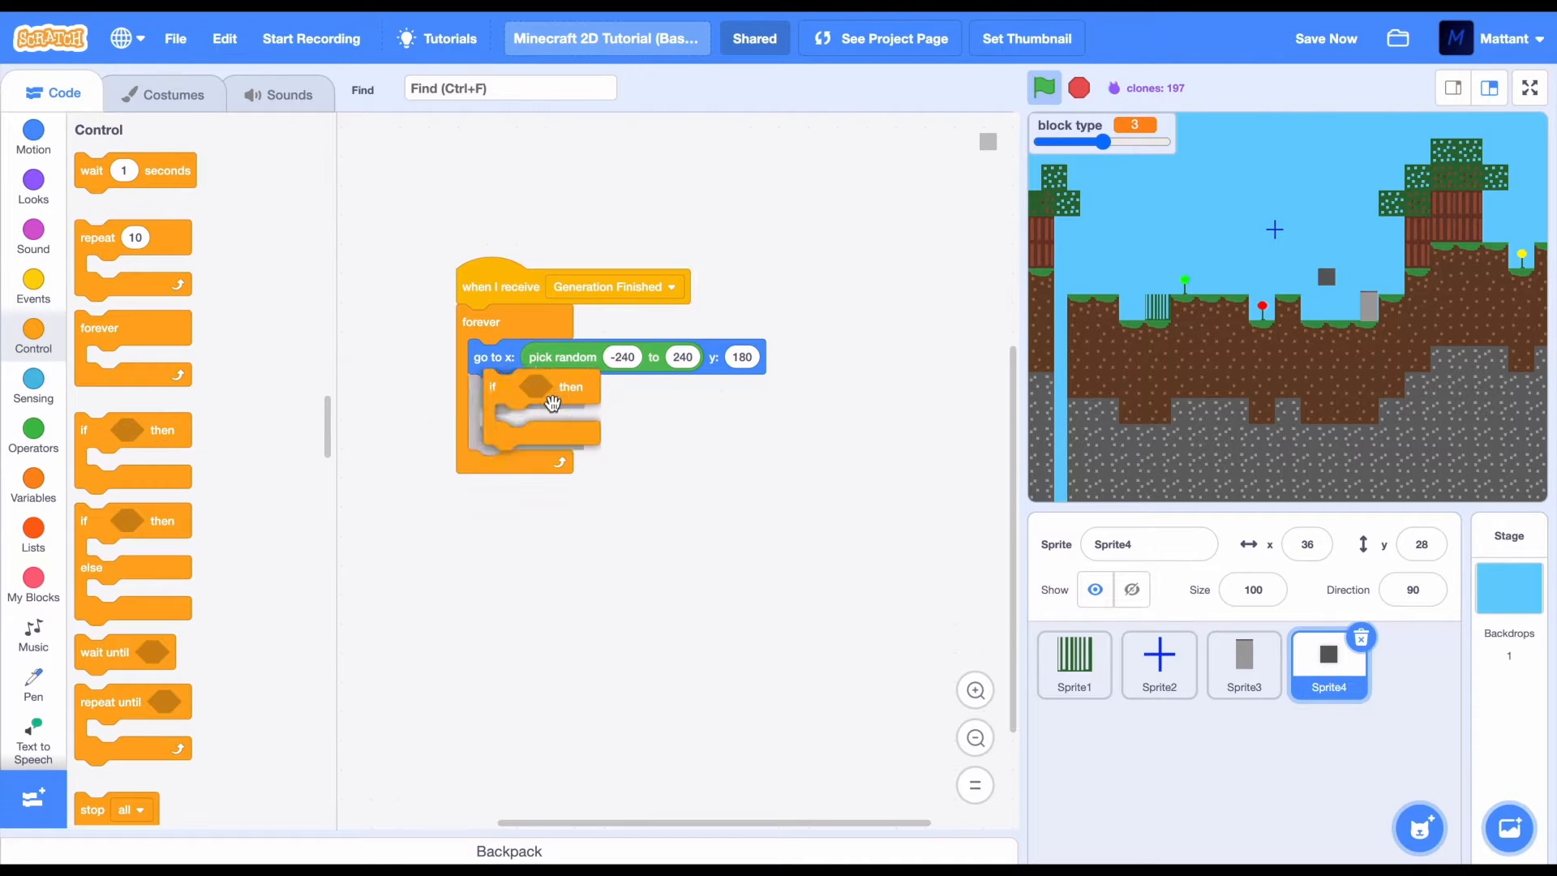
left_click(32, 434)
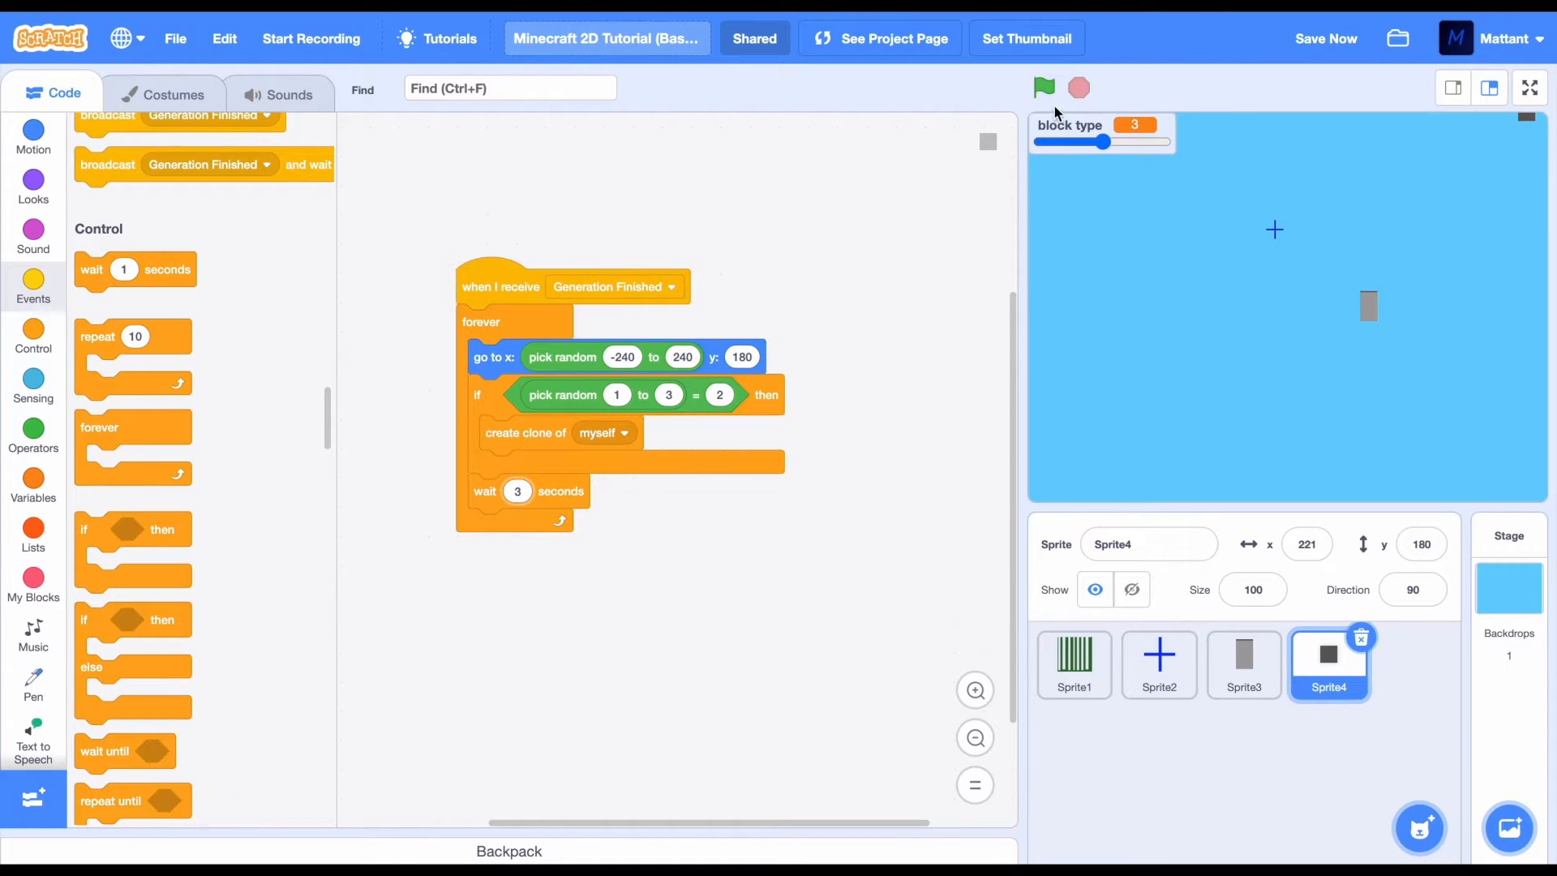
Test the spawning, then make the original Sprite4 hide at the start
left_click(1043, 87)
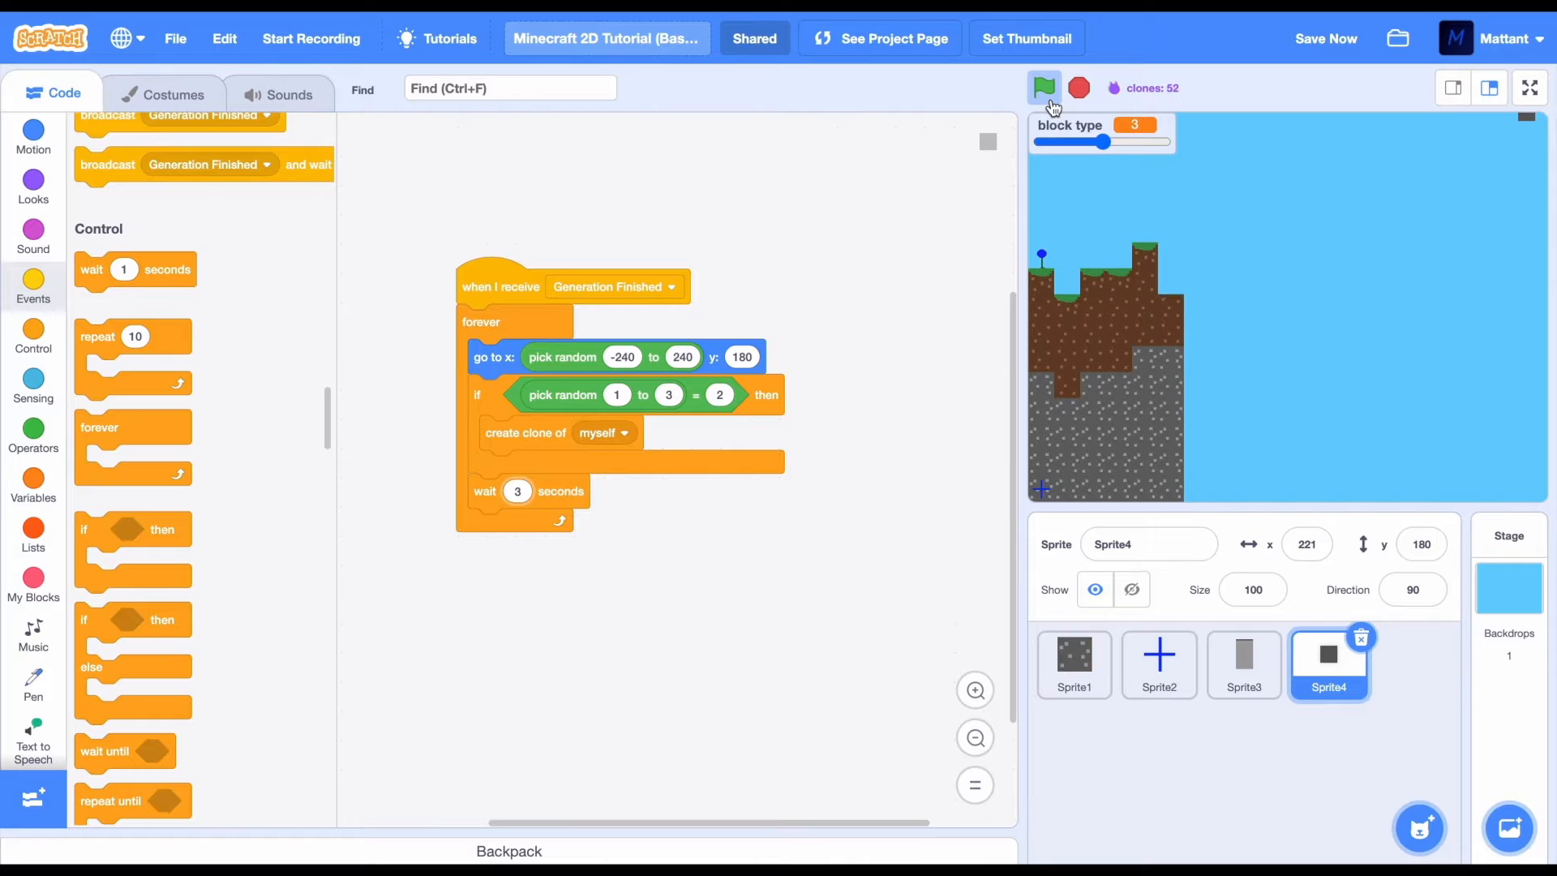
left_click(1043, 87)
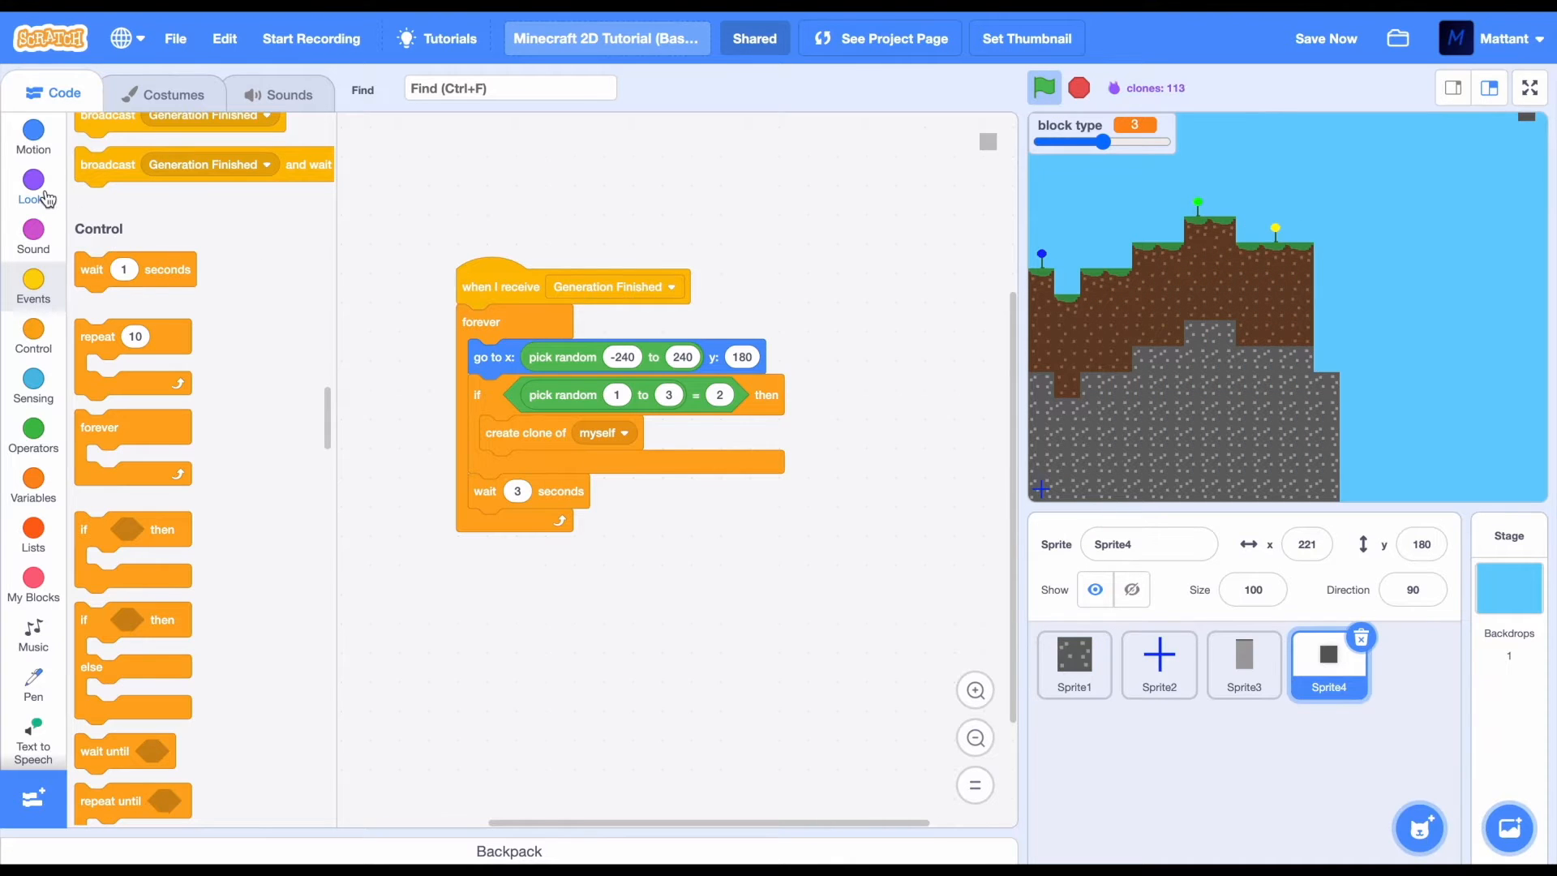
left_click(33, 184)
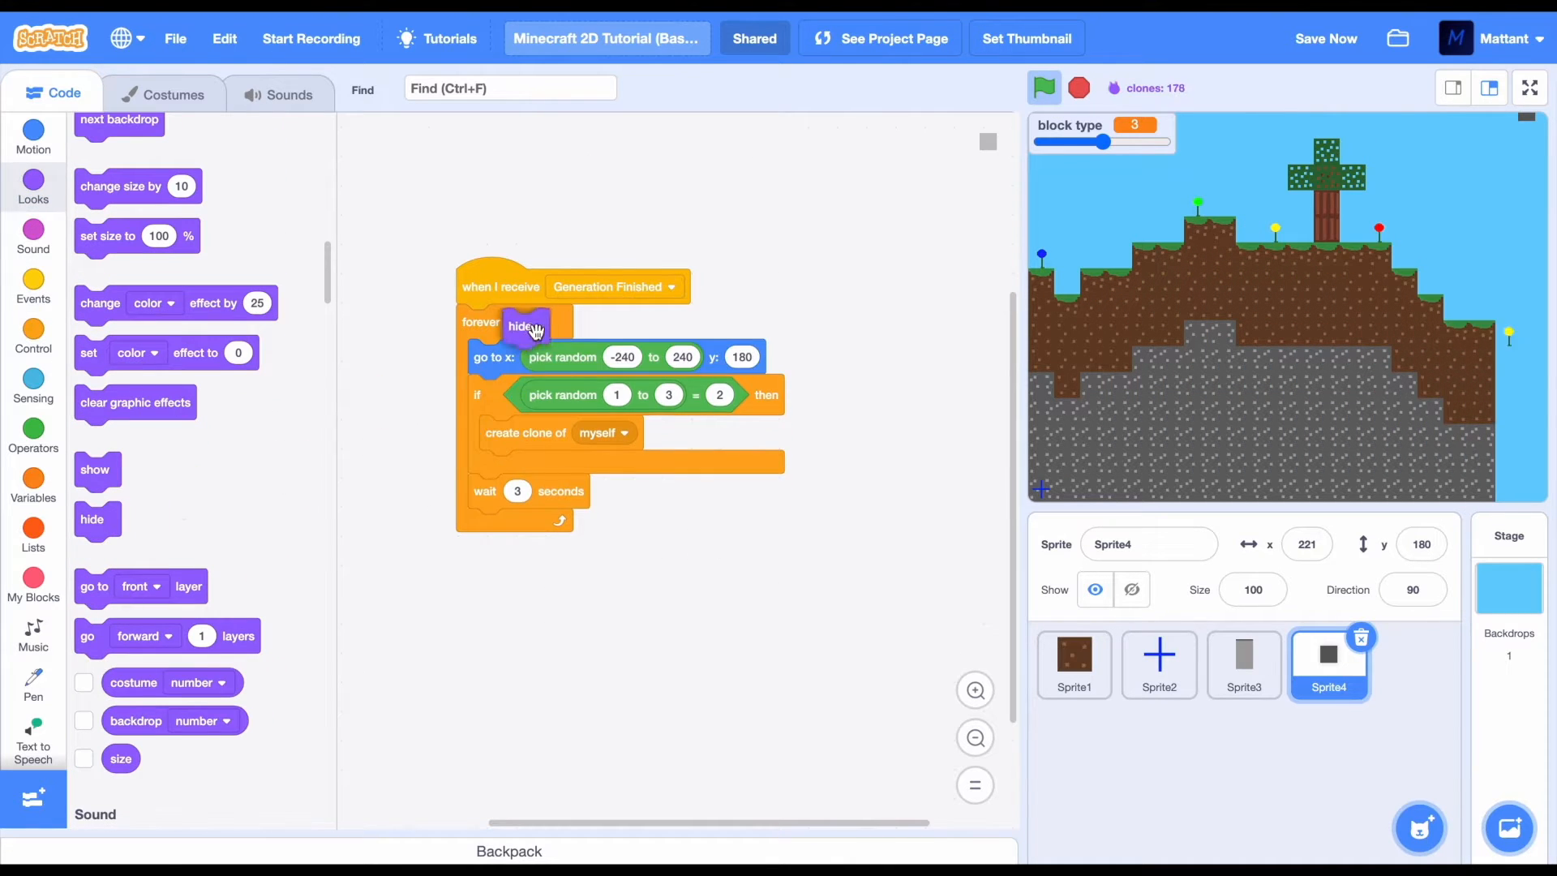
left_click(32, 336)
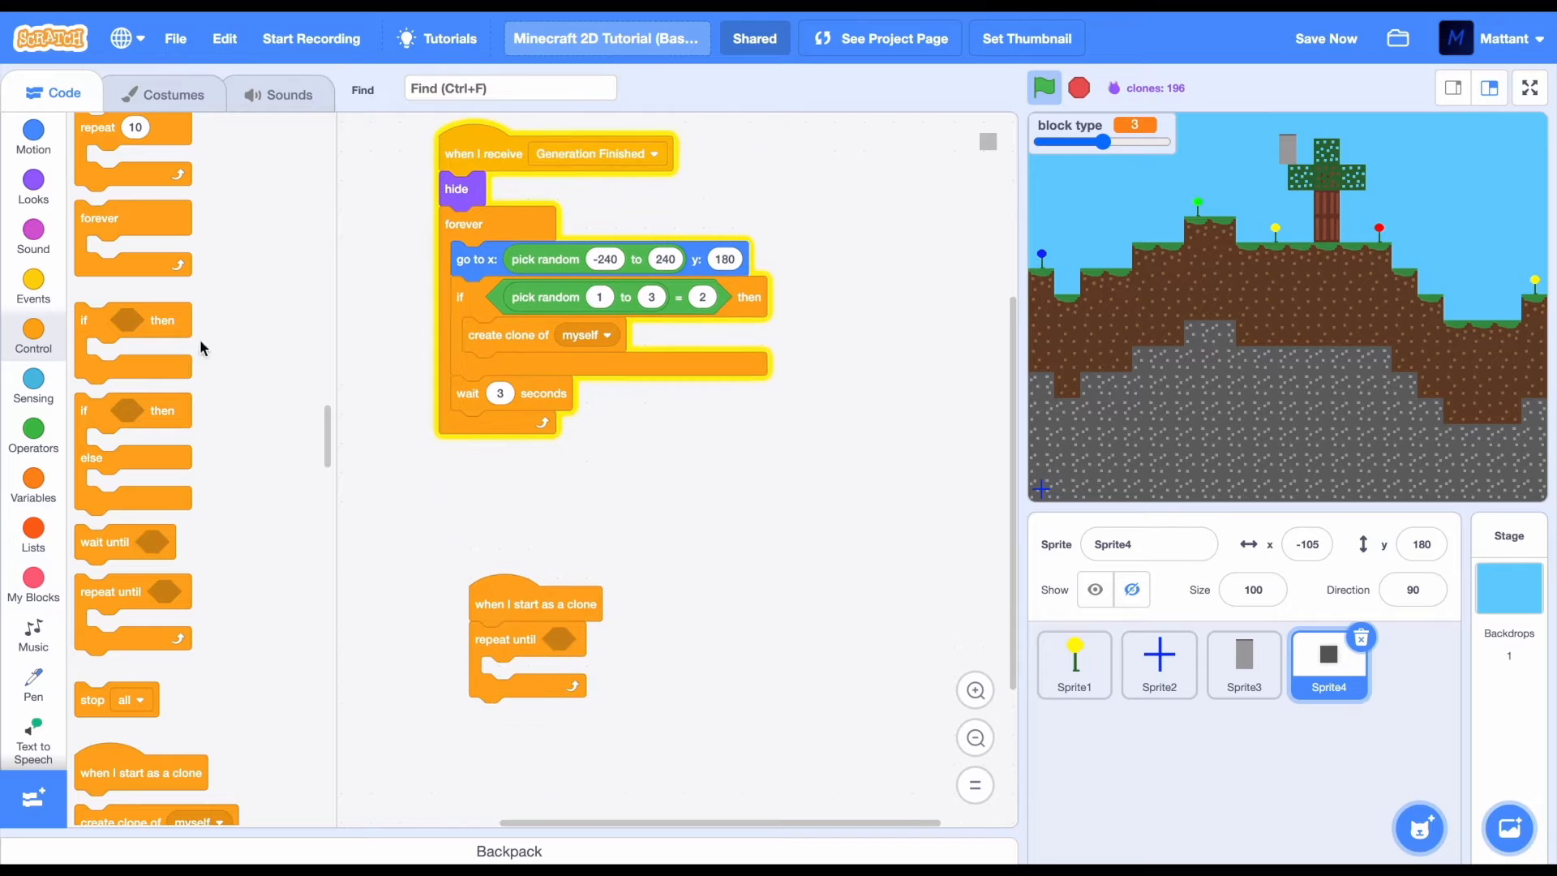
Make Sprite4's clones fall until touching the terrain, using the player's falling code as reference
left_click(33, 385)
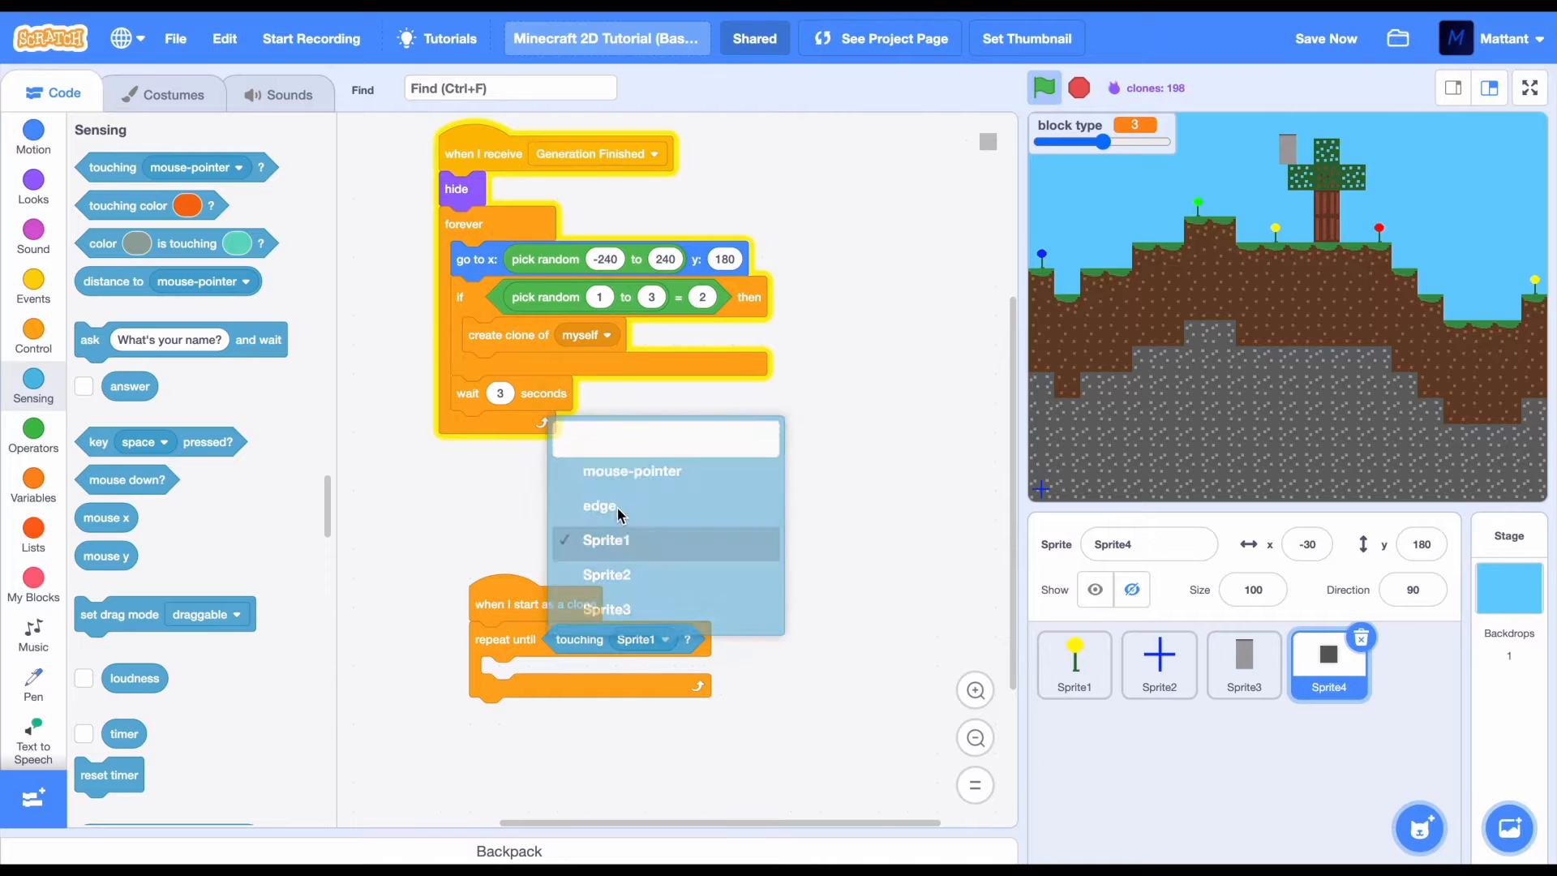
left_click(32, 136)
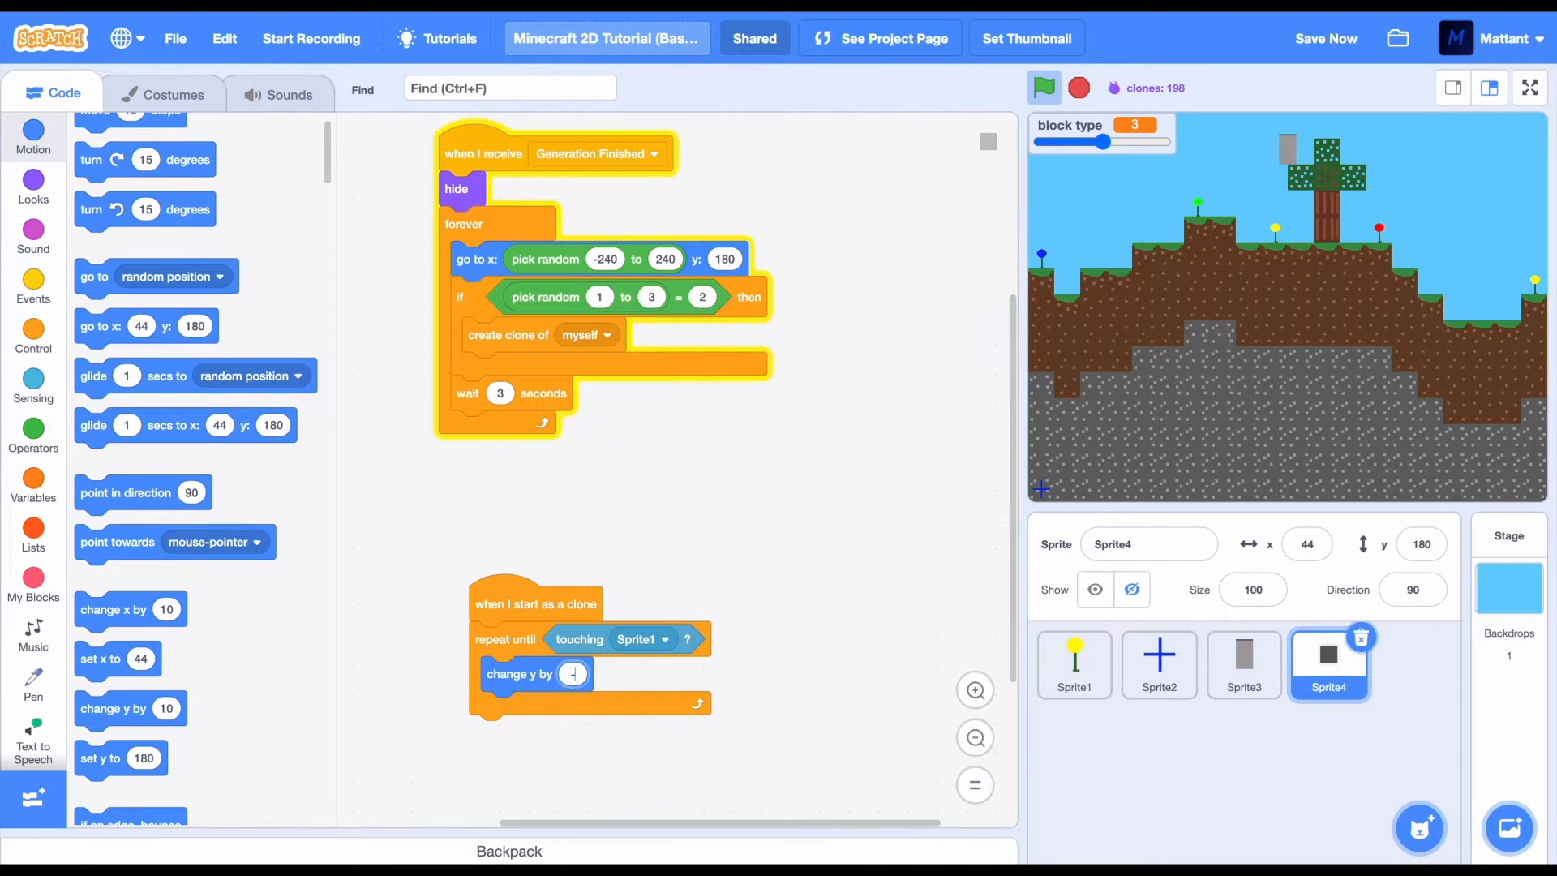
left_click(1244, 664)
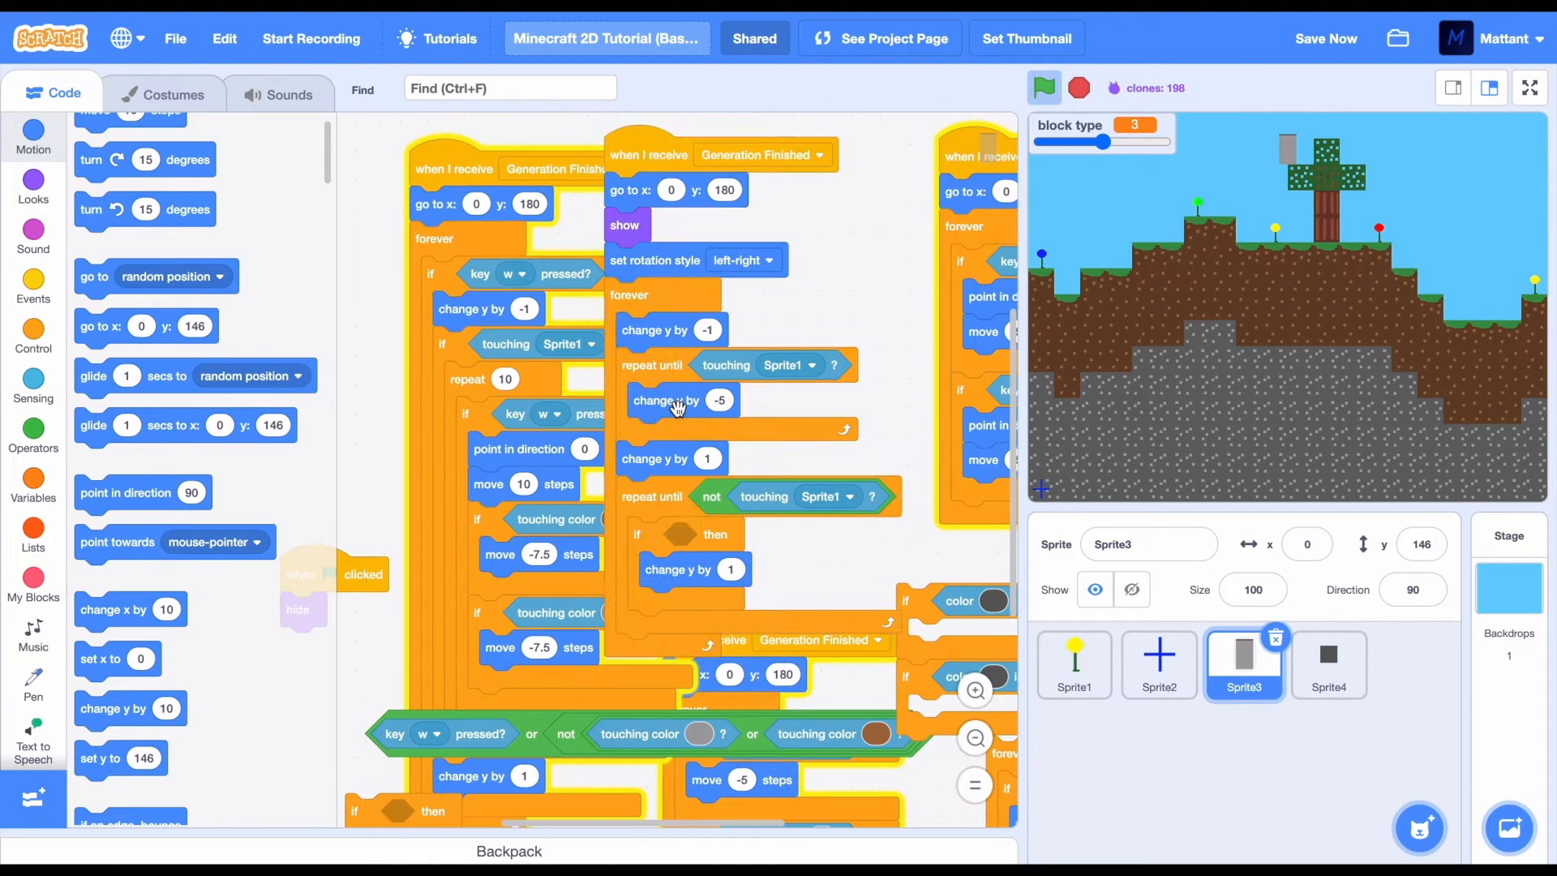
left_click(1328, 664)
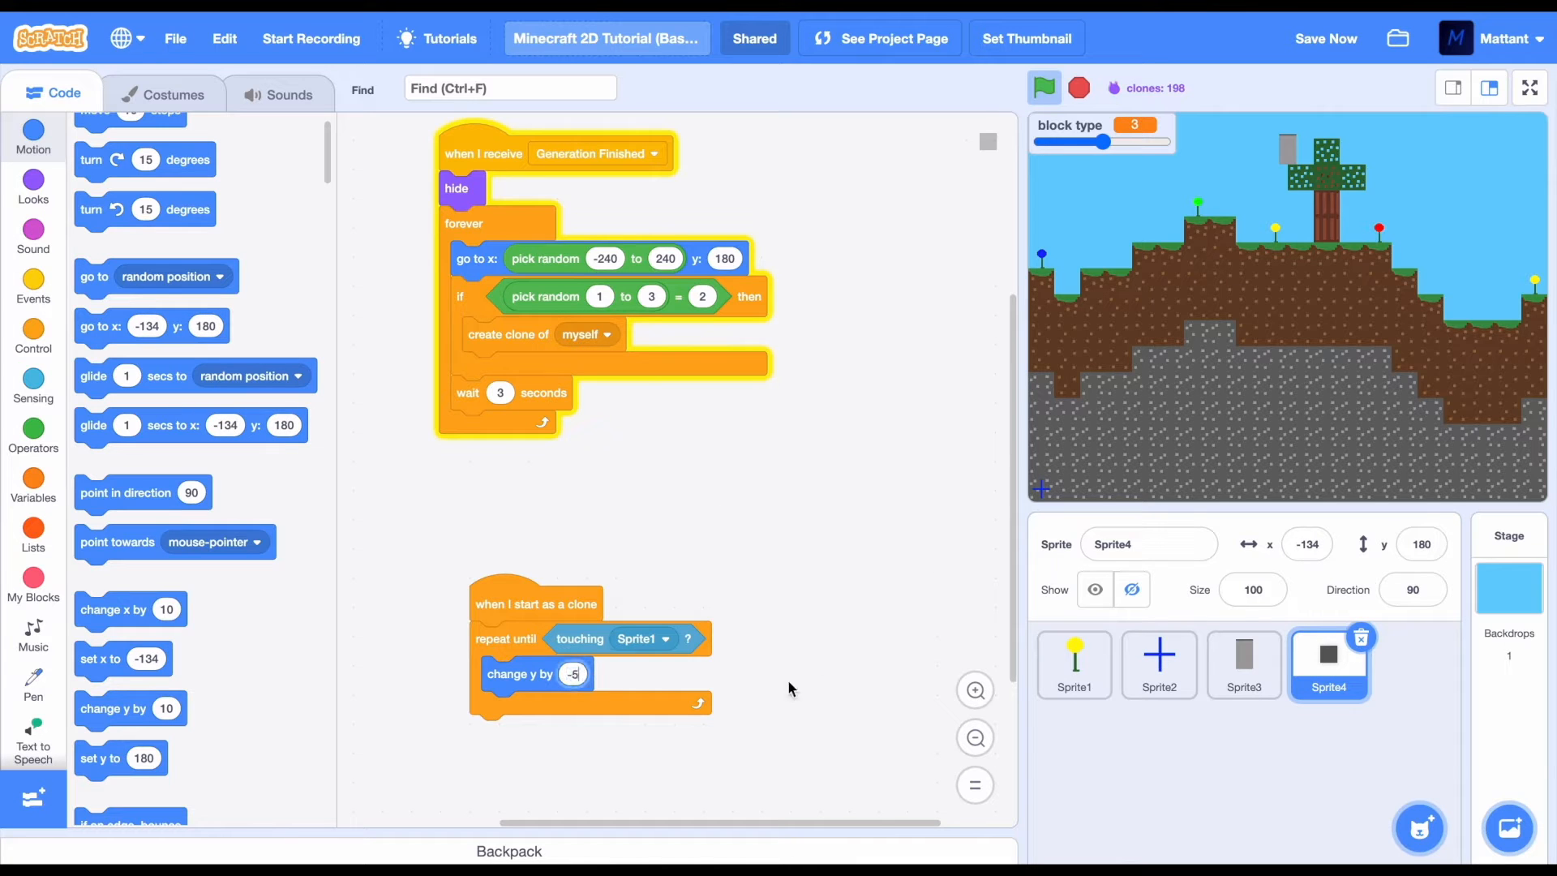
left_click(1243, 665)
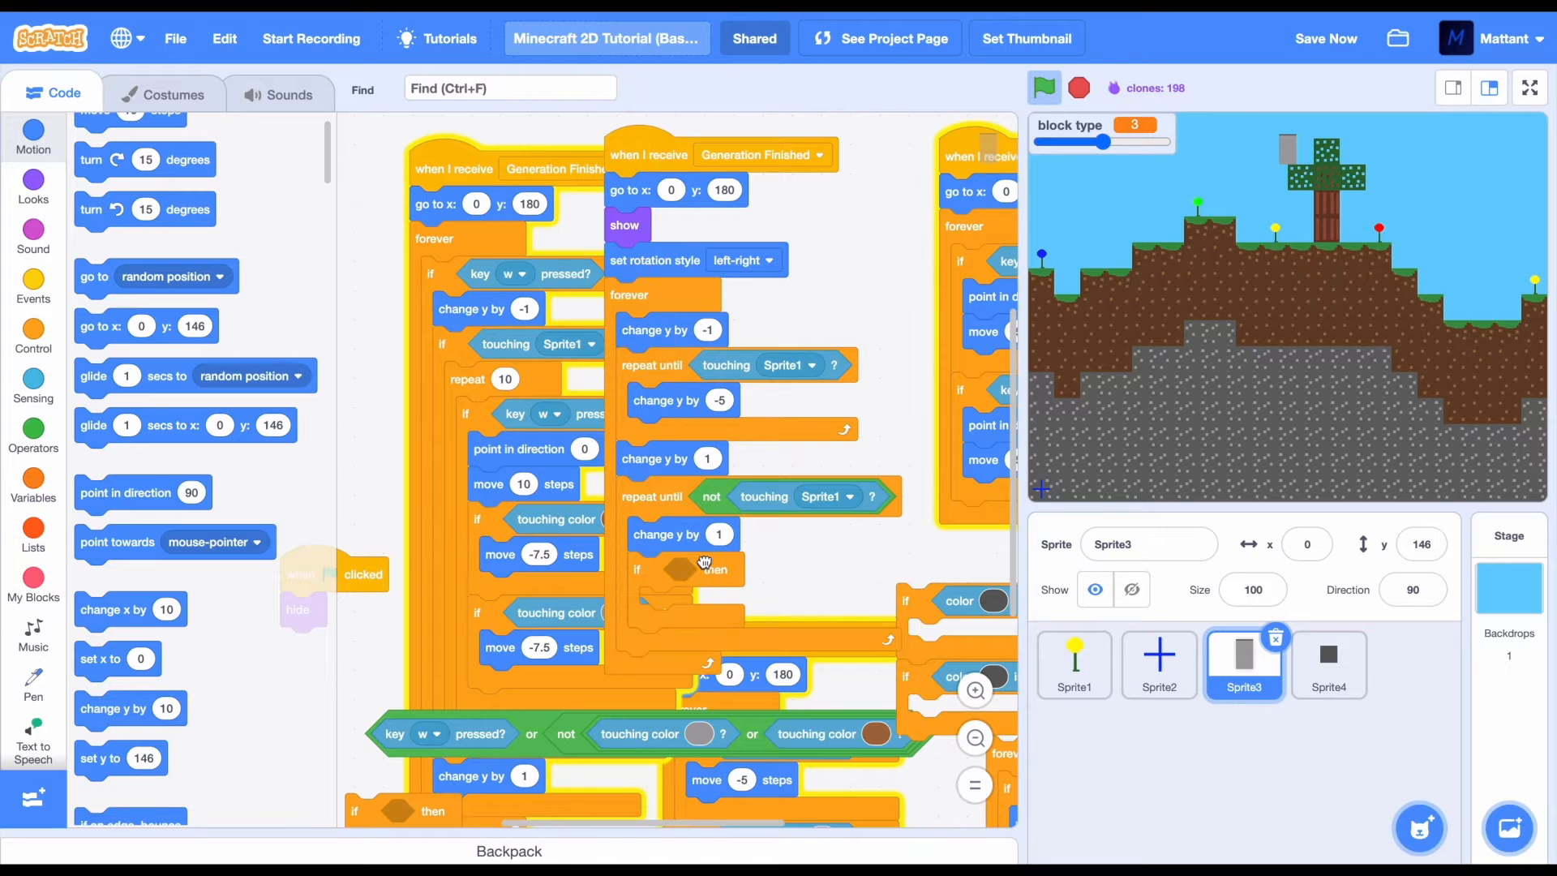
Make Sprite4 clone every cycle with a random 4–8 second wait, and test
left_click(1044, 87)
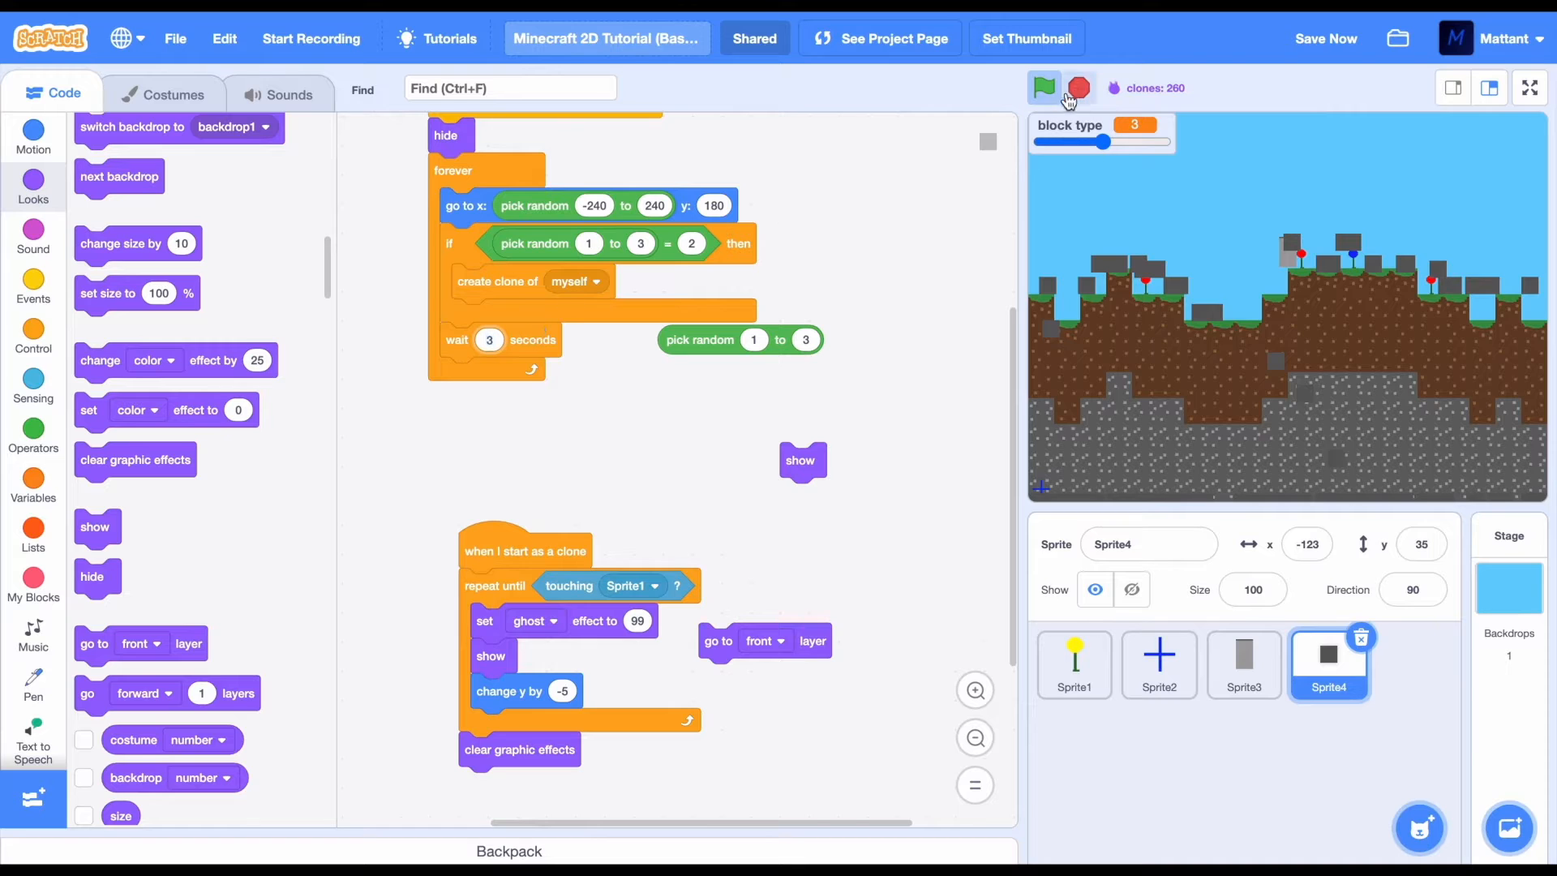
left_click(1044, 88)
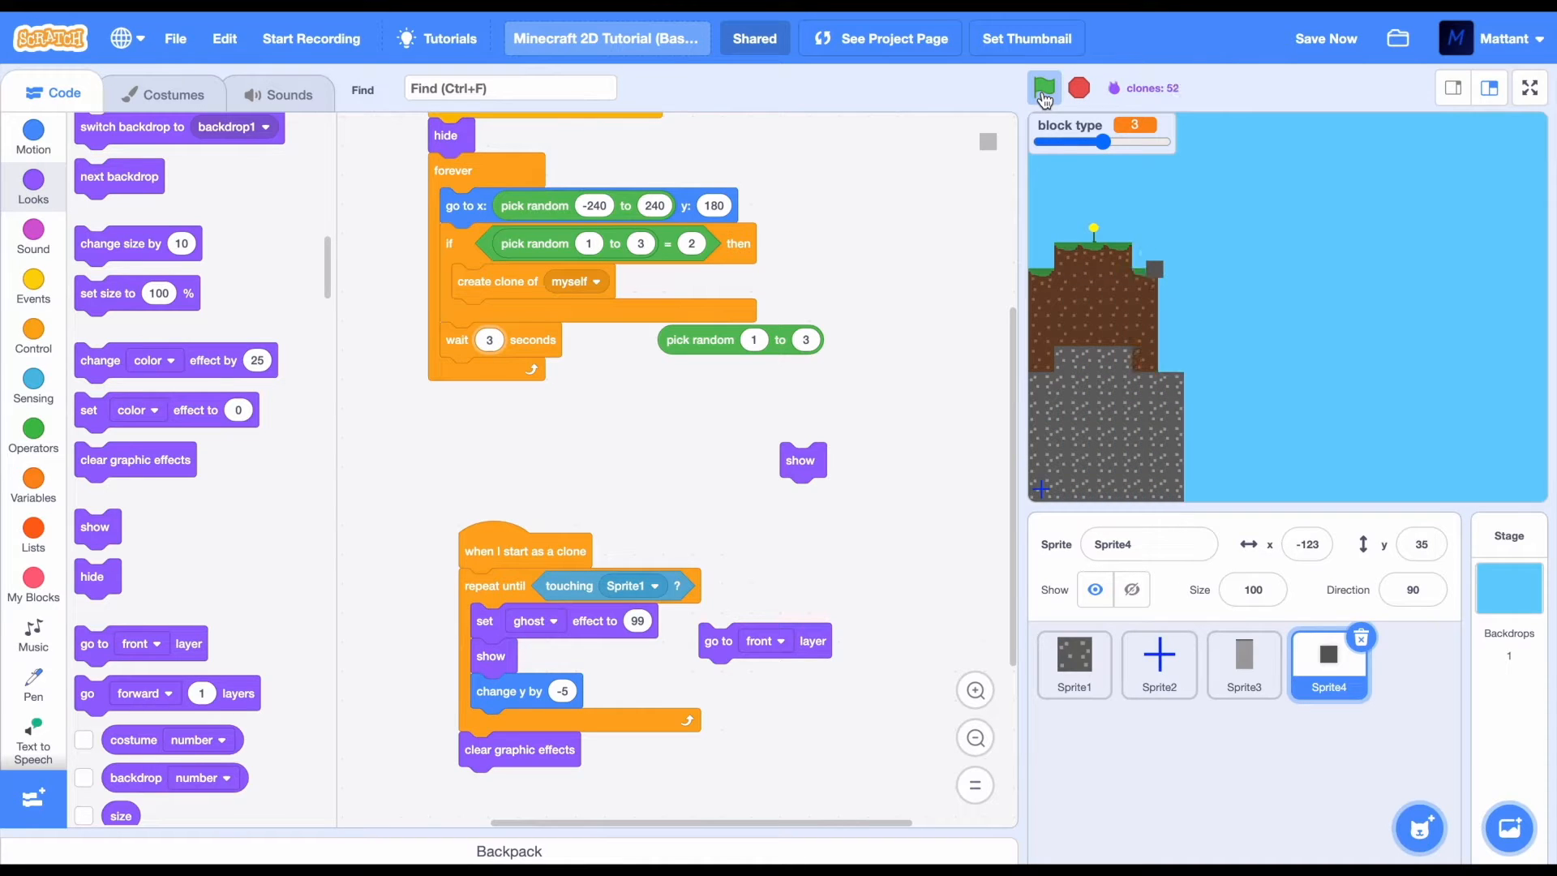
left_click(1044, 89)
type("8")
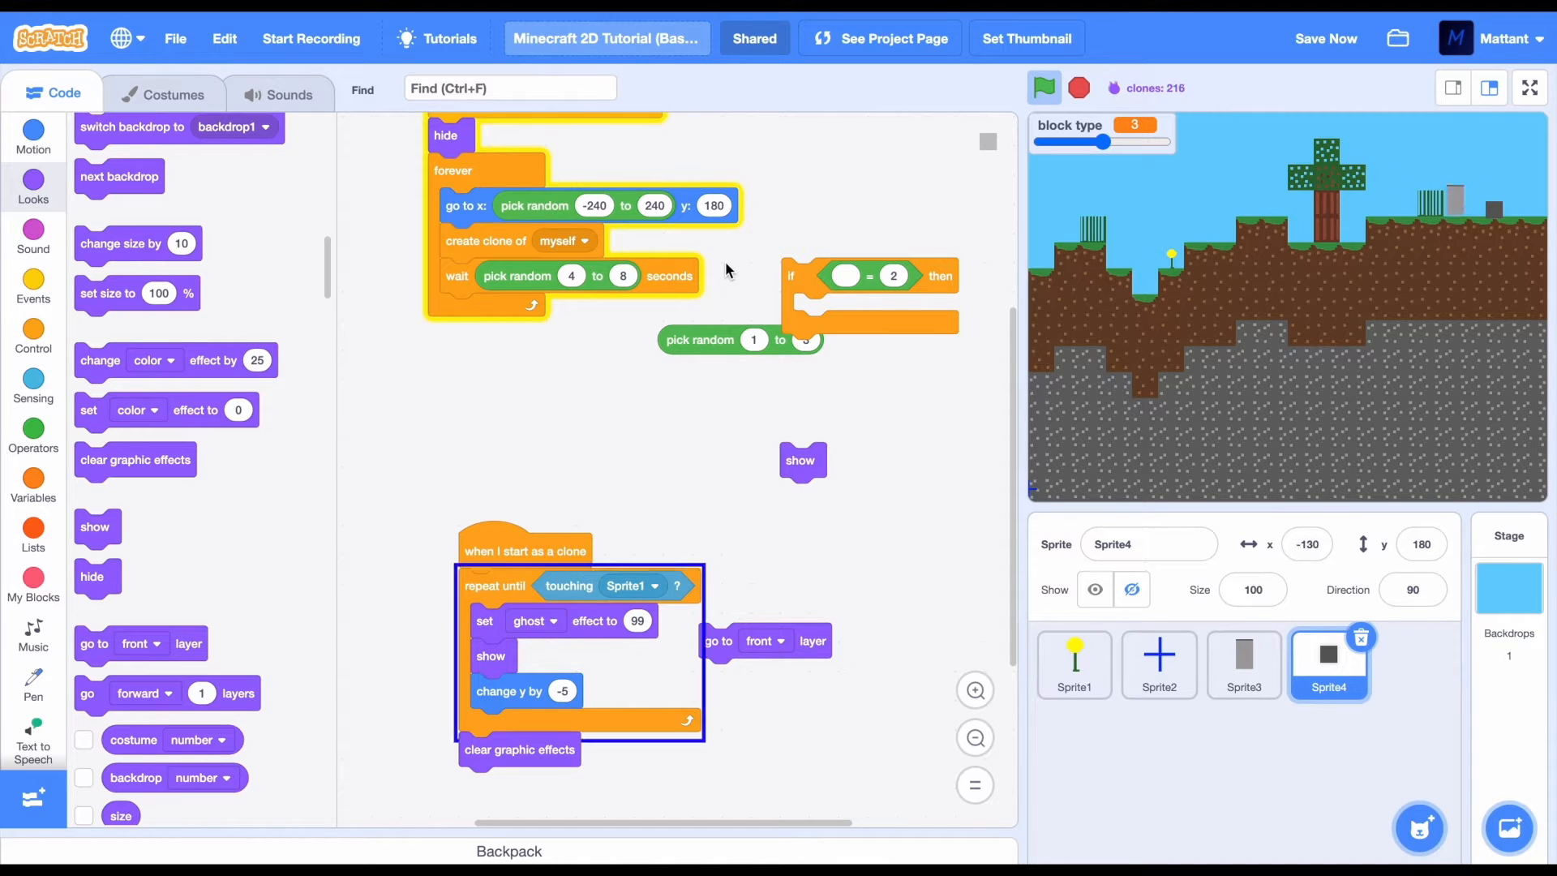
Build a clone wander loop: repeat random 0–10 moves right and left, each with a random 0–3 second wait
left_click(32, 137)
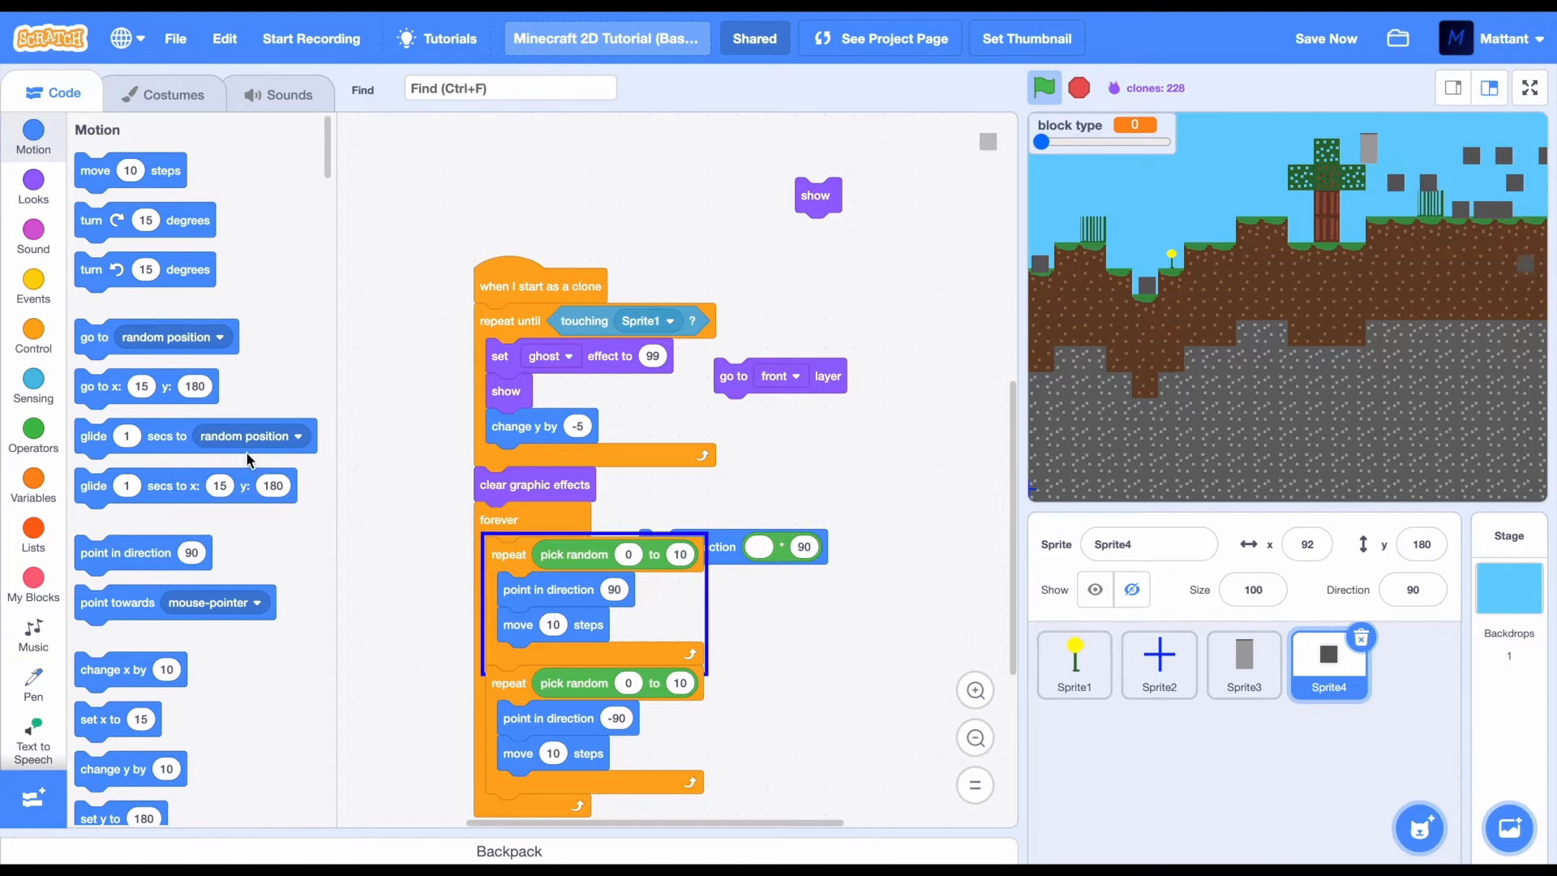
left_click(33, 336)
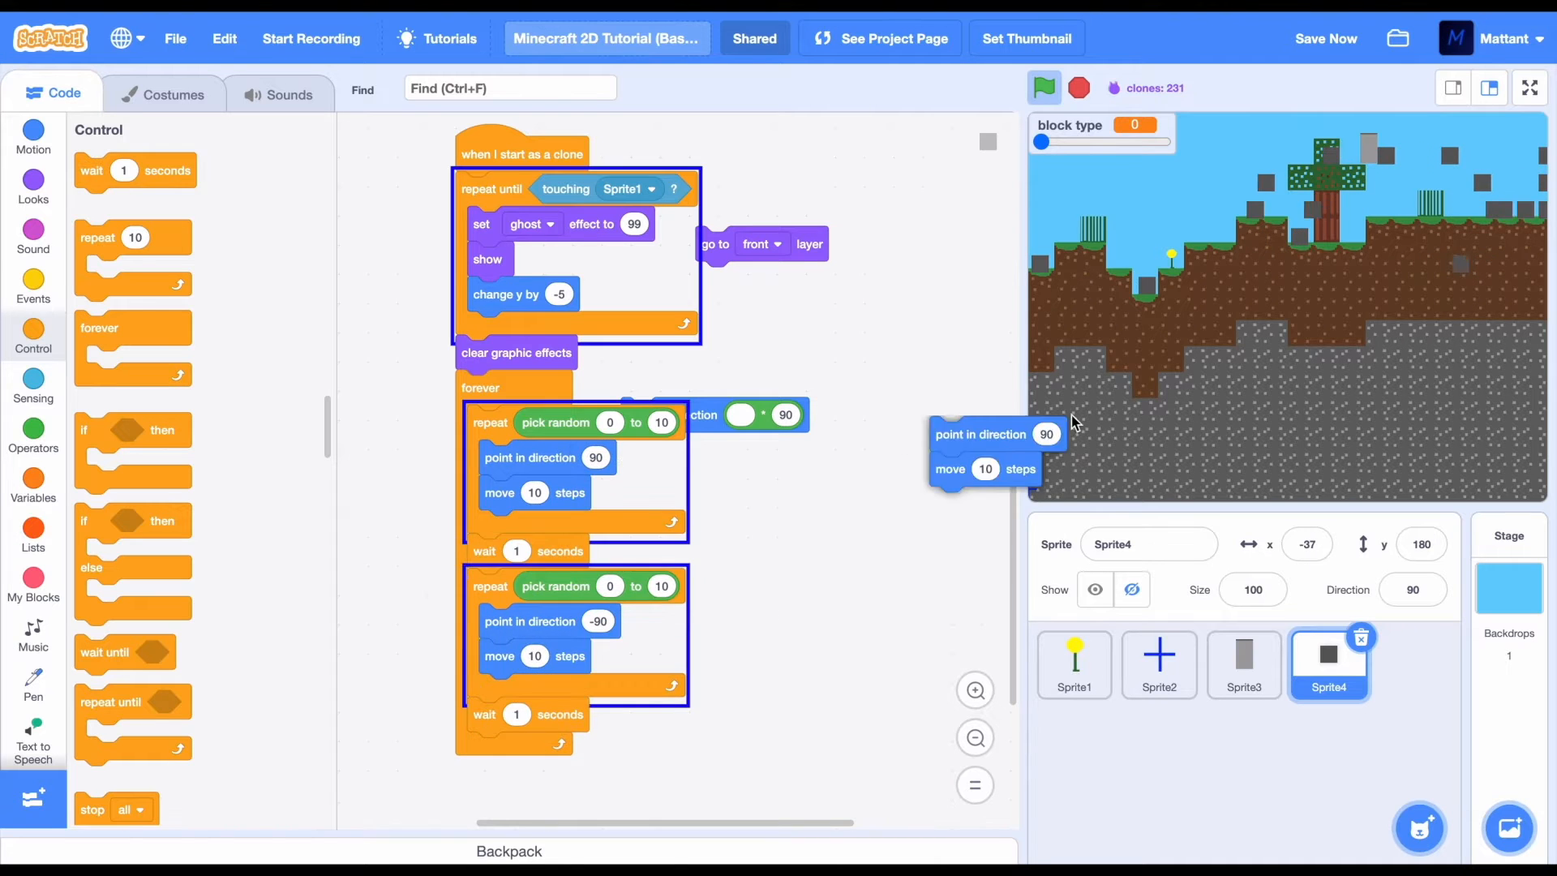
left_click(32, 434)
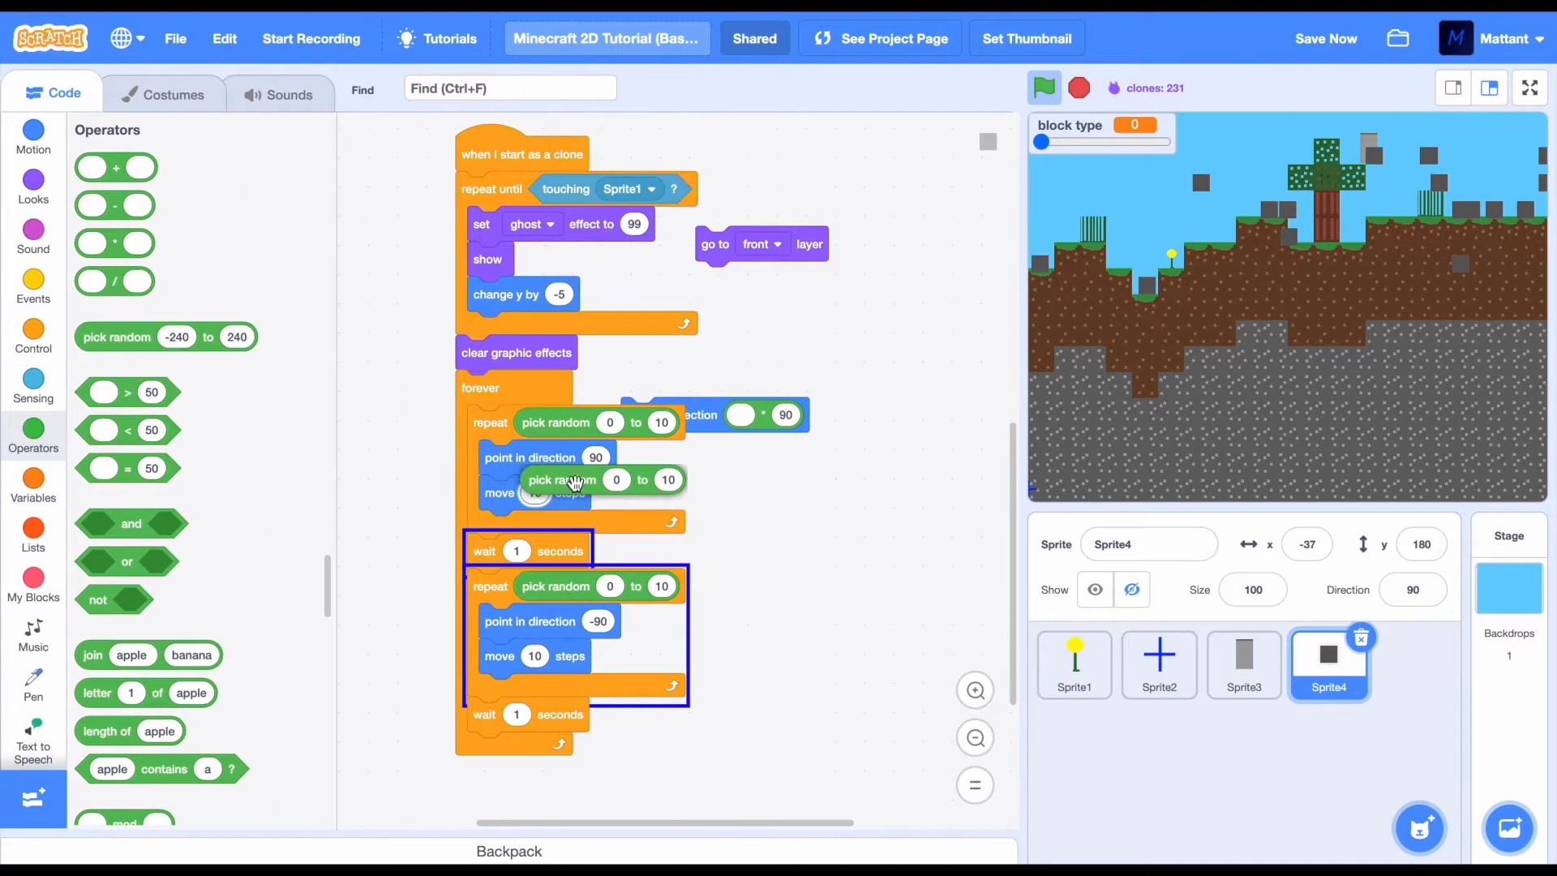
right_click(544, 552)
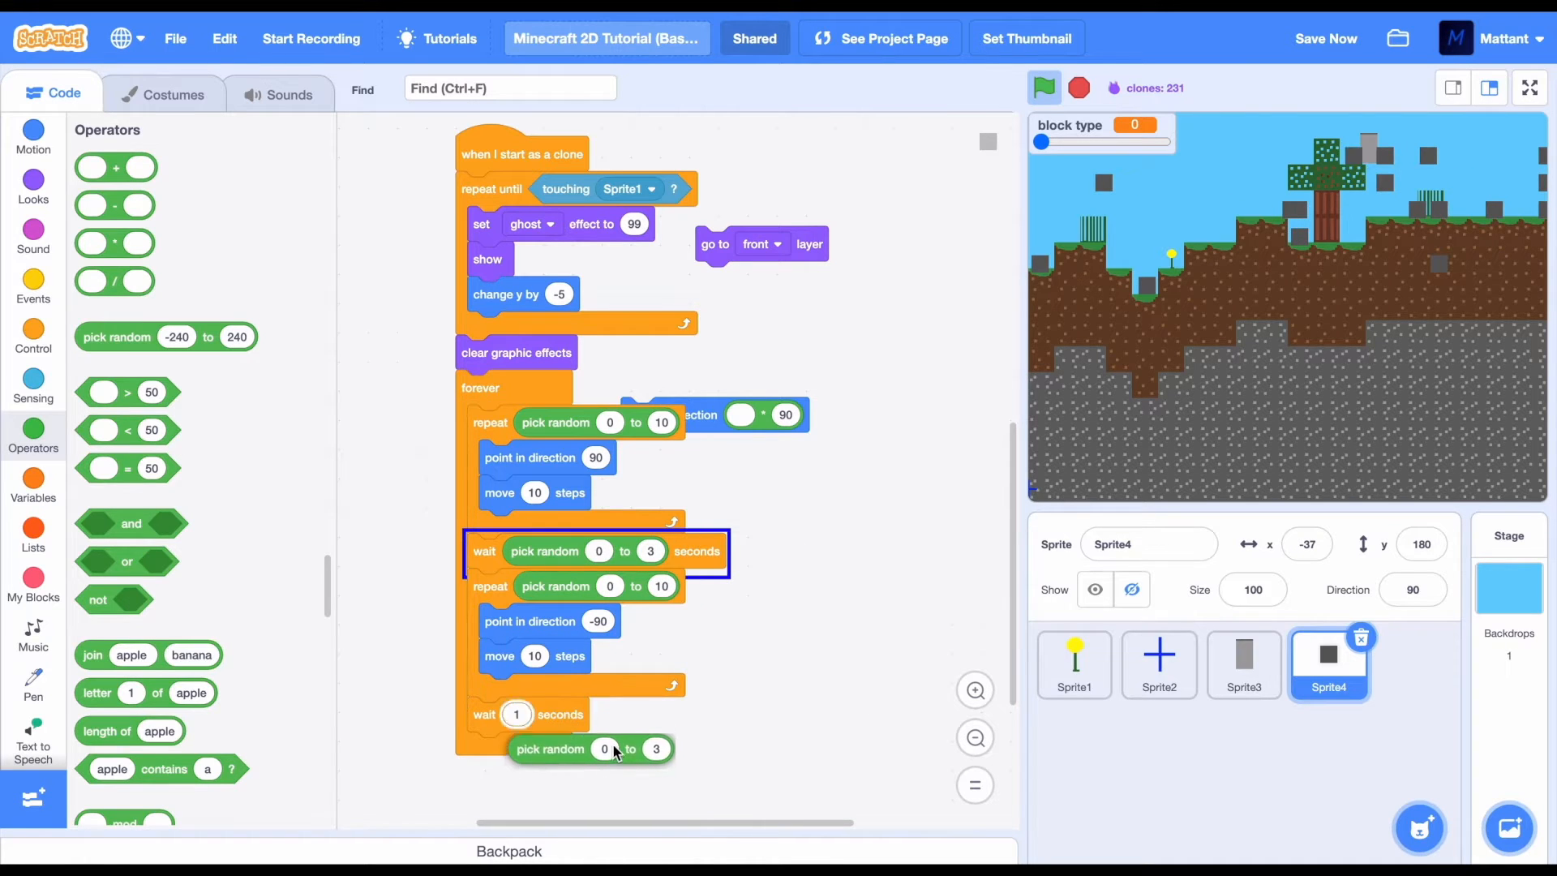
left_click(32, 337)
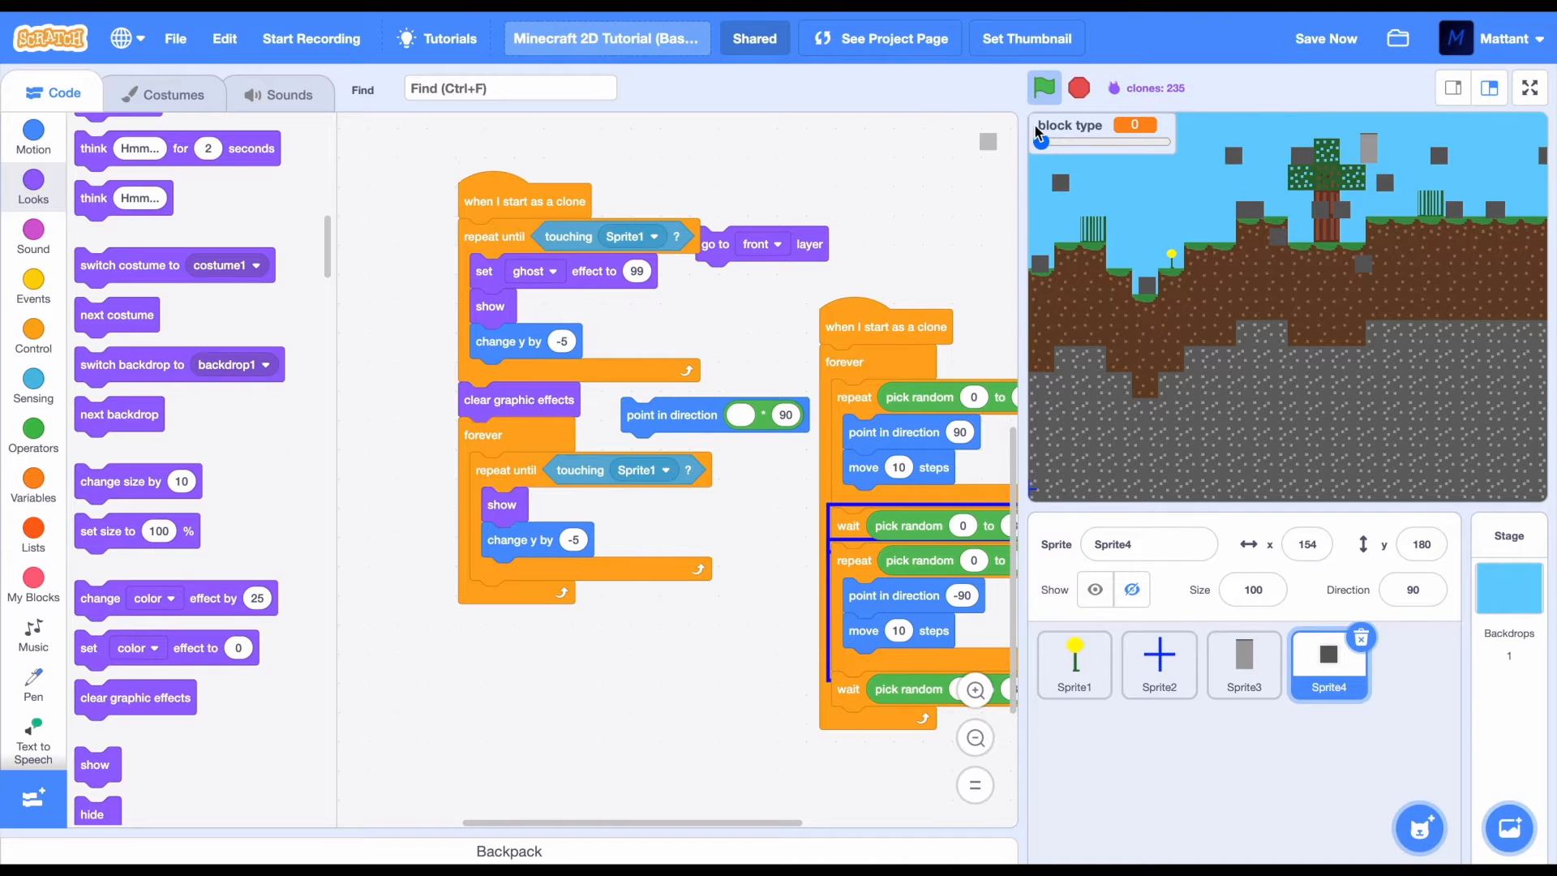
Copy Sprite3's collision script to Sprite4, add repeat-10 climbing and move -5 steps, then select Sprite2
left_click(1243, 663)
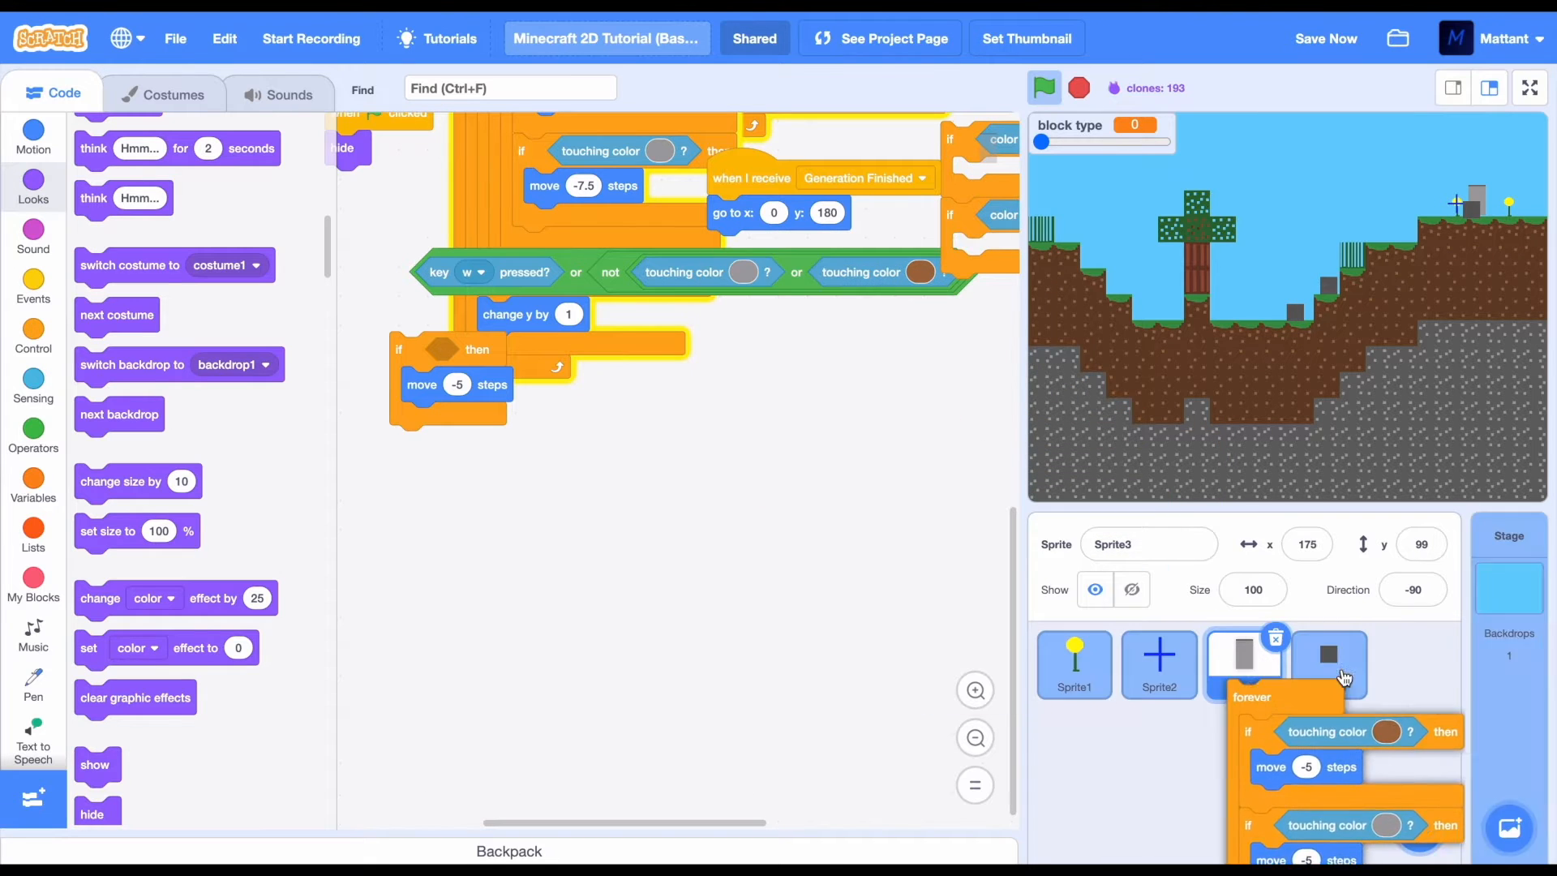
left_click(1328, 663)
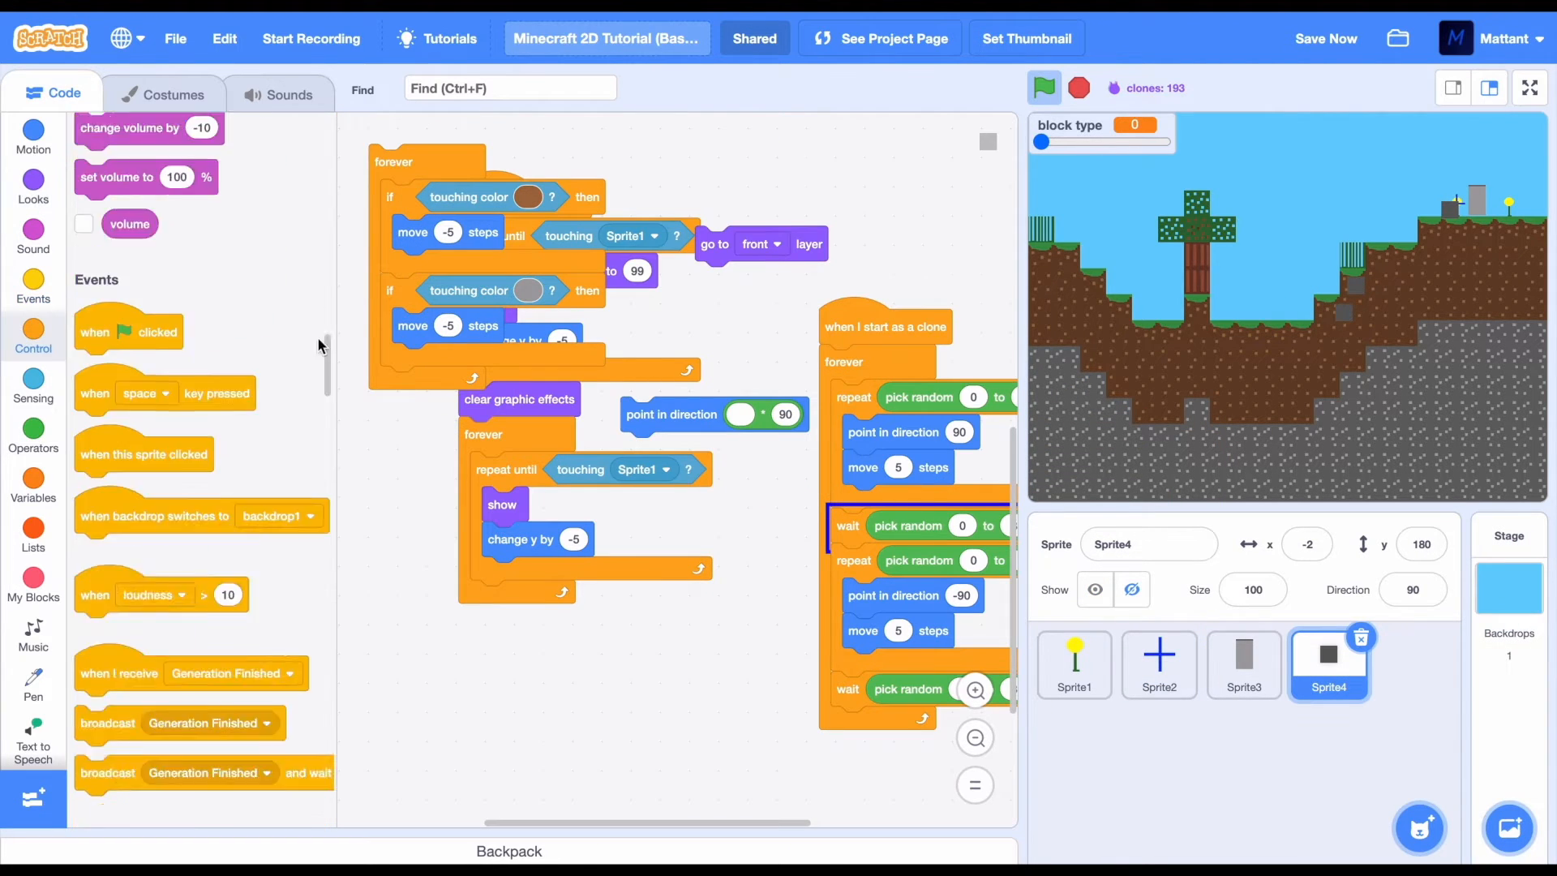
left_click(32, 338)
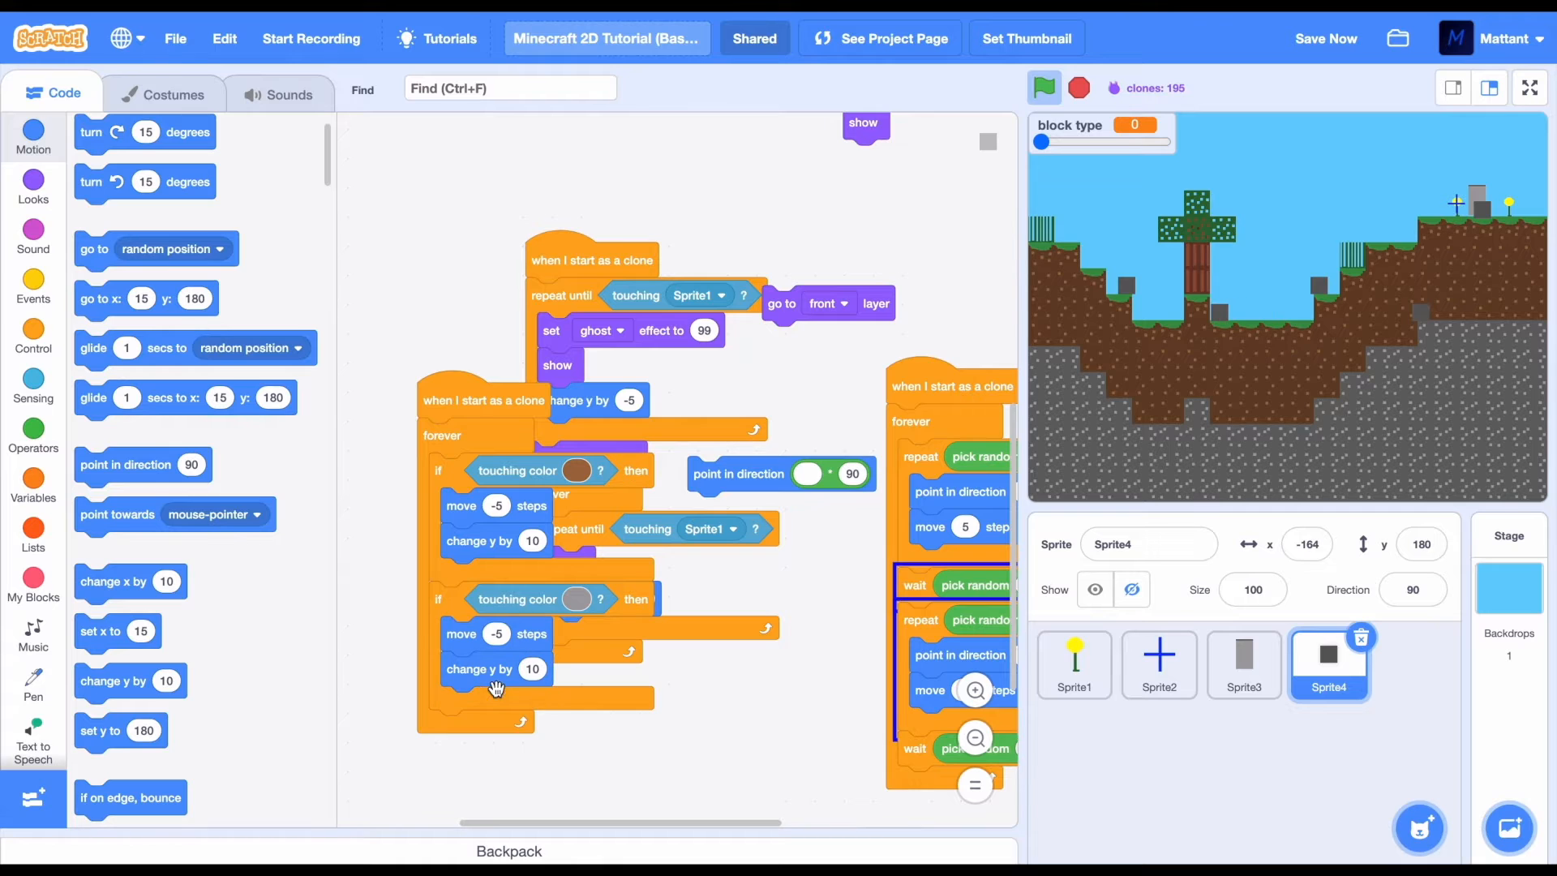
left_click(32, 335)
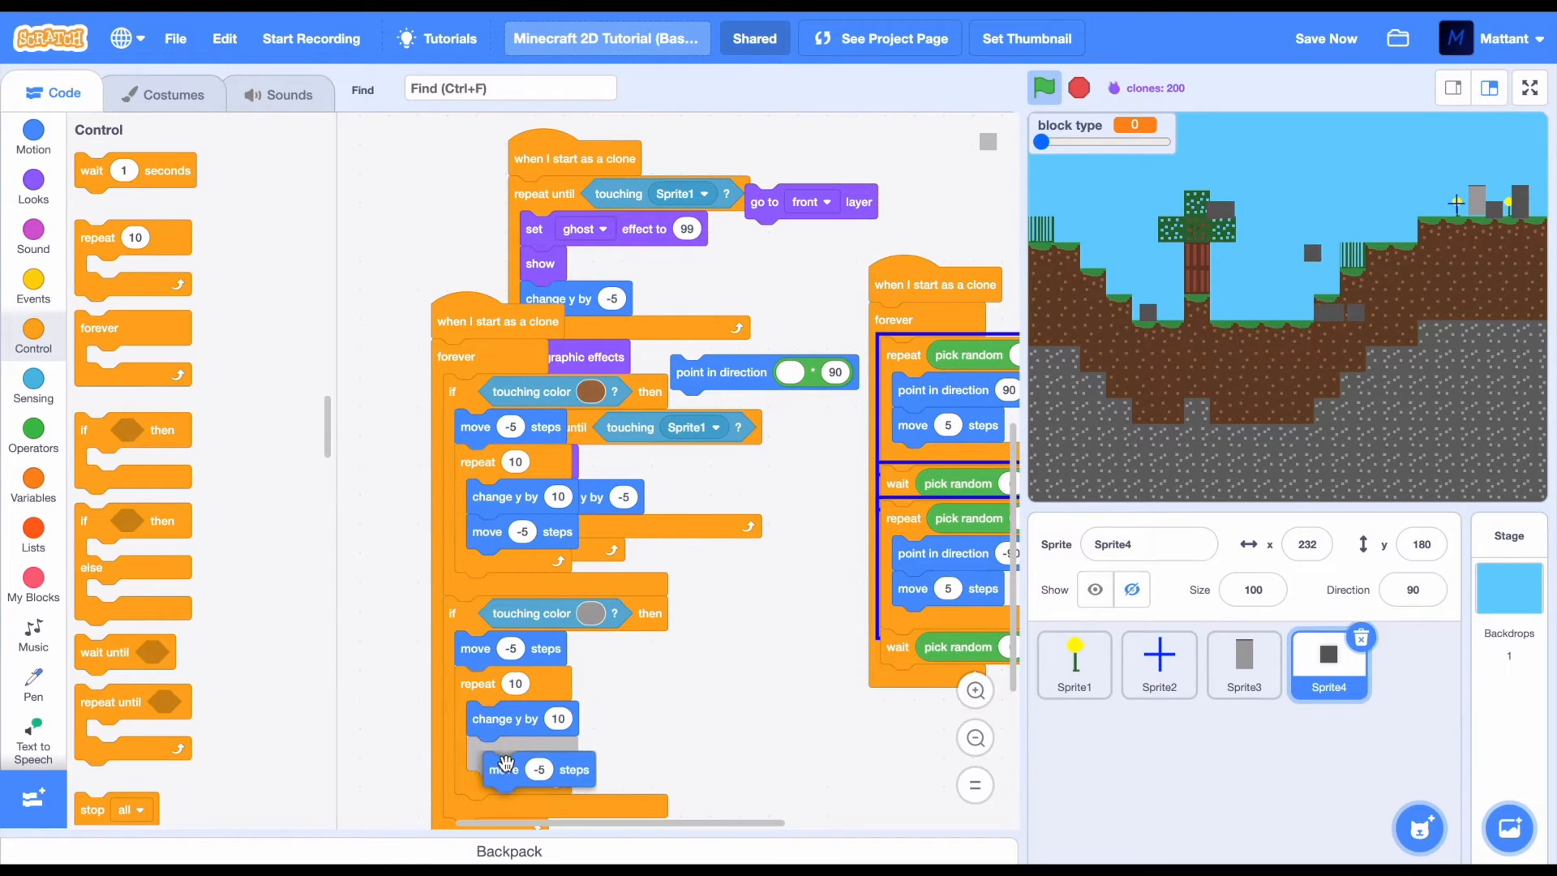
left_click(1158, 665)
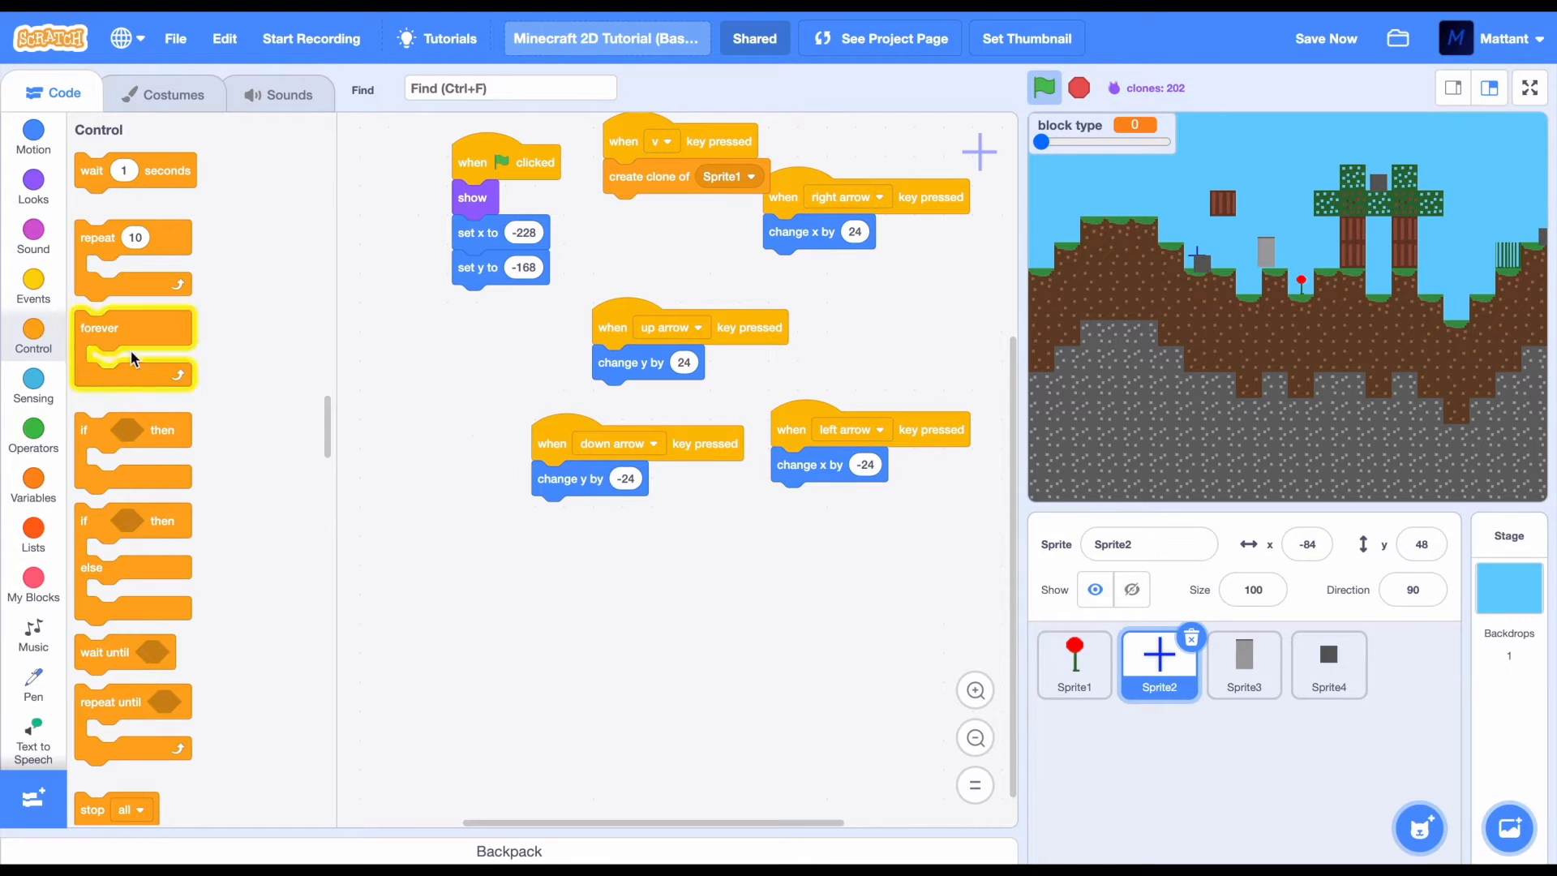
Give Sprite2 a forever loop jumping 24 toward Sprite3 when over 75 units away, and test
left_click_drag(134, 328, 510, 302)
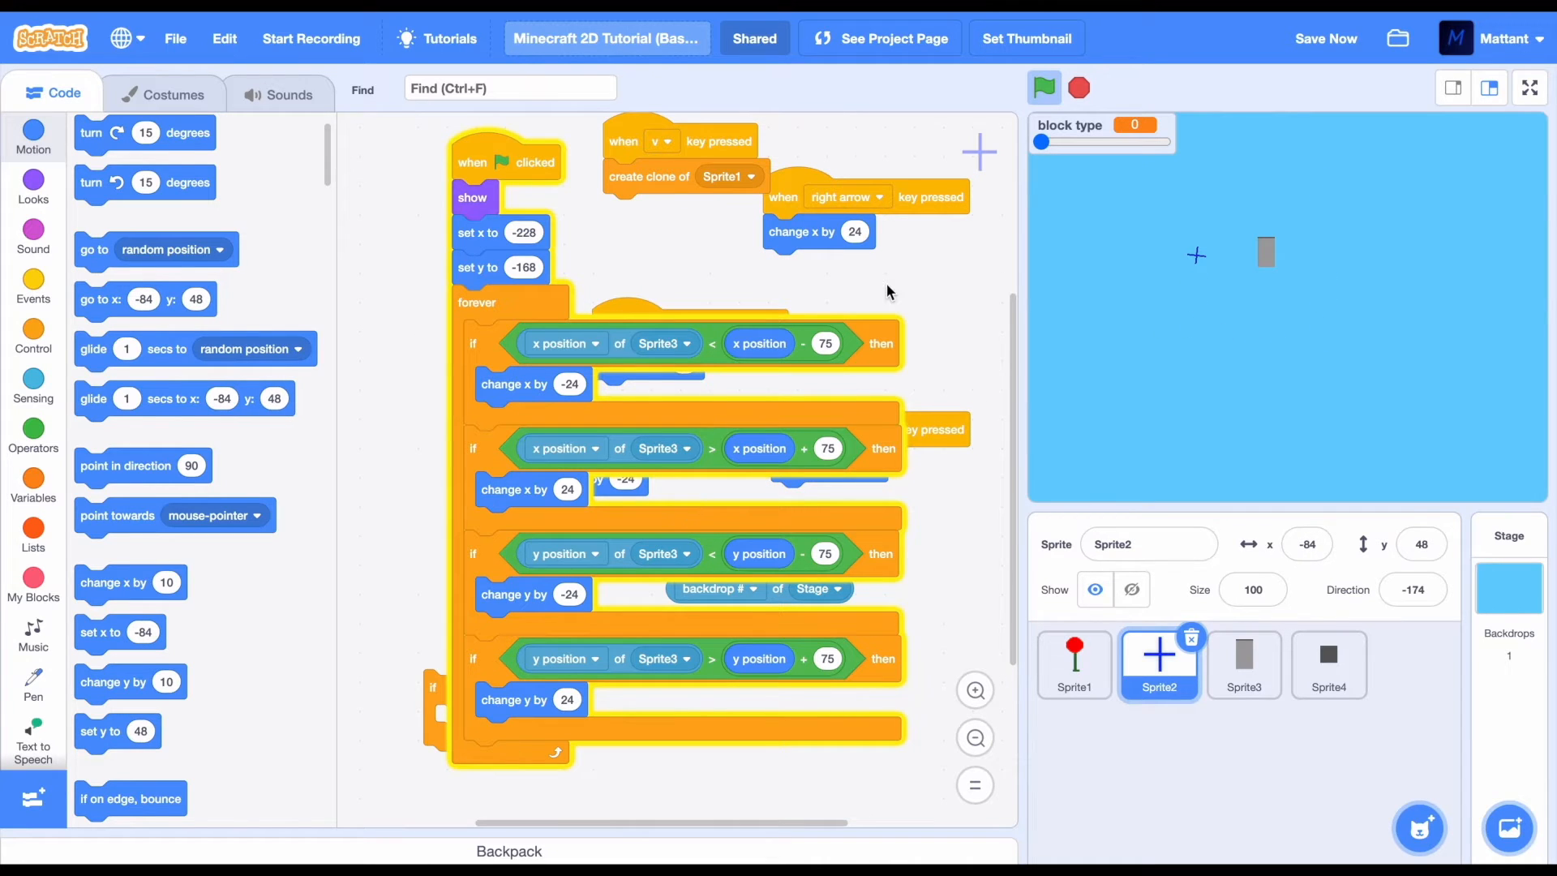
left_click(1044, 88)
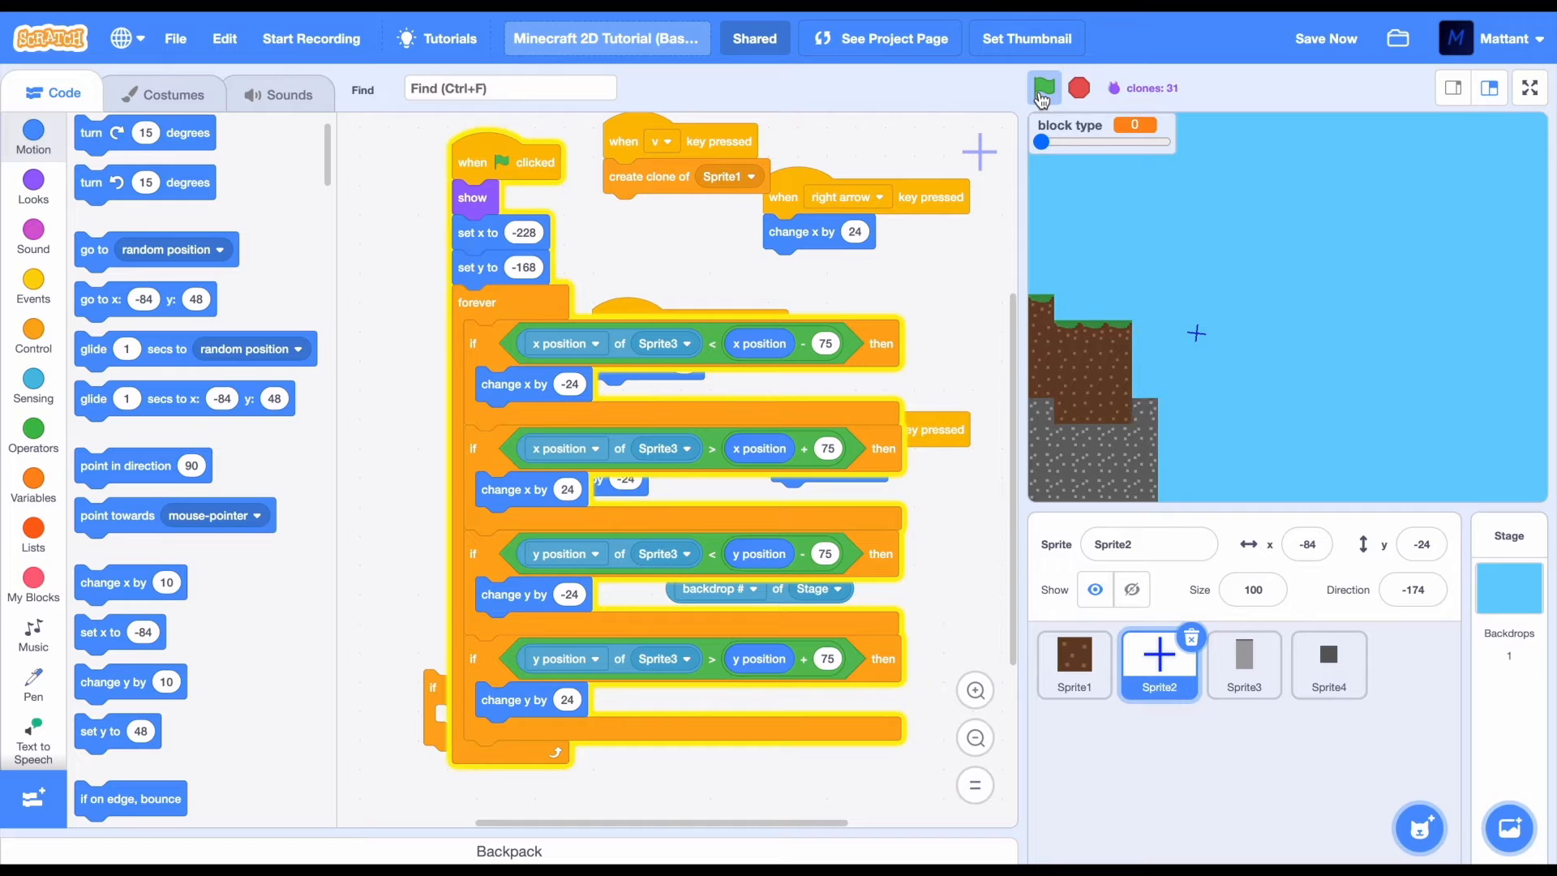
left_click(1044, 88)
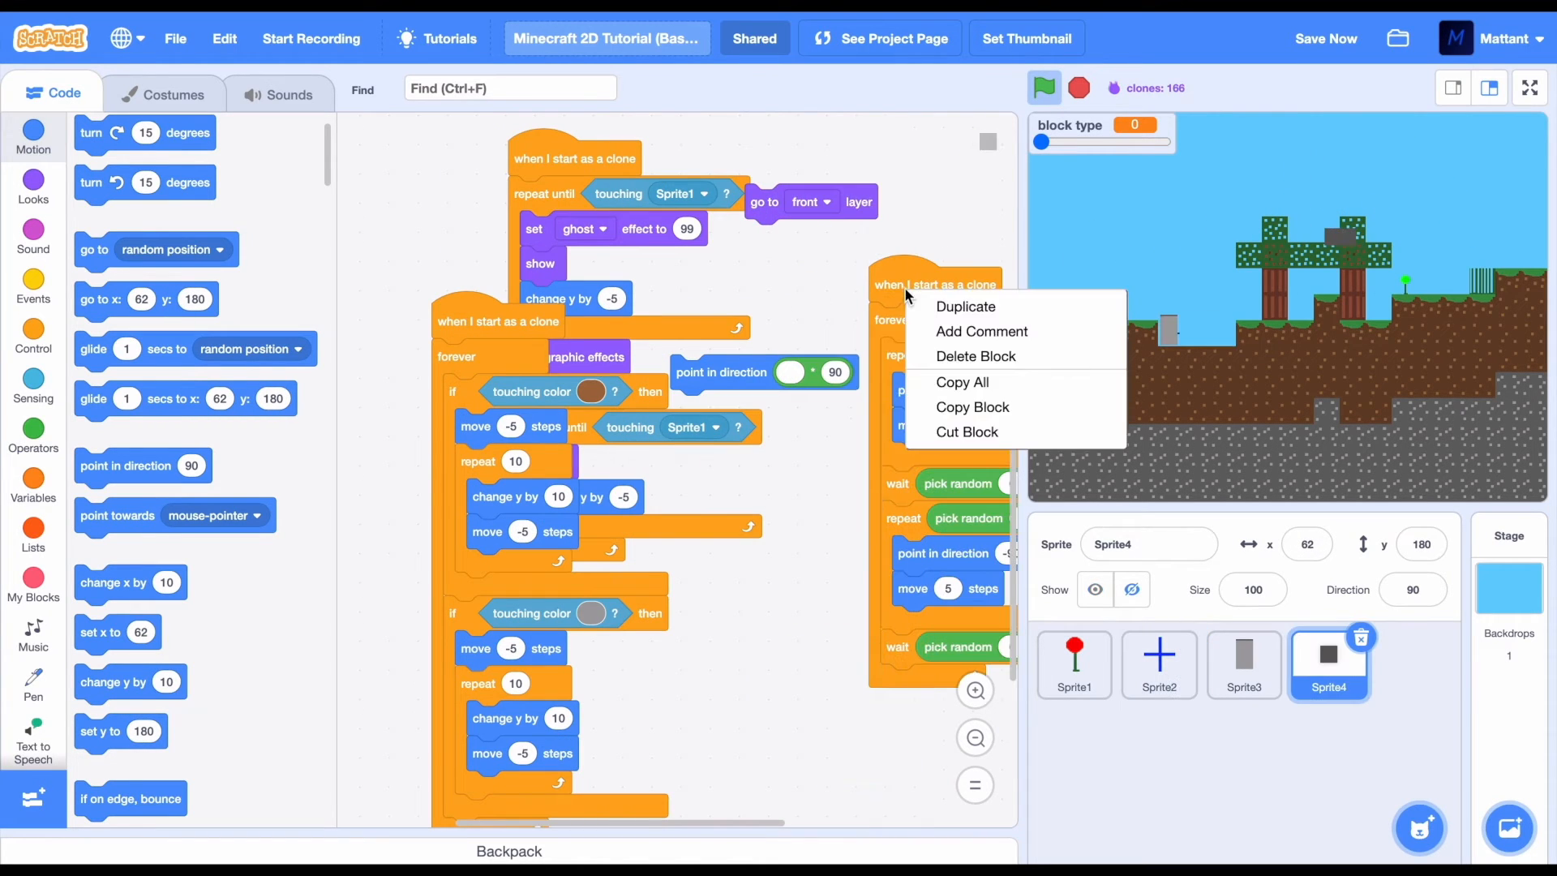
Duplicate Sprite4's clone script into a forever loop with an if touching Sprite2 check
left_click(963, 306)
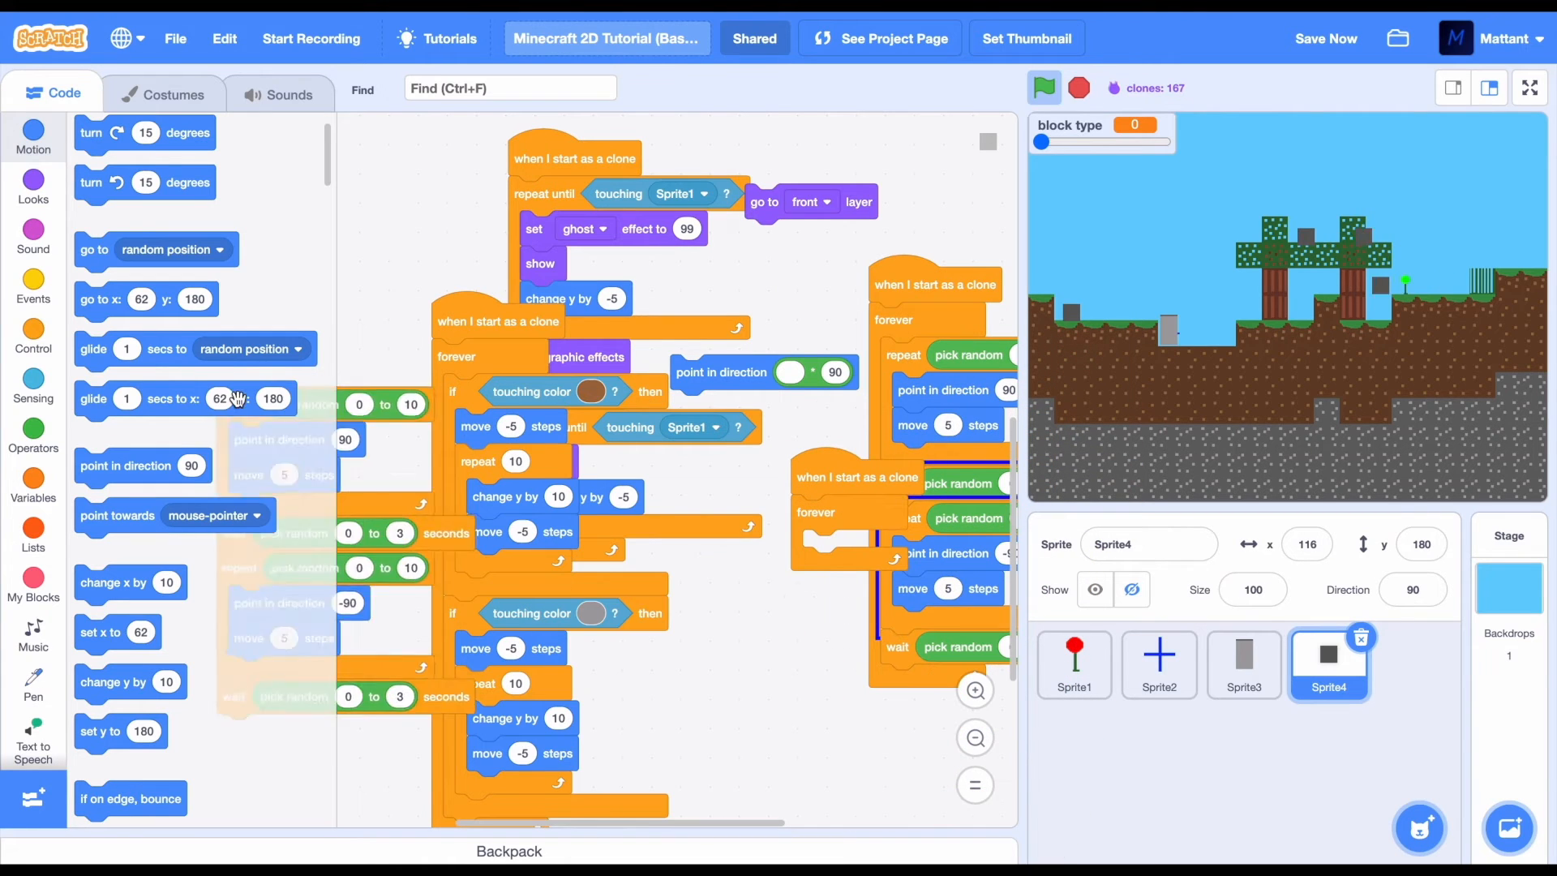
left_click(32, 337)
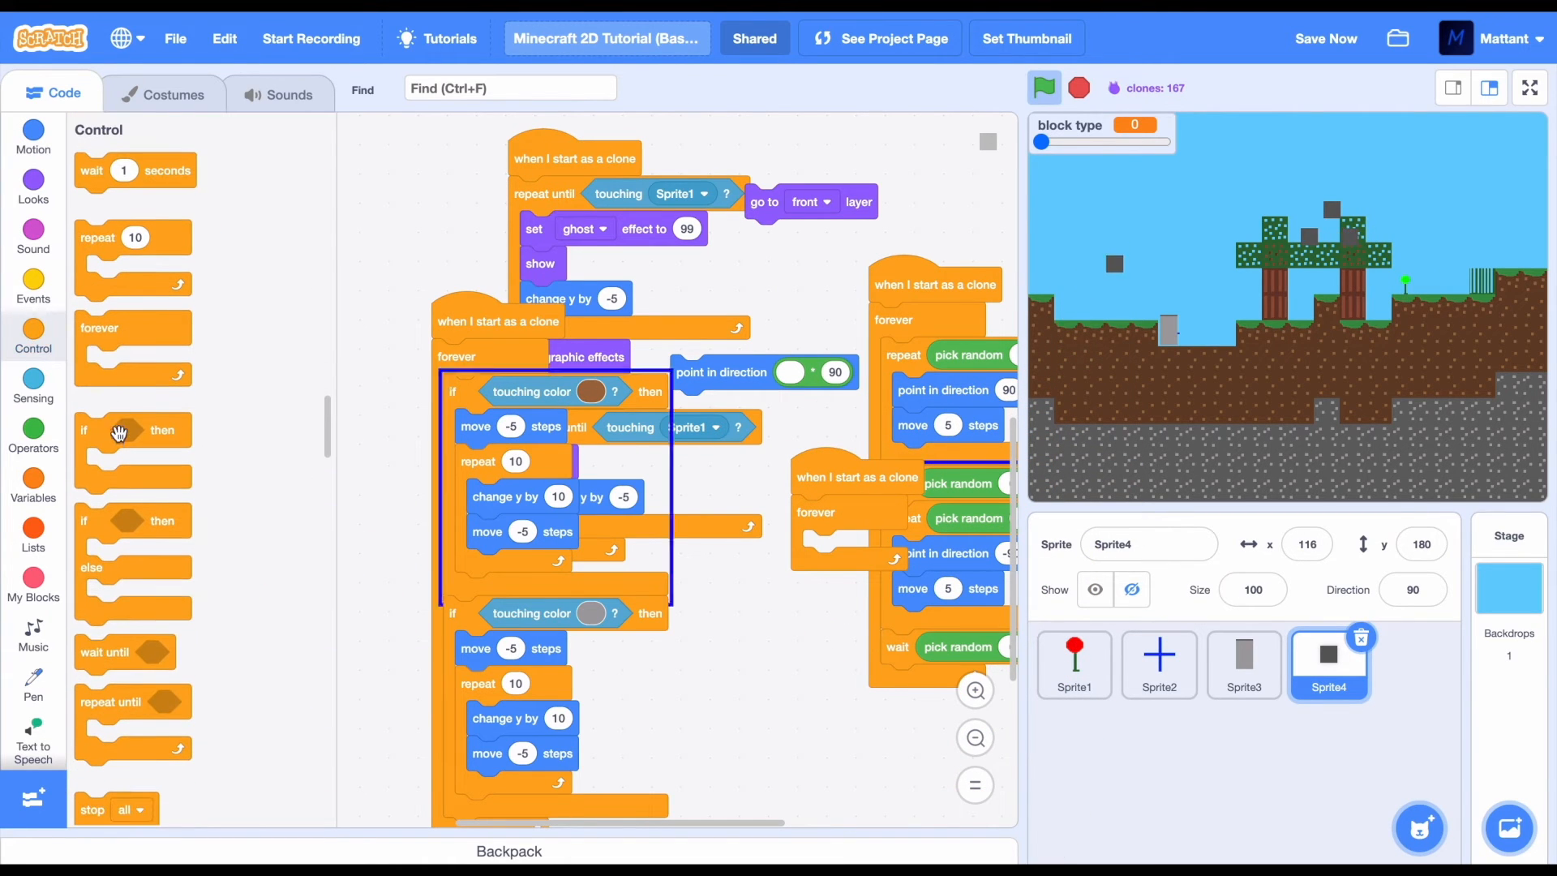
left_click(33, 385)
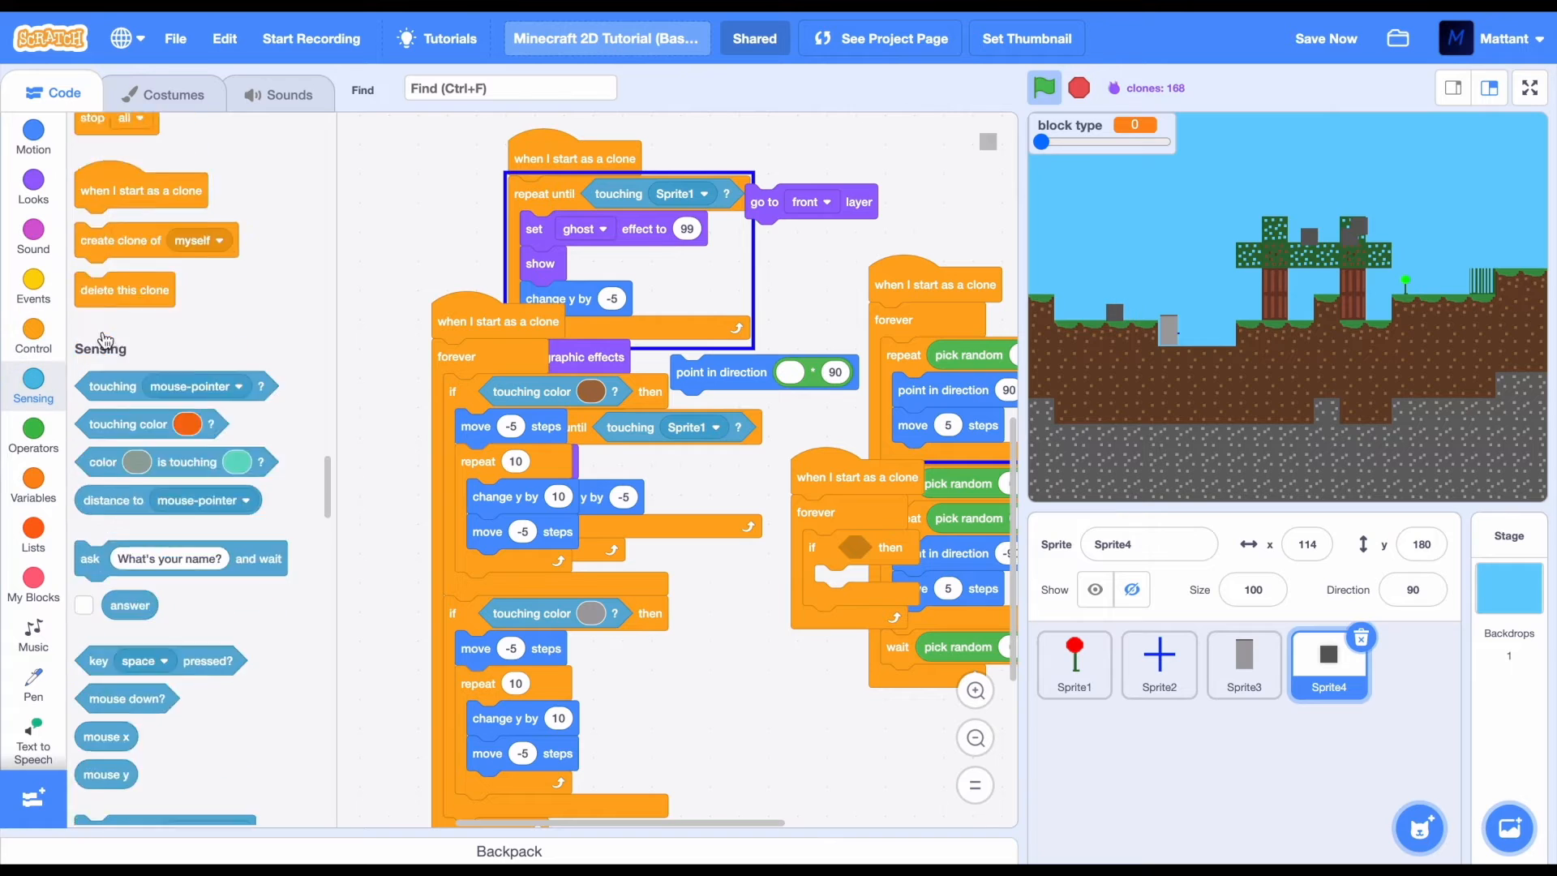
left_click(236, 168)
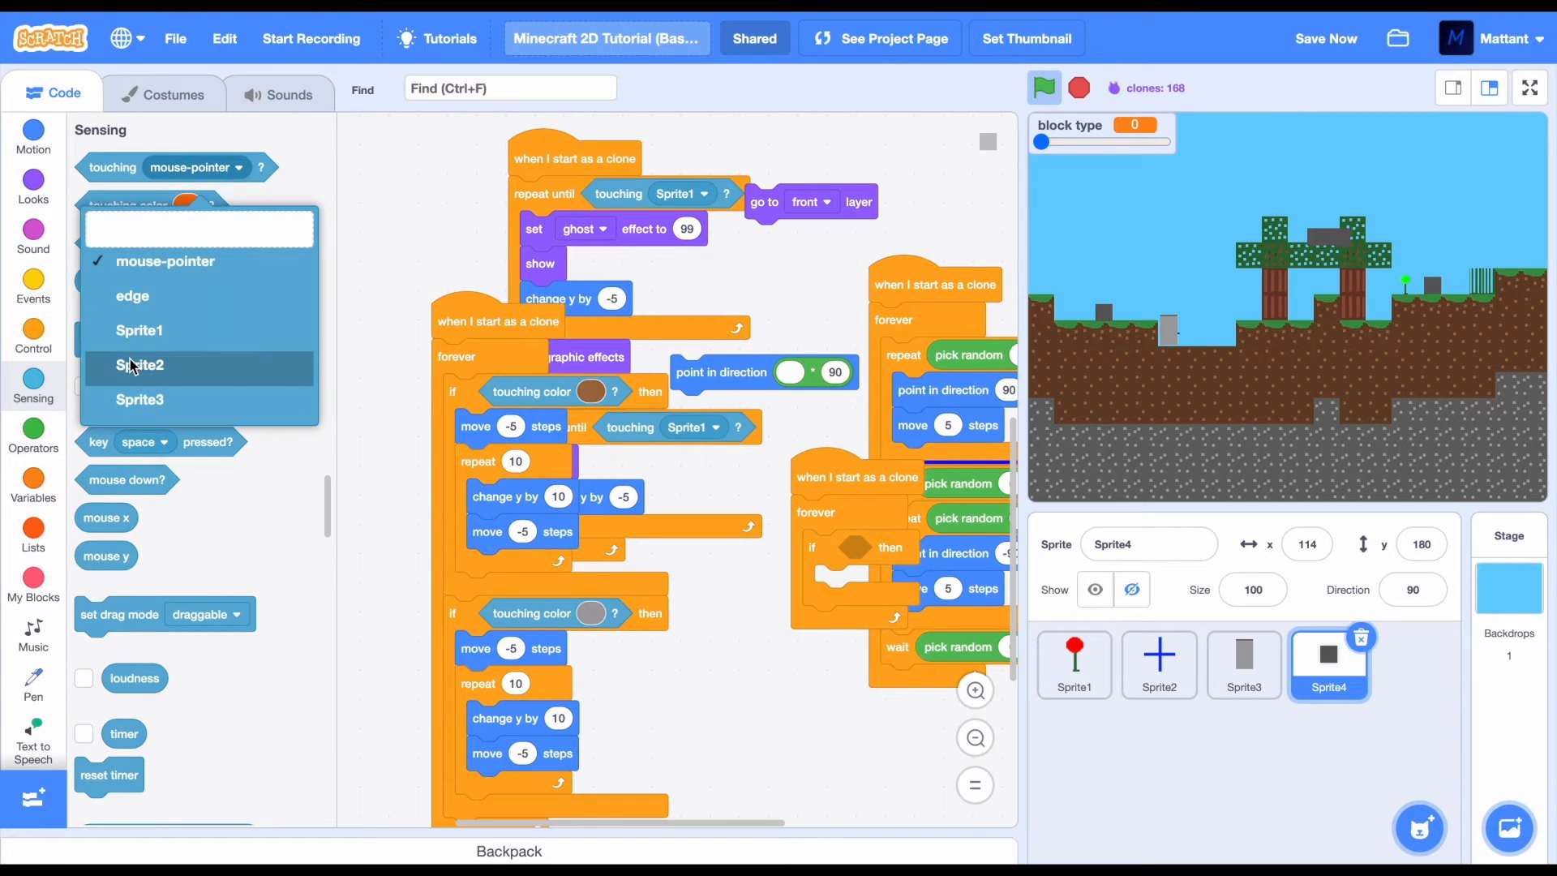
left_click(139, 364)
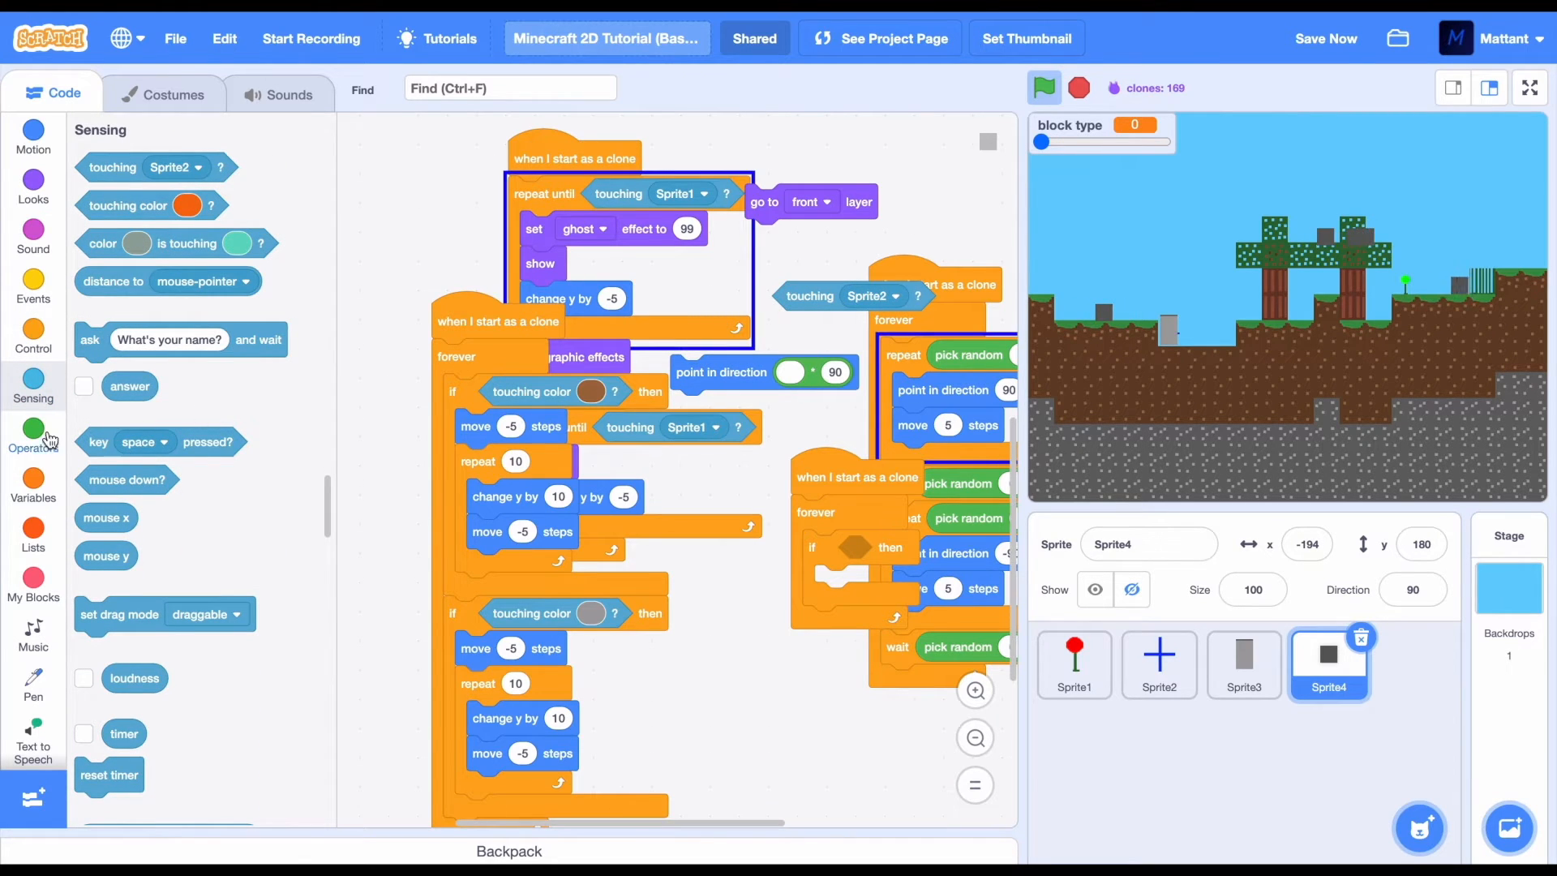
Combine the touching Sprite2 check with 'key f pressed' using an and block
left_click(32, 435)
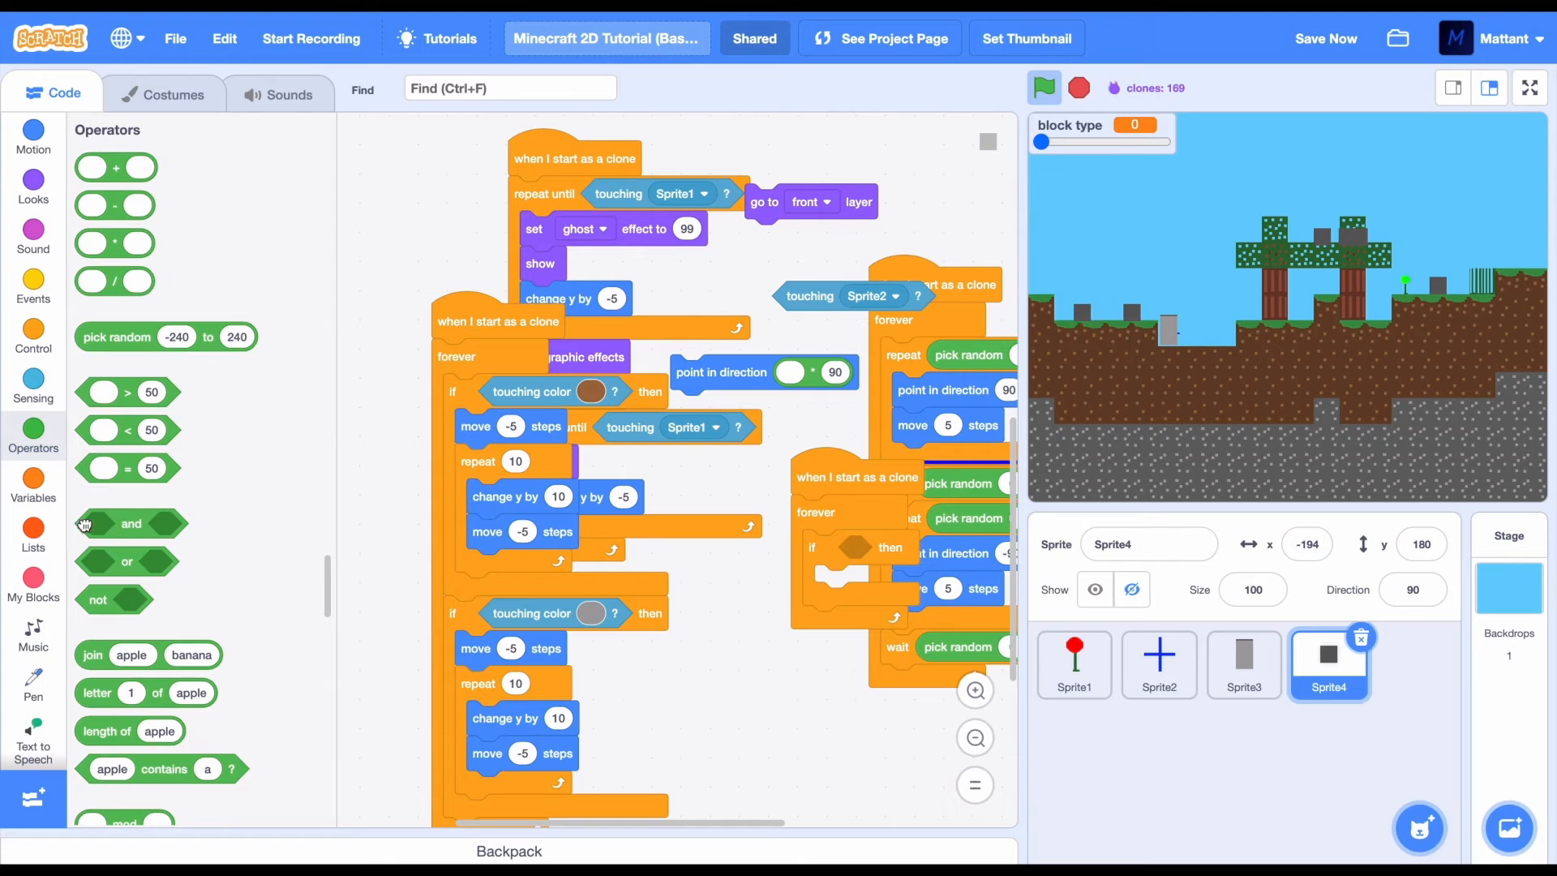
left_click(33, 388)
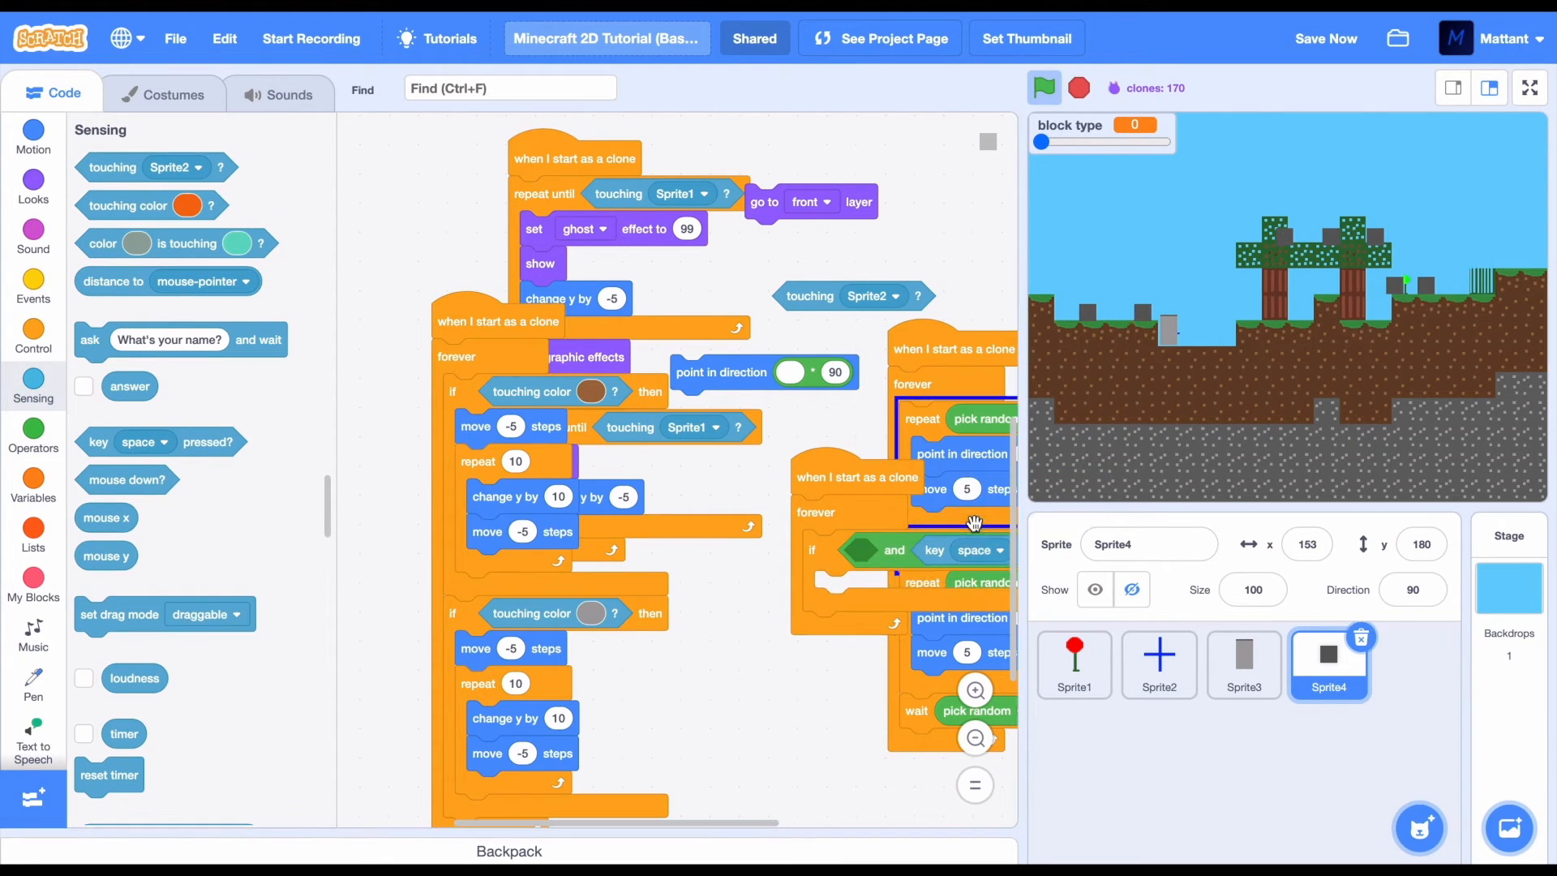
left_click(999, 549)
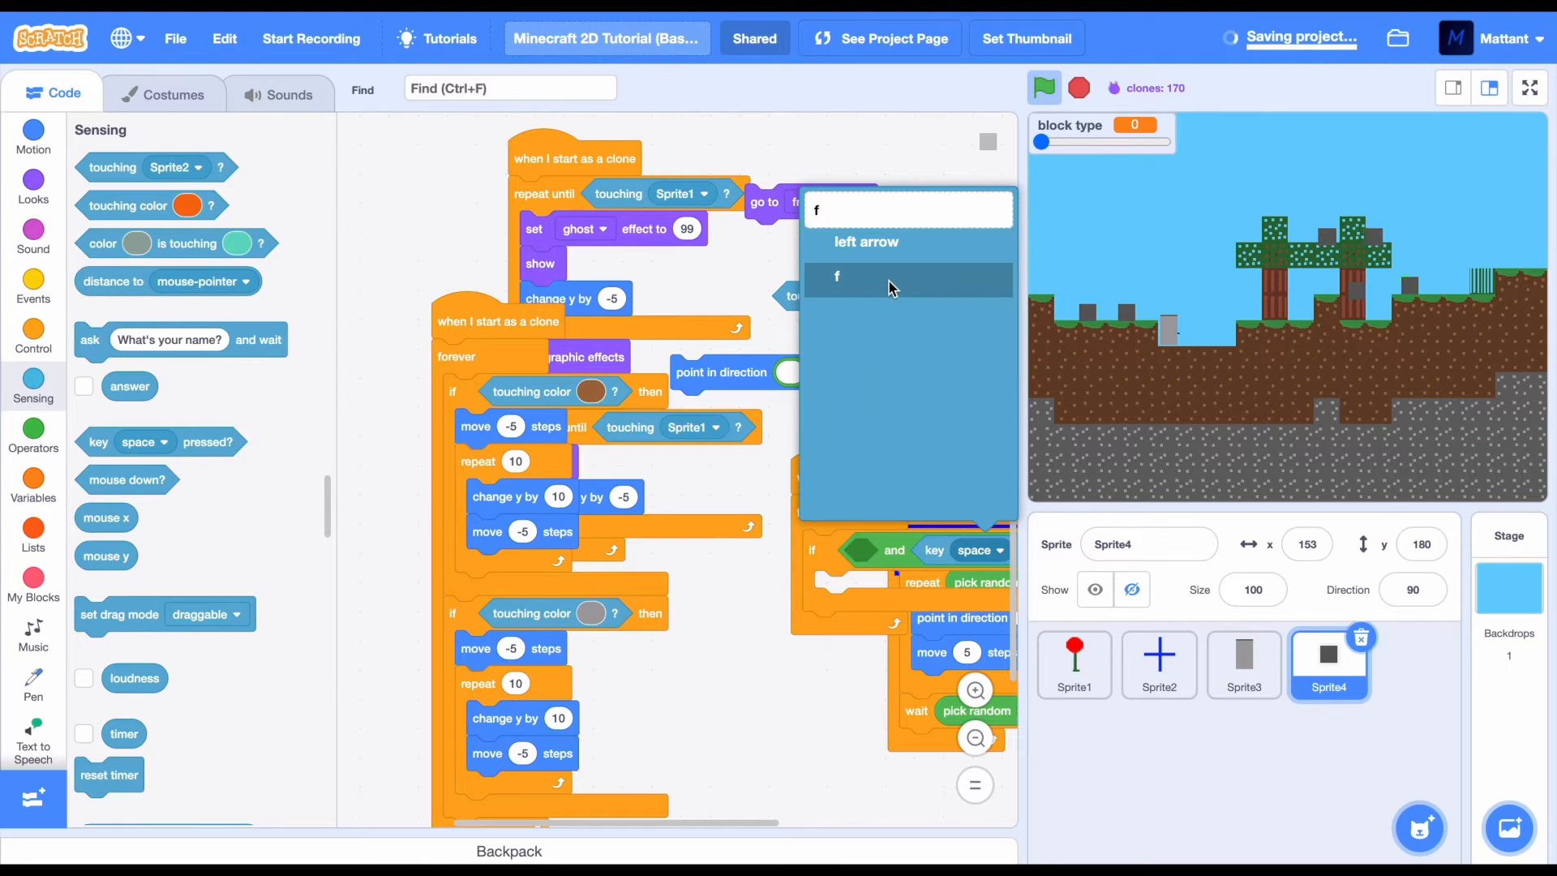
left_click(837, 276)
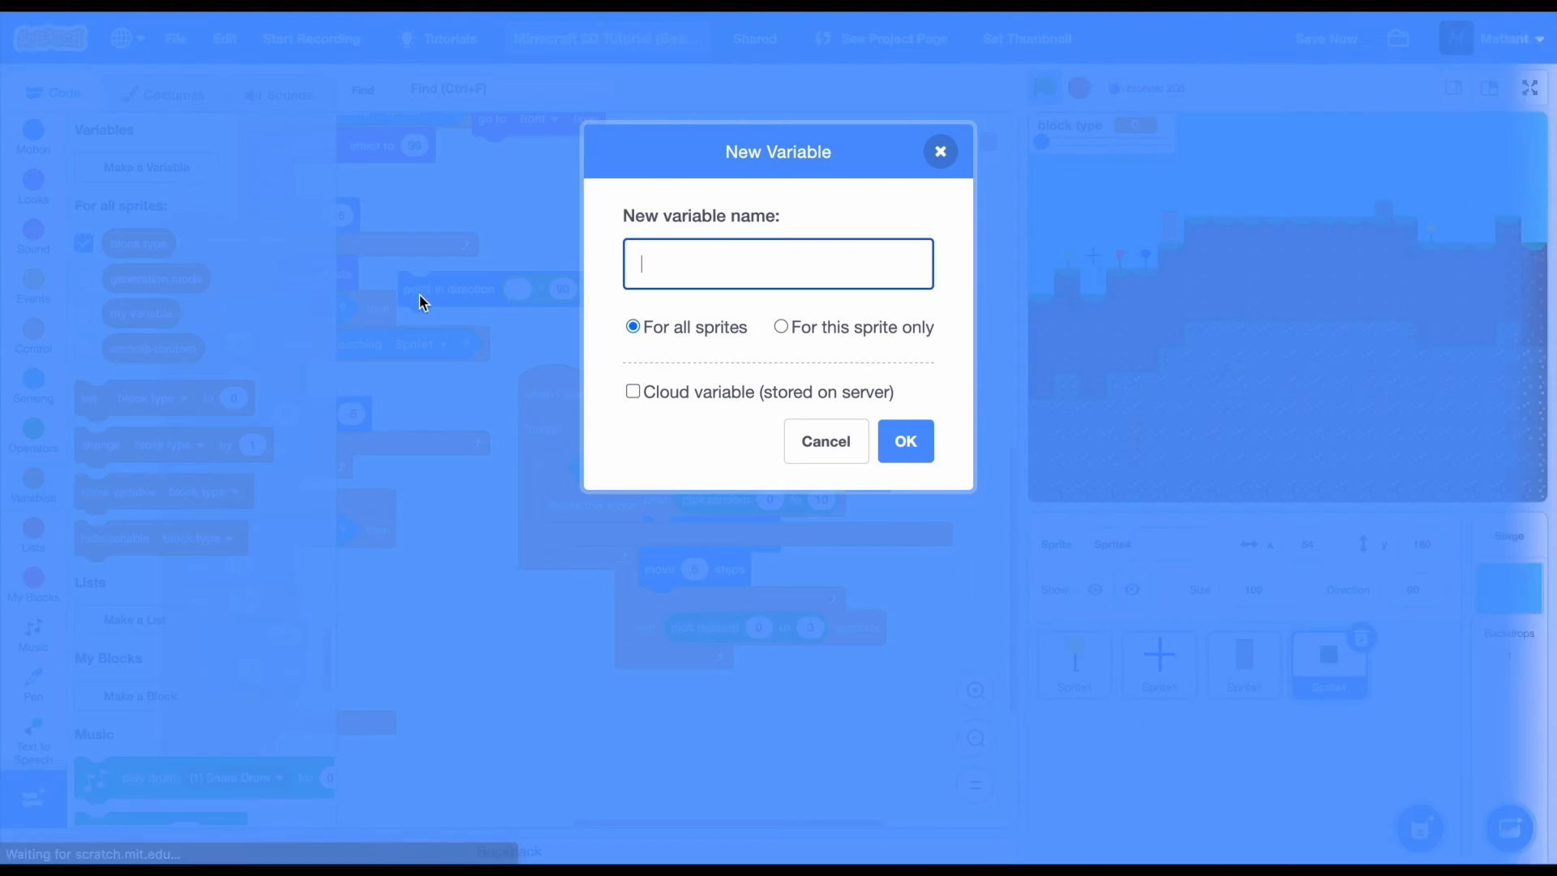
Create a 'health' variable for Sprite4 only
left_click(781, 327)
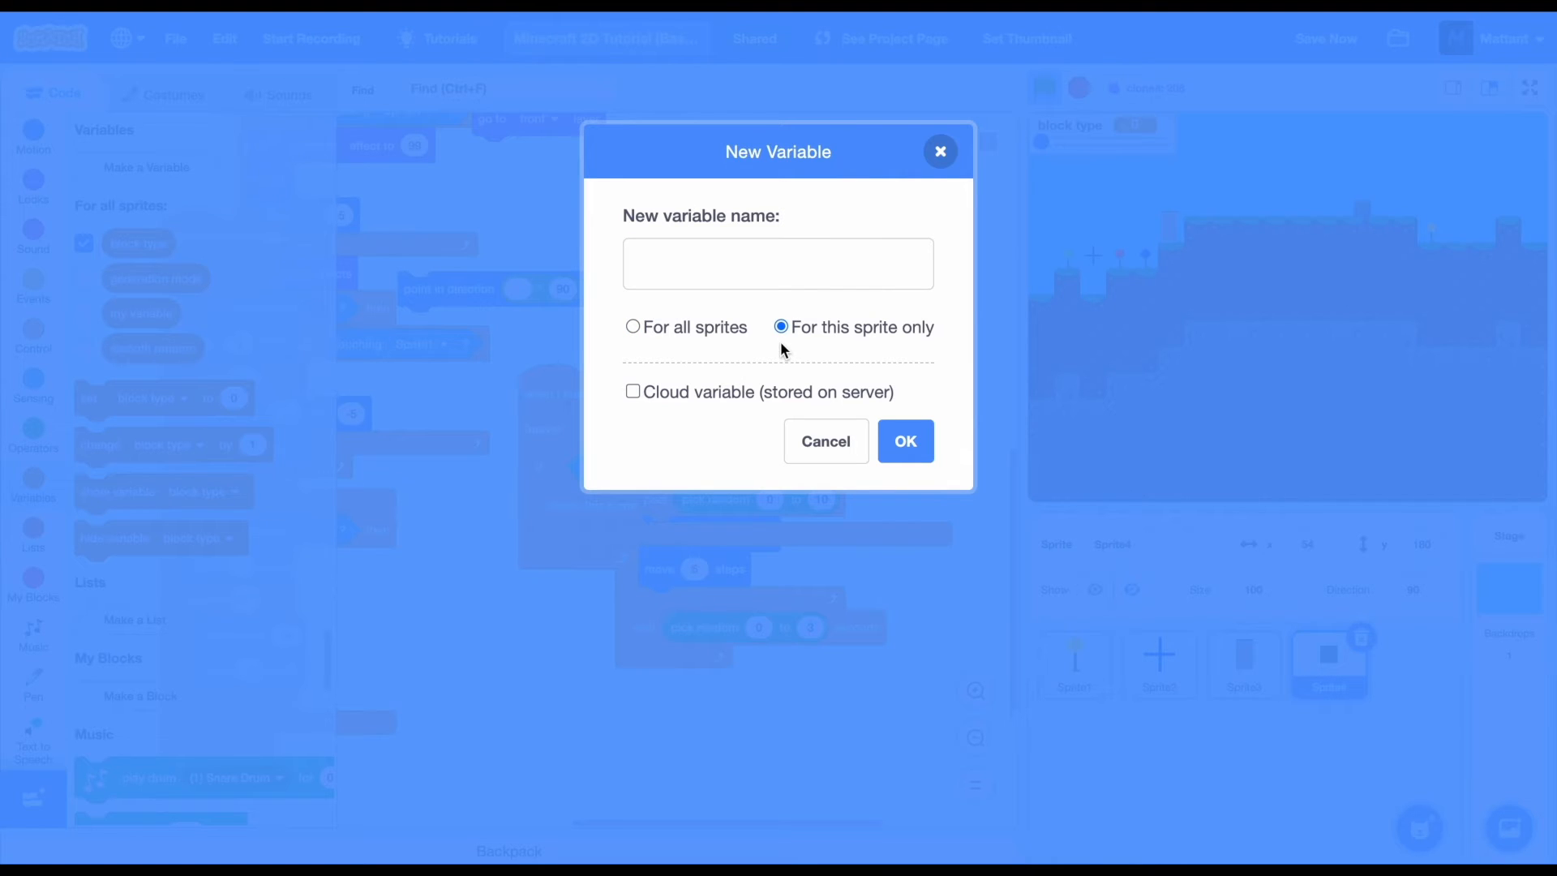
type("he")
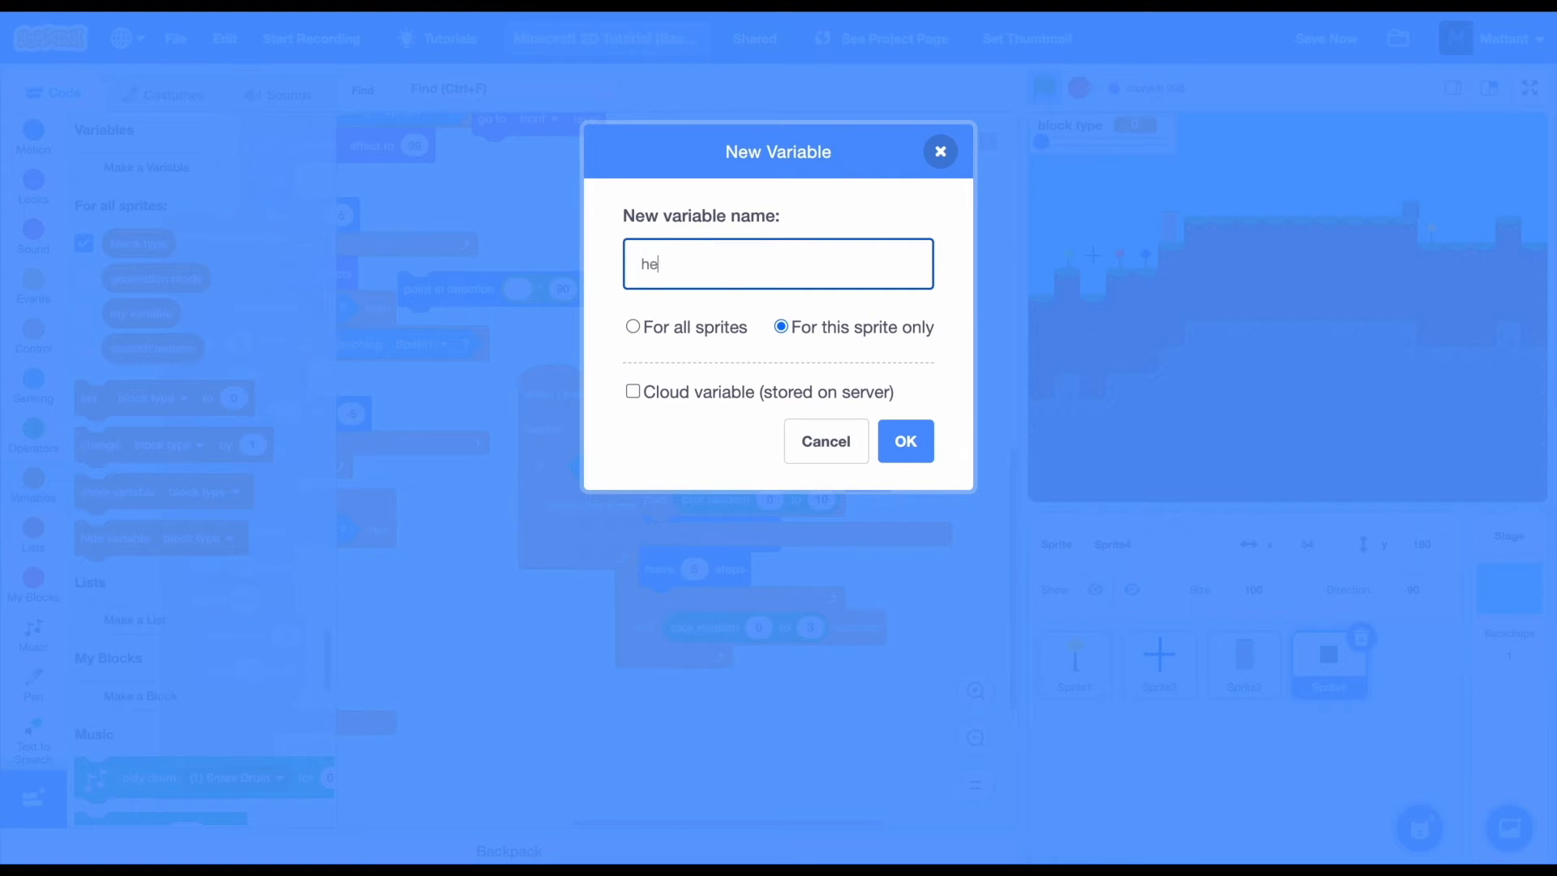
type("alth")
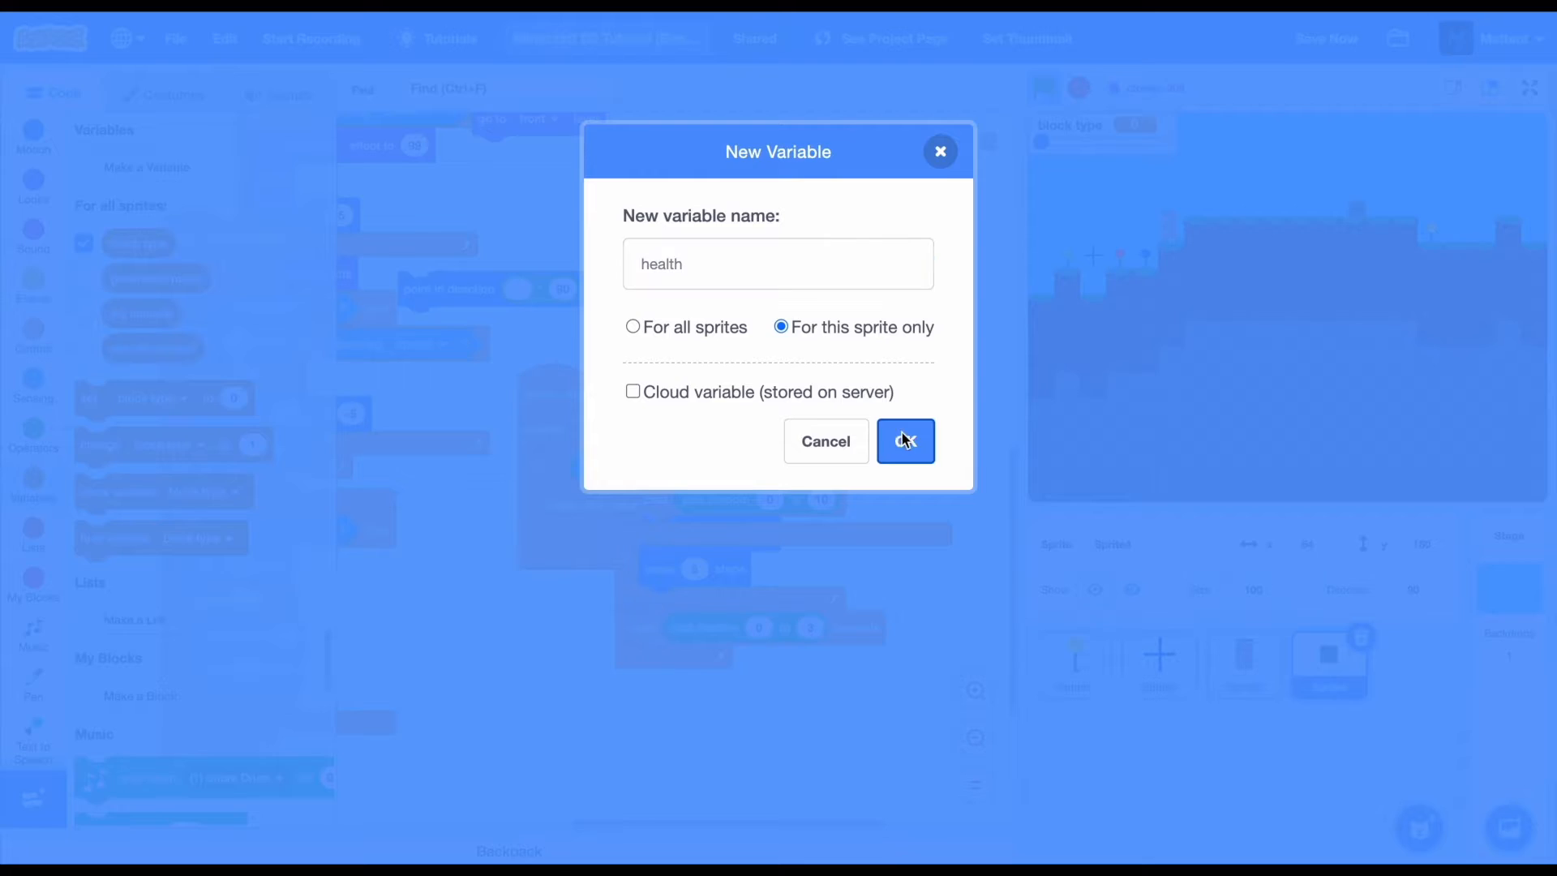
left_click(903, 441)
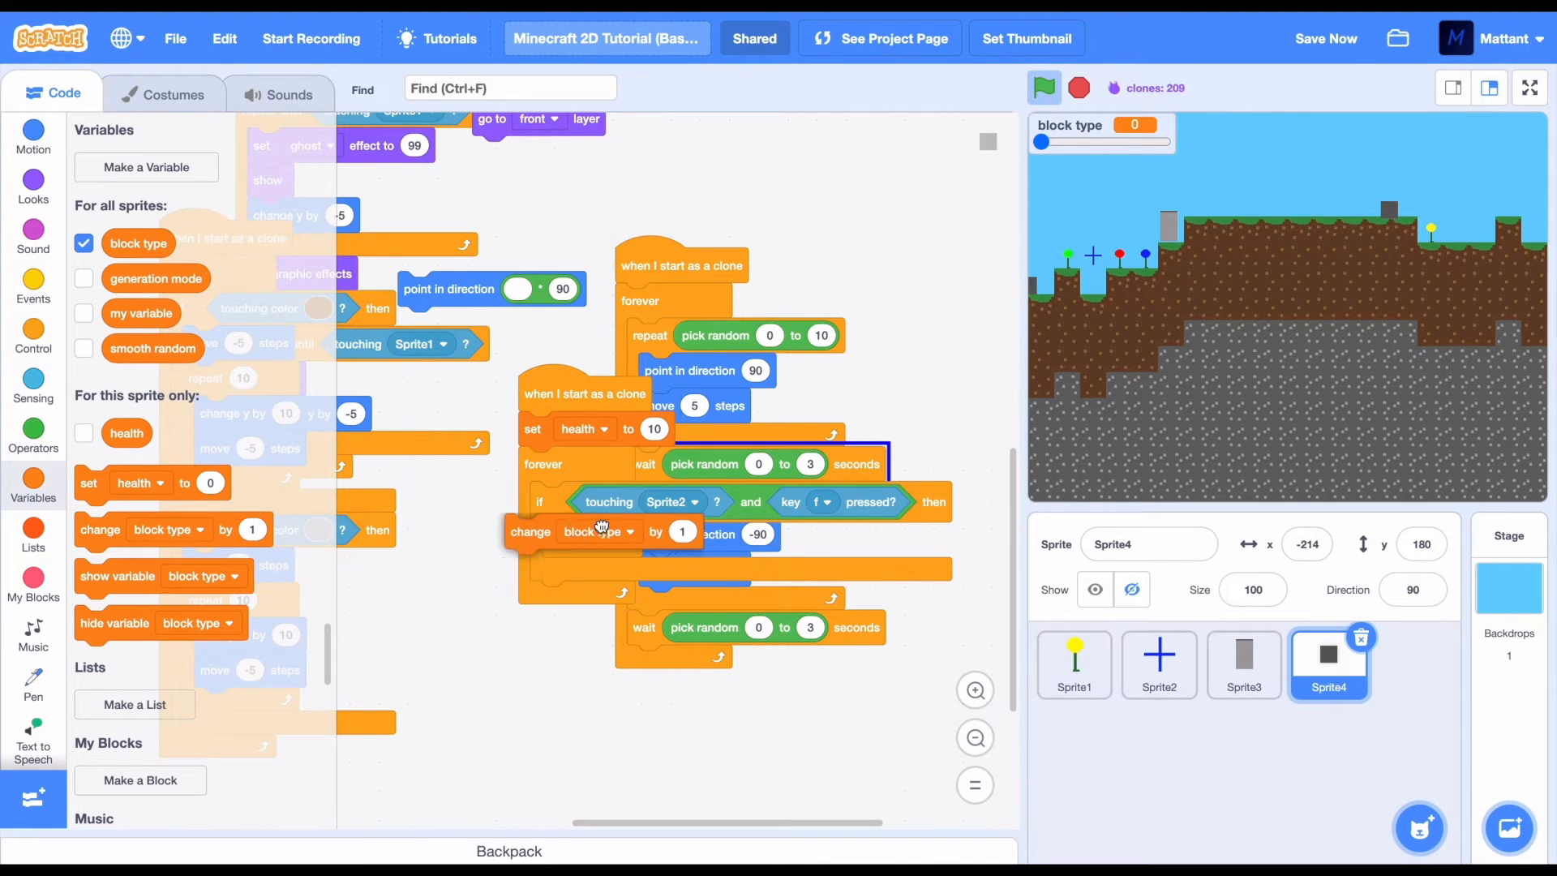
Make the struck clone change health and pause 0.1 seconds after the hit
left_click(625, 539)
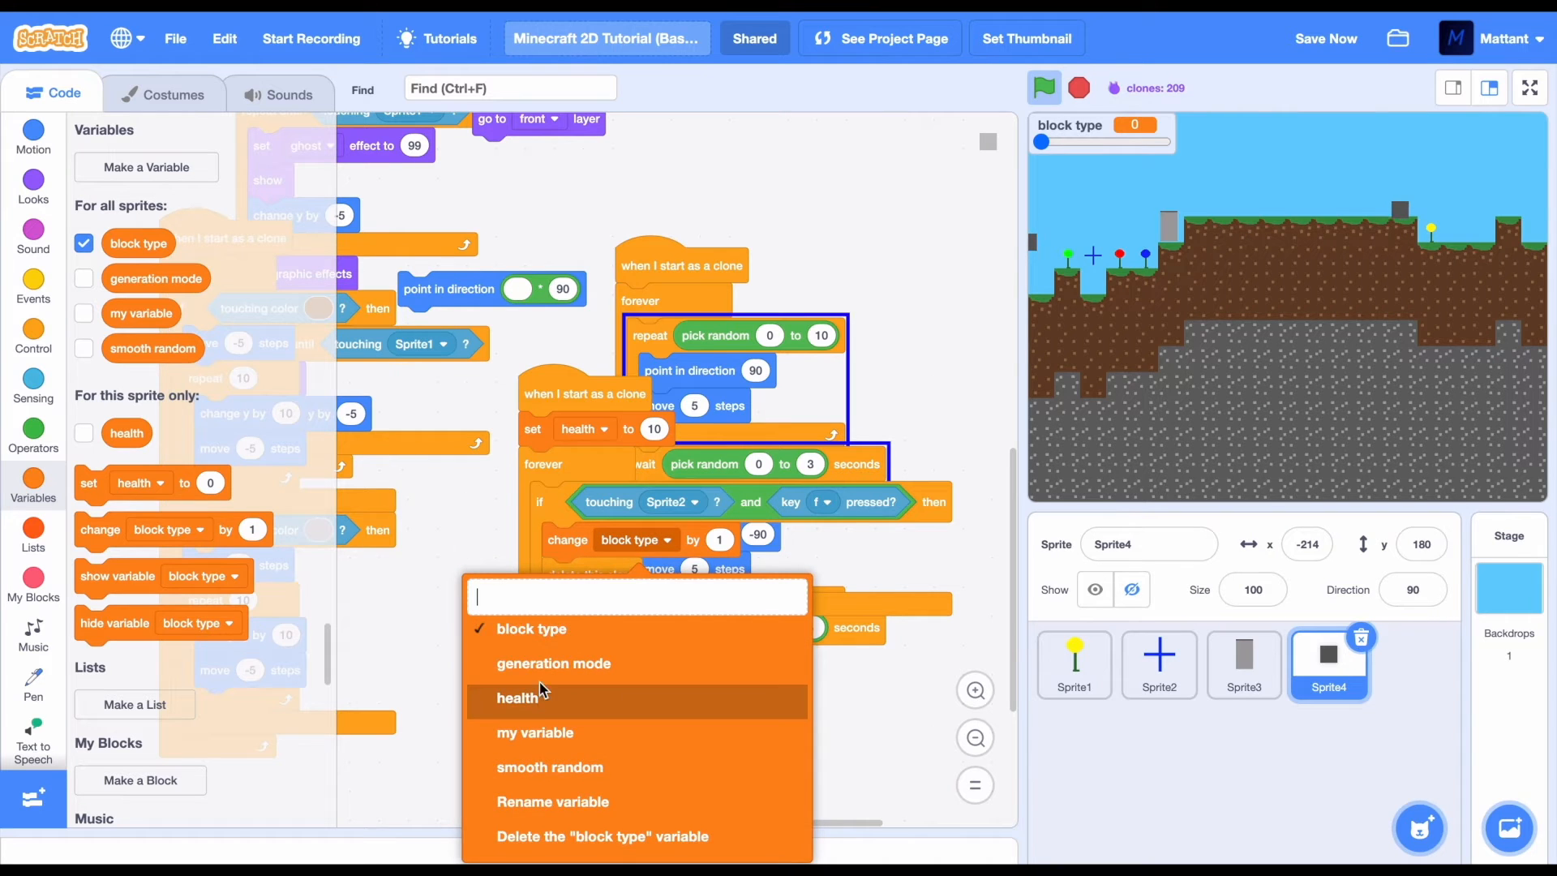
left_click(516, 697)
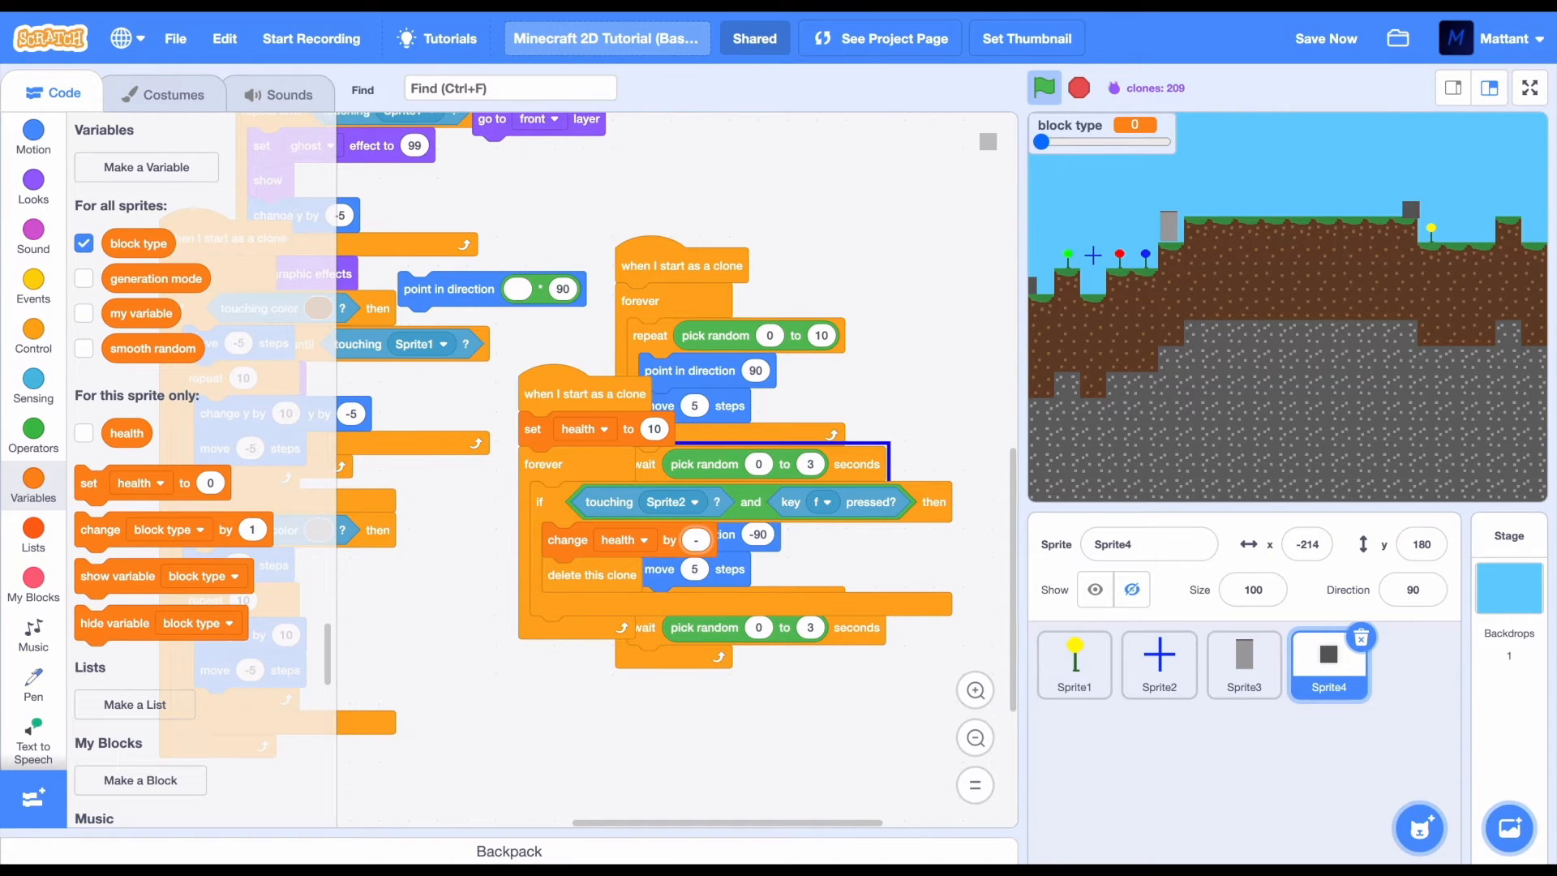
left_click(32, 338)
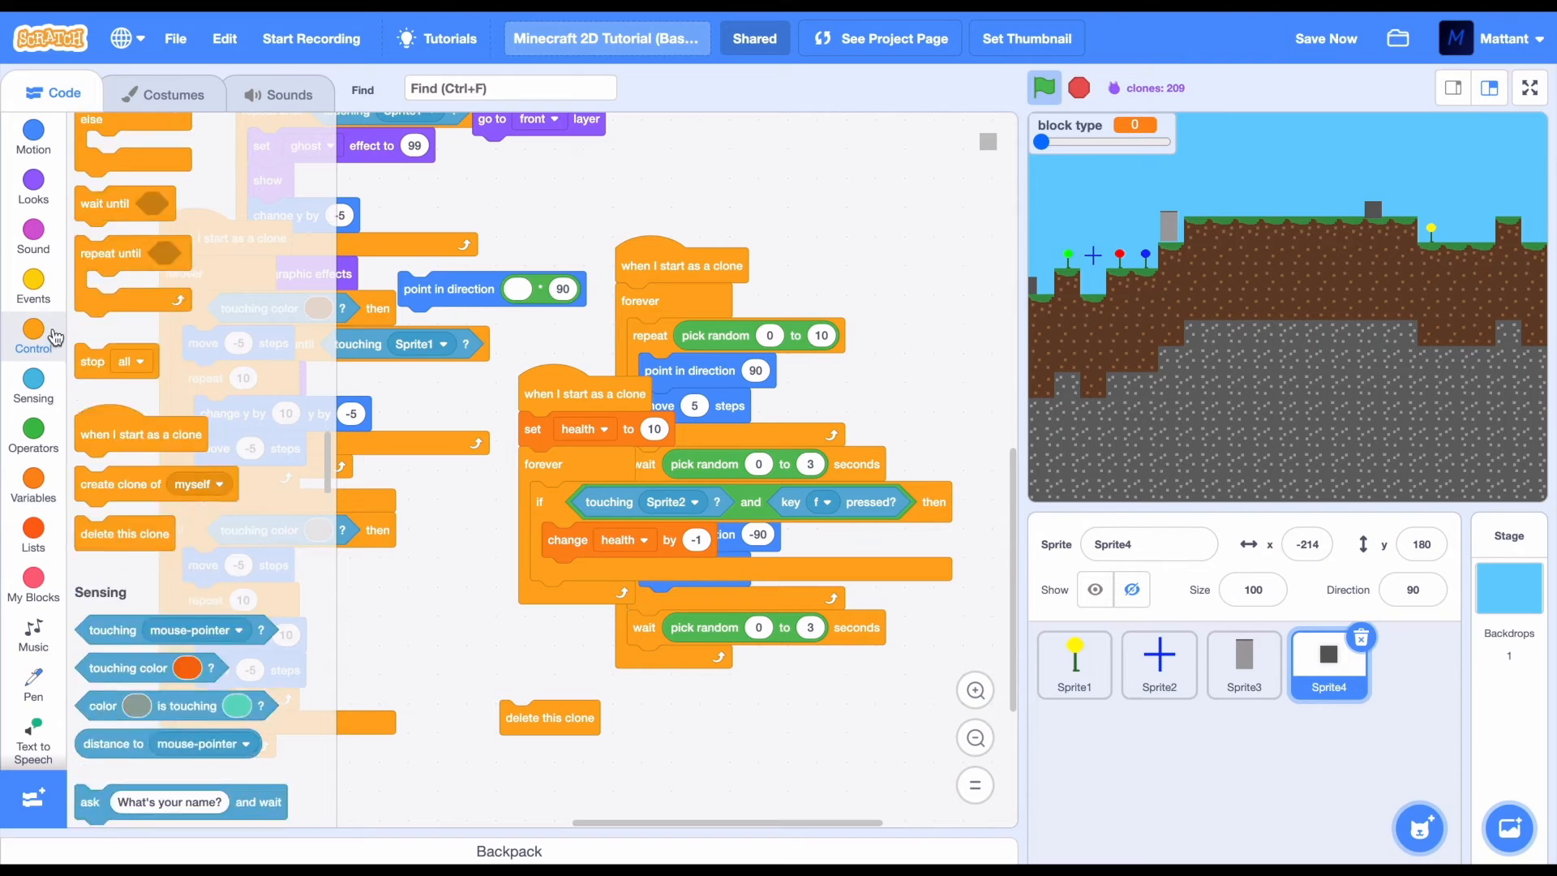
left_click(32, 338)
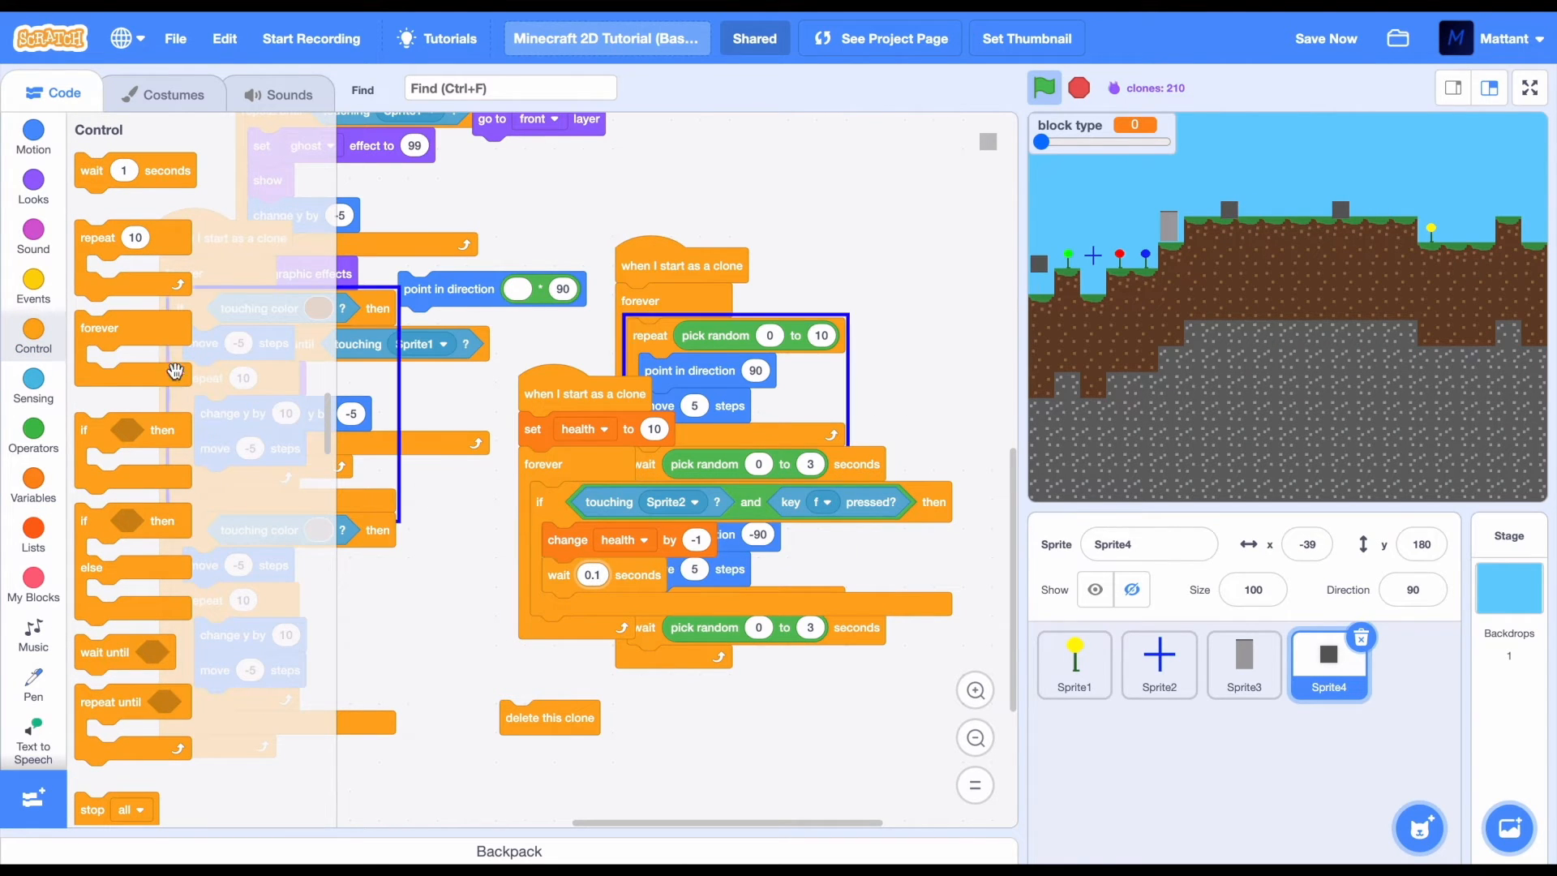
Add color effect blocks and 'if health < 0 then delete this clone'
right_click(541, 502)
type("0")
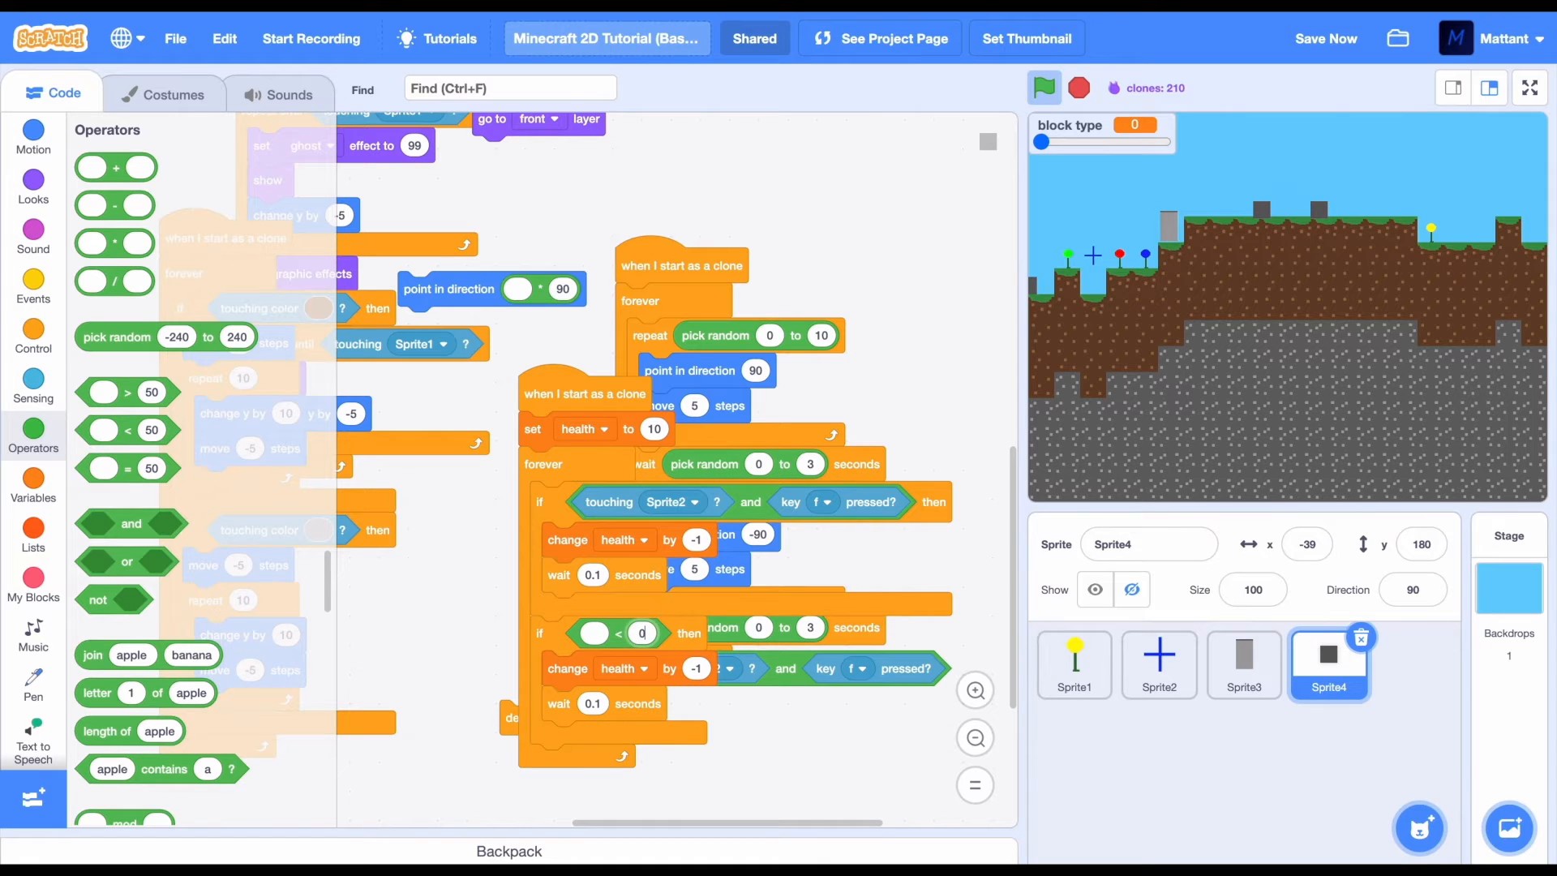
left_click(32, 483)
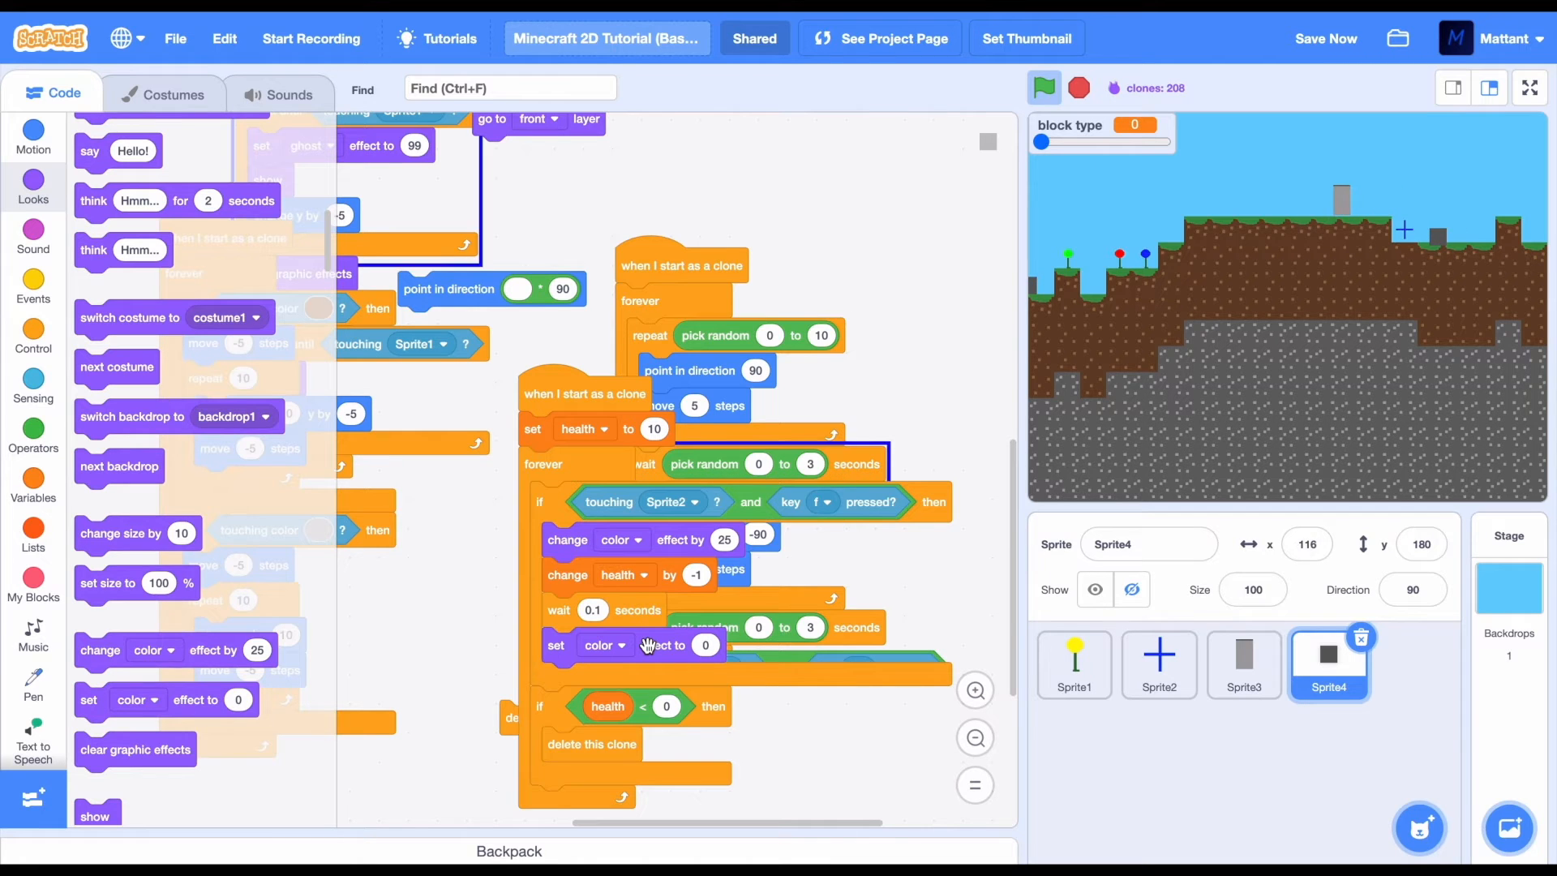
left_click(164, 93)
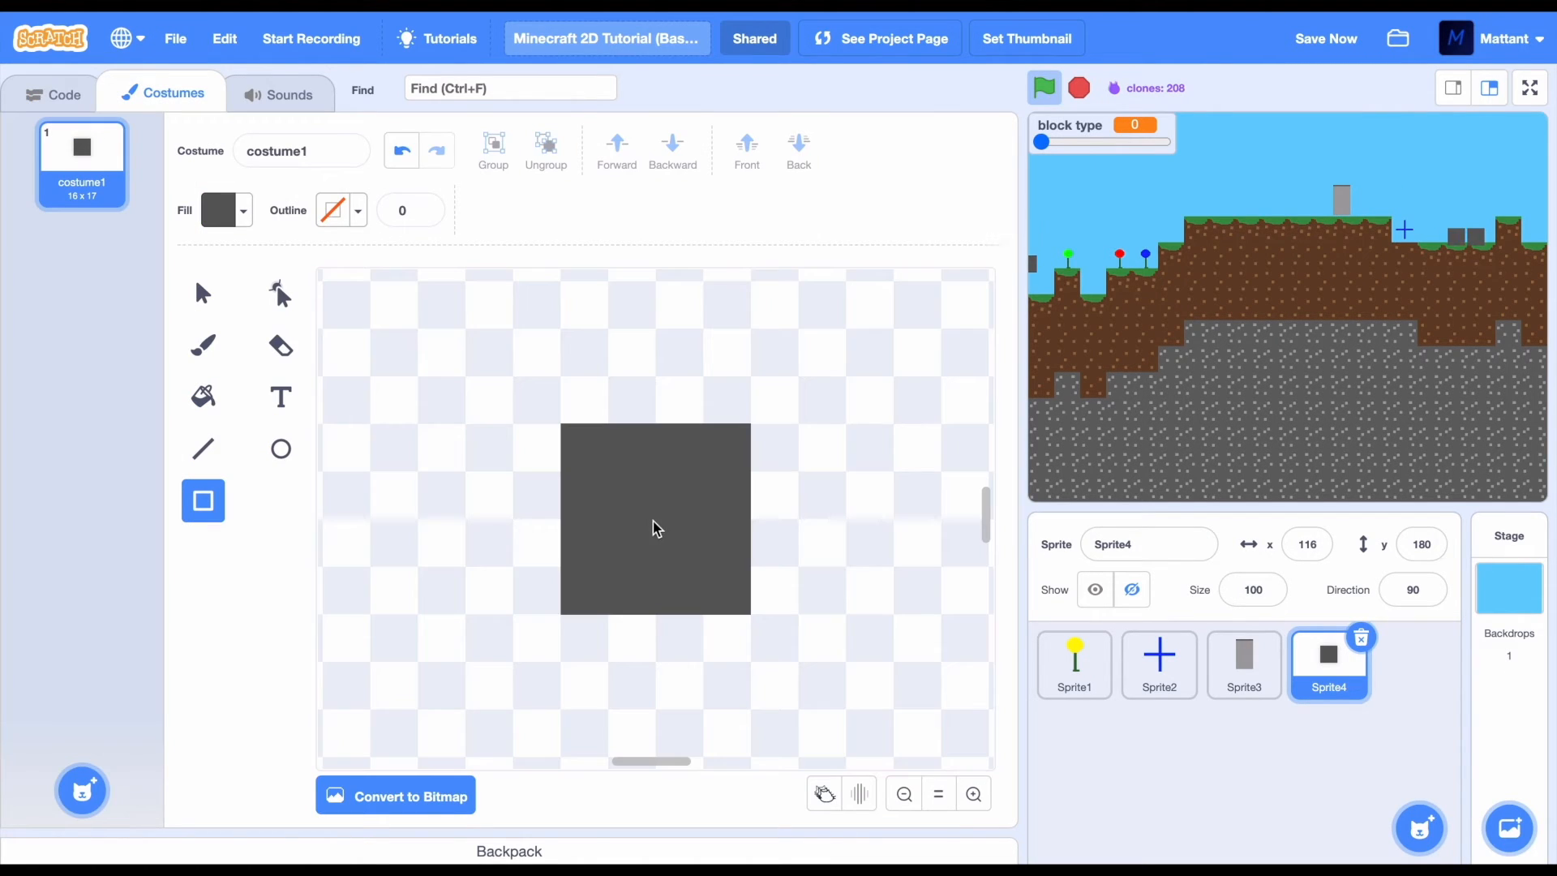
Fill Sprite4's dark grey square costume red
left_click(221, 209)
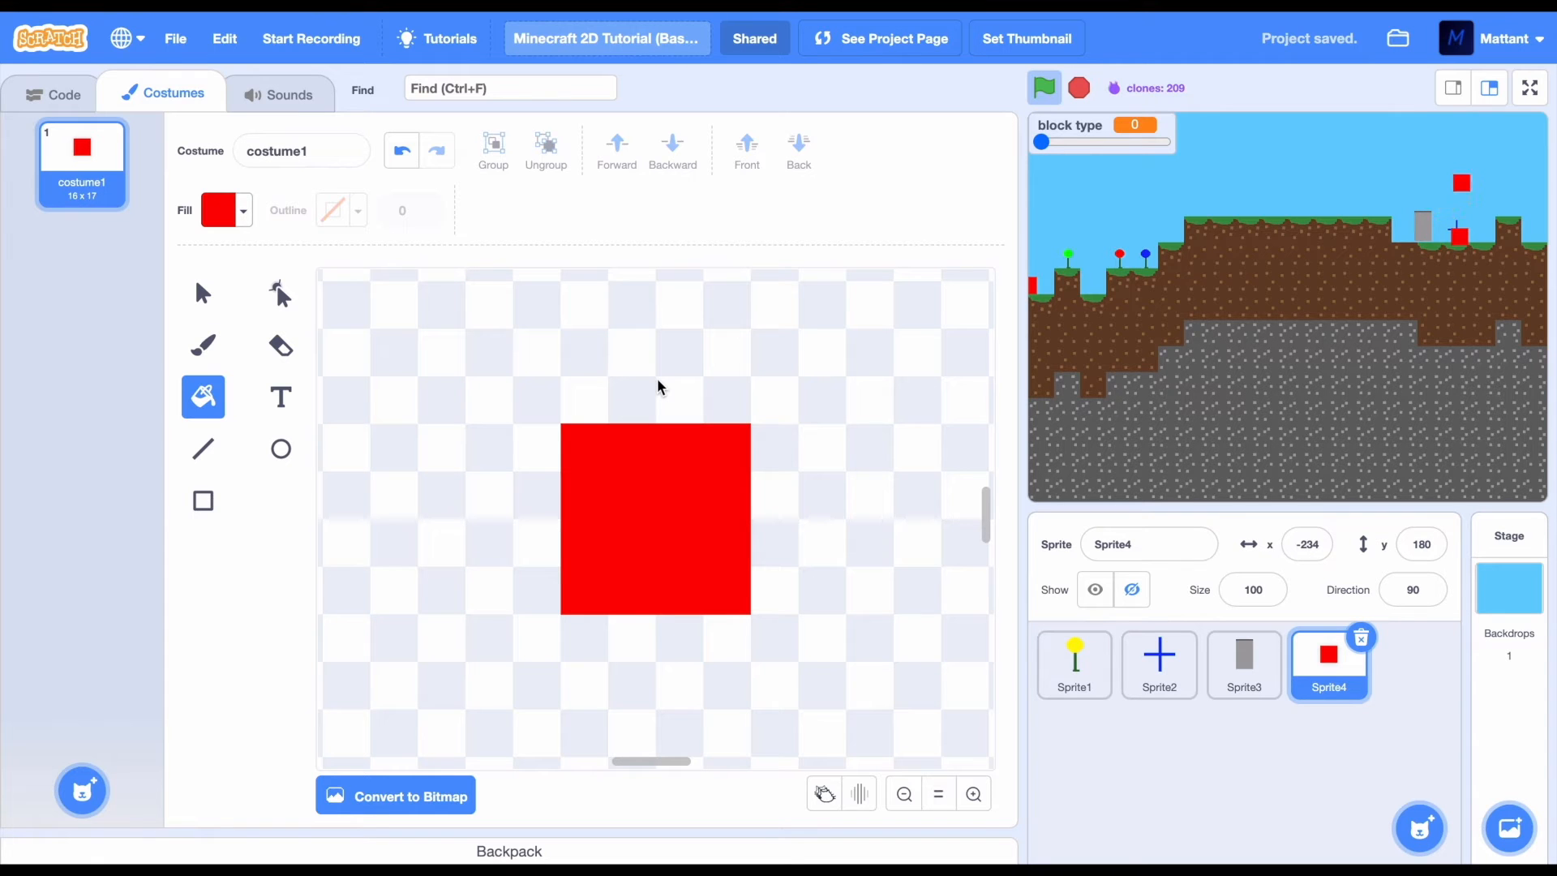
left_click(55, 93)
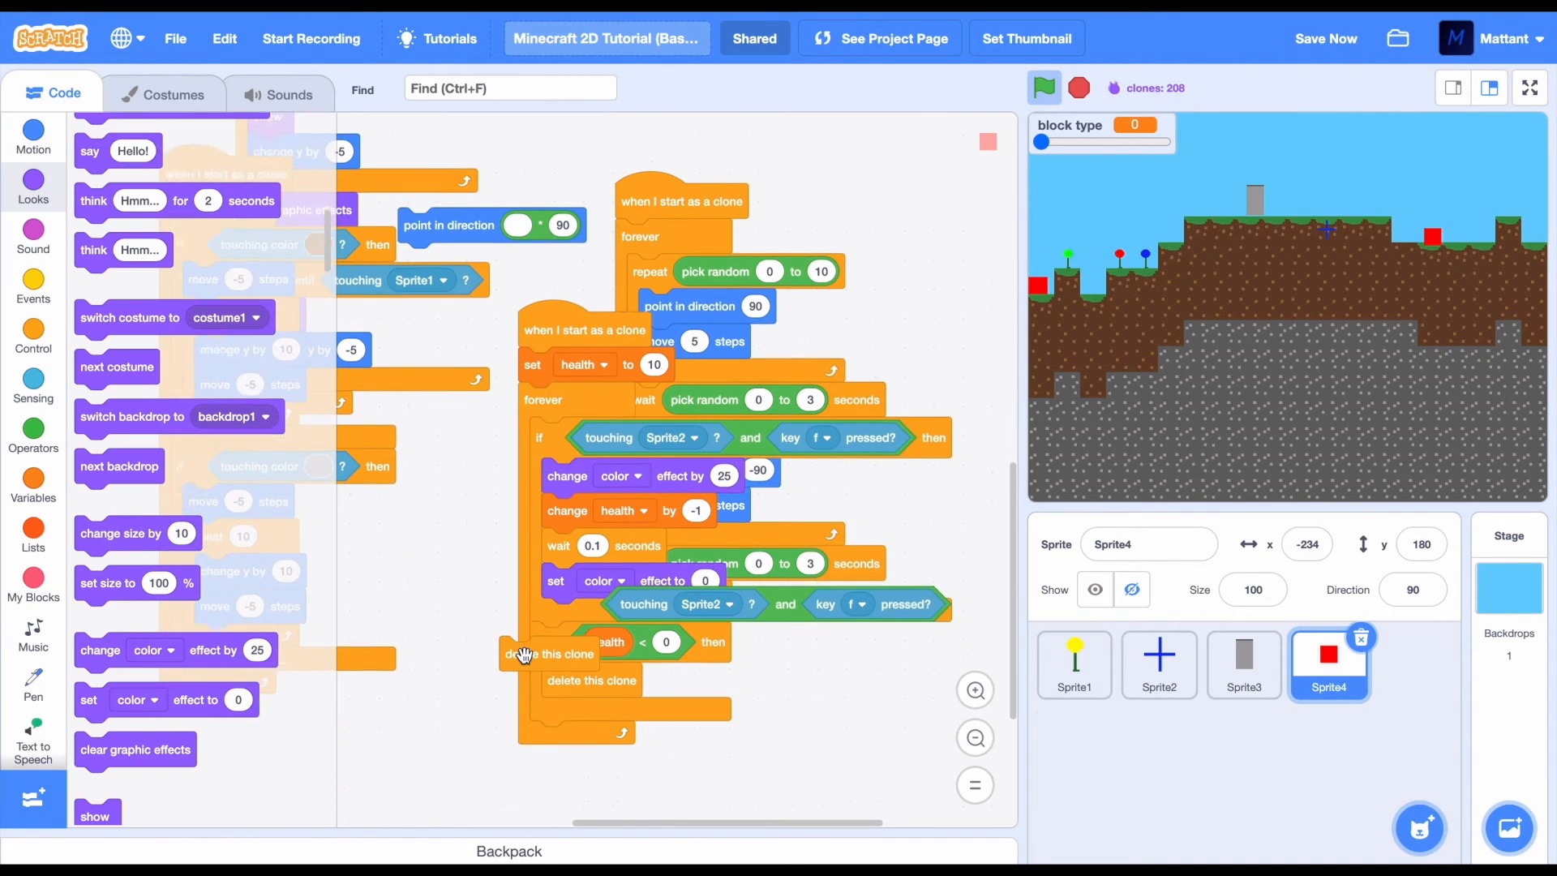
Make dying clones change color, stop other scripts in sprite and spin before deleting
left_click(32, 337)
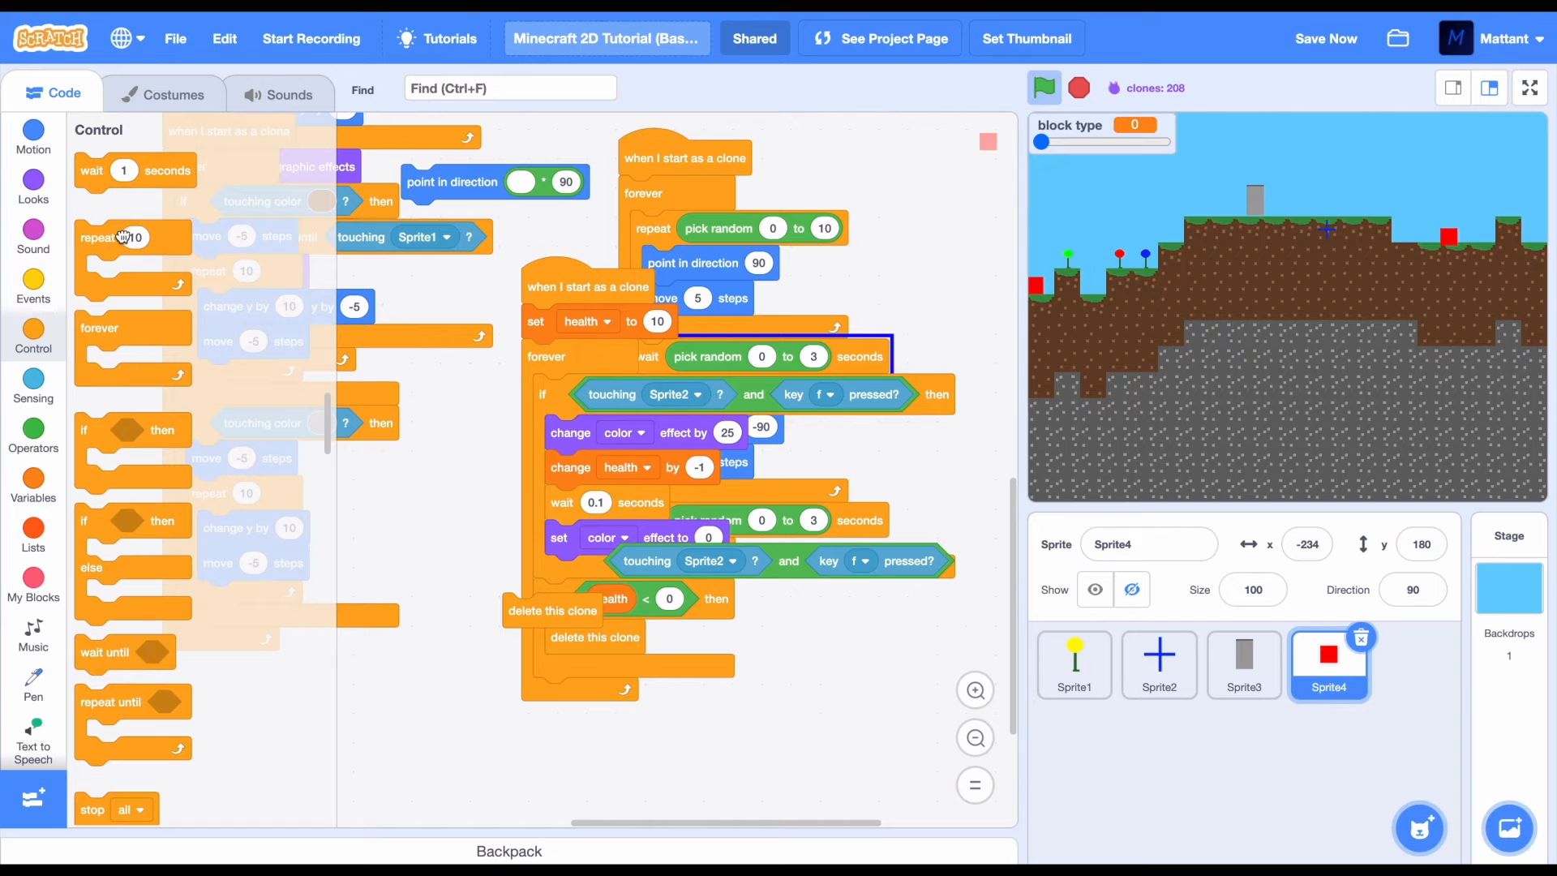
left_click(33, 185)
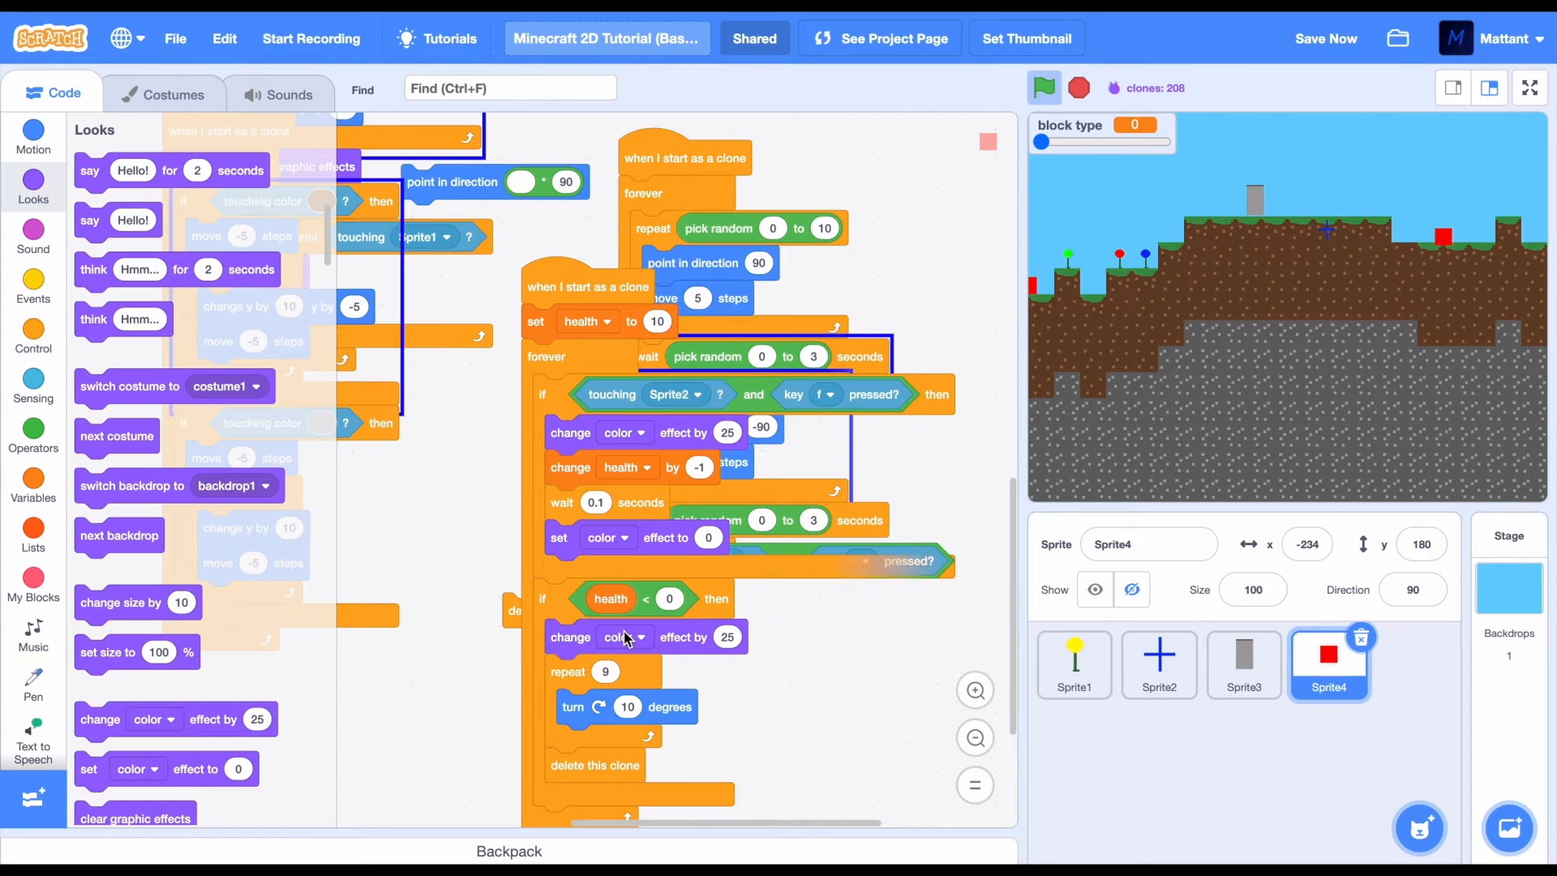
left_click(138, 689)
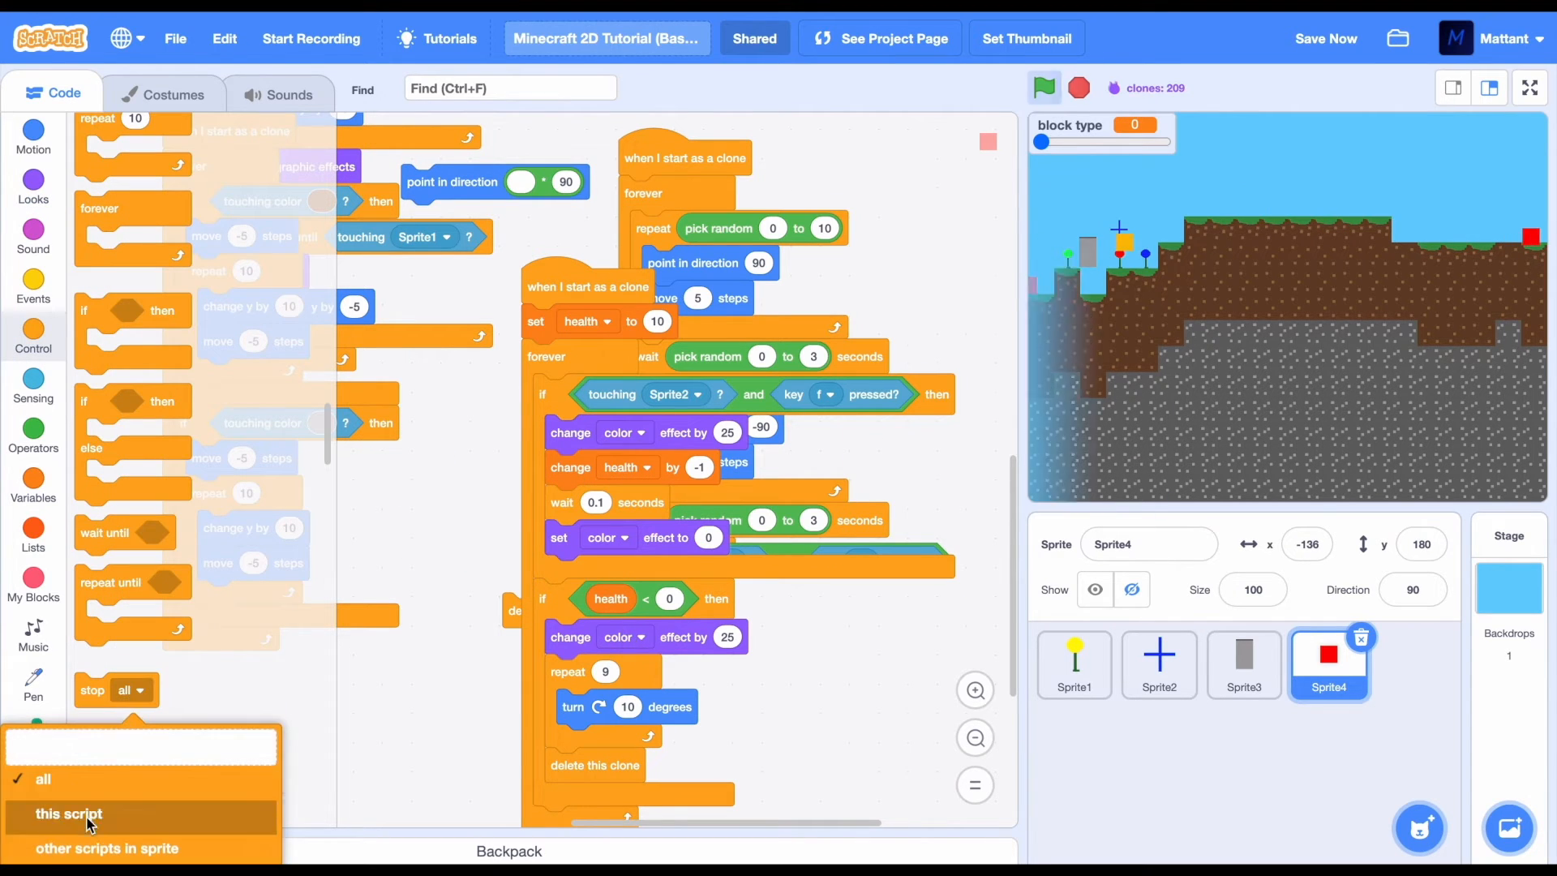
left_click(106, 848)
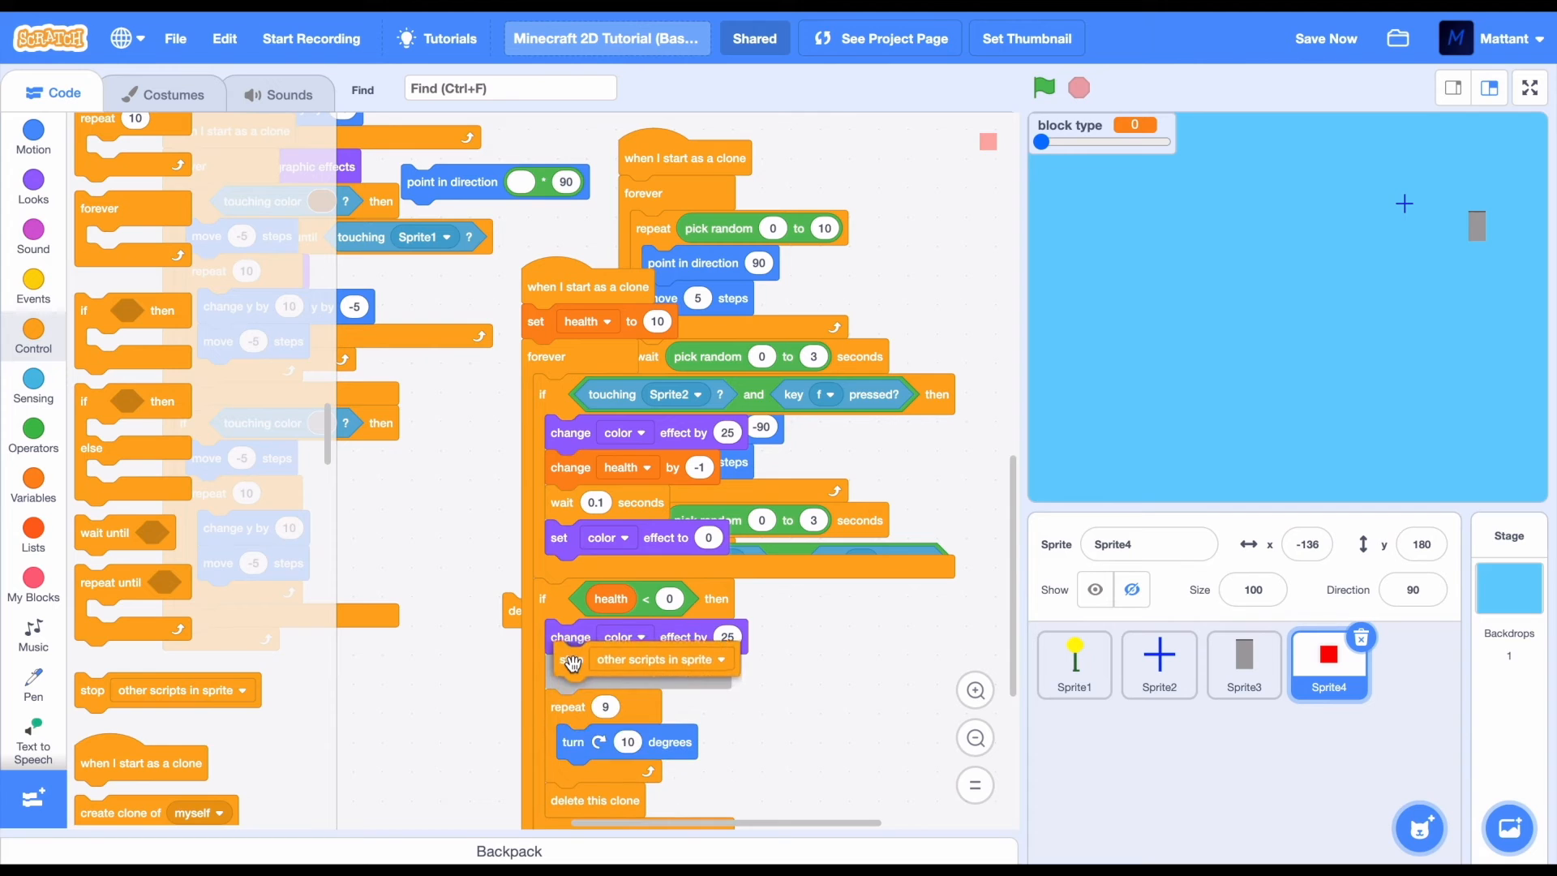
right_click(1329, 663)
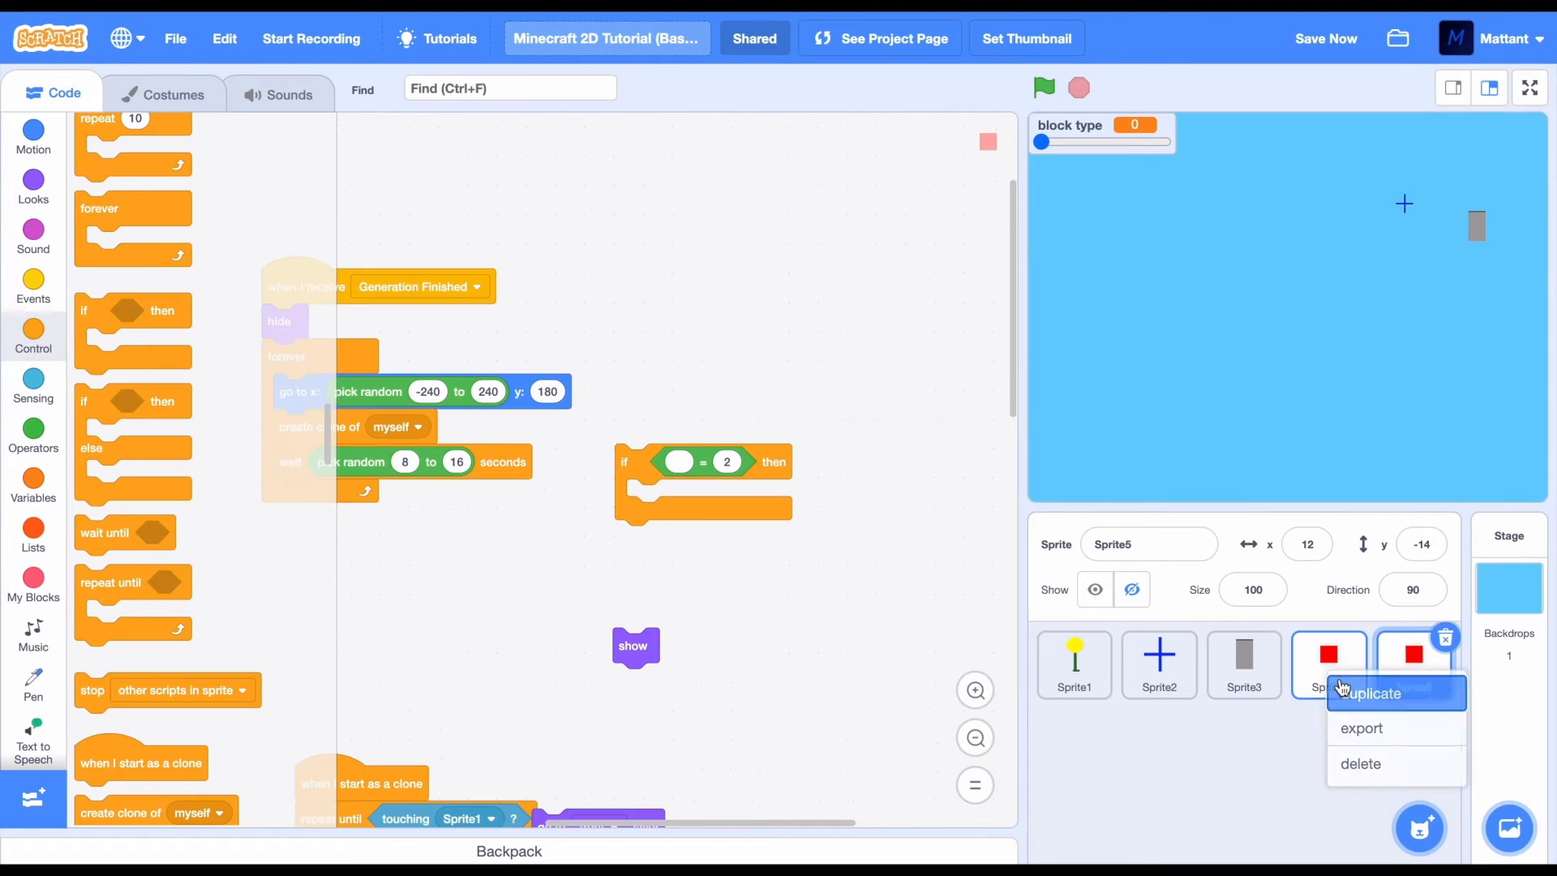
Duplicate Sprite4 into Sprite5 with clones spawning every random 16–32 seconds
left_click(1373, 693)
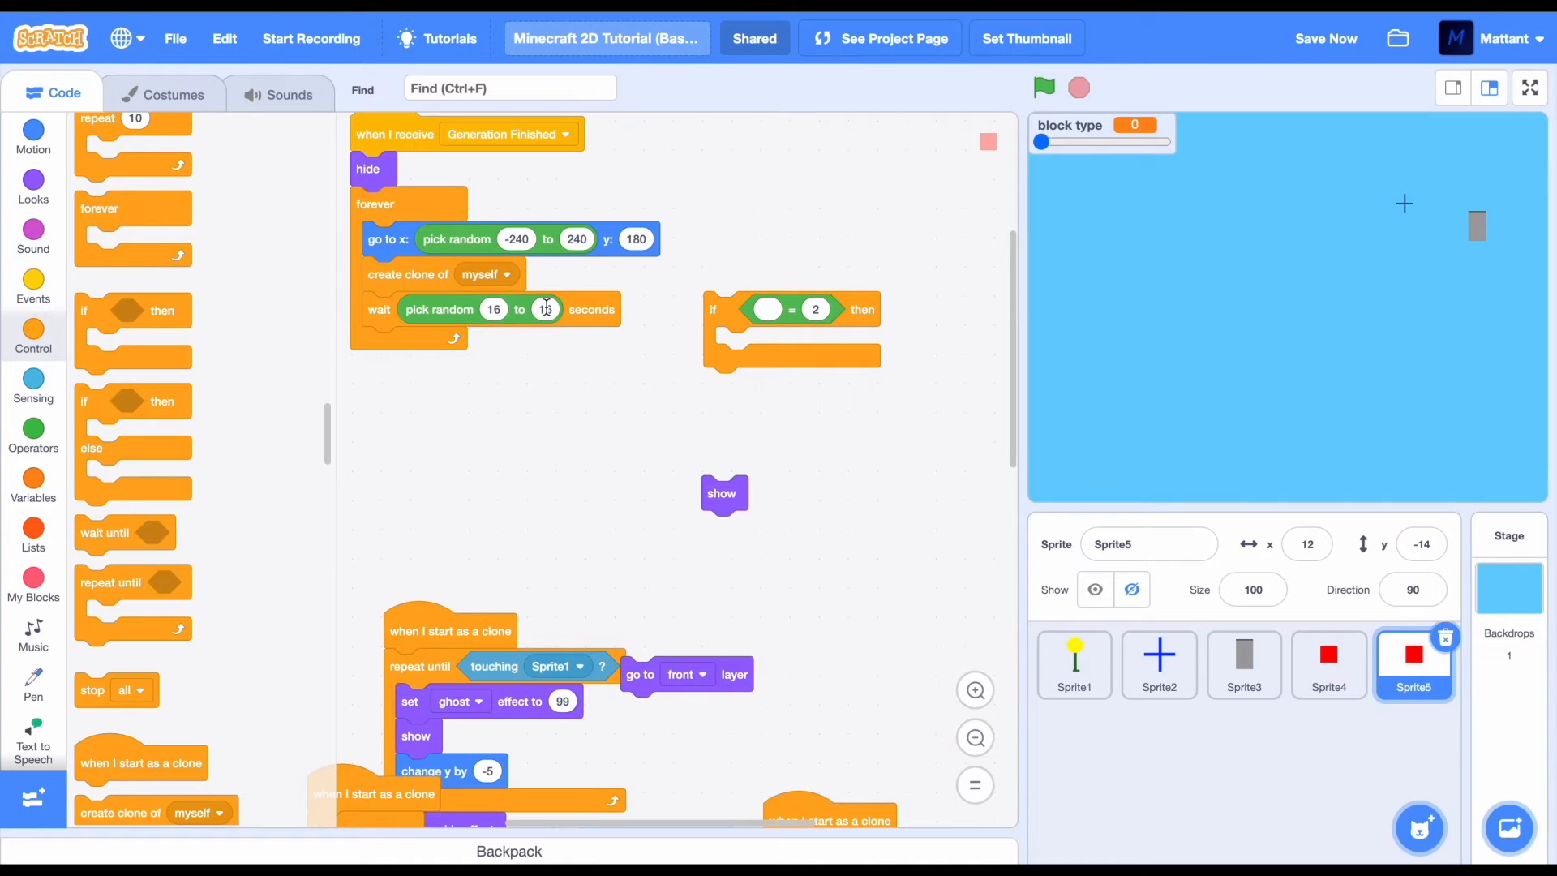
scroll("down", 3)
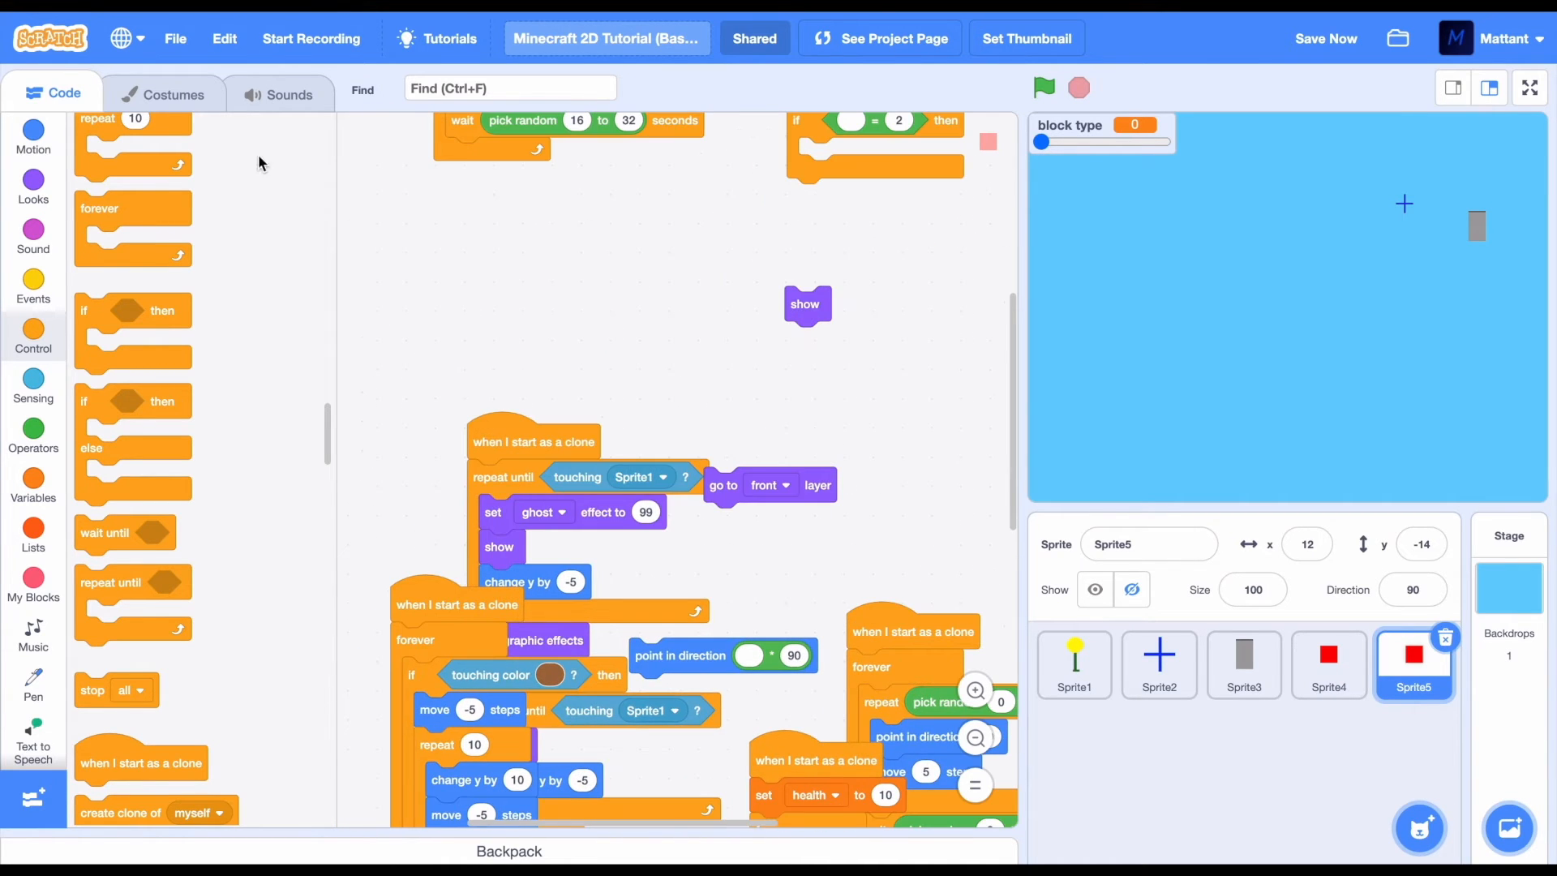
left_click(165, 92)
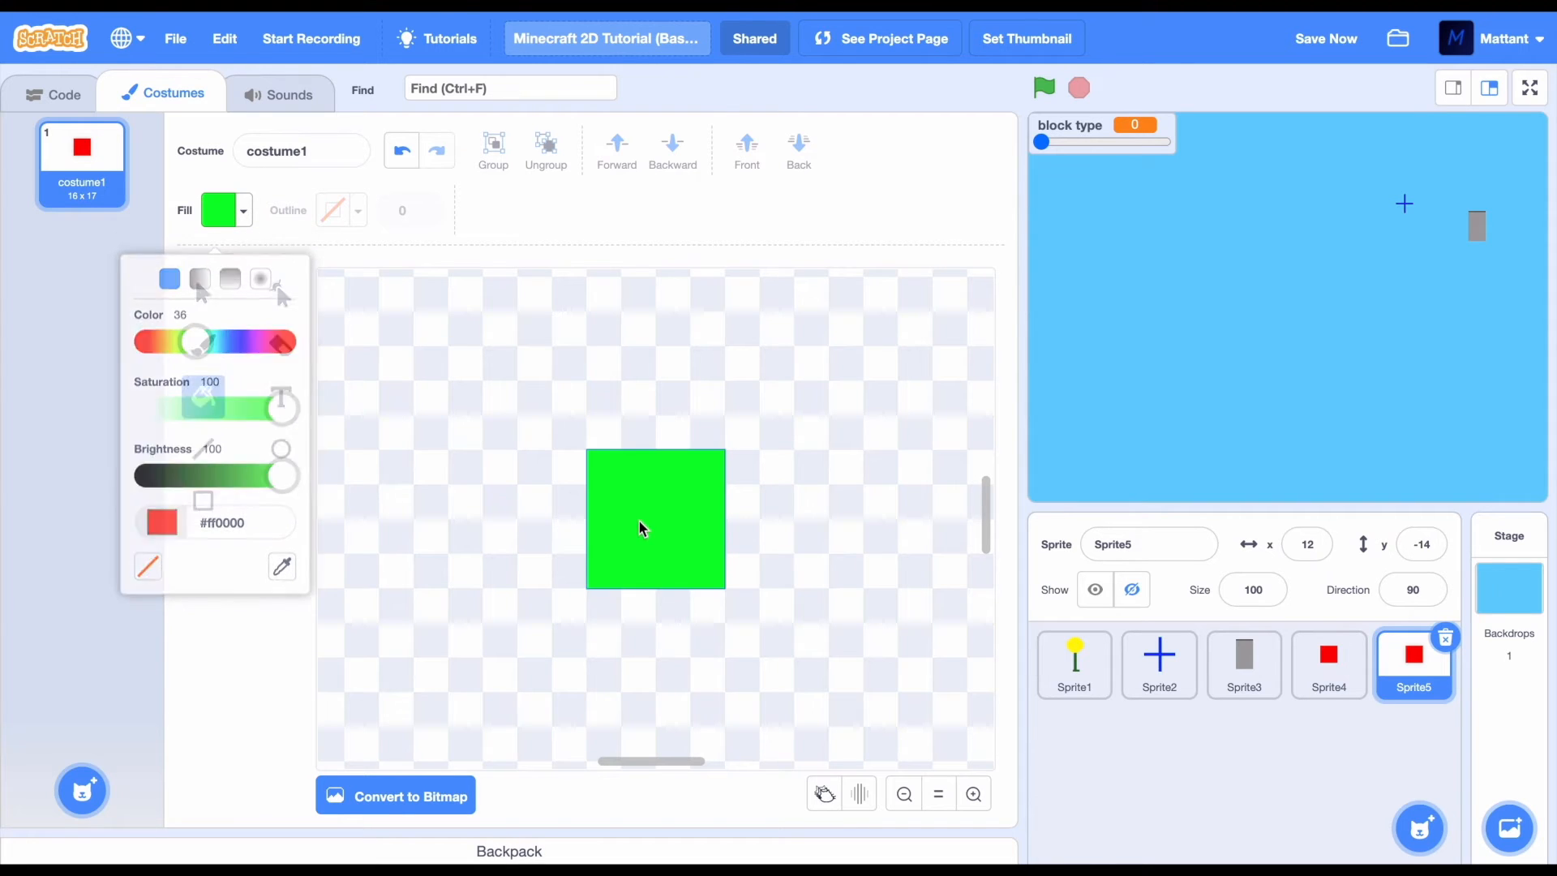
Fill Sprite5's square costume green and return to its clone scripts
left_click(655, 518)
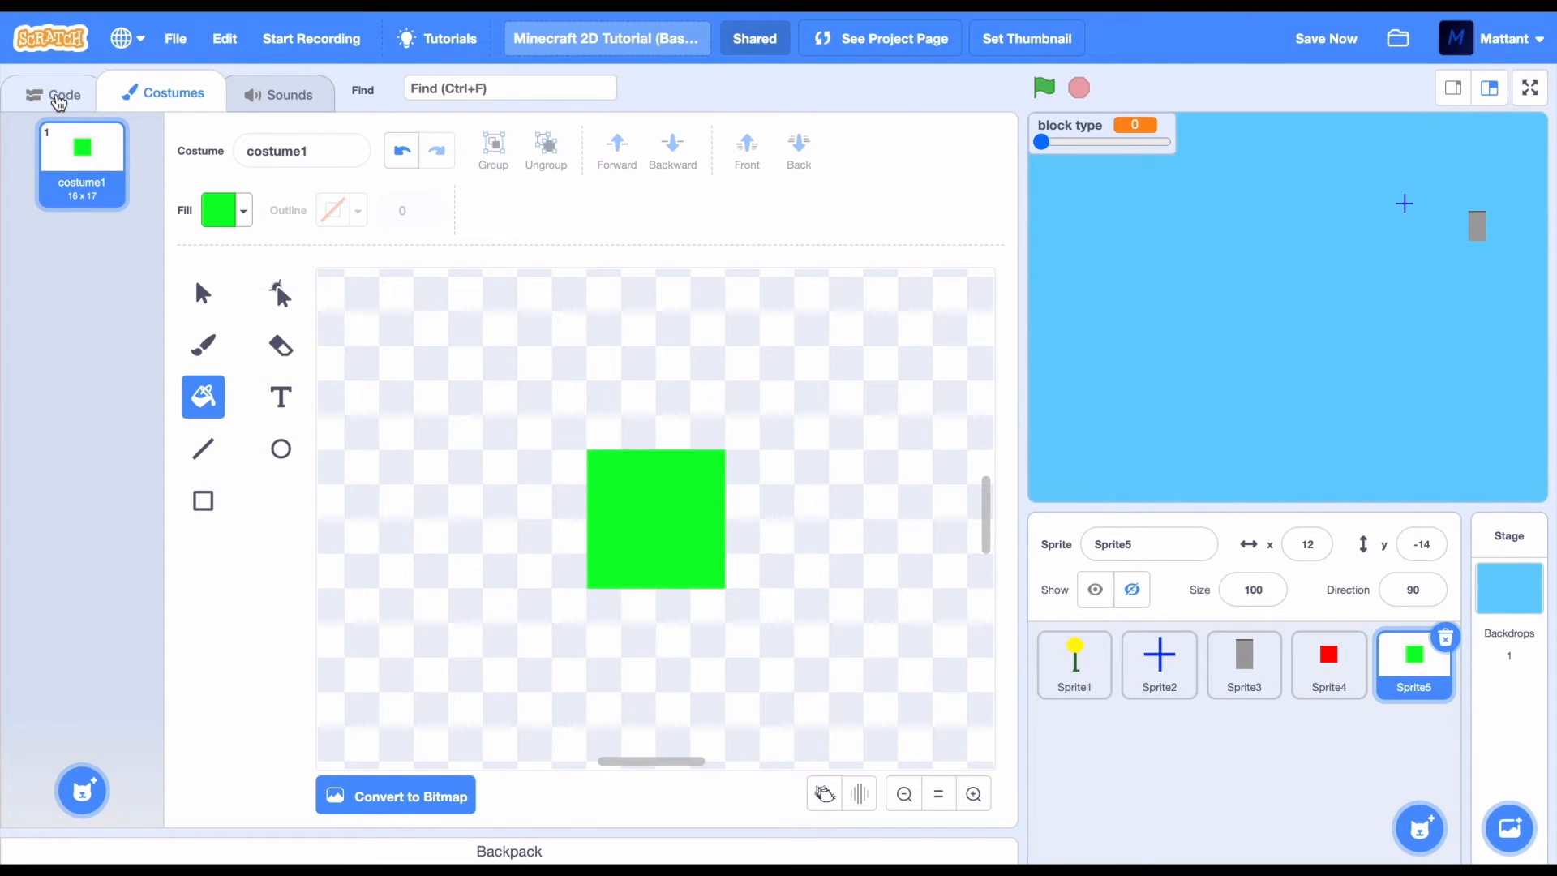
left_click(54, 92)
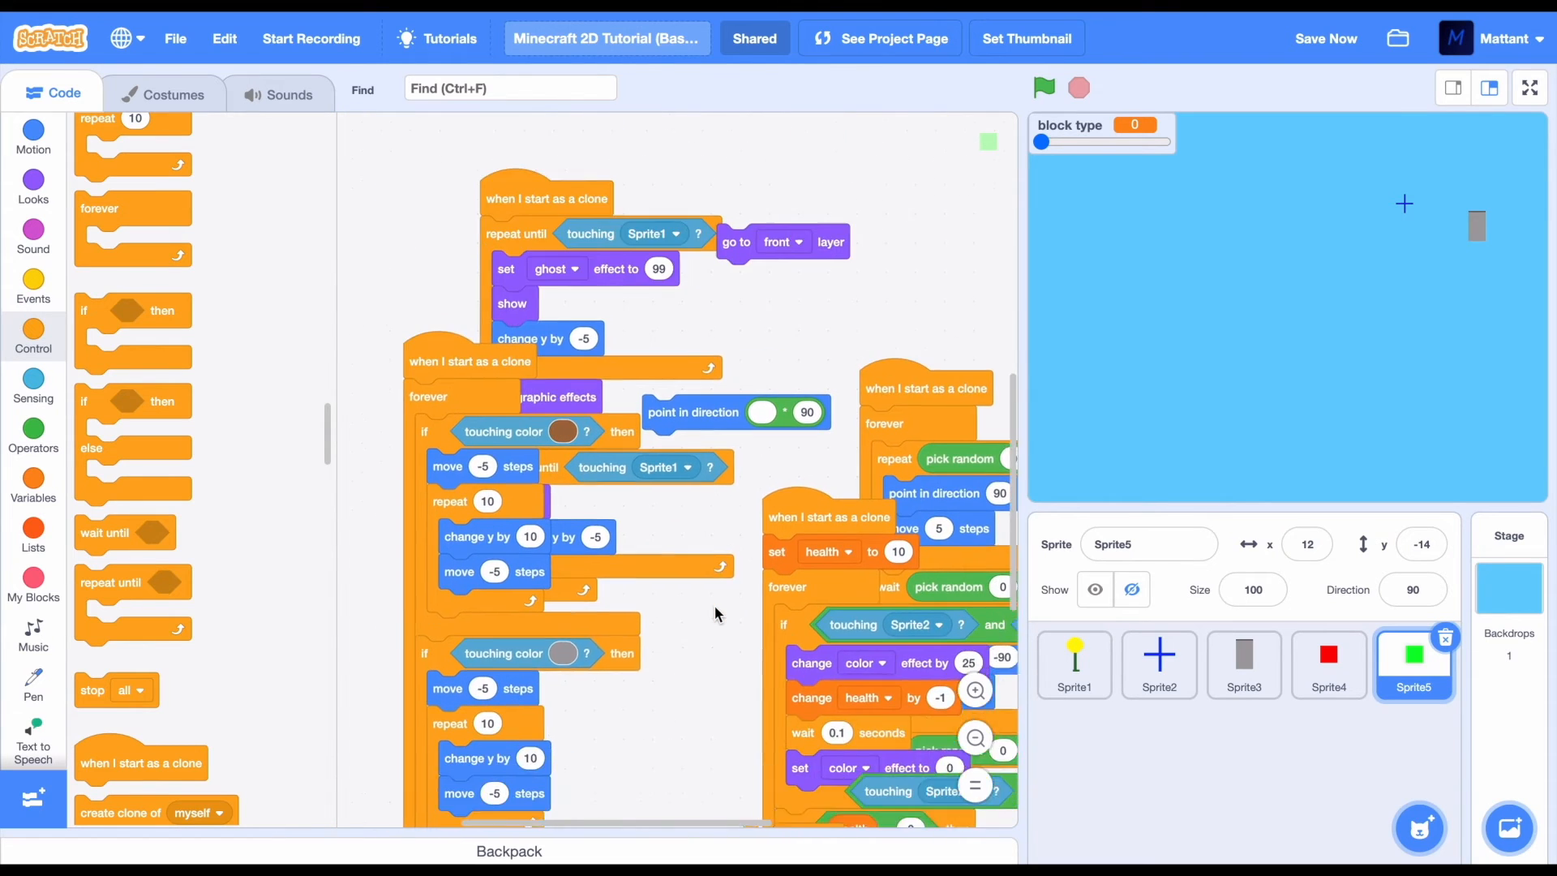
scroll("down", 3)
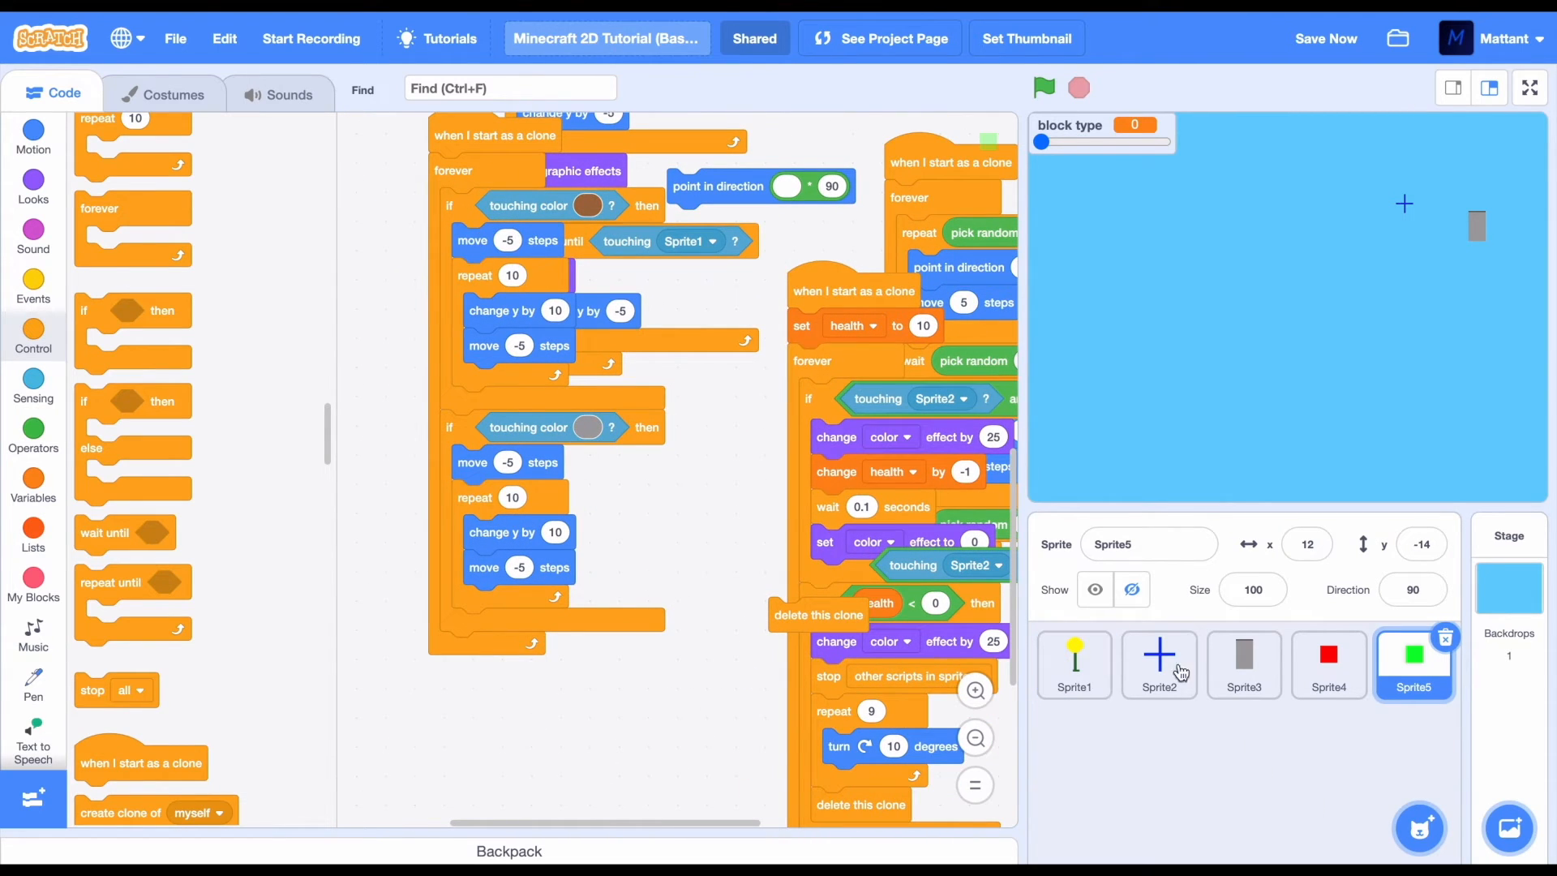
Give Sprite5's clones a forever loop moving 5 steps toward Sprite3 when over 10 away
left_click(1159, 665)
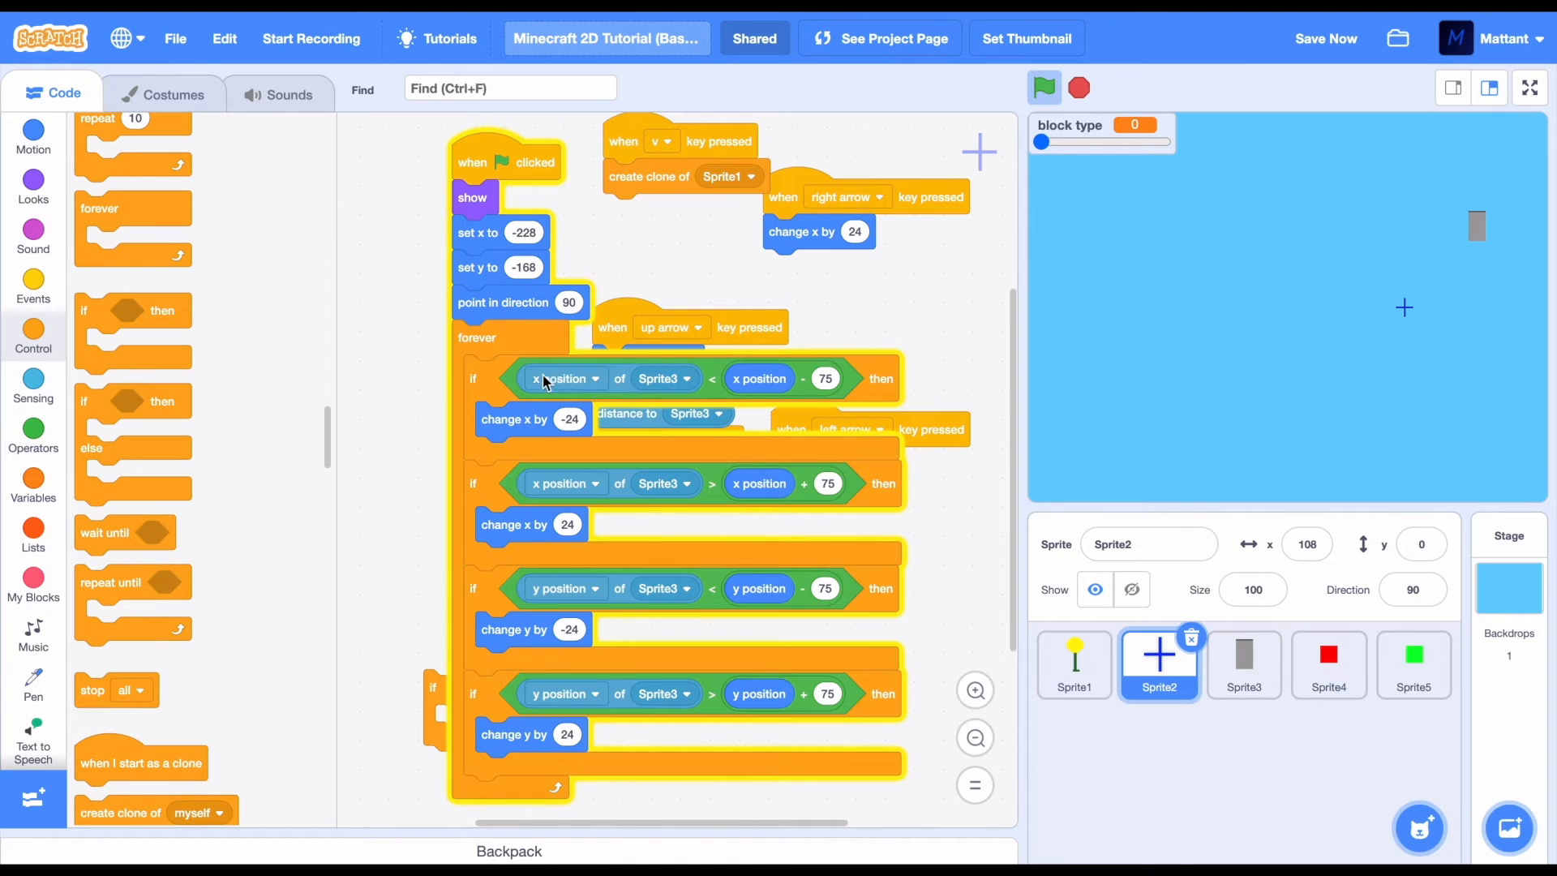
mouse_move(487, 385)
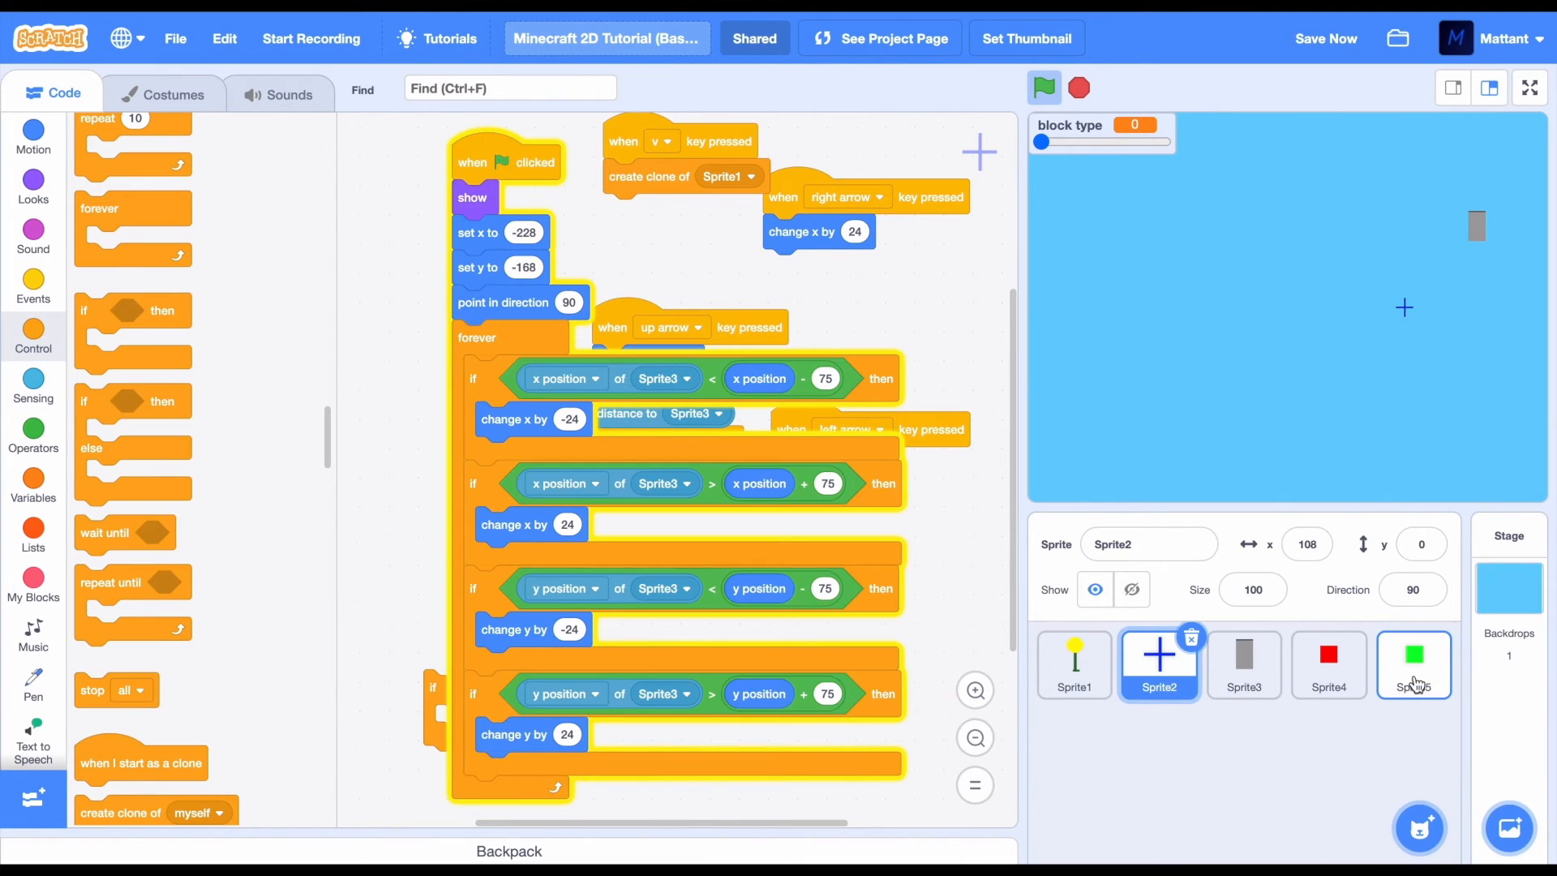
left_click(1412, 664)
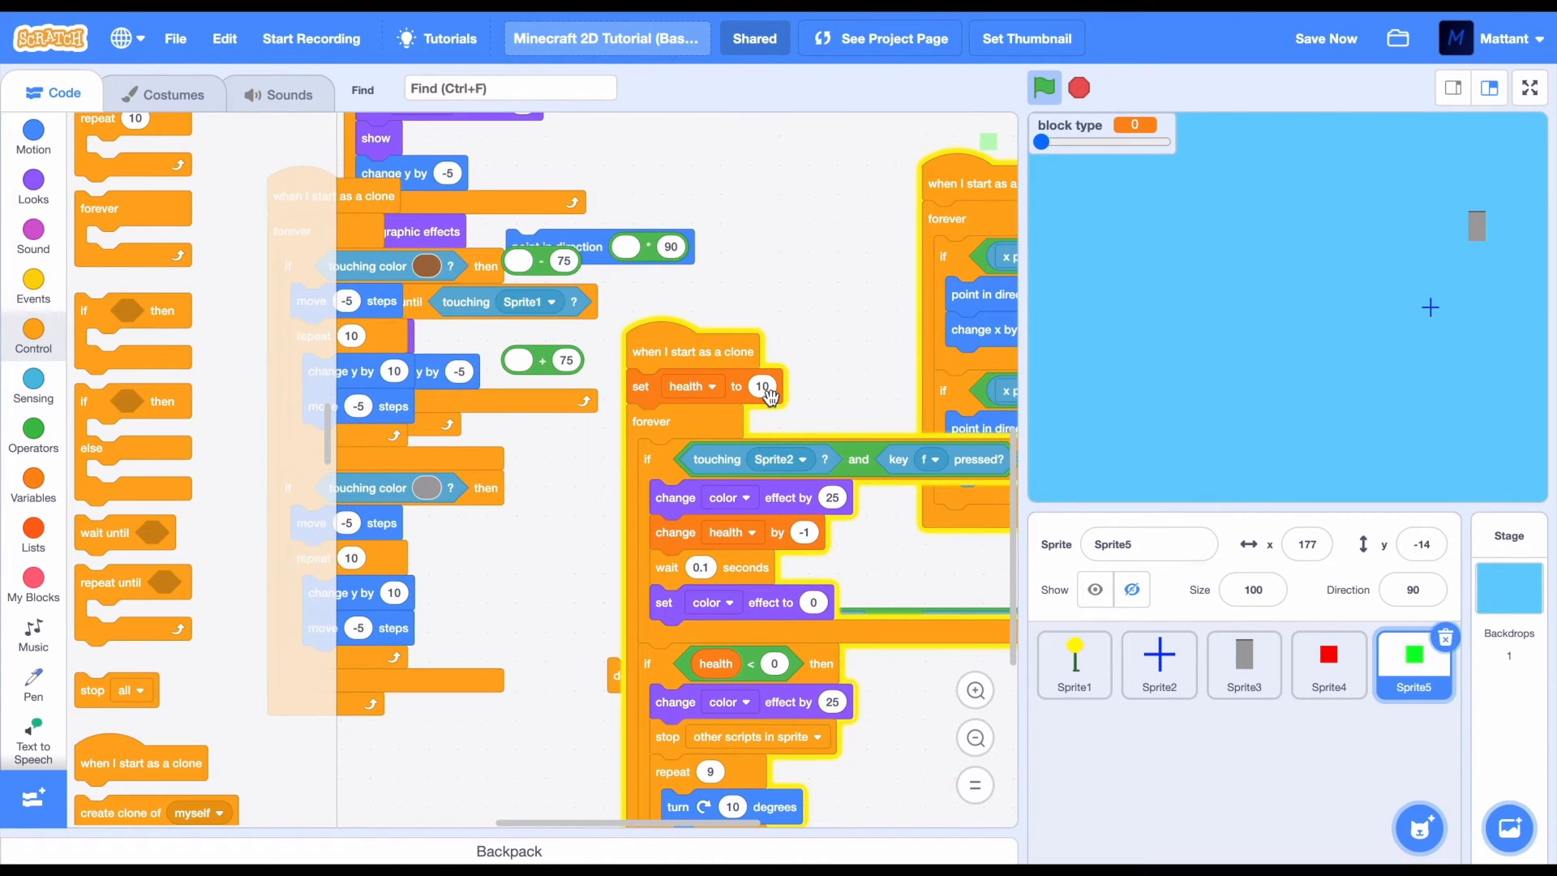
left_click(1043, 88)
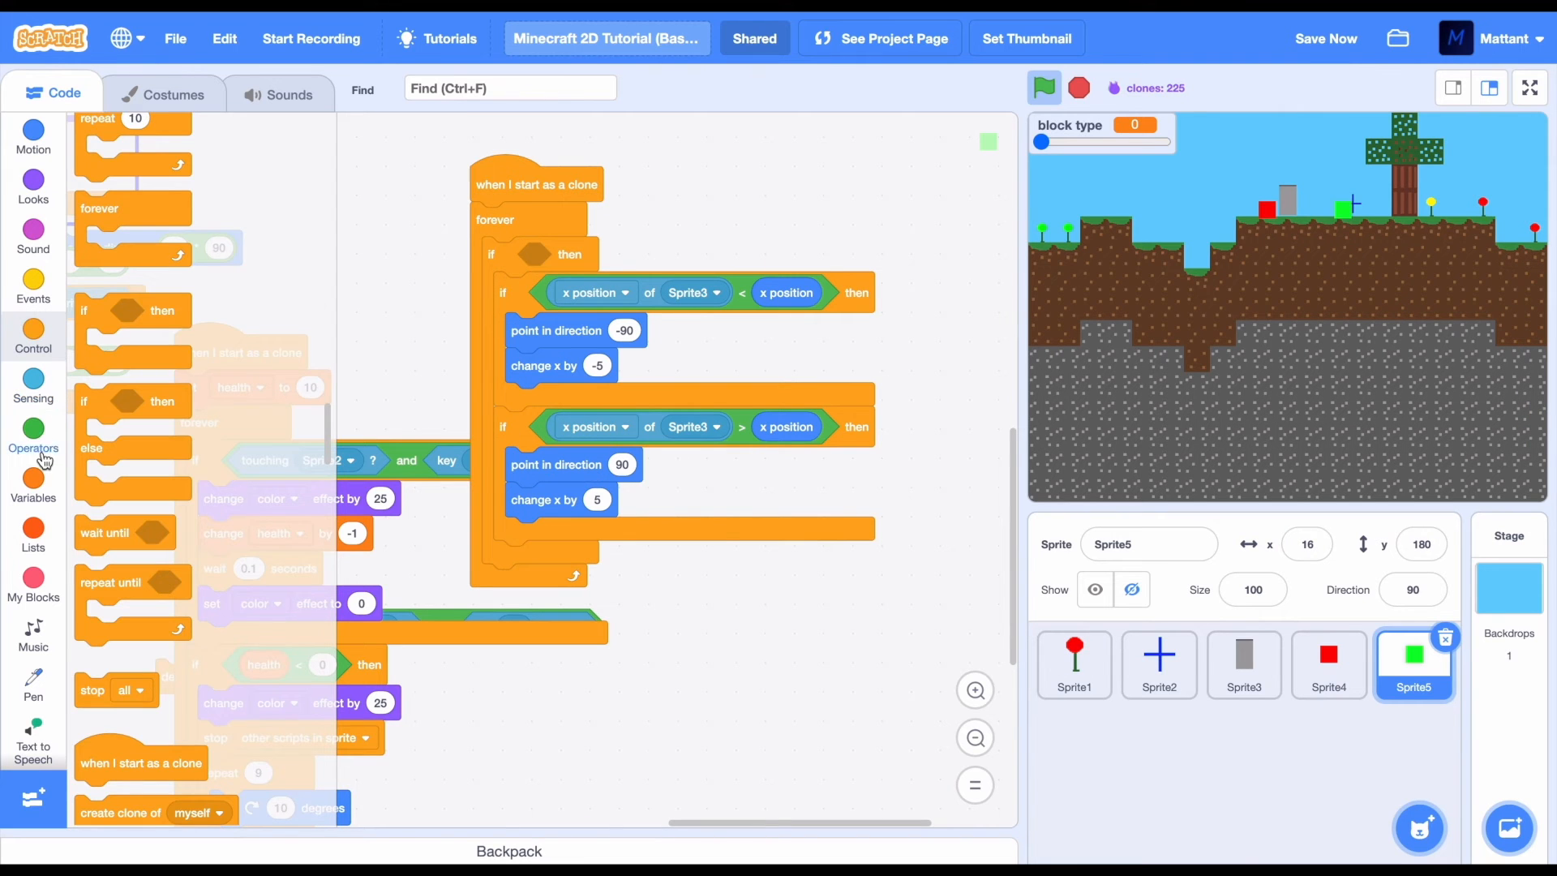
left_click(32, 387)
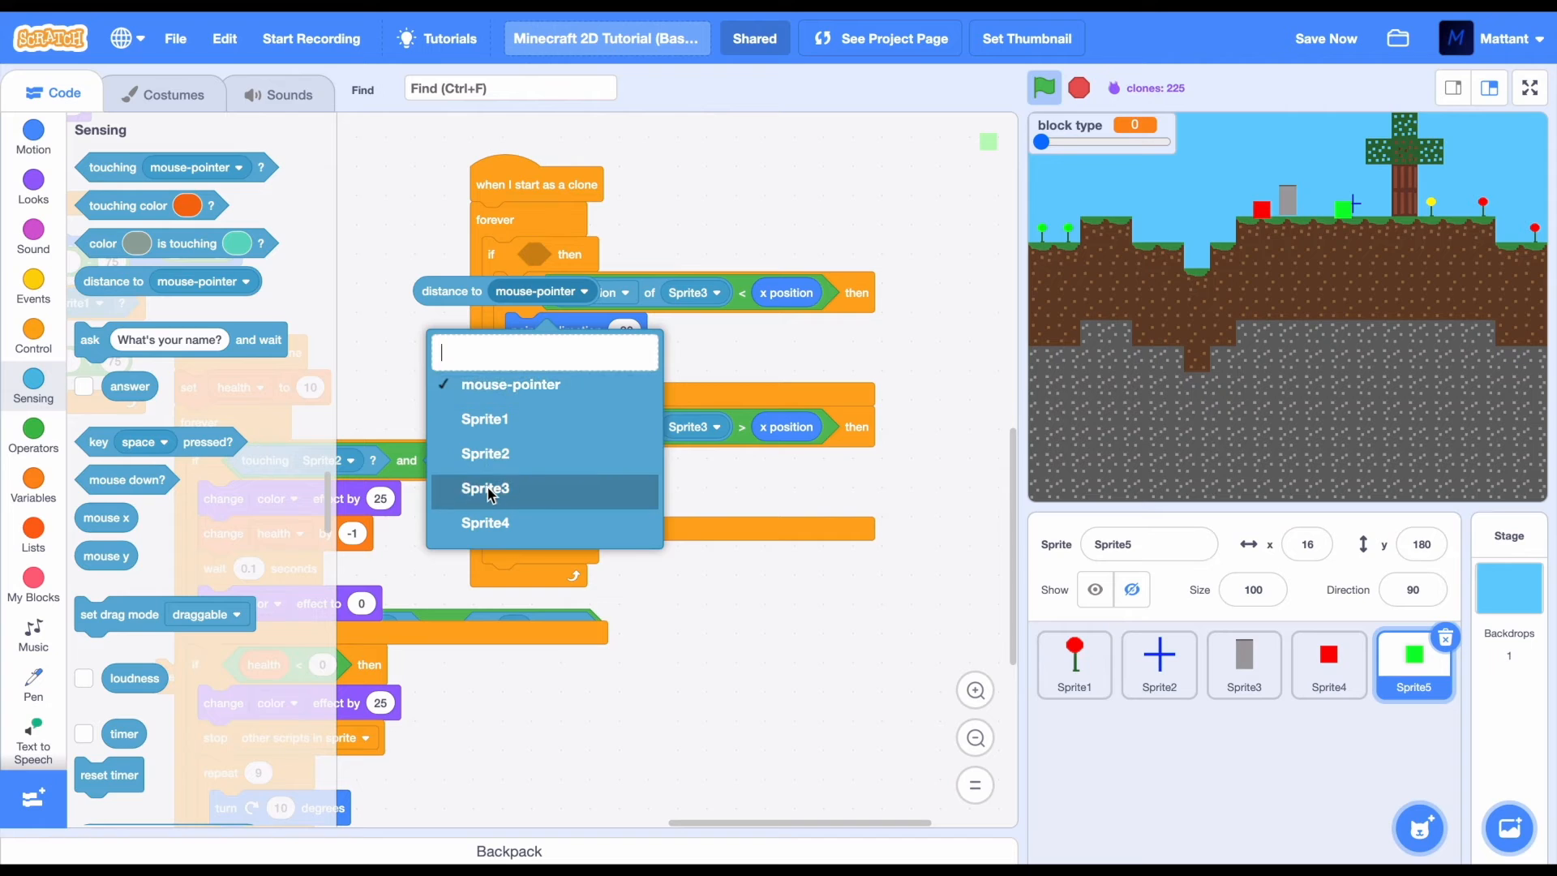
left_click(486, 488)
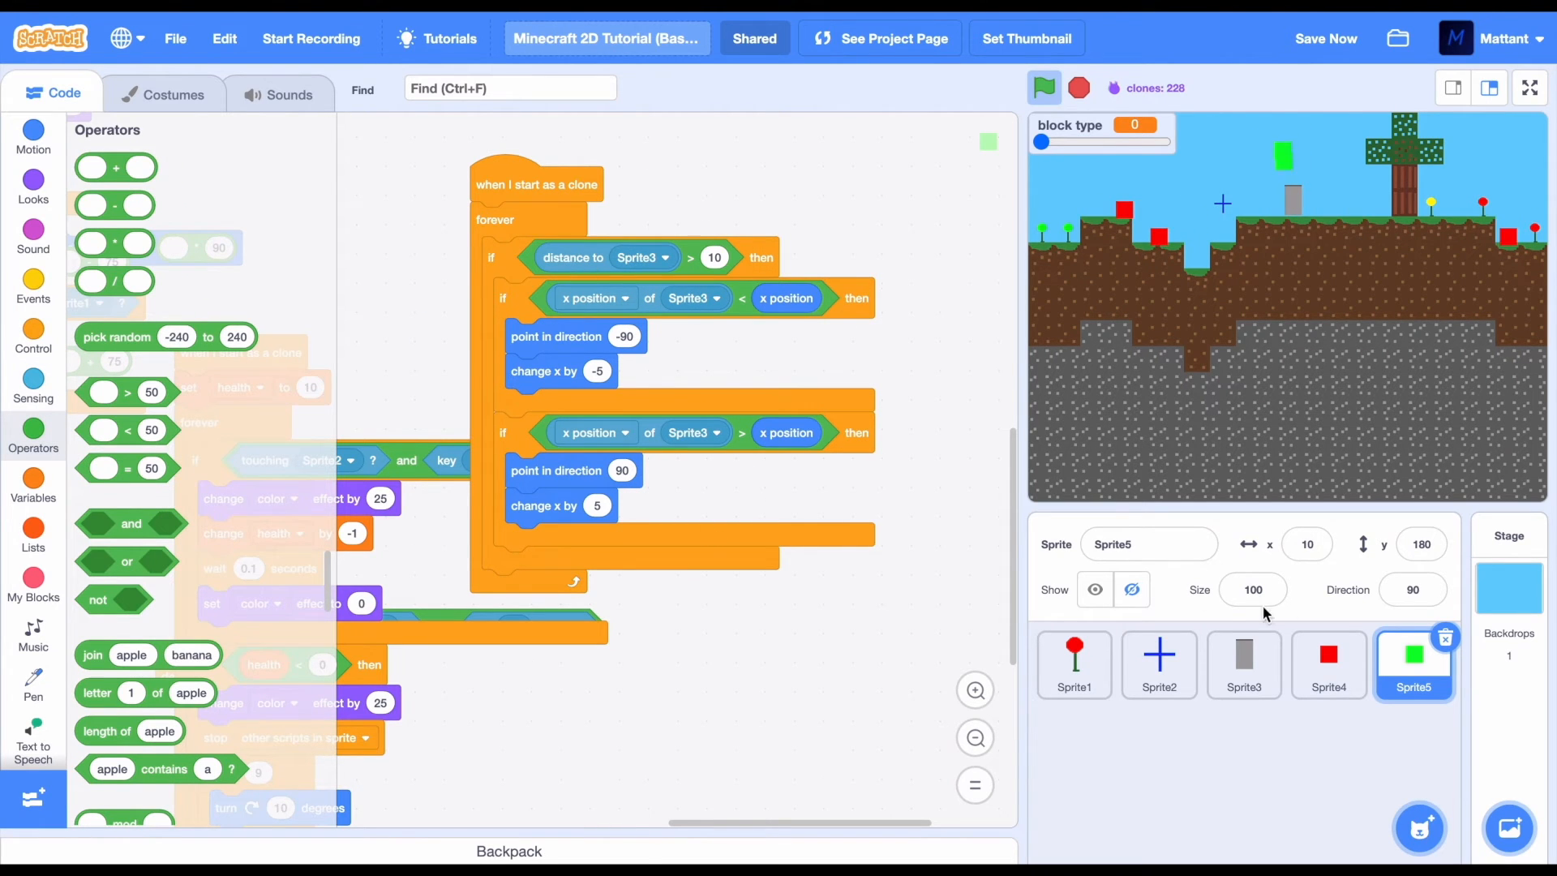
Select Sprite3 for editing
left_click(1244, 664)
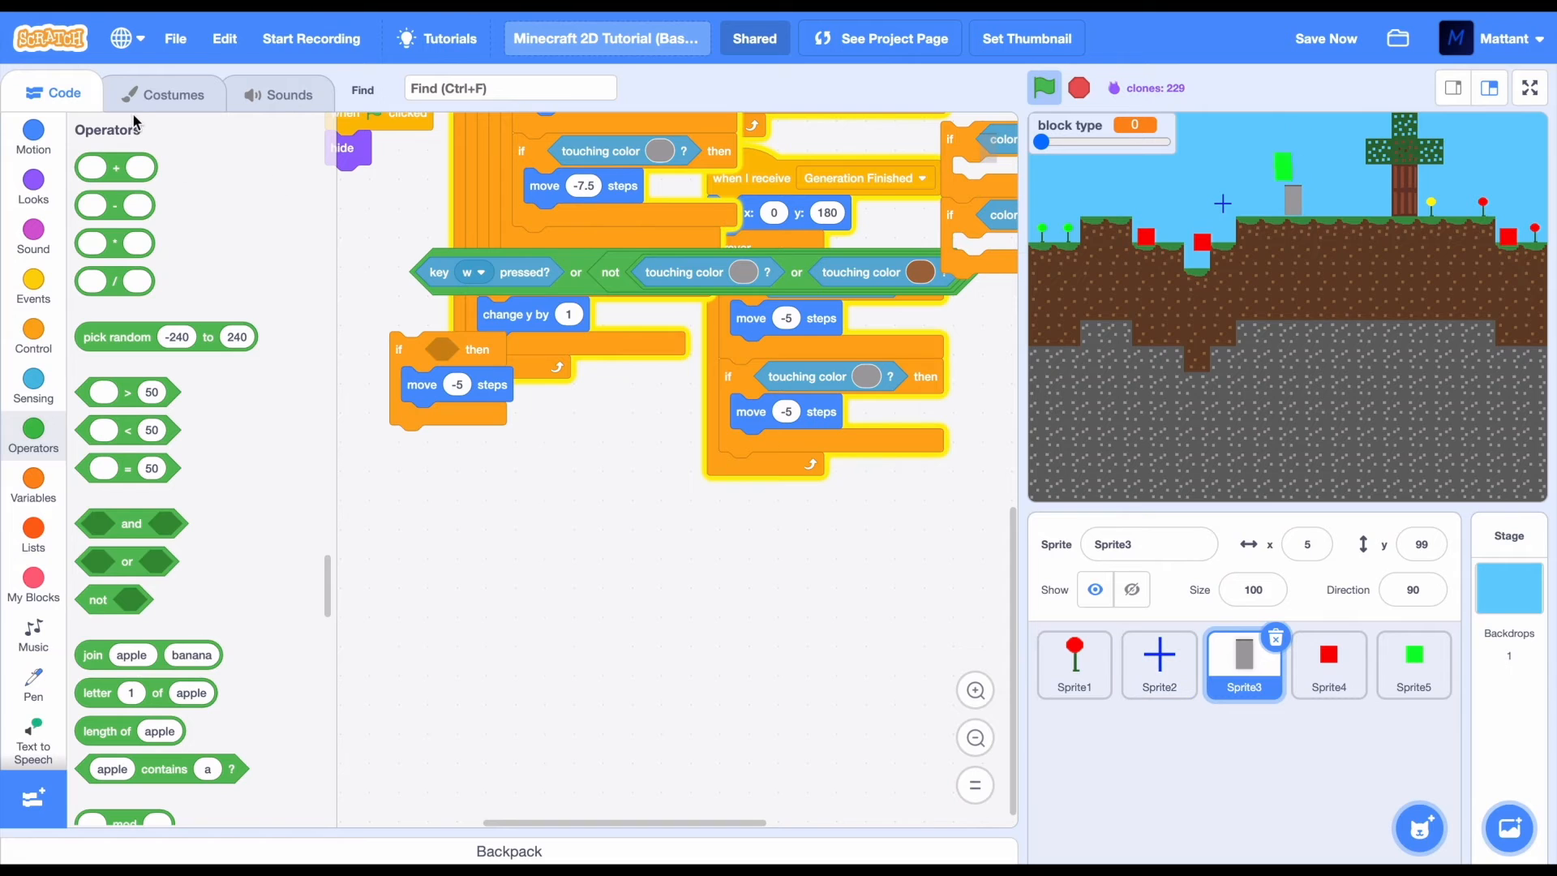
Recolour Sprite3's grey rectangle costume blue using the Fill sliders
left_click(164, 92)
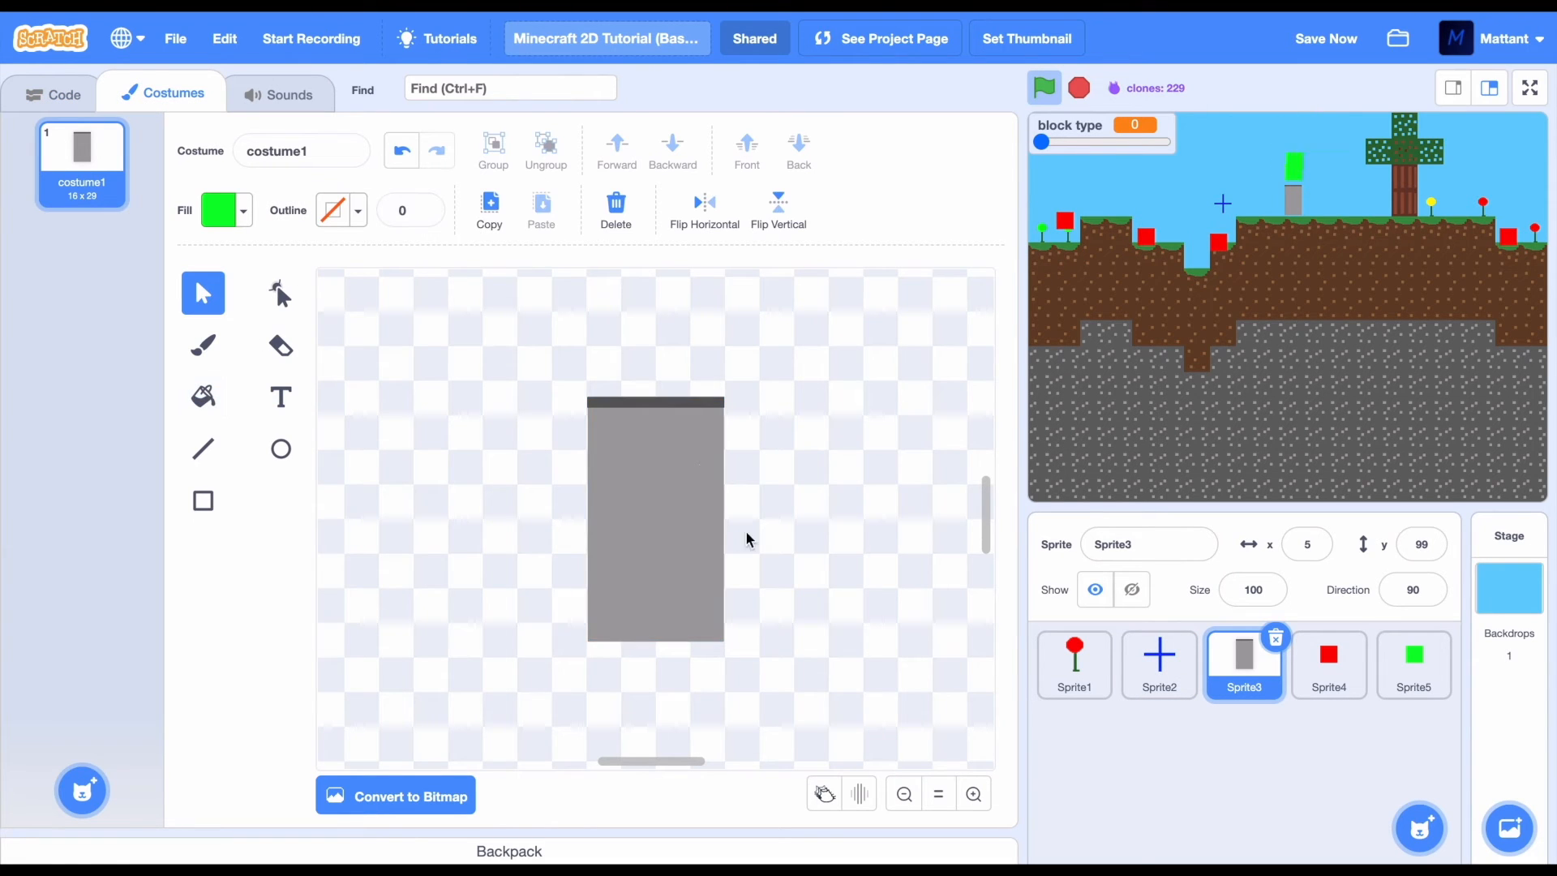
left_click(220, 209)
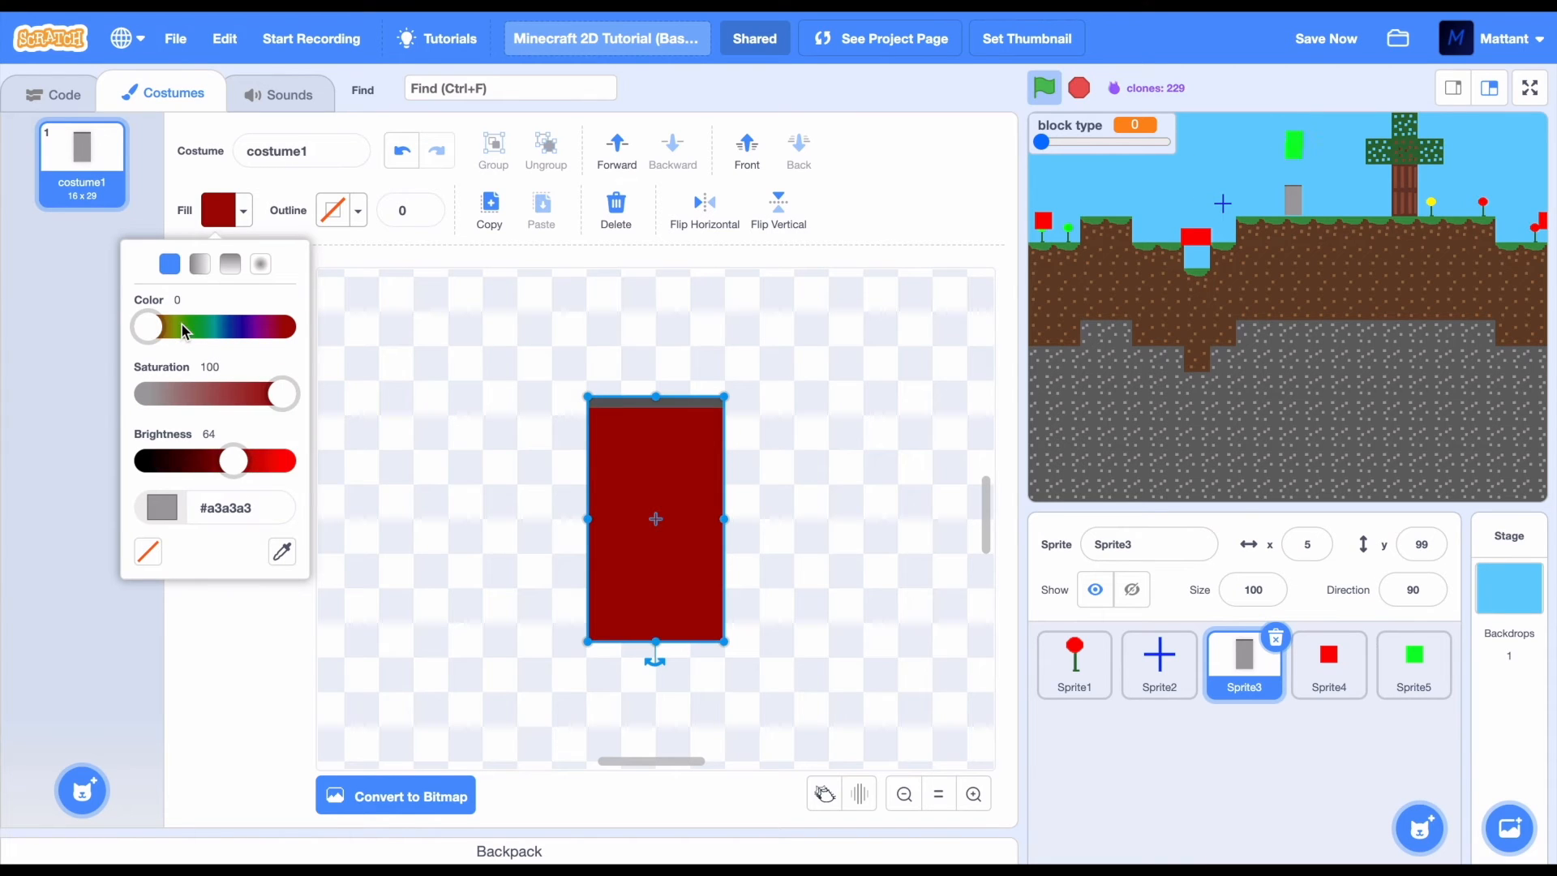
left_click_drag(146, 326, 202, 326)
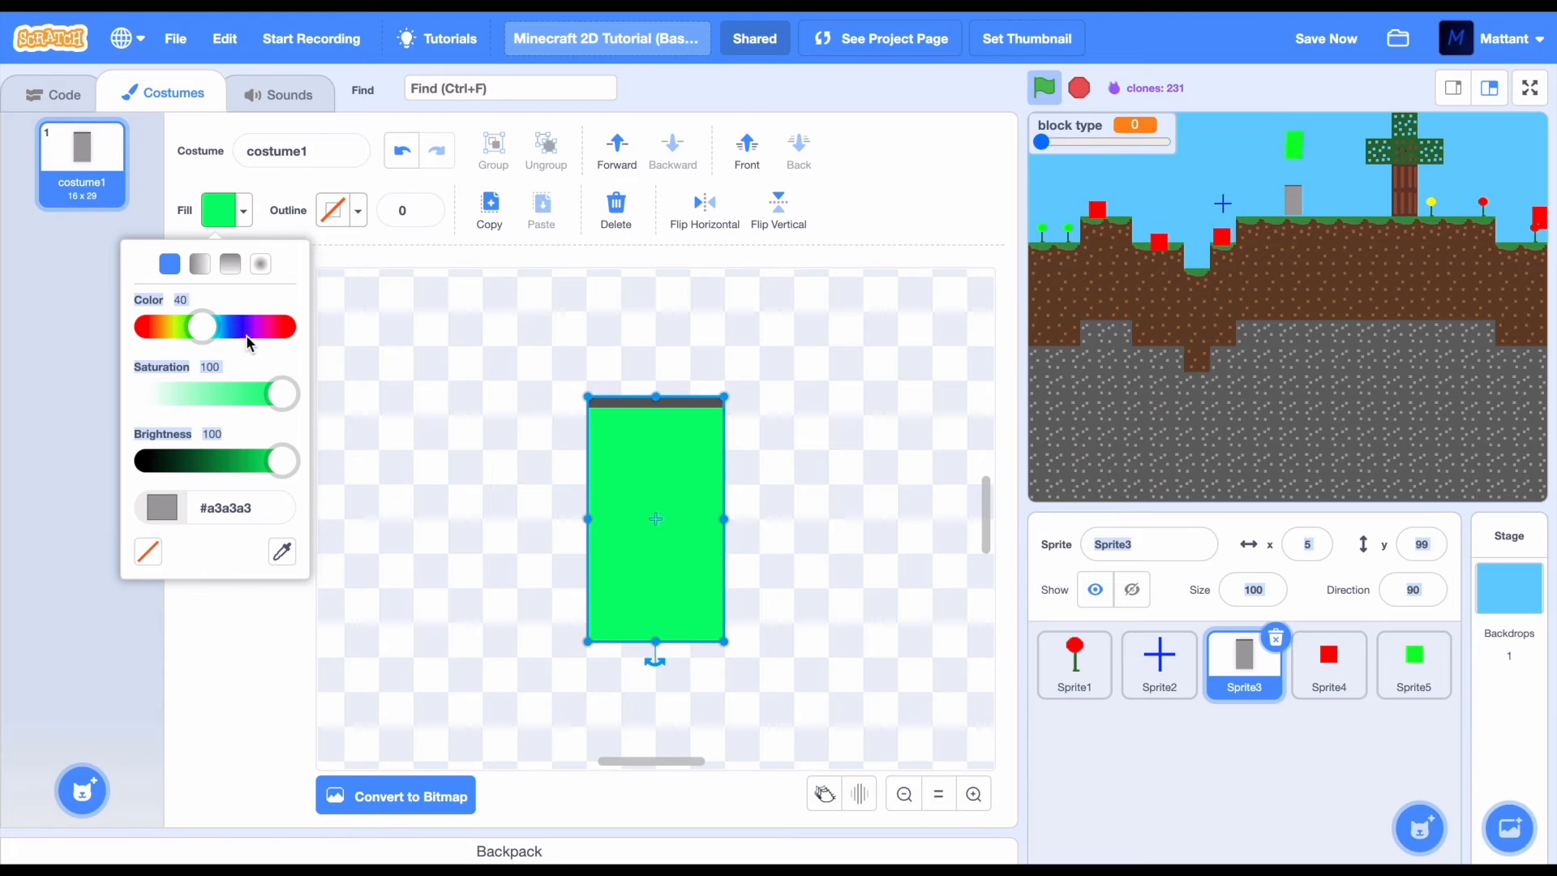
left_click(64, 93)
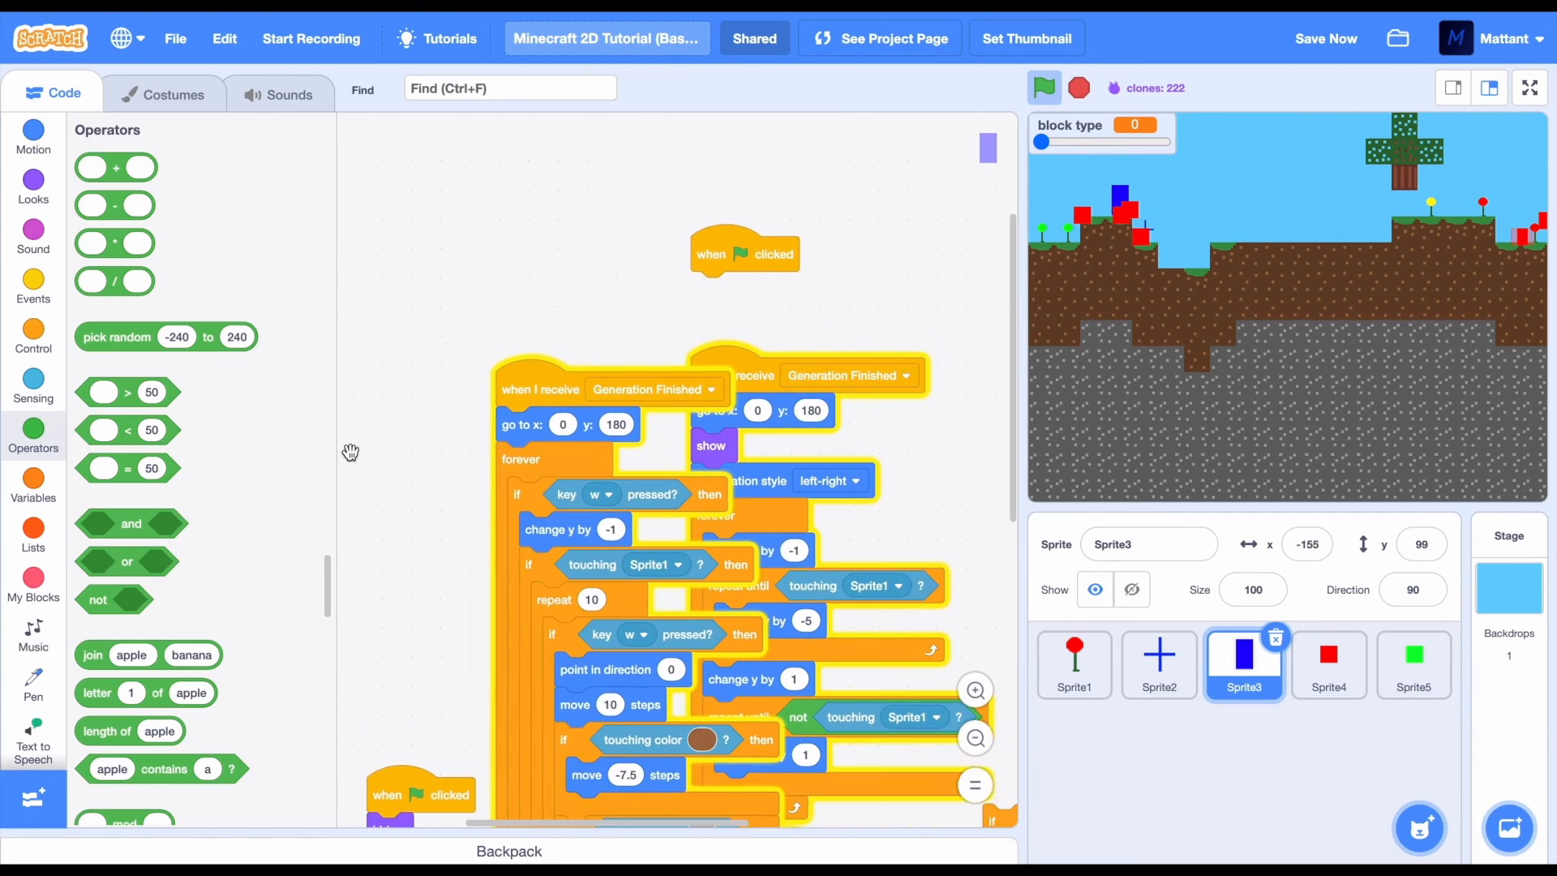
Create a sprite-only 'health' variable for Sprite3
left_click(33, 486)
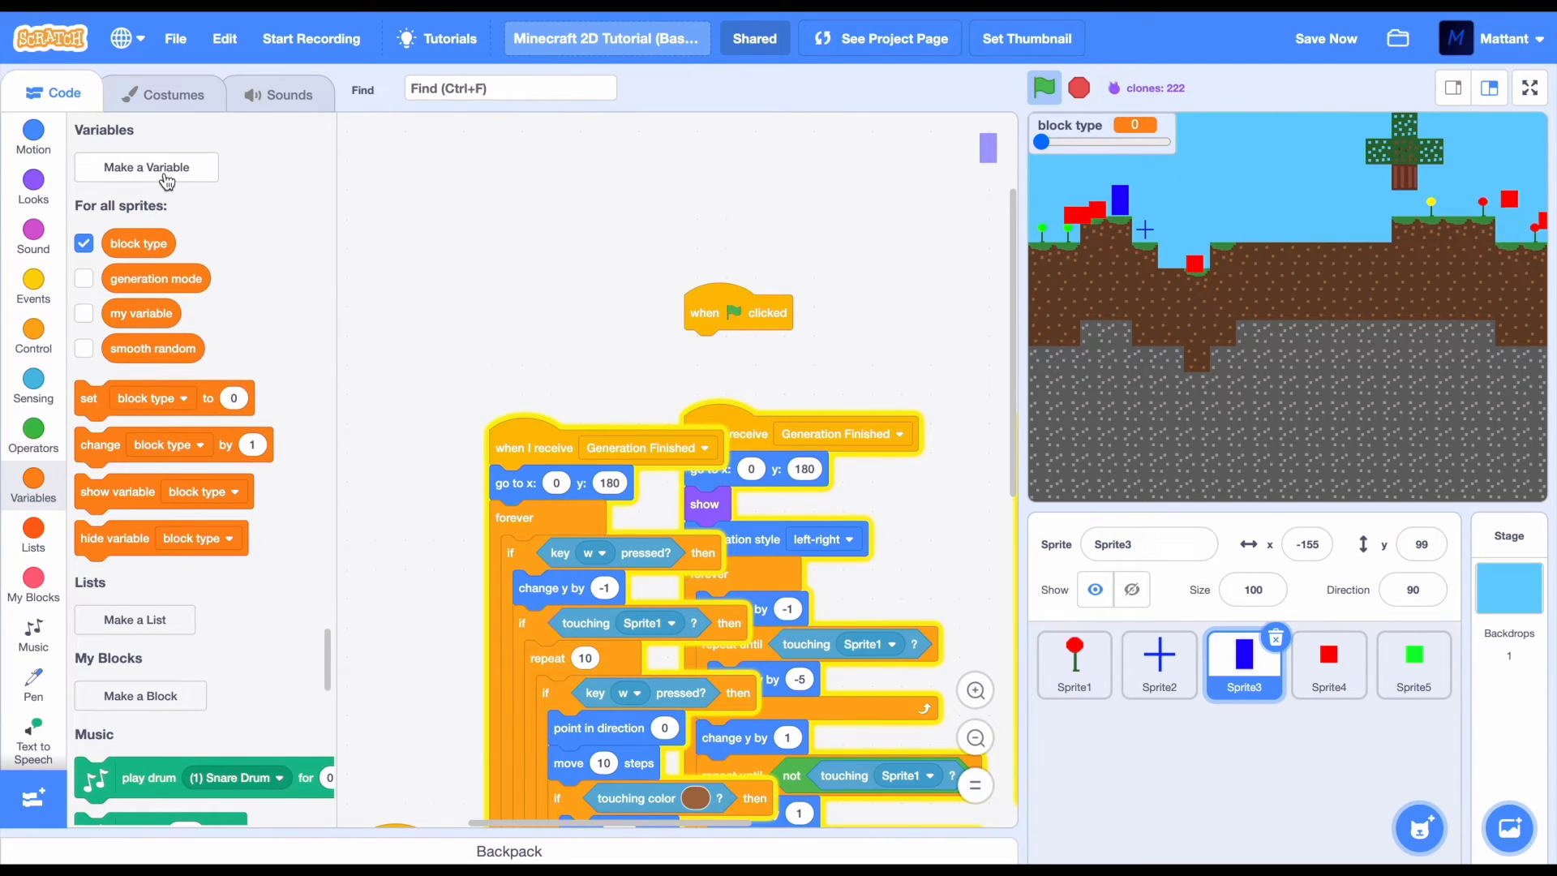
left_click(146, 167)
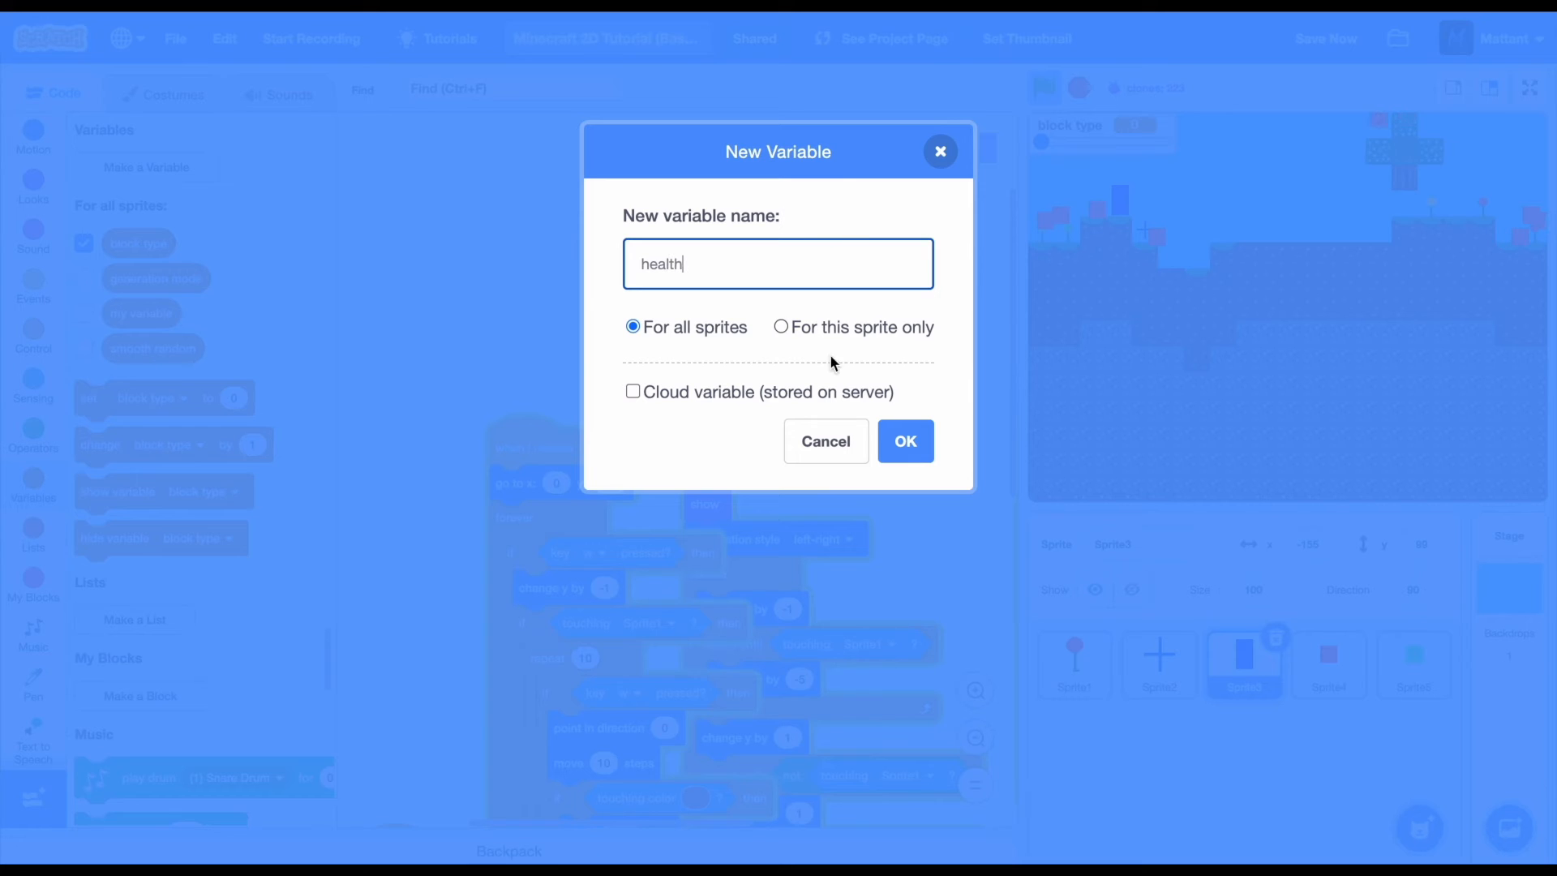
left_click(903, 441)
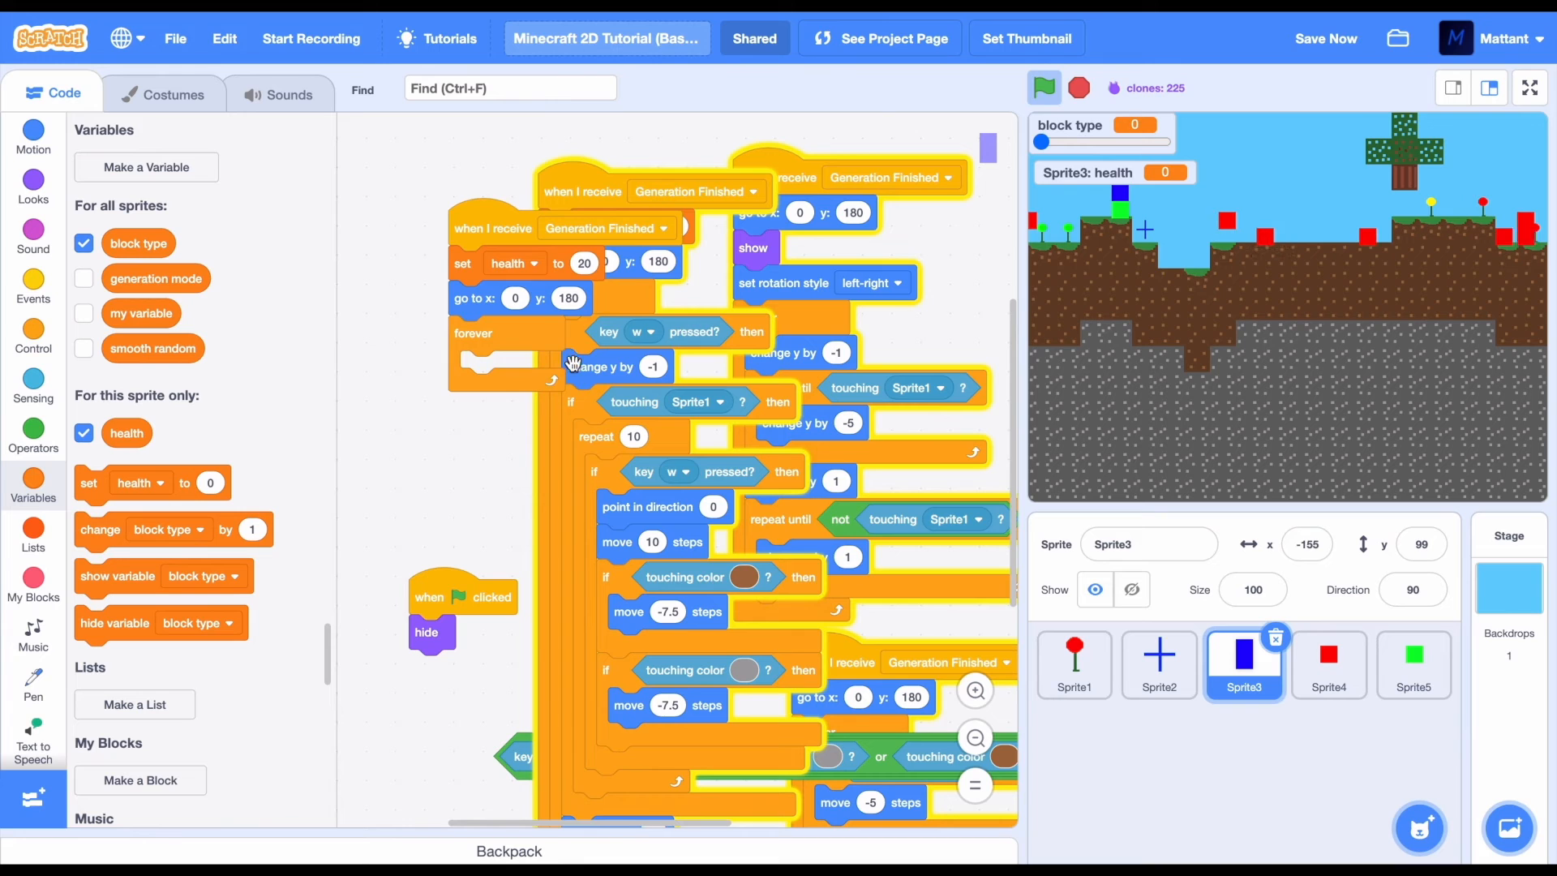
Add 'if touching Sprite5' that changes health by -1 and flashes briefly
right_click(646, 437)
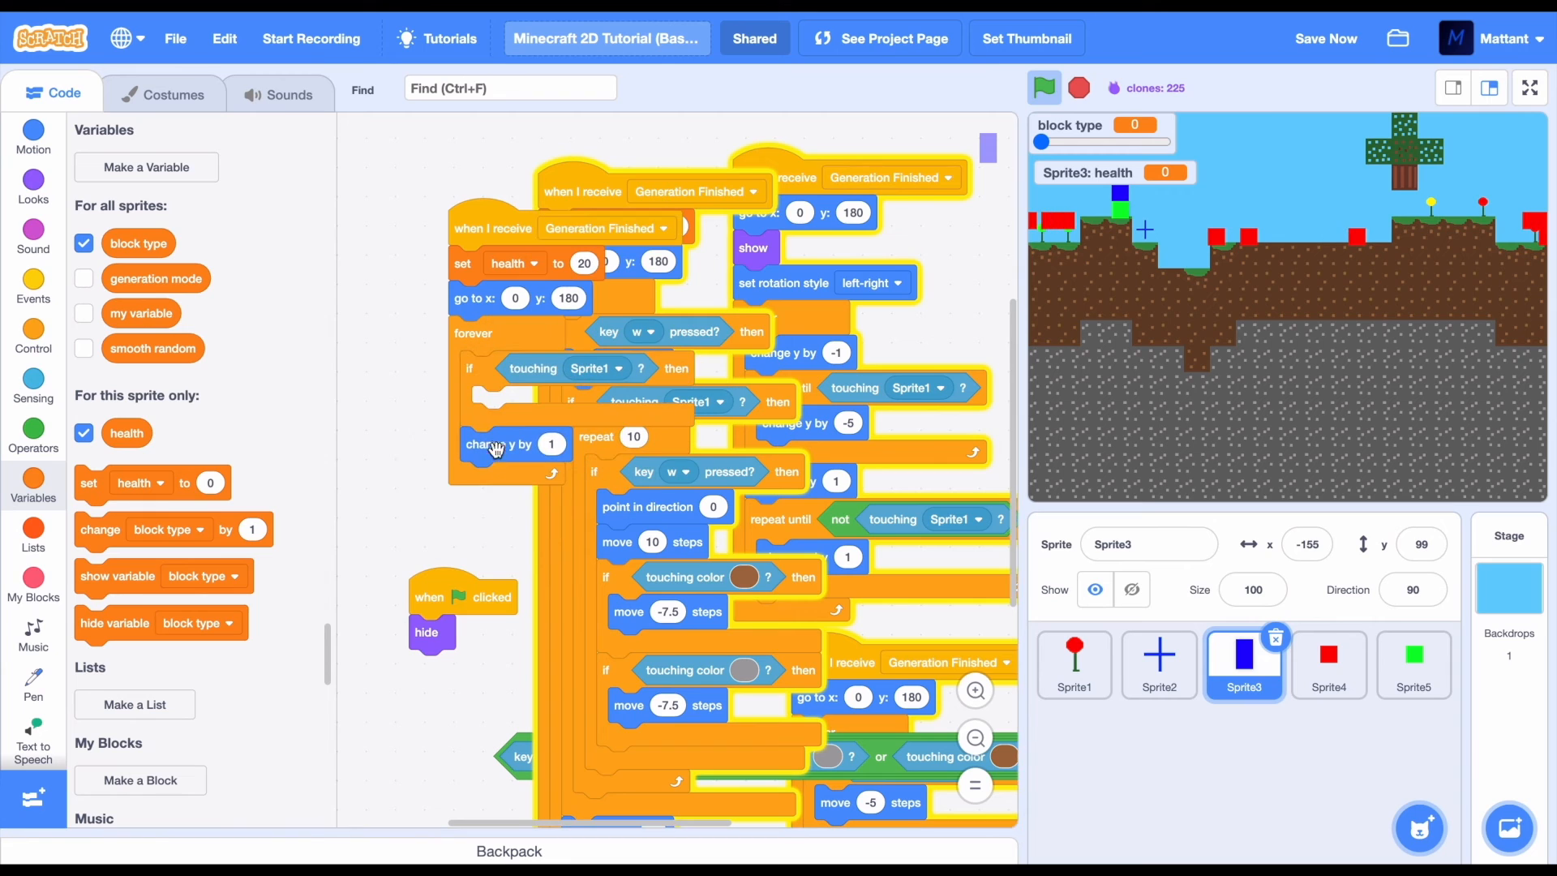
left_click(618, 368)
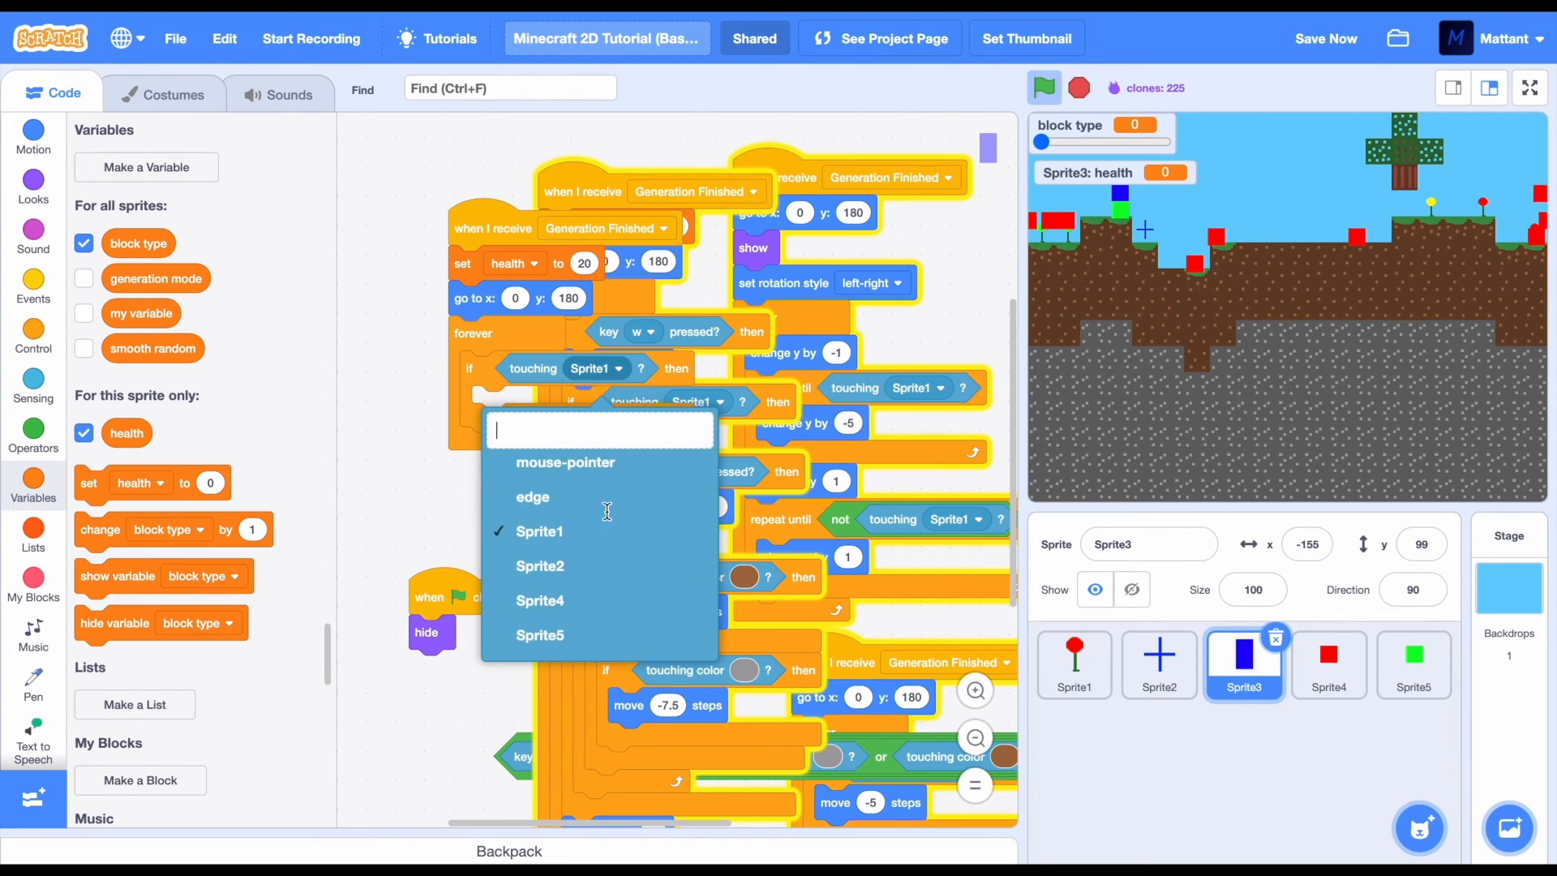
left_click(540, 634)
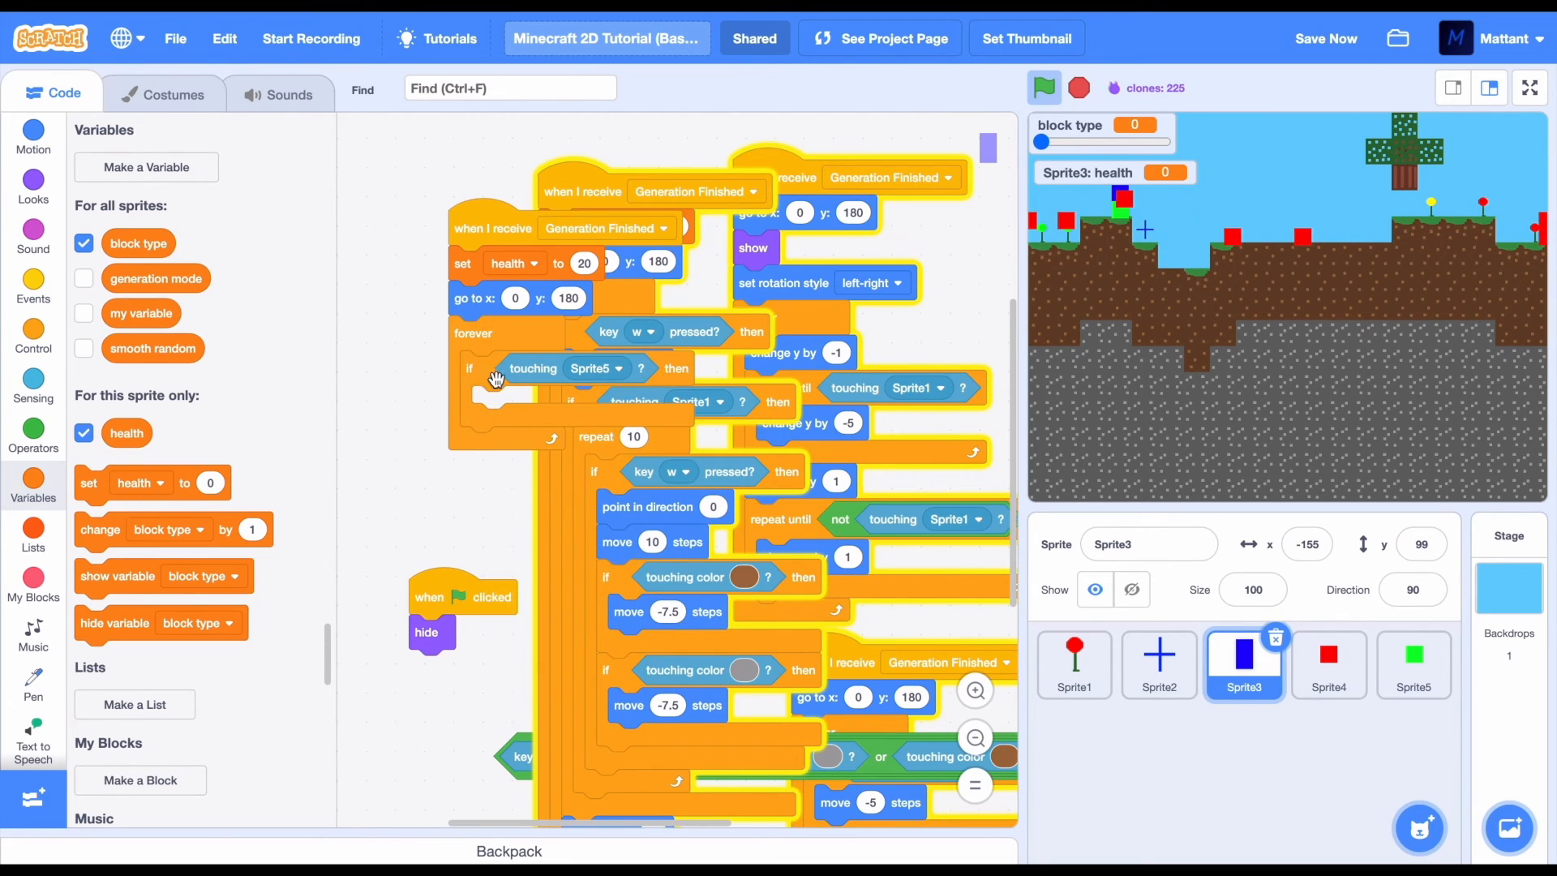
left_click(562, 403)
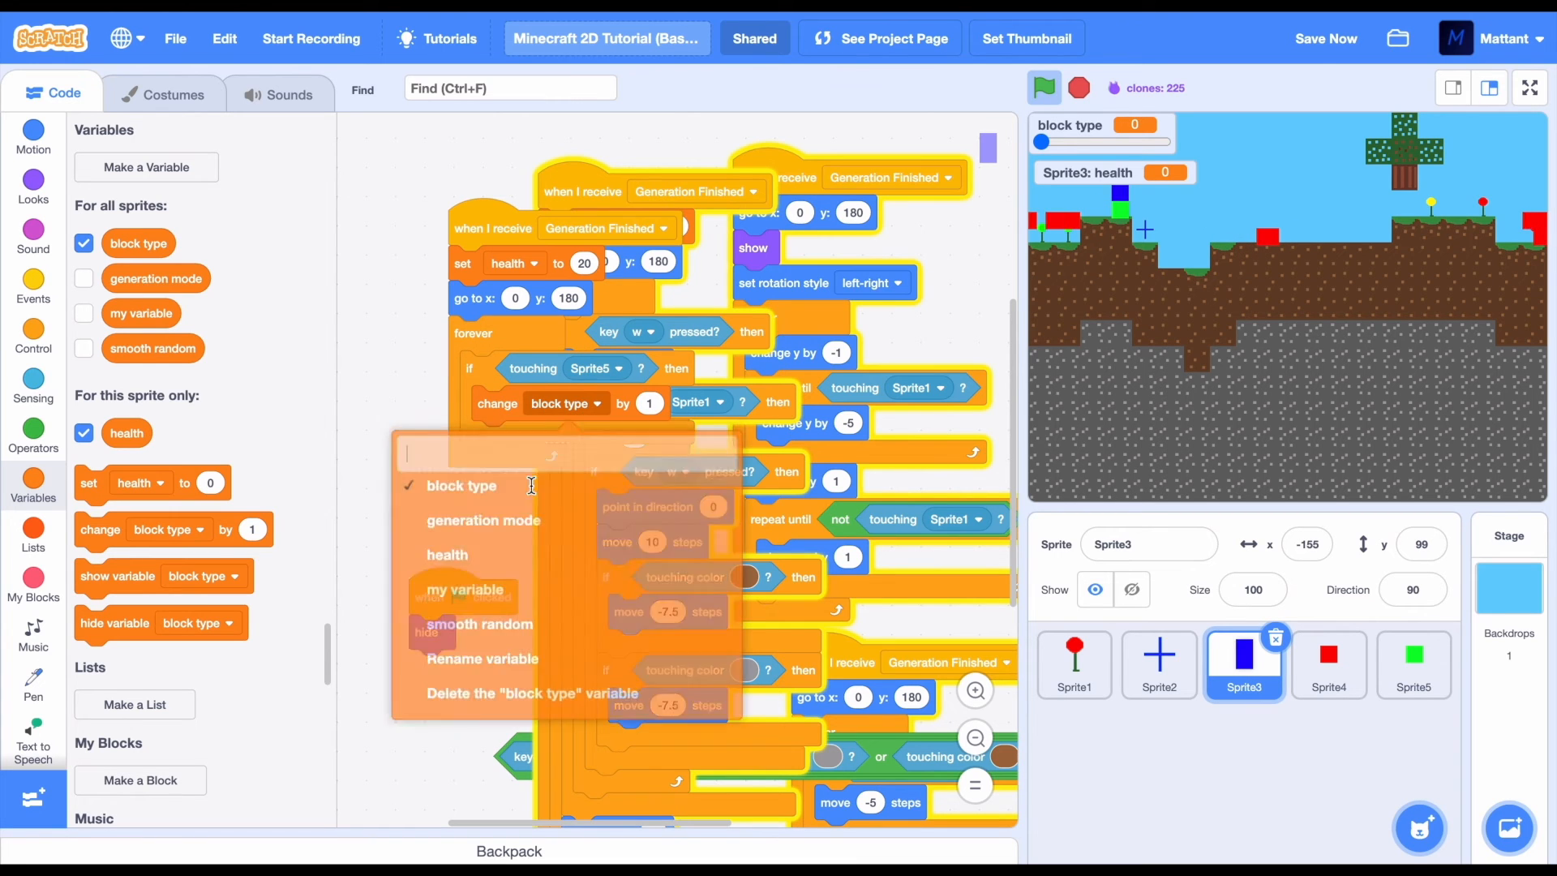
left_click(446, 554)
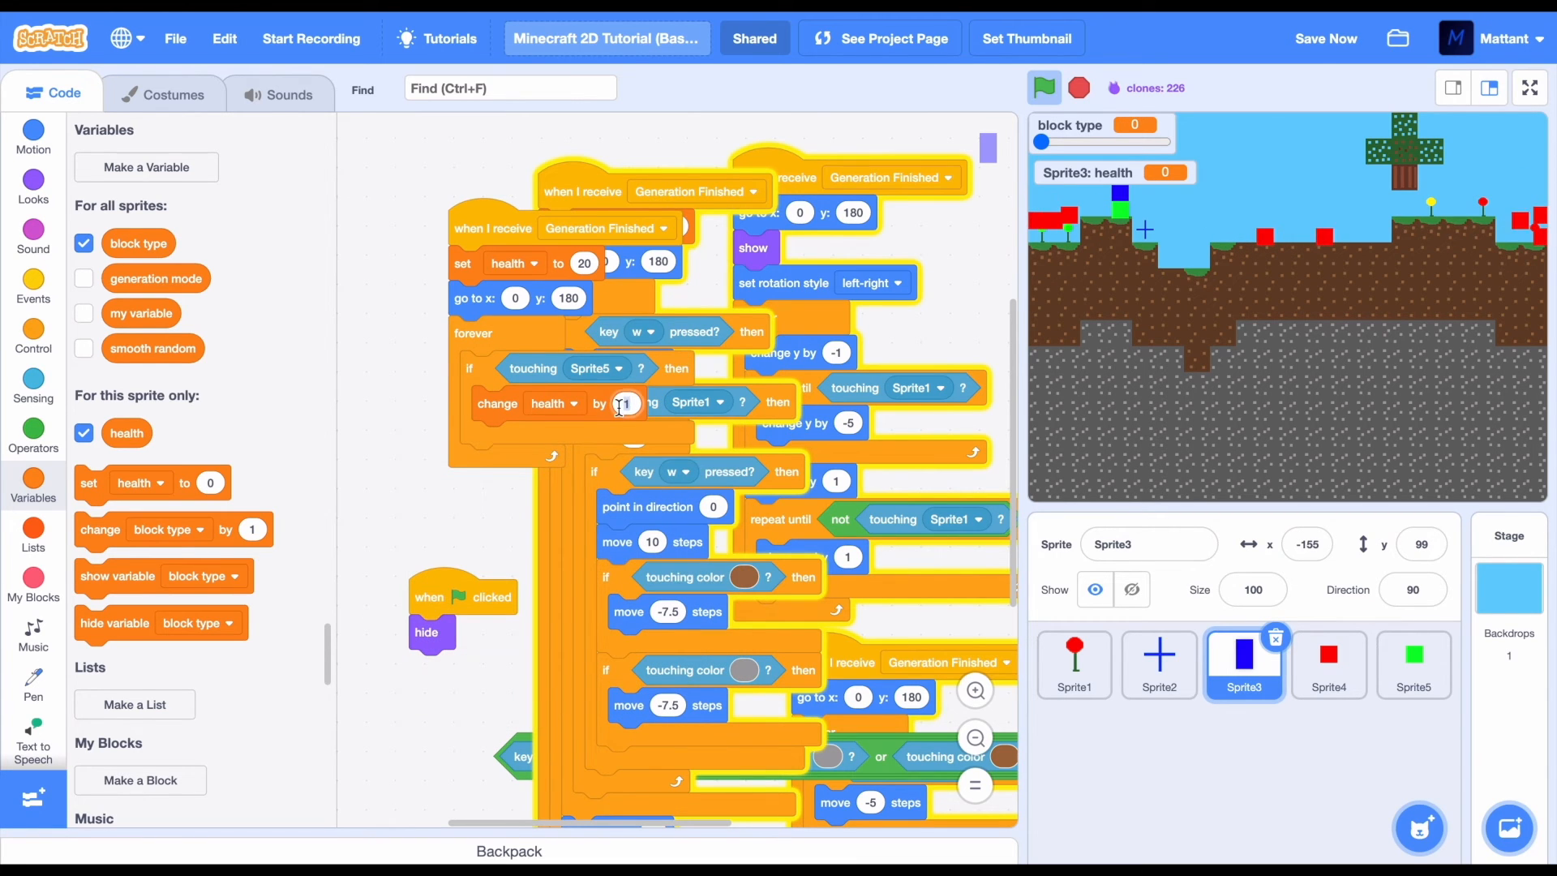
left_click(32, 335)
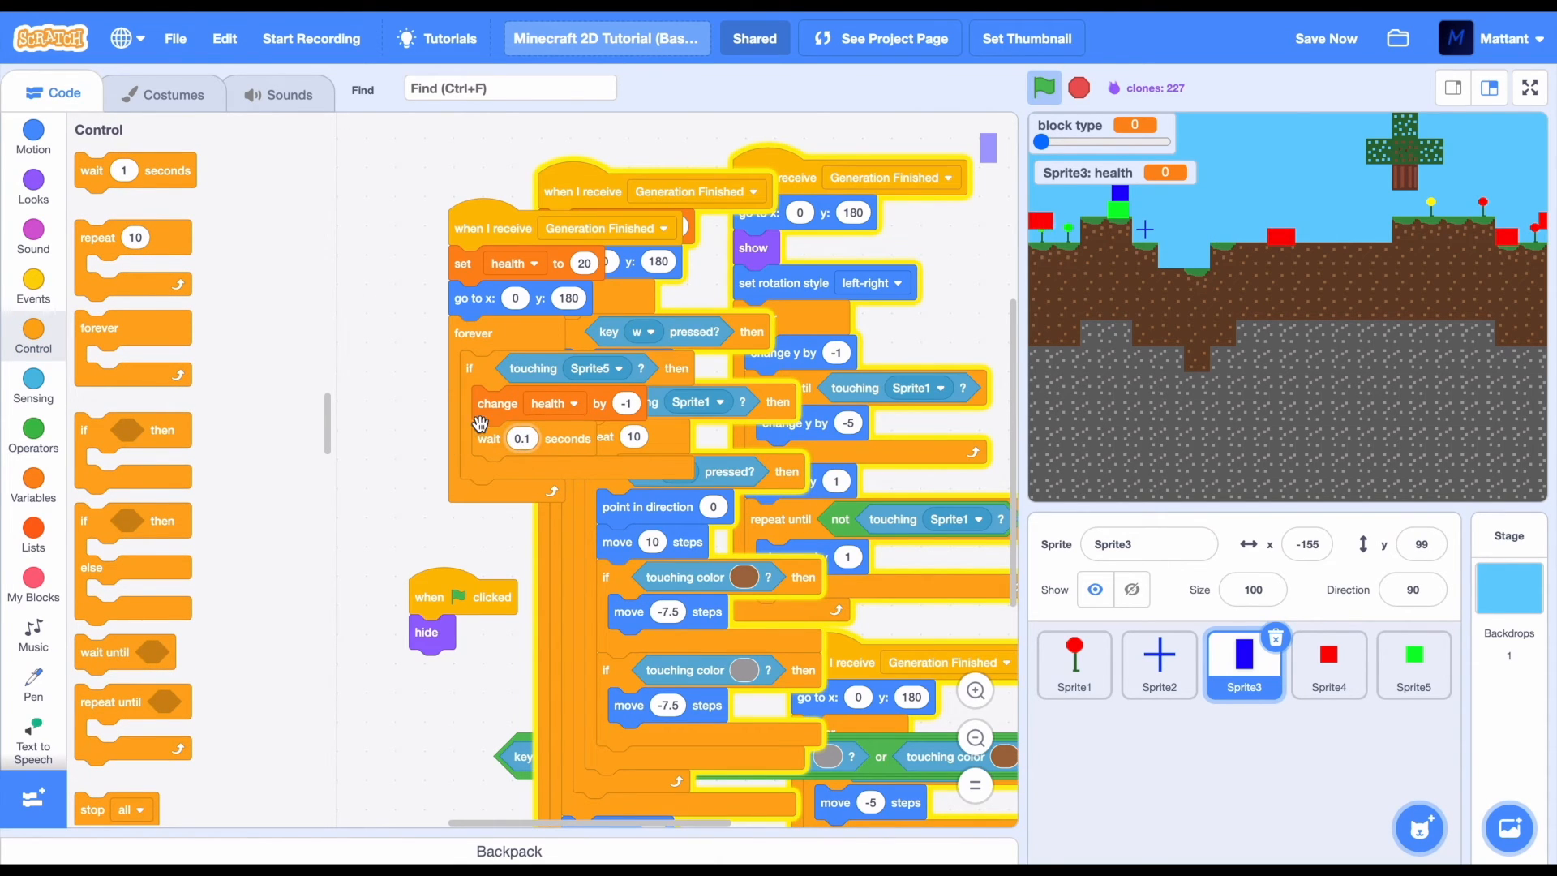
Run the game to test the player taking damage
left_click(1043, 87)
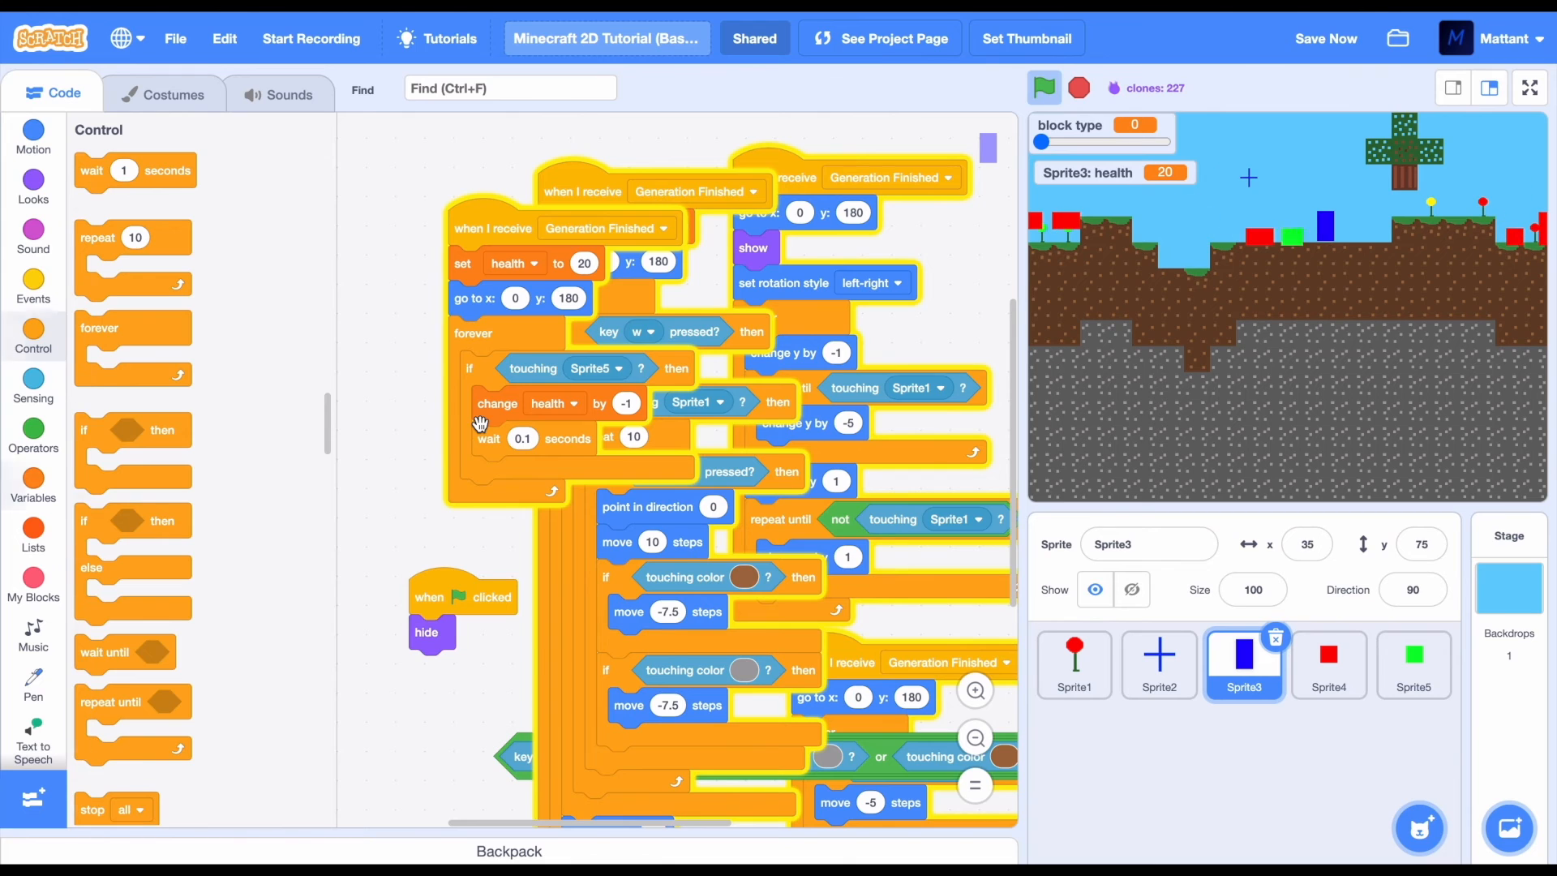
left_click(33, 485)
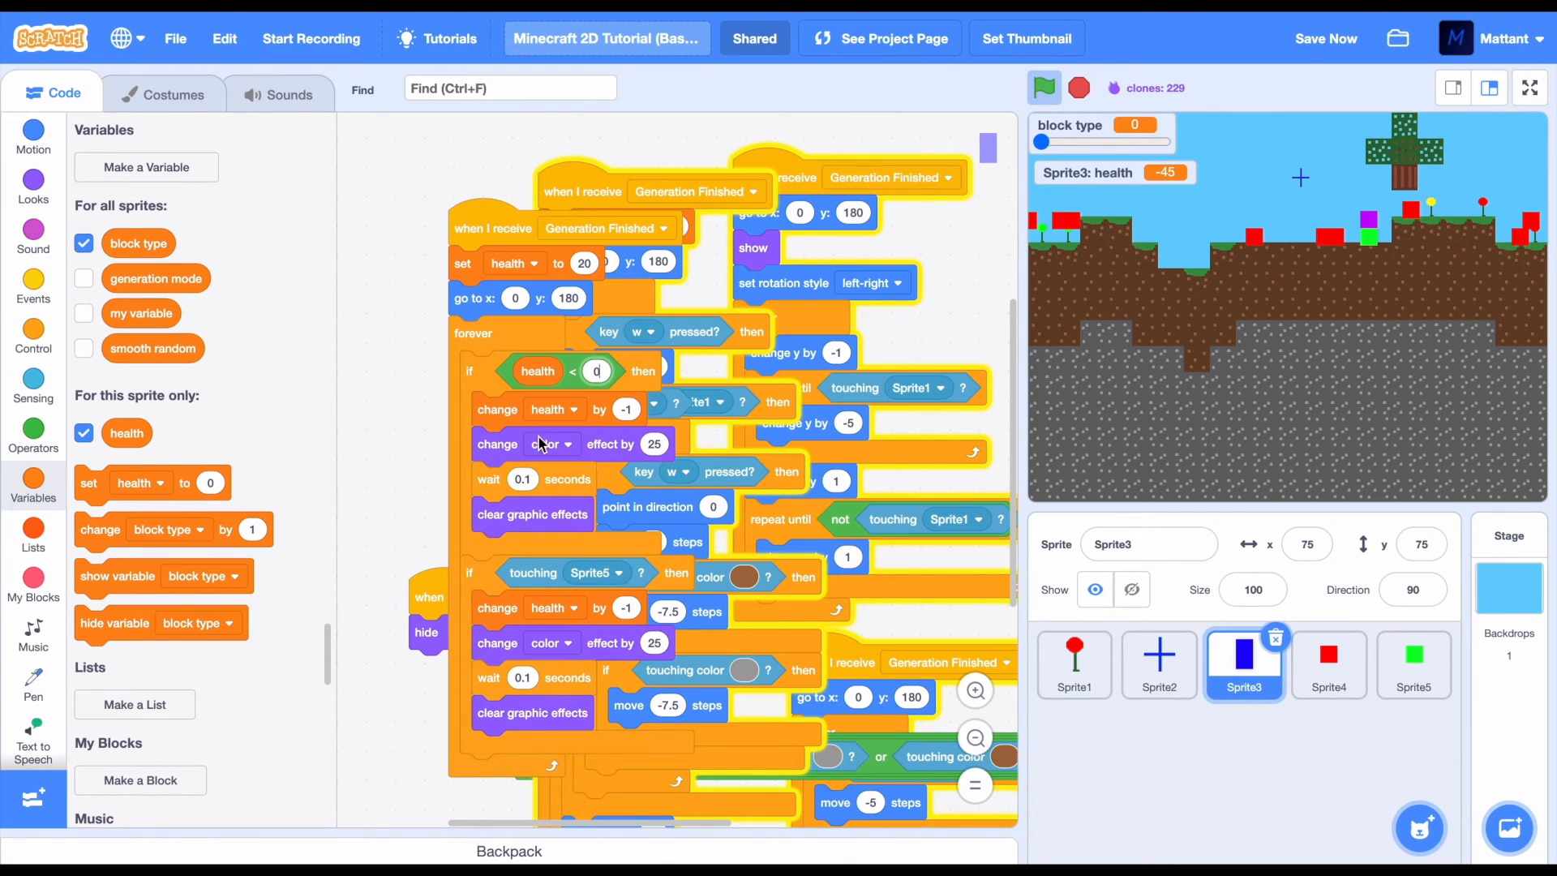
left_click(1412, 664)
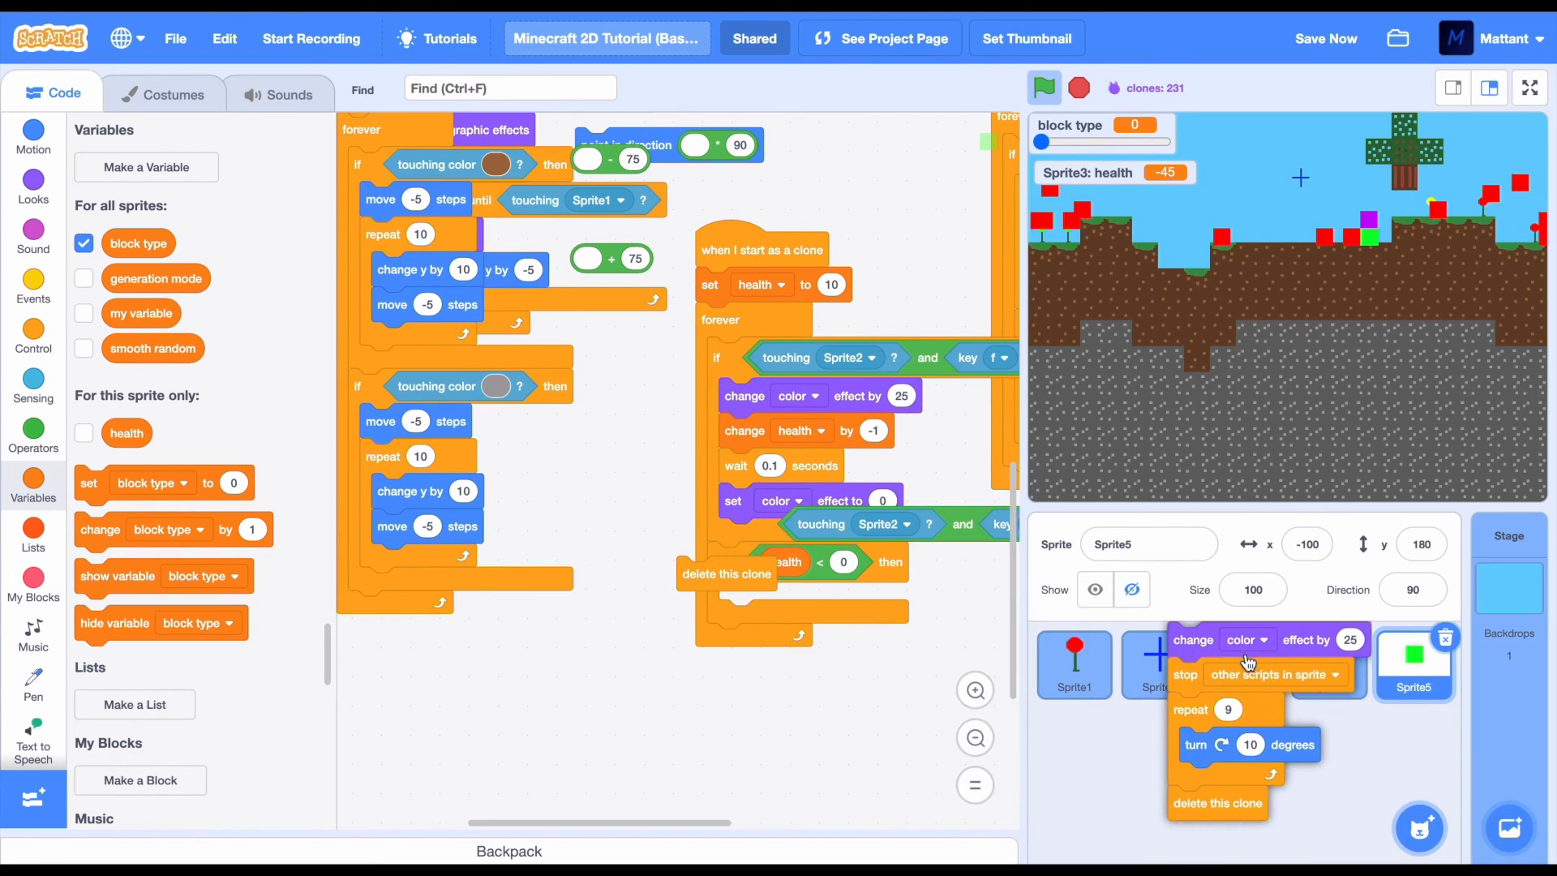
Copy the death script to Sprite3: spin, set health to 20, go to x:0 y:180
left_click(1244, 663)
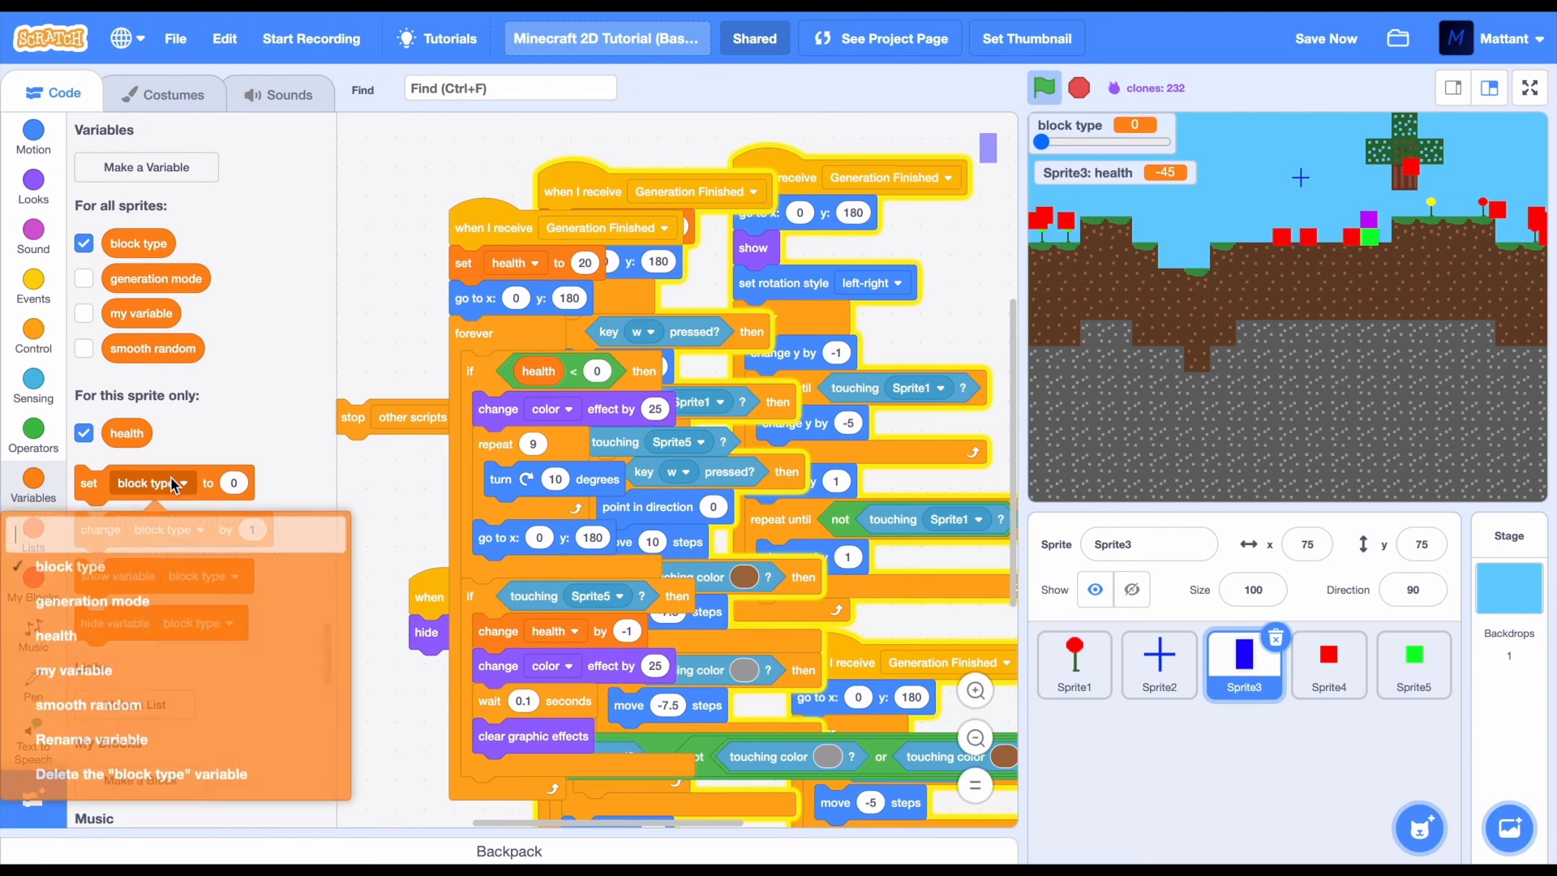
left_click(55, 636)
type("20")
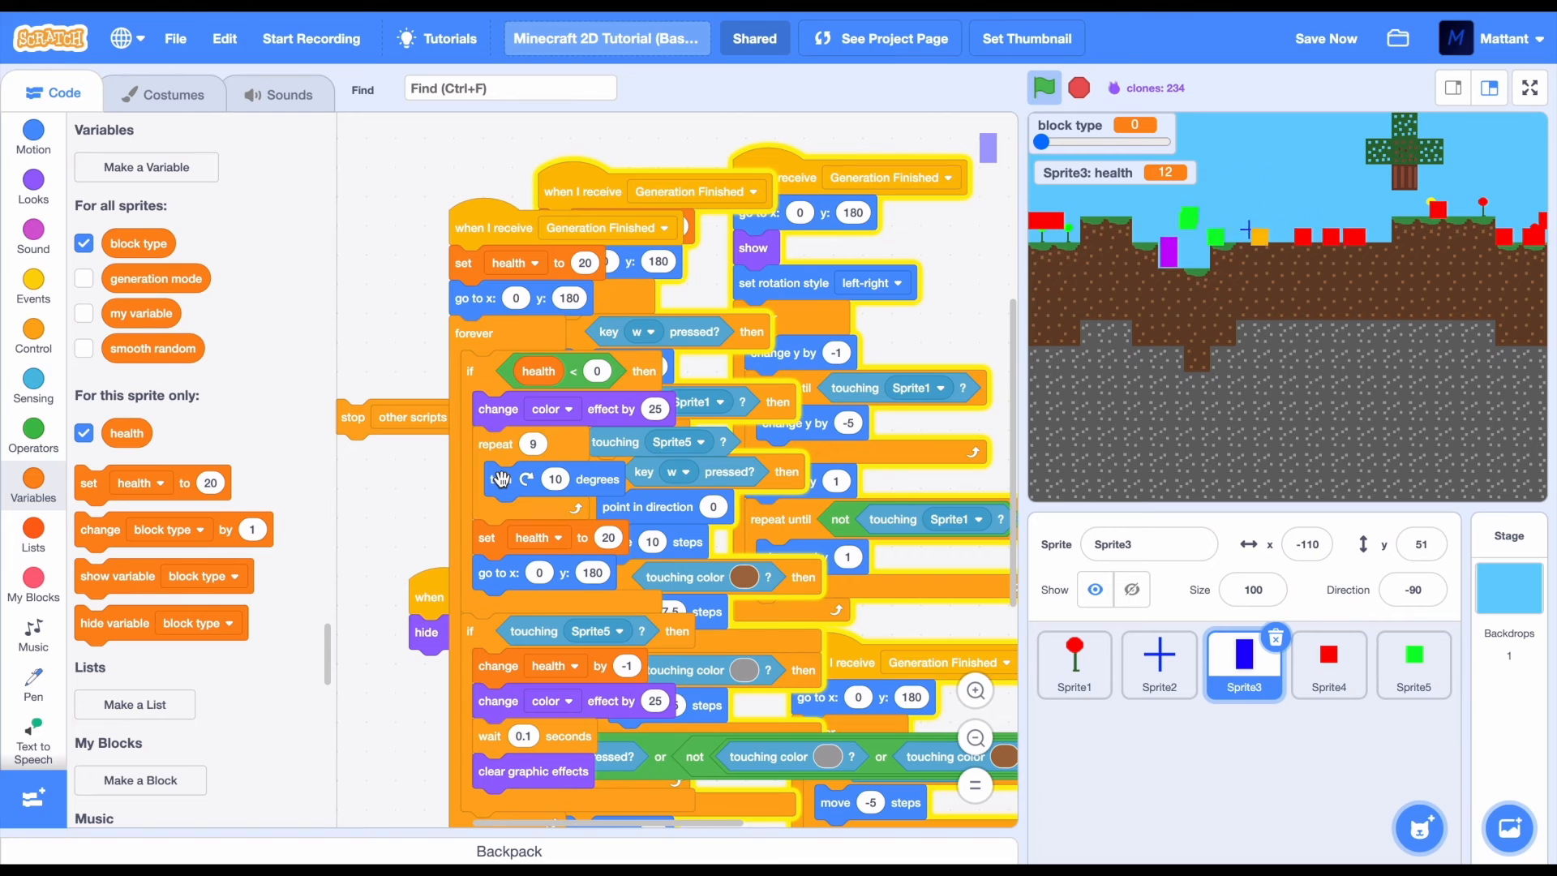
Create a new variable named 'entities' for all sprites
left_click(146, 167)
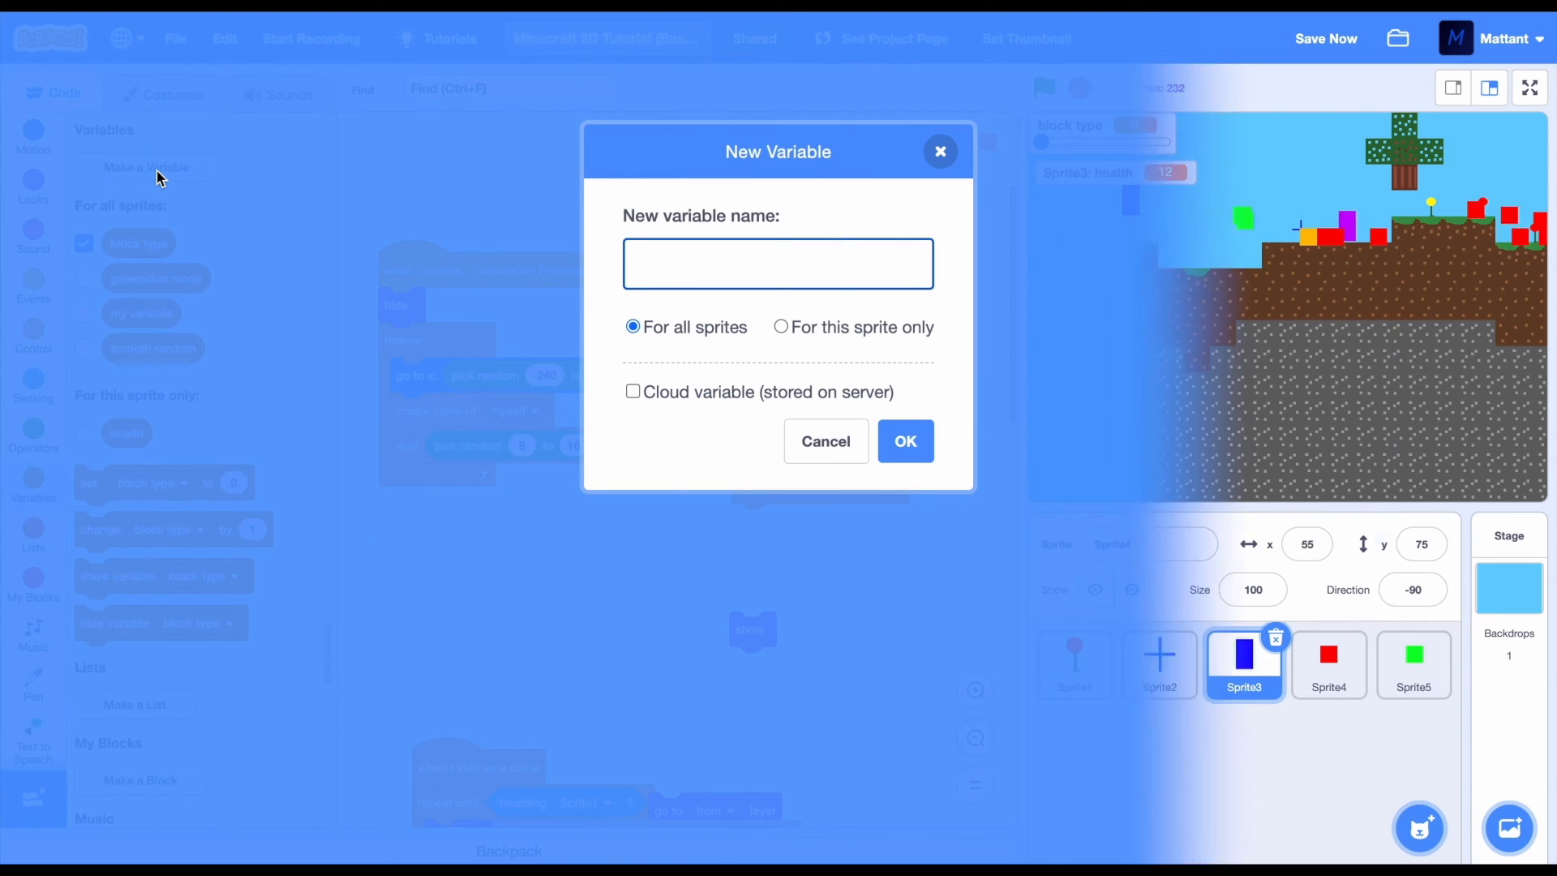
type("e")
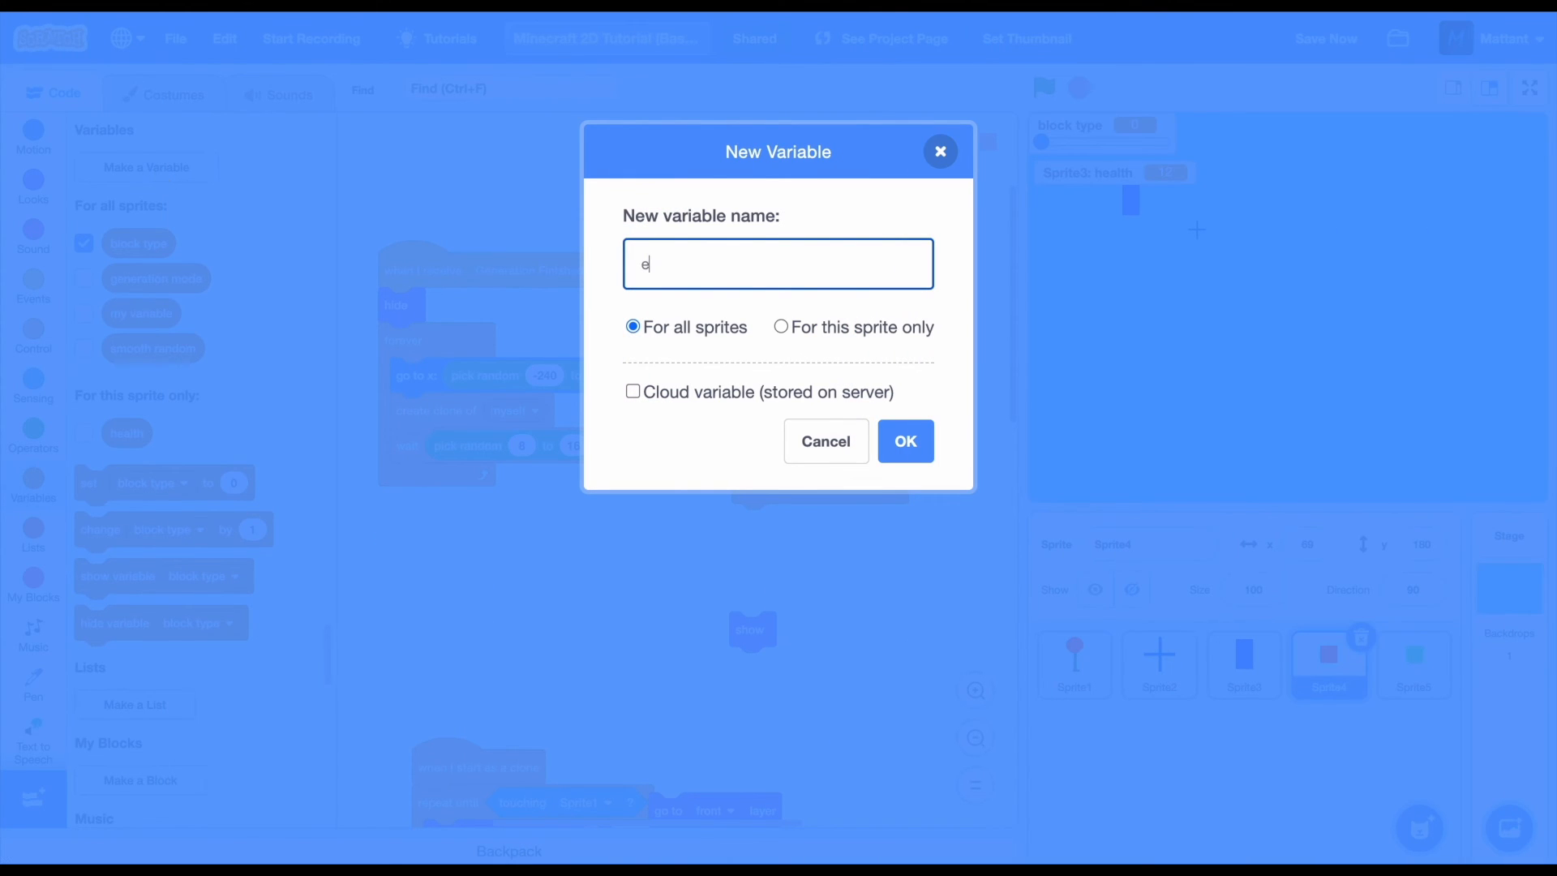
key("Backspace")
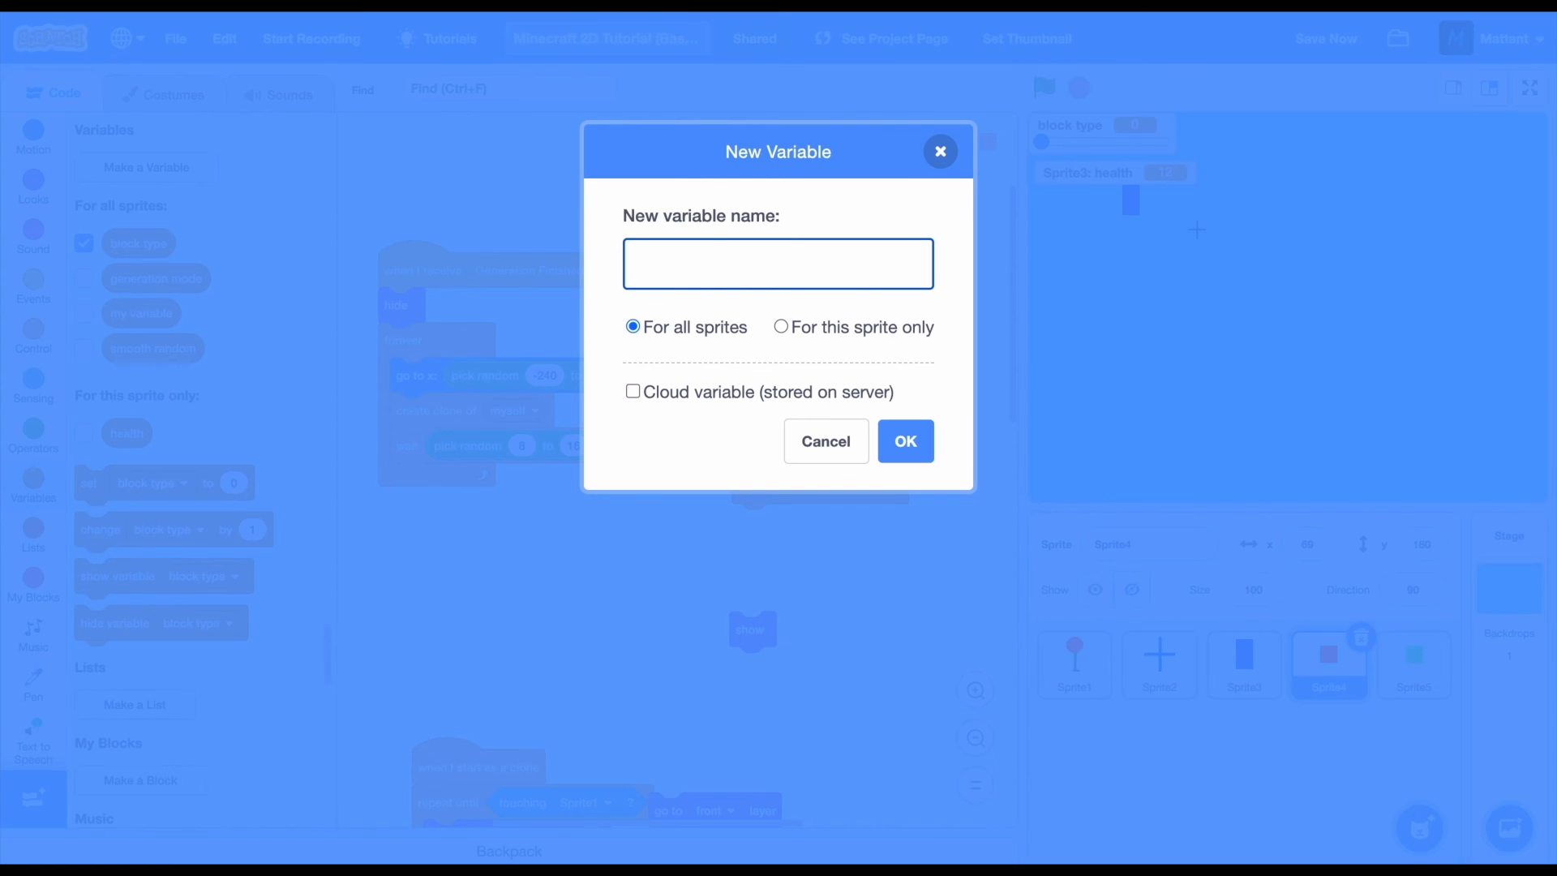
type("entit")
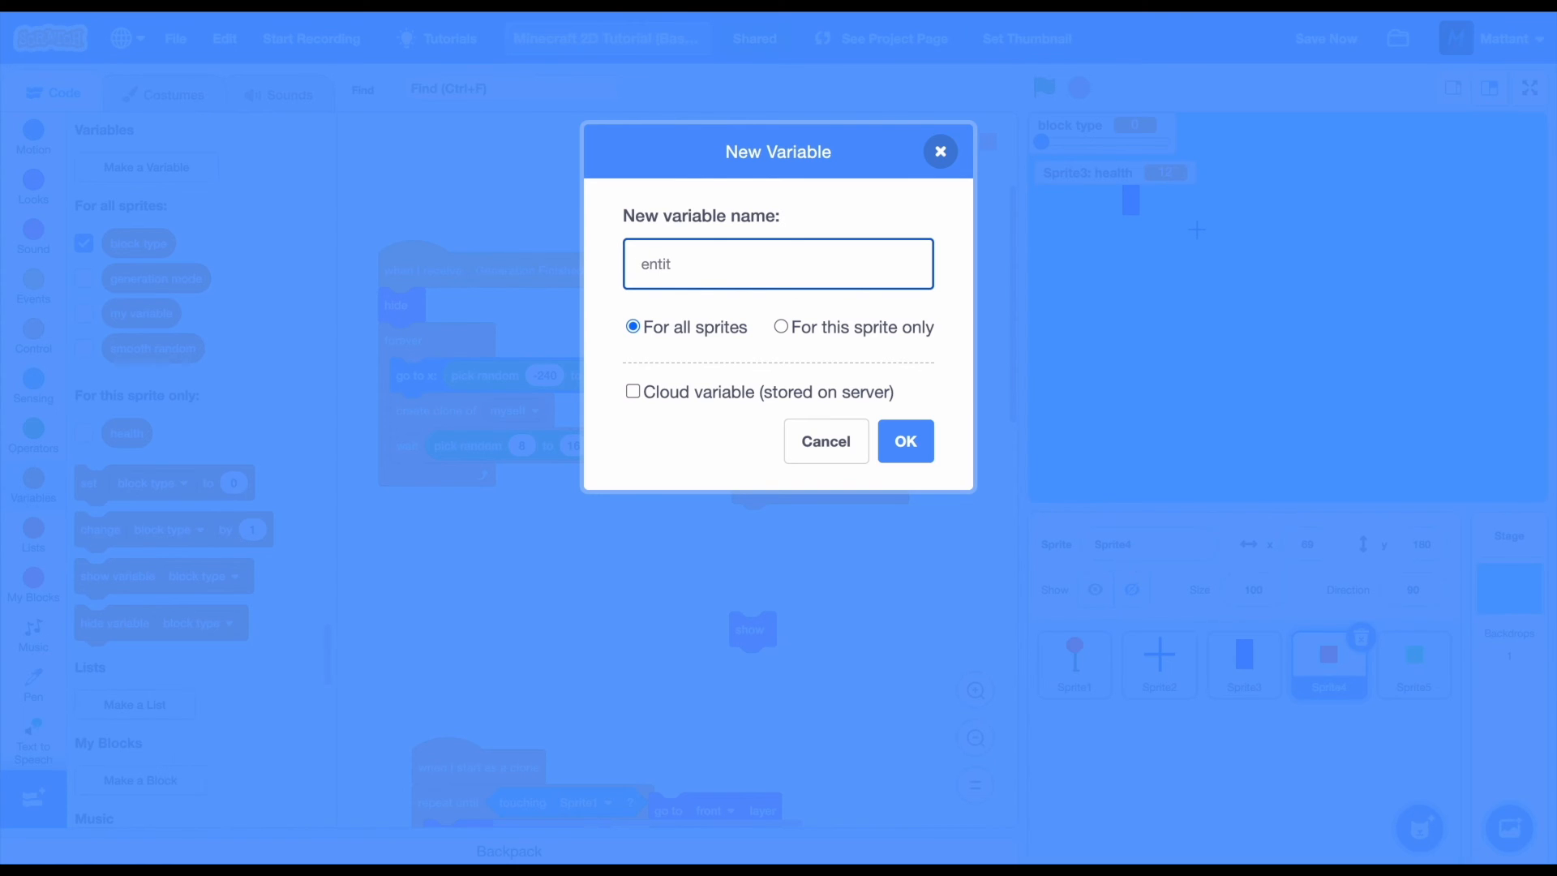
type("ies")
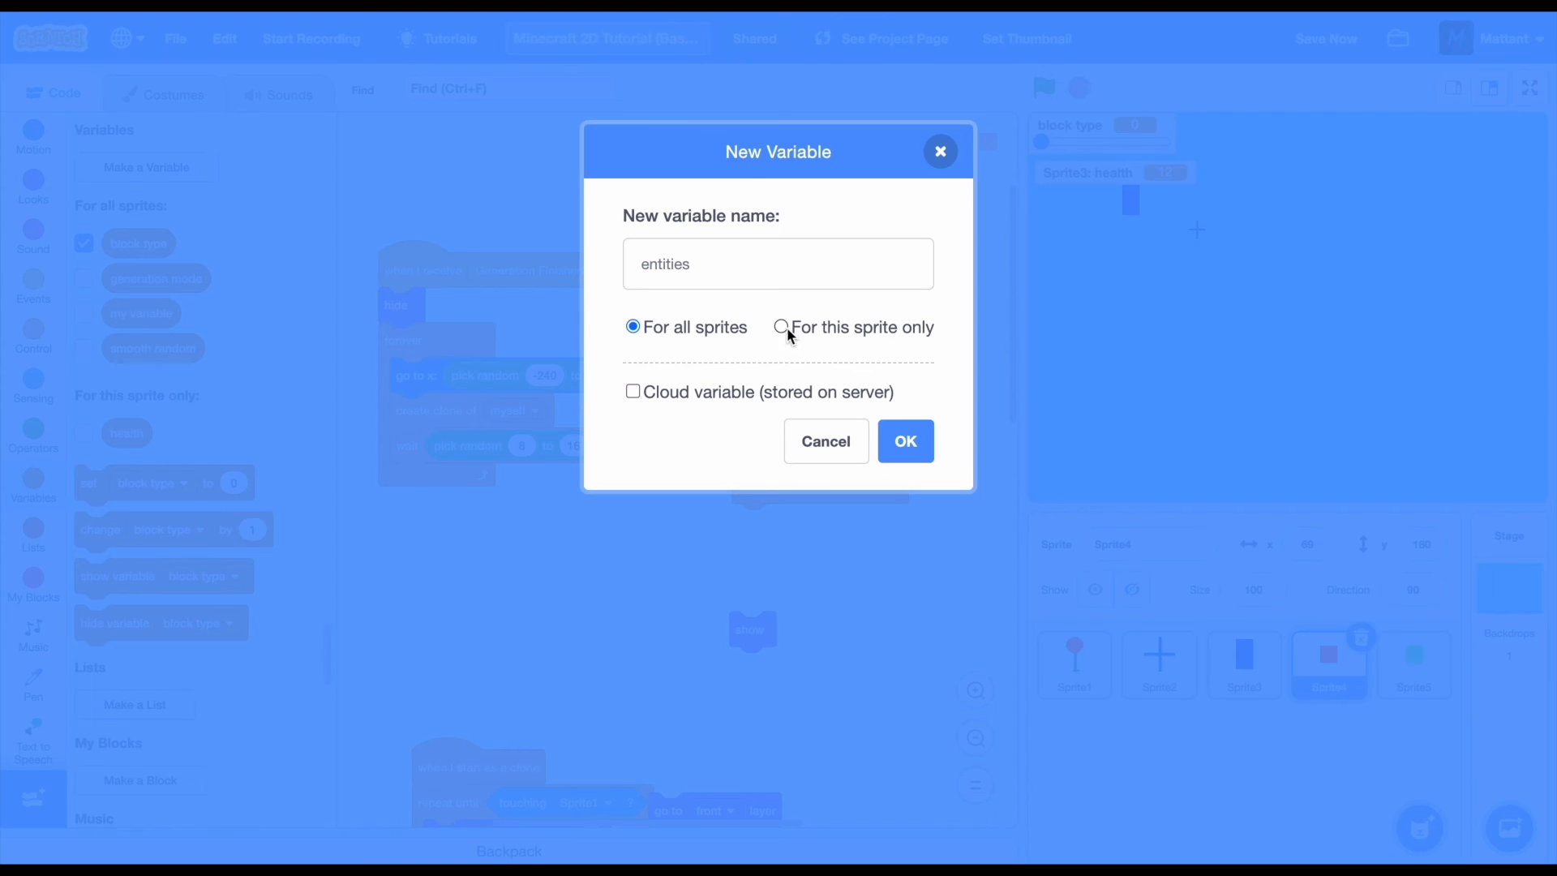
left_click(903, 441)
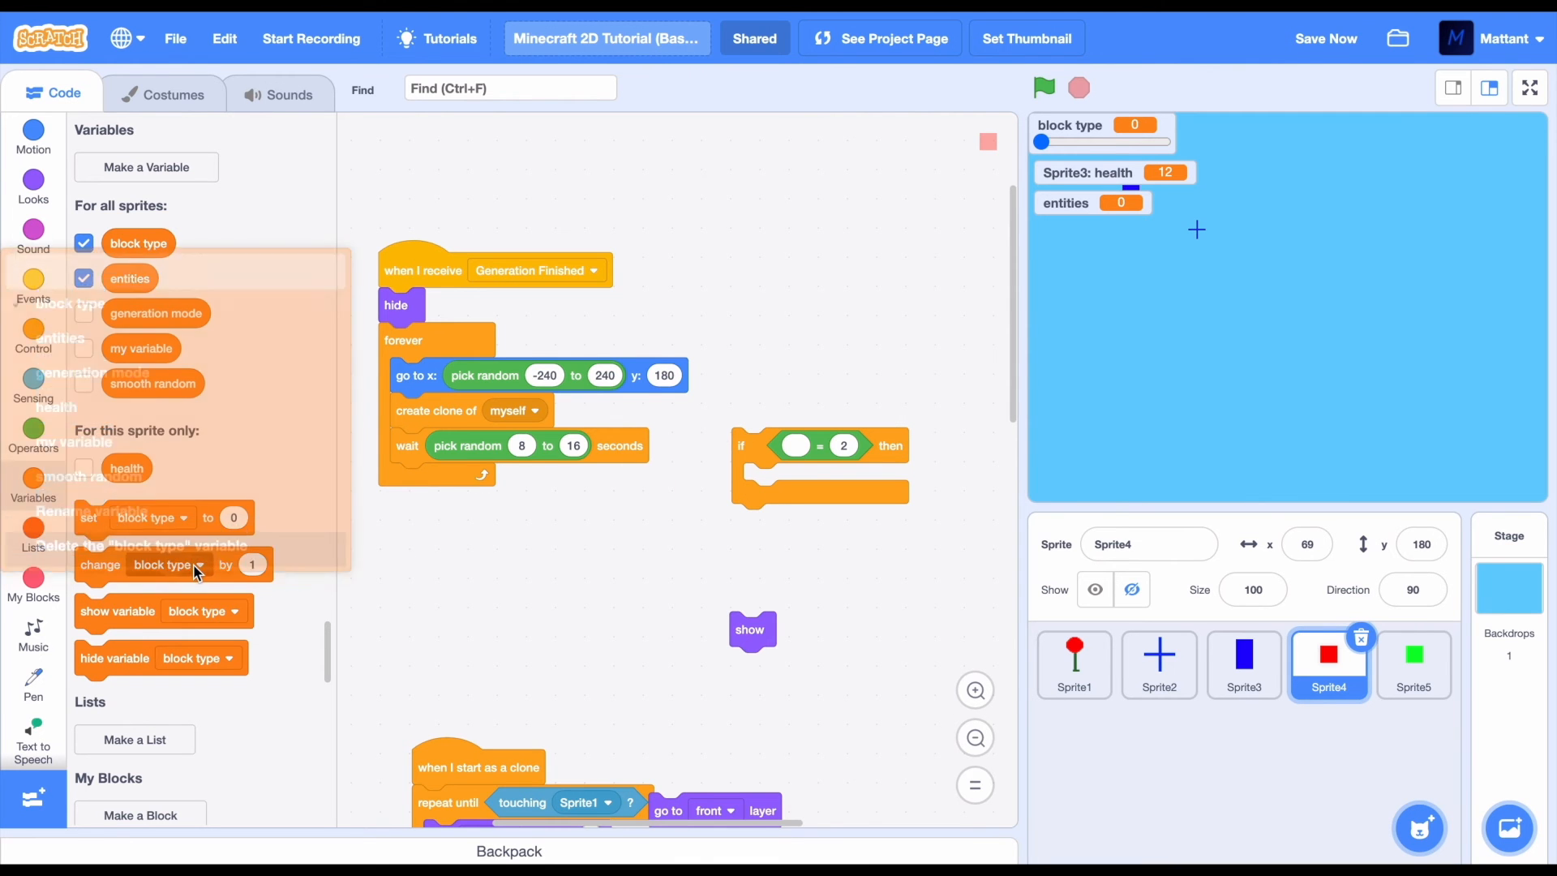
In Sprite4, add 'change entities by 1' after create clone and set entities to 0
left_click(161, 565)
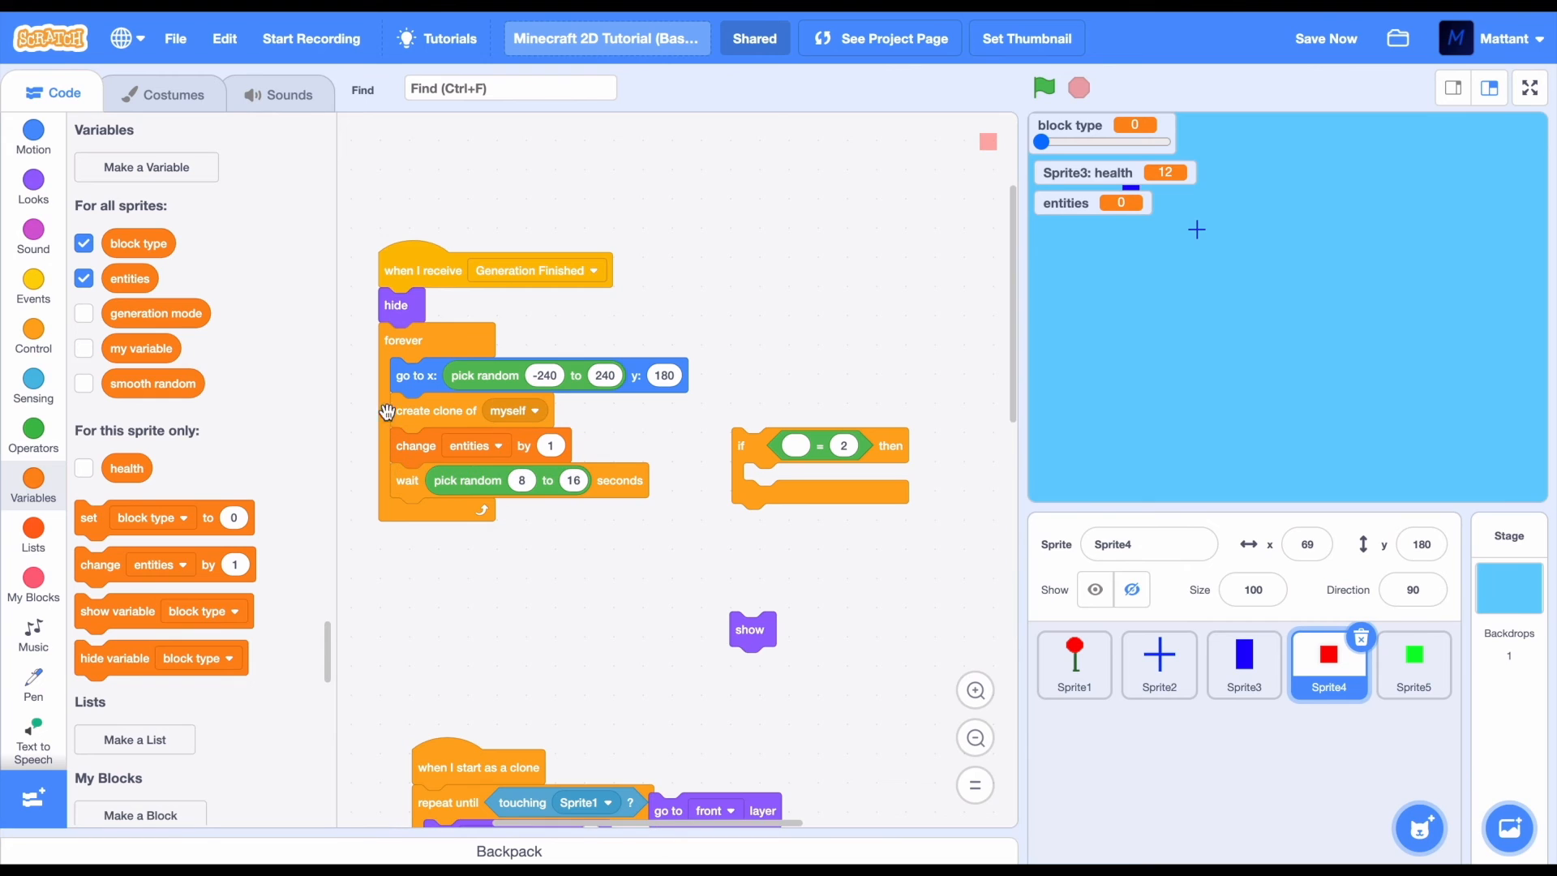
left_click(151, 517)
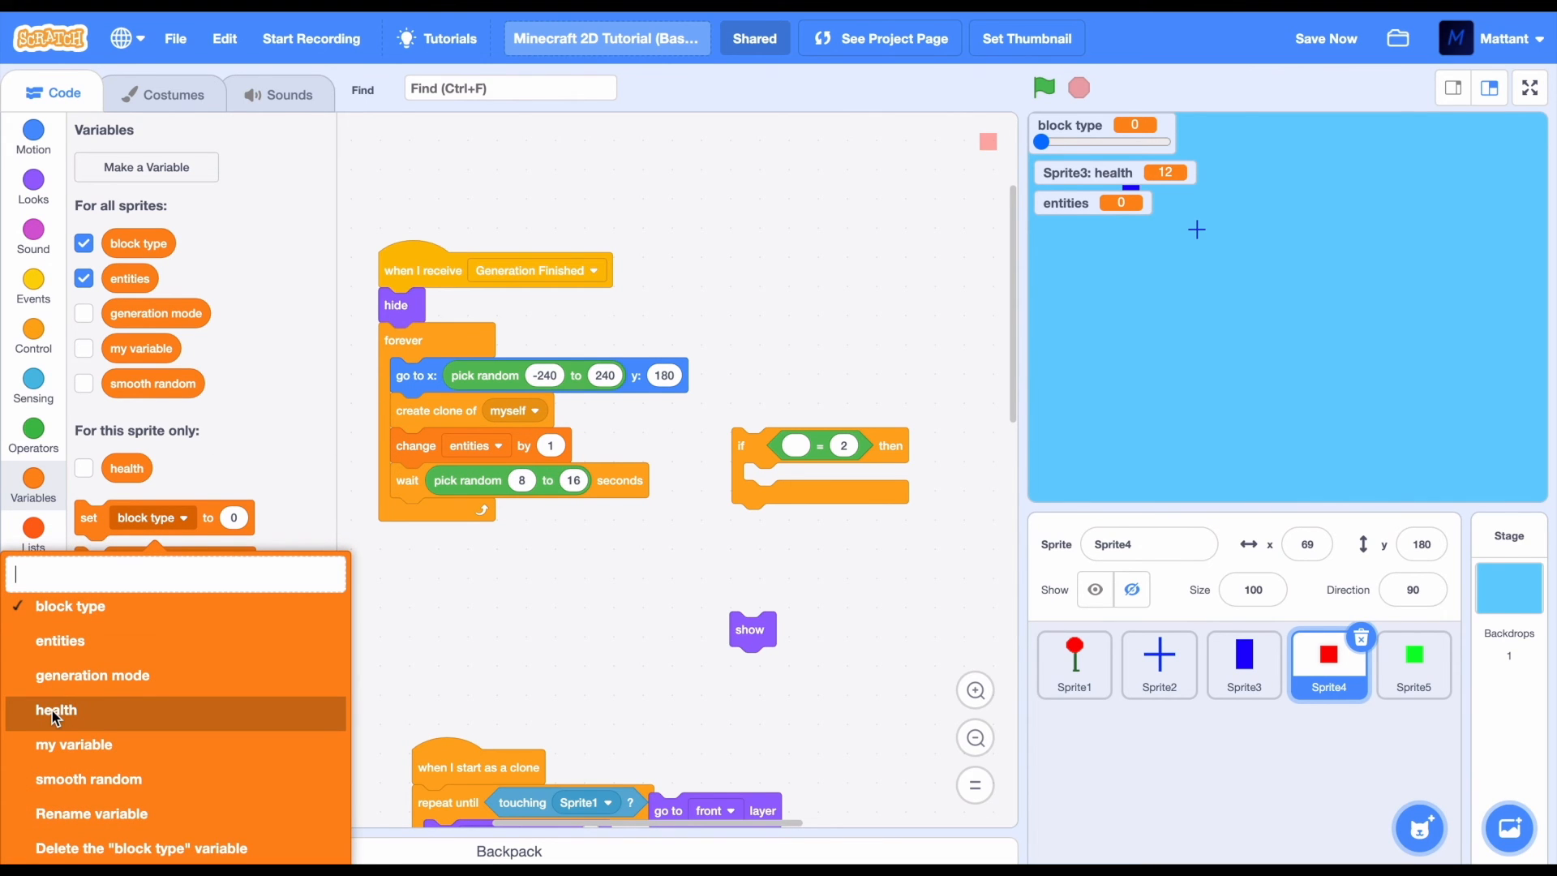
left_click(60, 640)
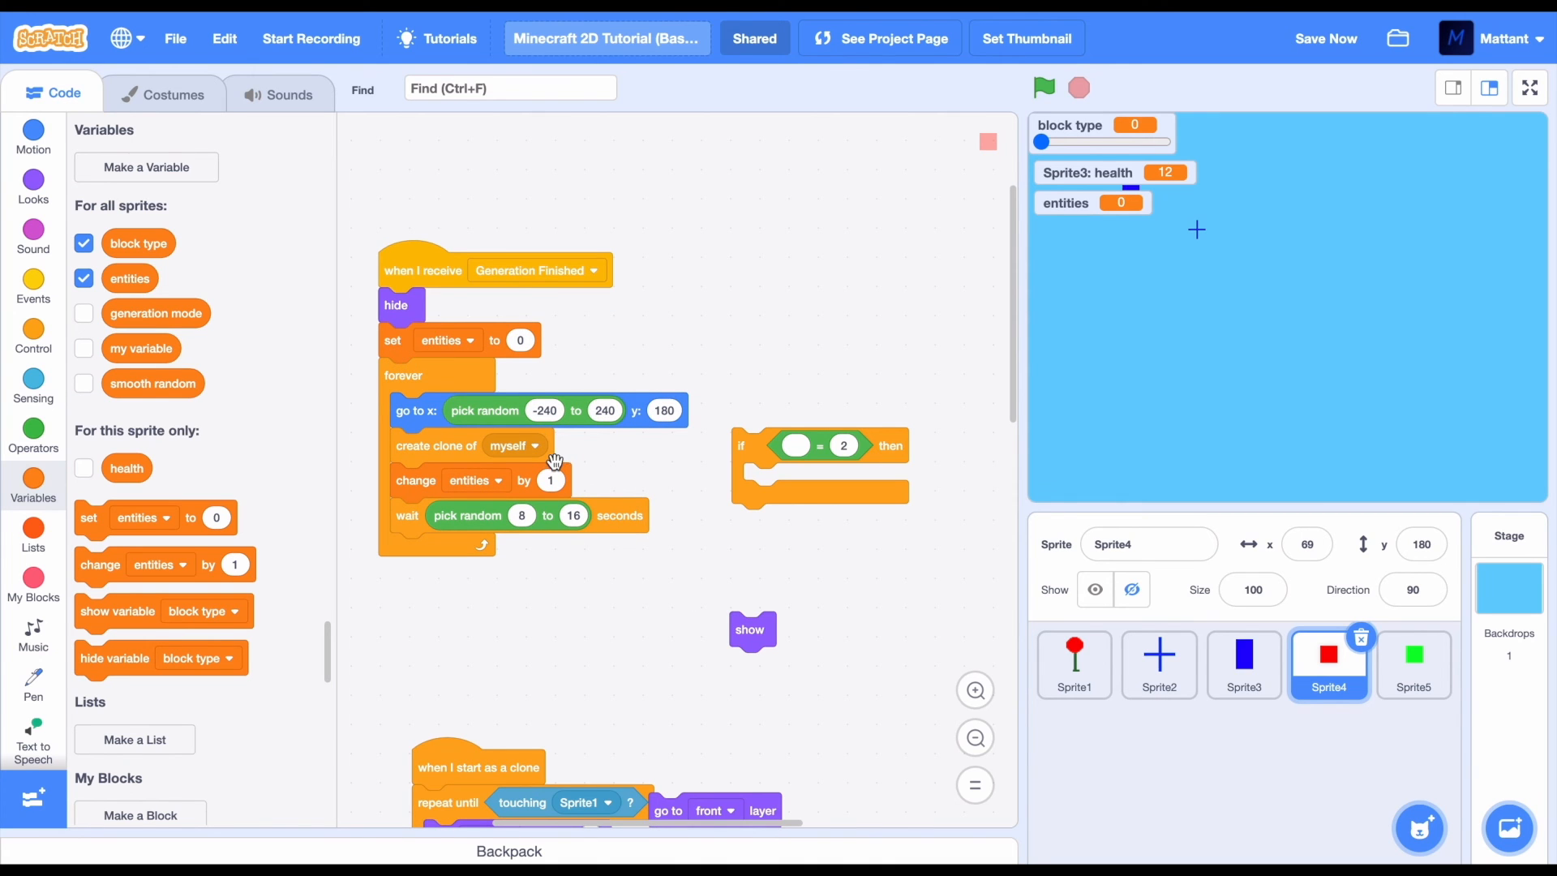
left_click(1243, 664)
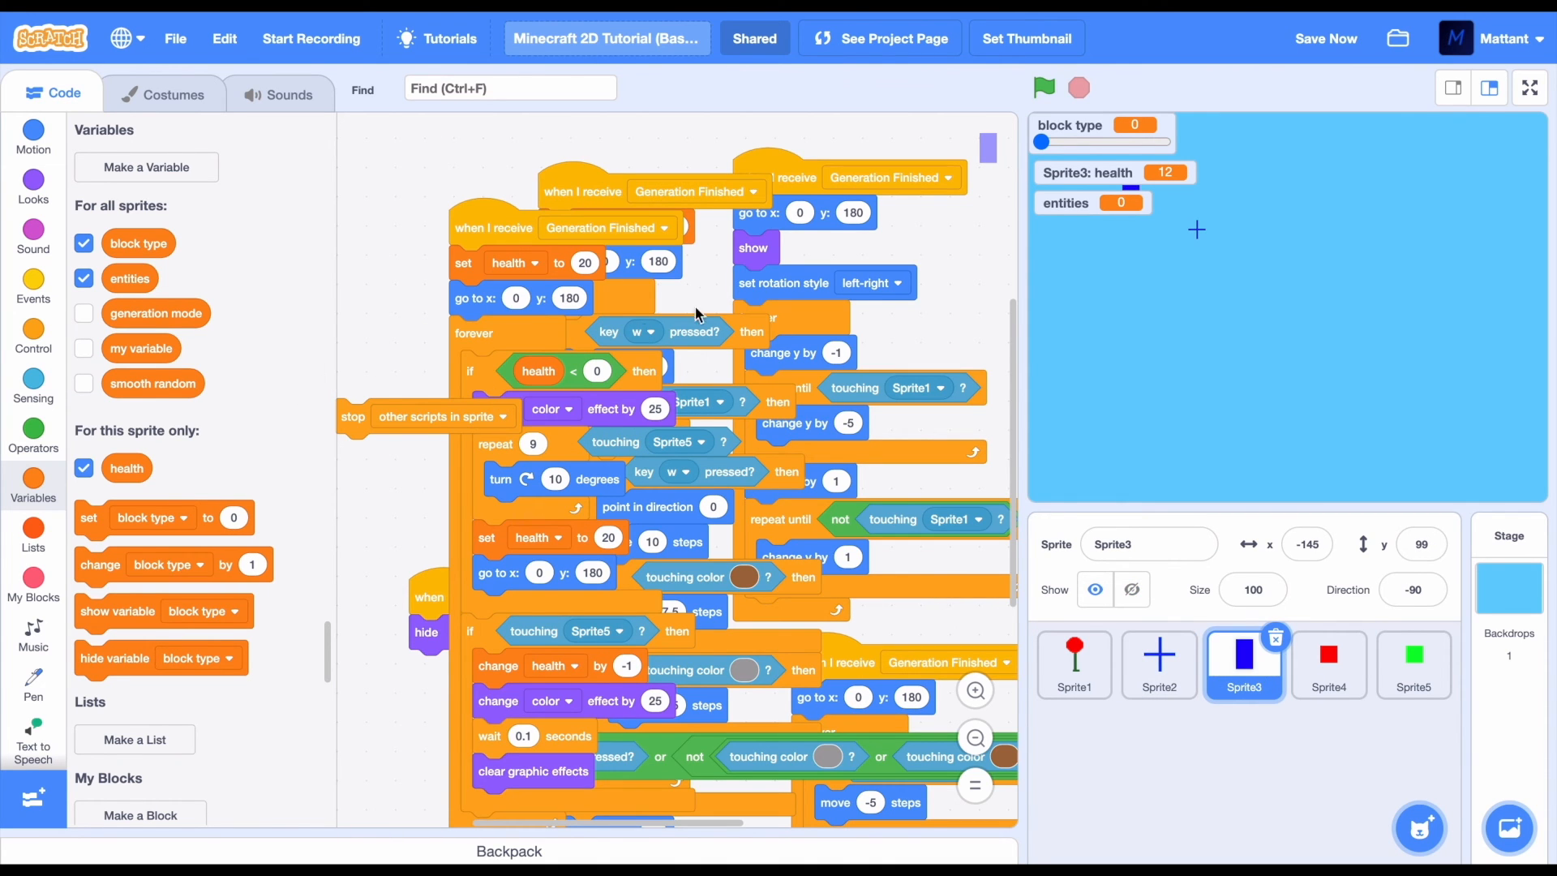
Wrap spawner loops in 'if entities < 8' for Sprite5 and 'if entities < 6' for Sprite4, then save
left_click(1412, 663)
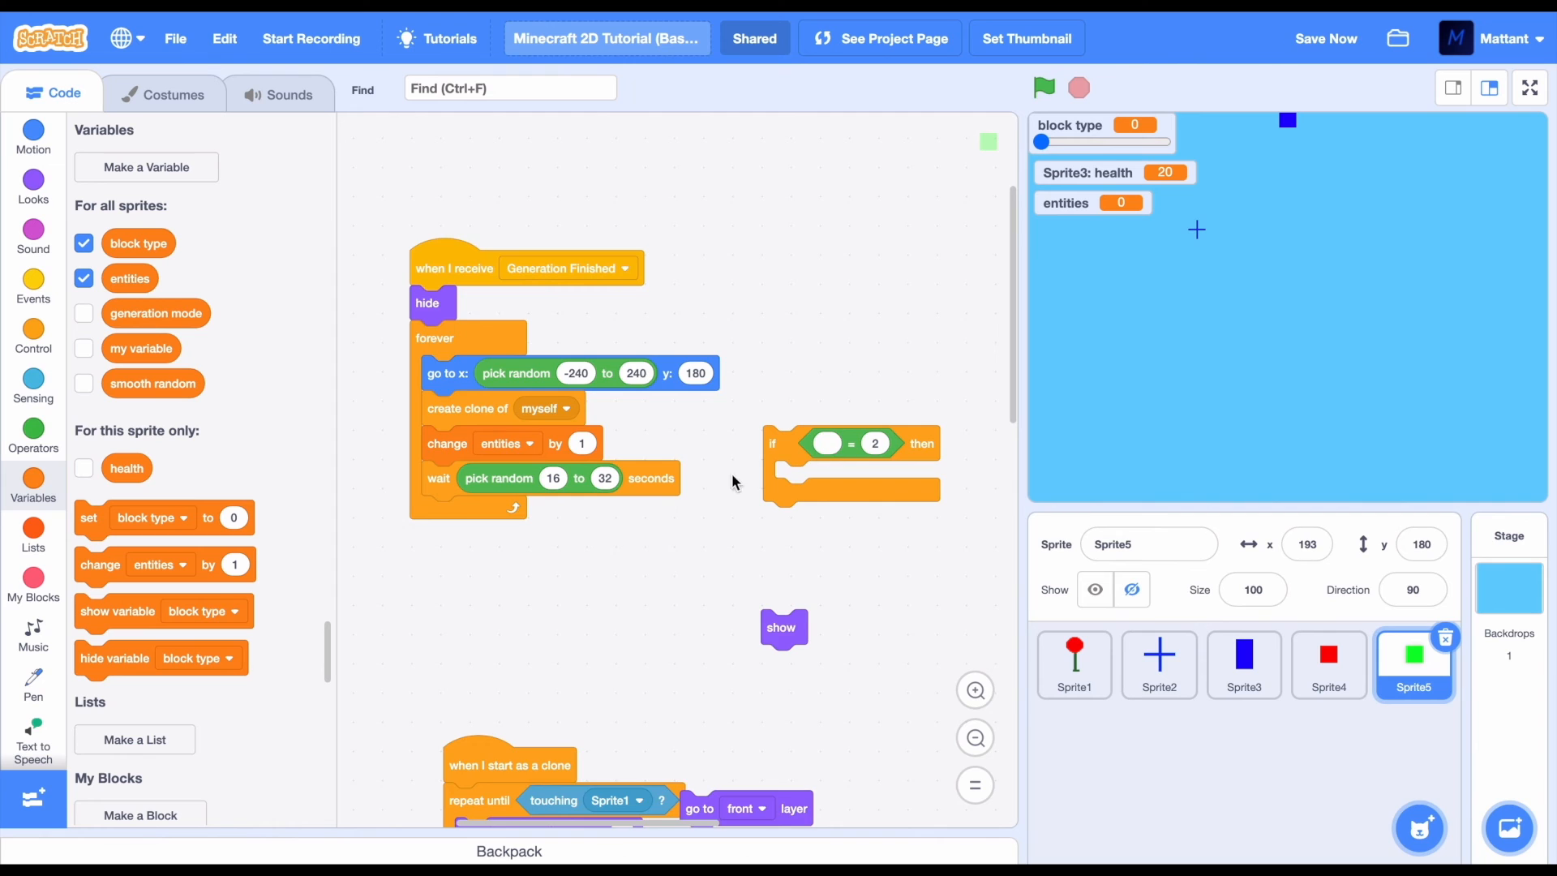
left_click(32, 435)
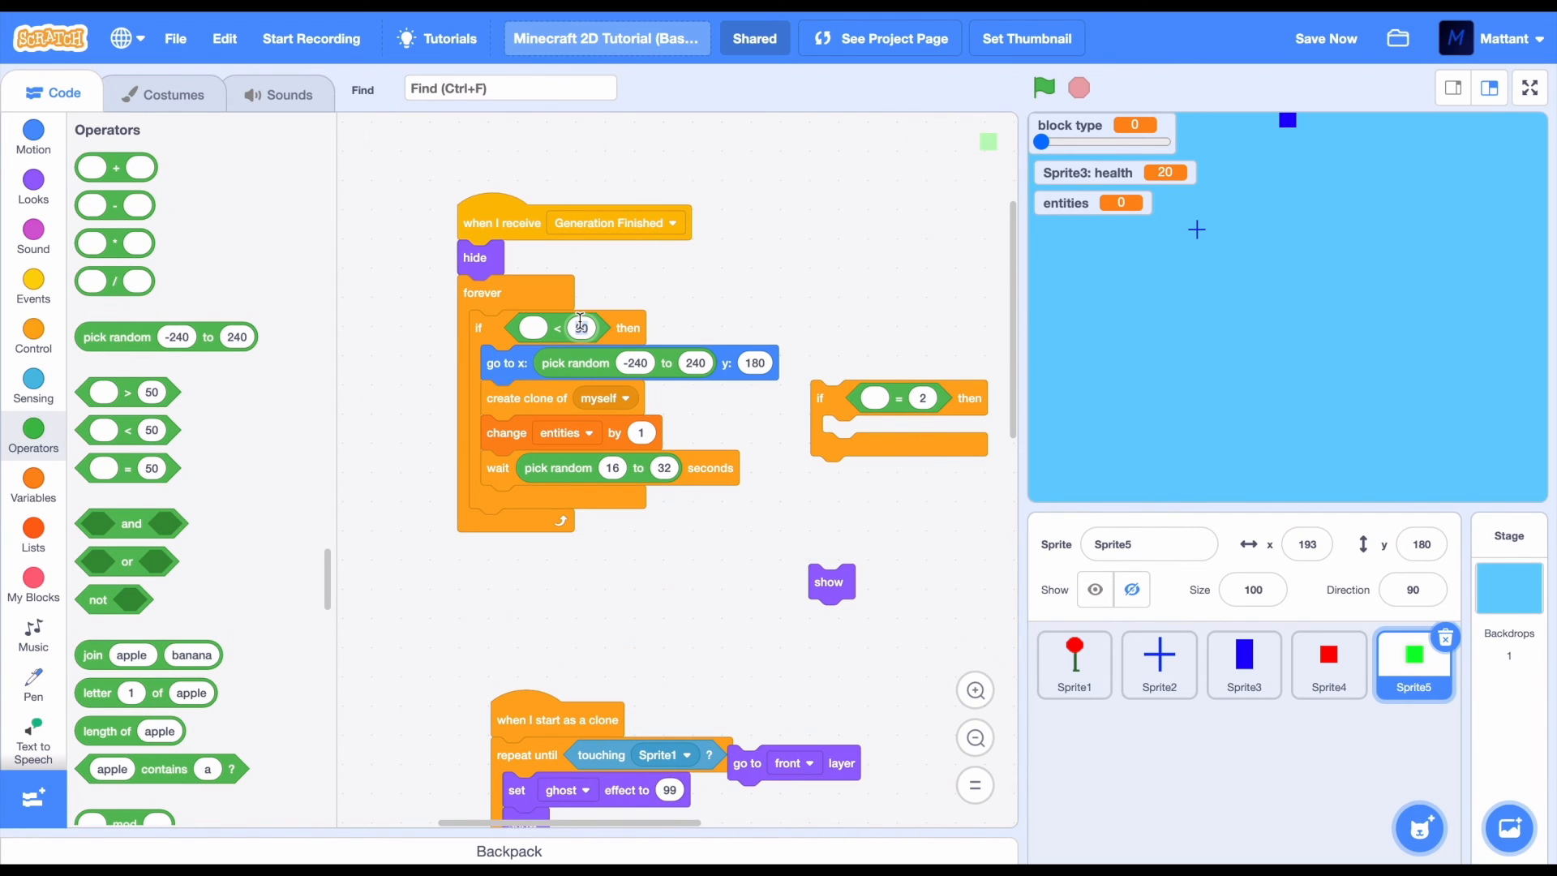
left_click(32, 483)
type("8")
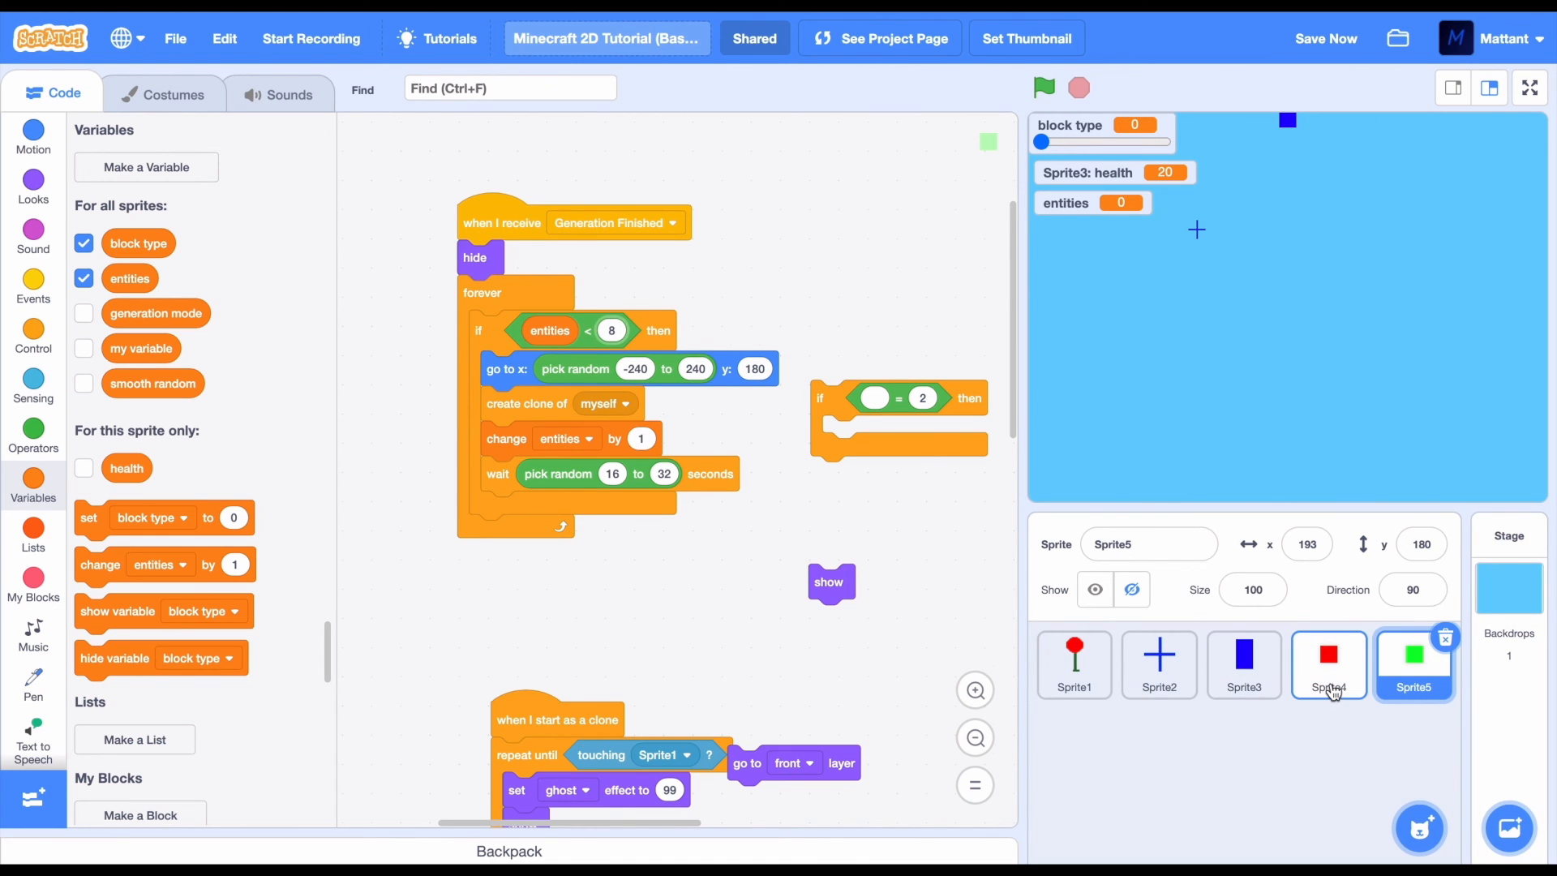
left_click(1328, 665)
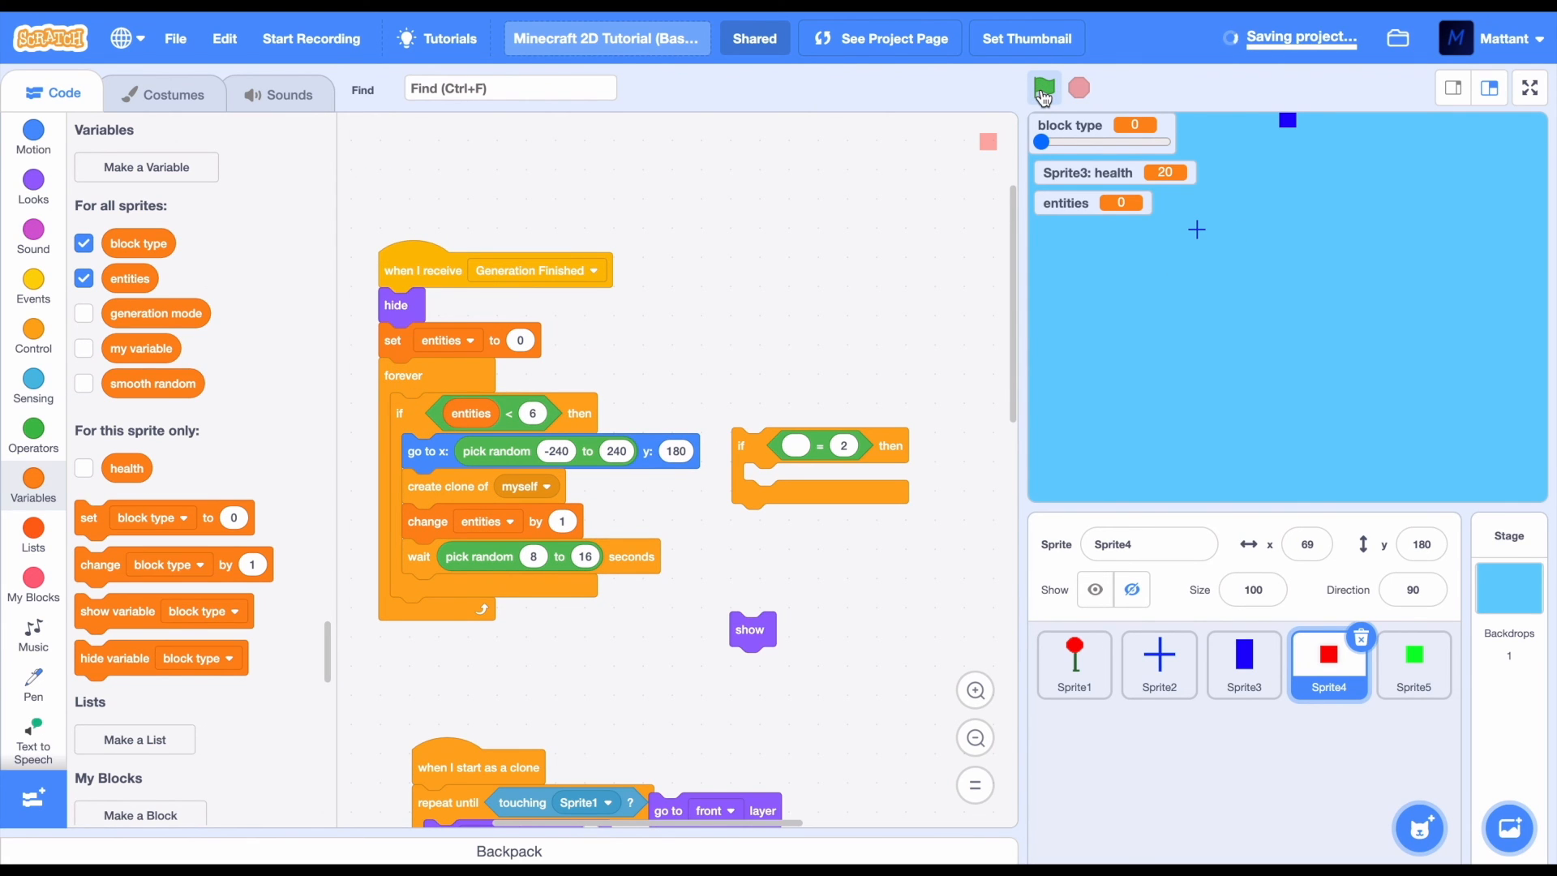
mouse_move(1043, 88)
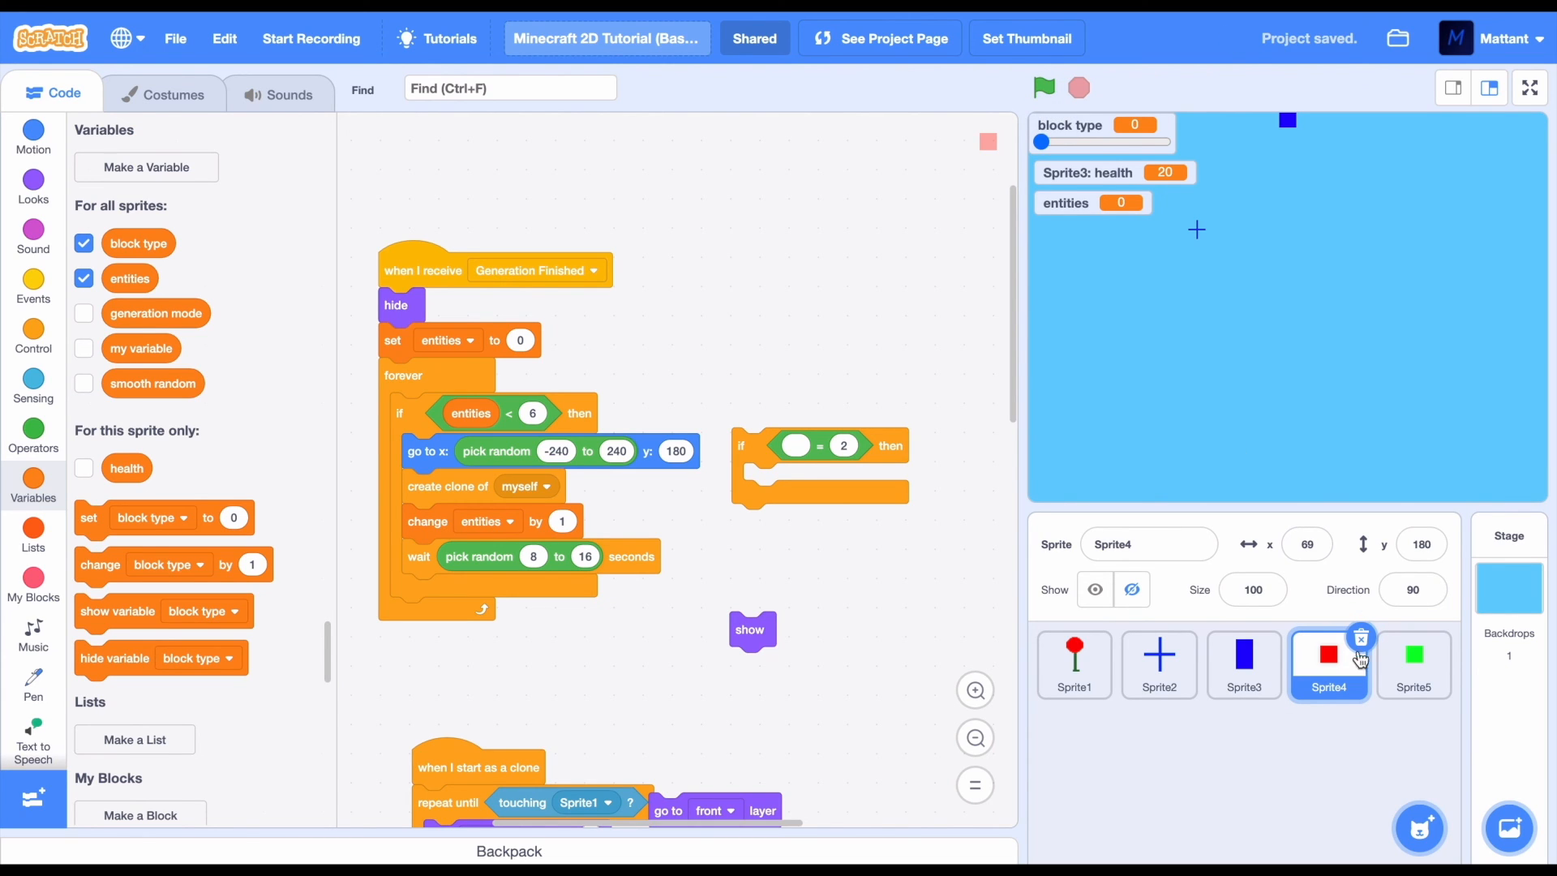
mouse_move(1150, 570)
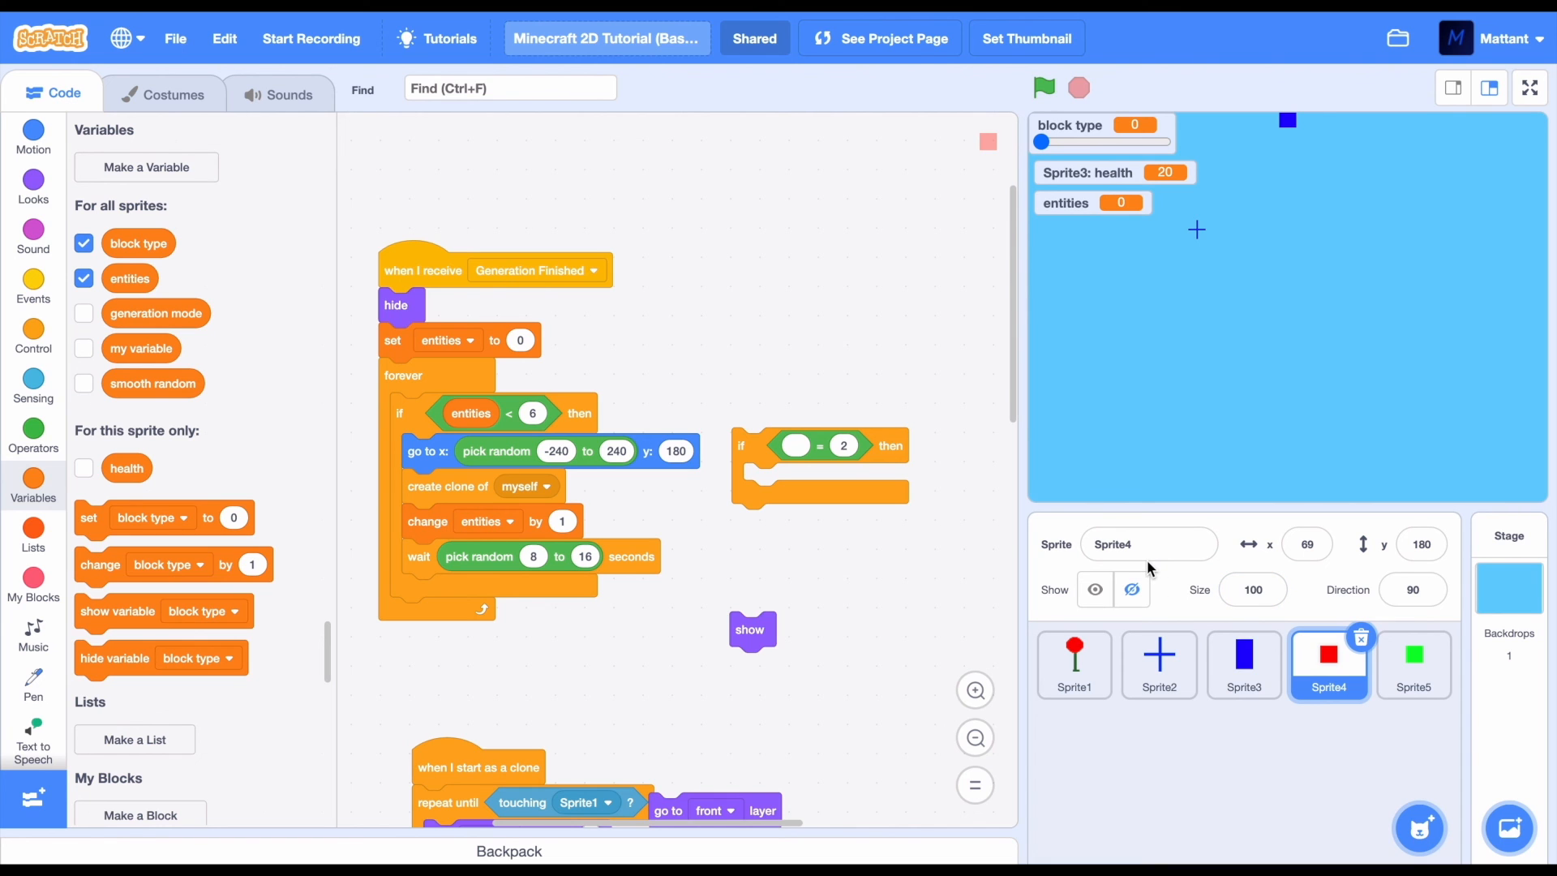
left_click(1043, 88)
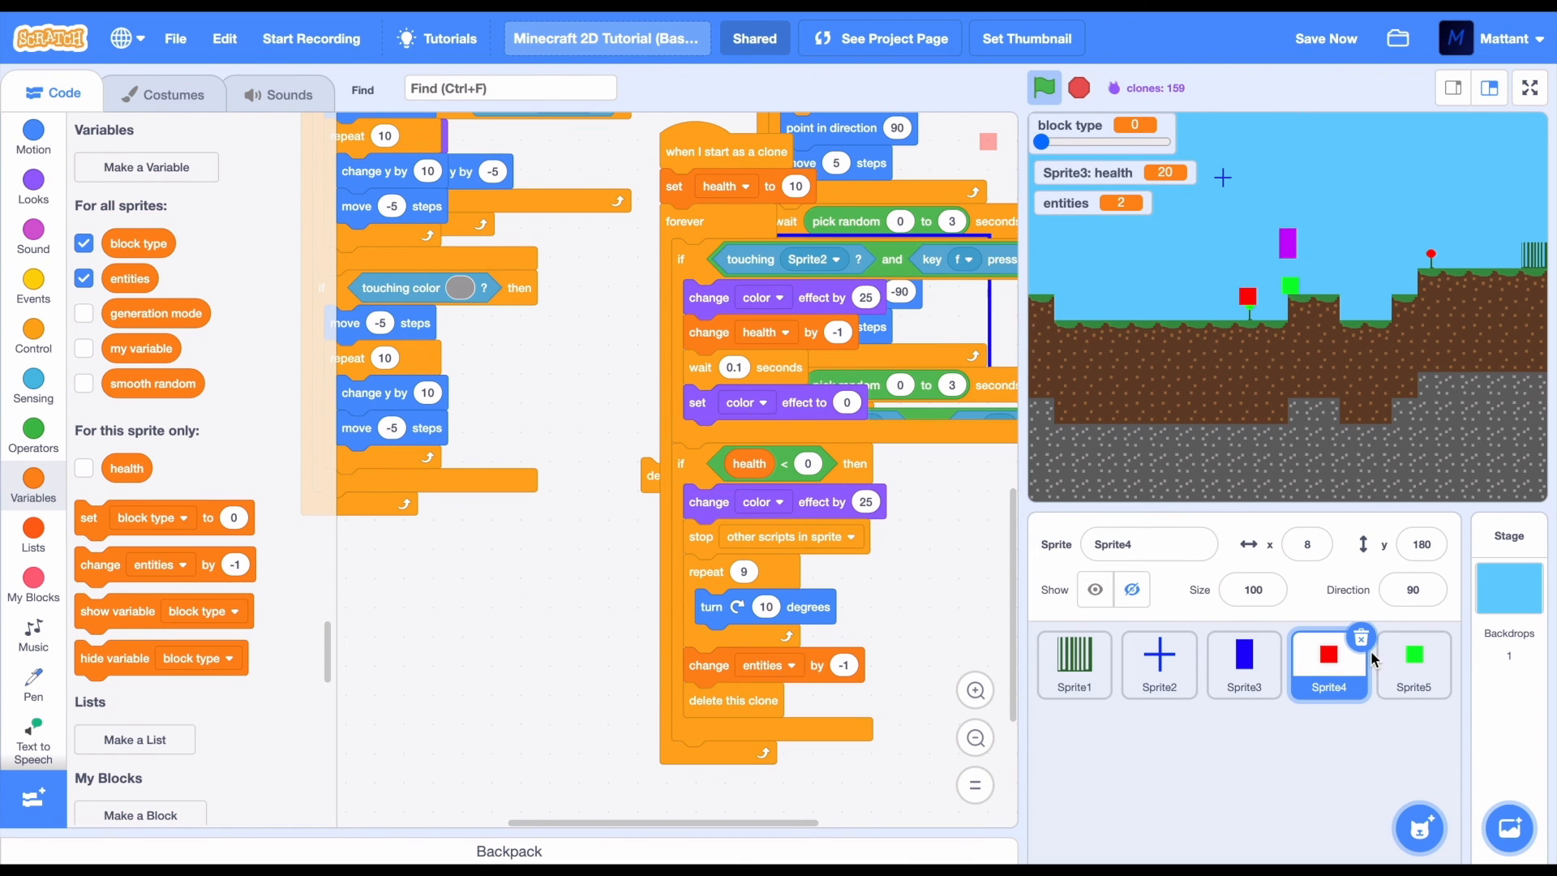
Select Sprite5 and scroll down to its dying-clone script
left_click(1412, 665)
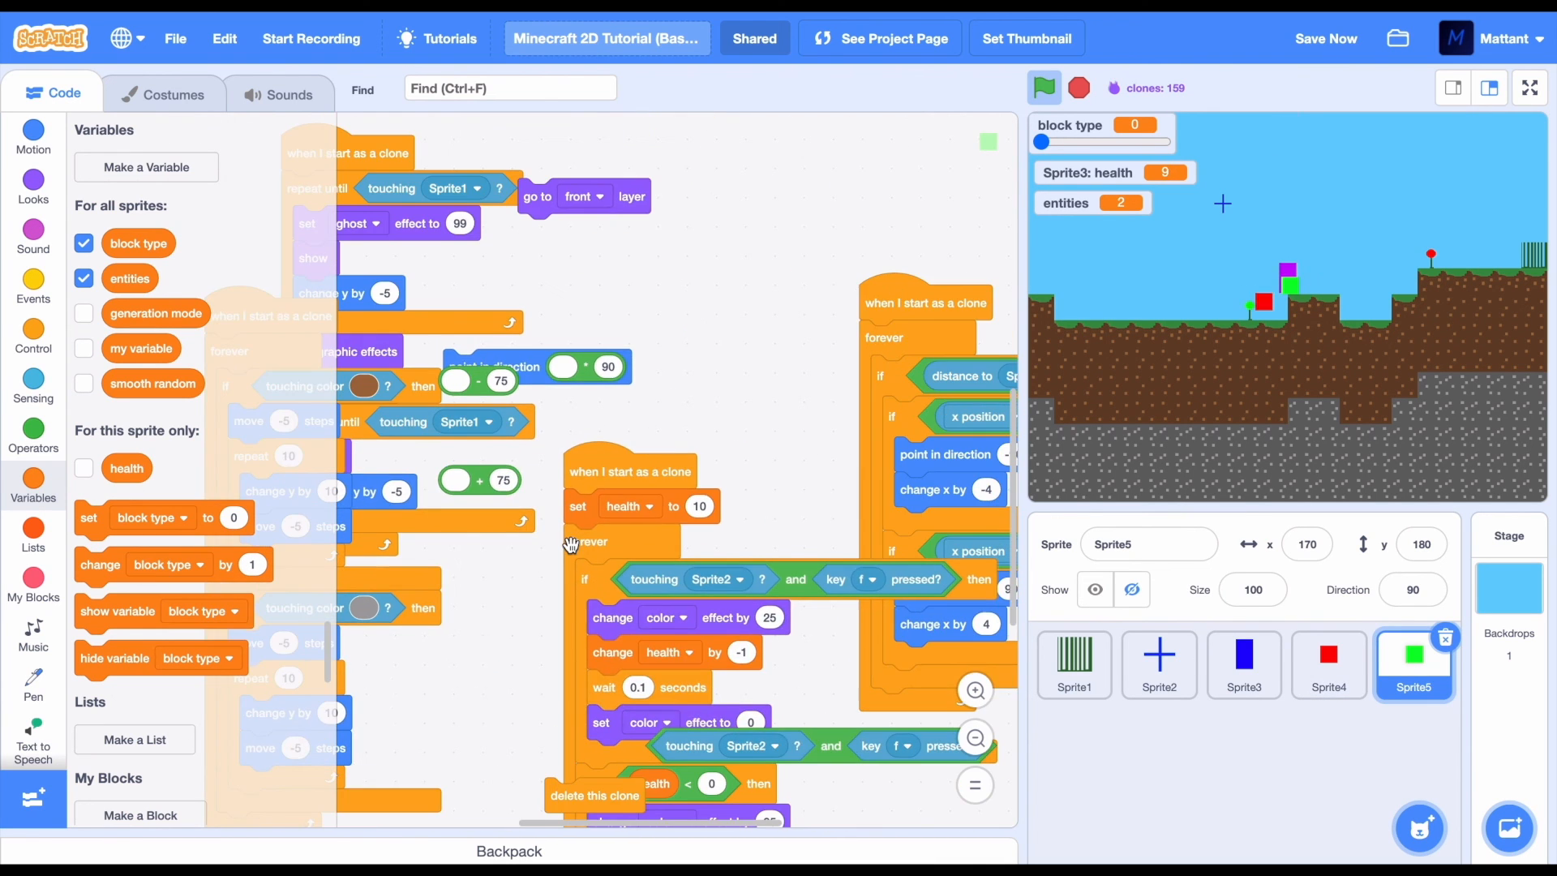
scroll("down", 3)
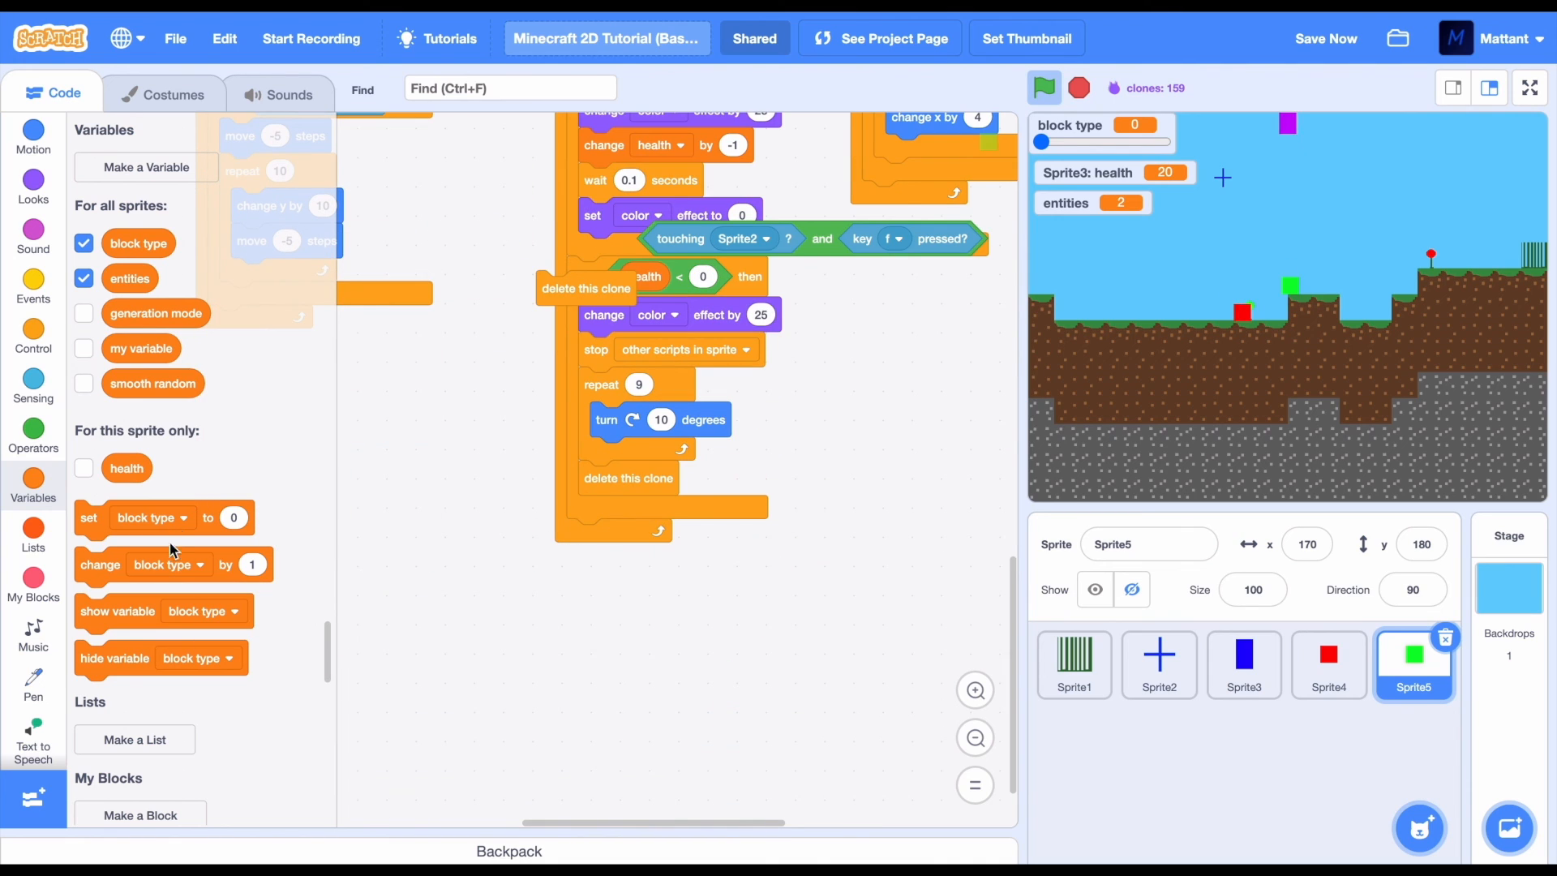